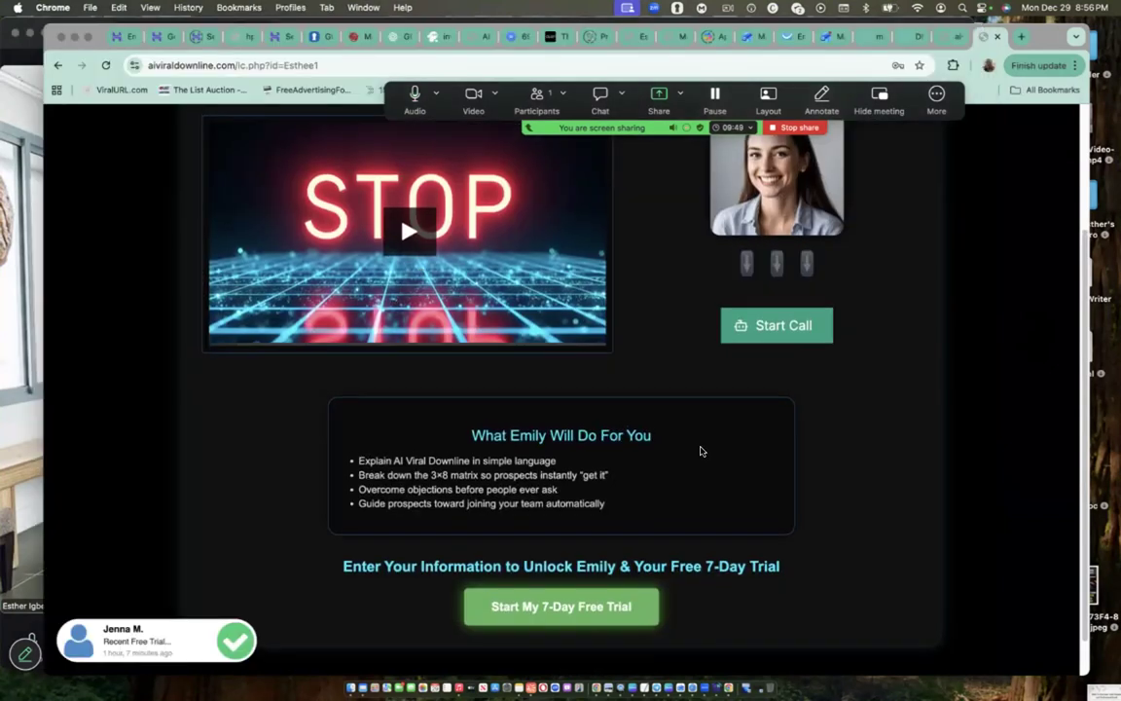
# Step: Scroll the sales page and bring up the free 7-Day trial sign-up form
pyautogui.scroll(3)
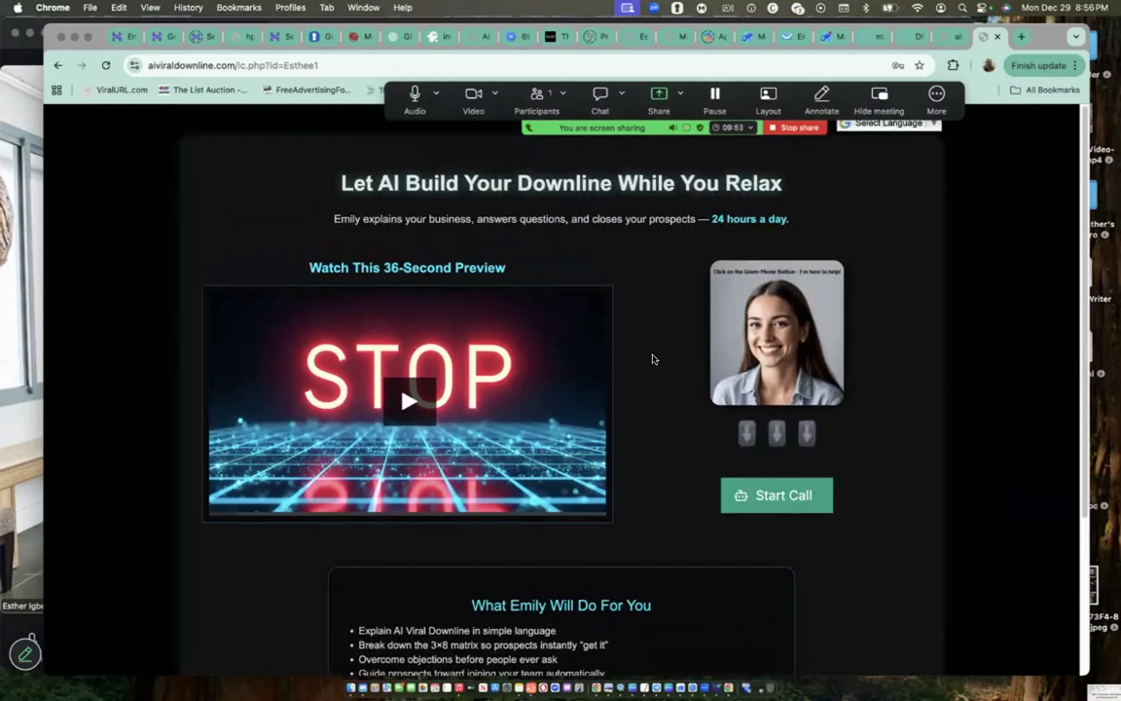
pyautogui.scroll(-3)
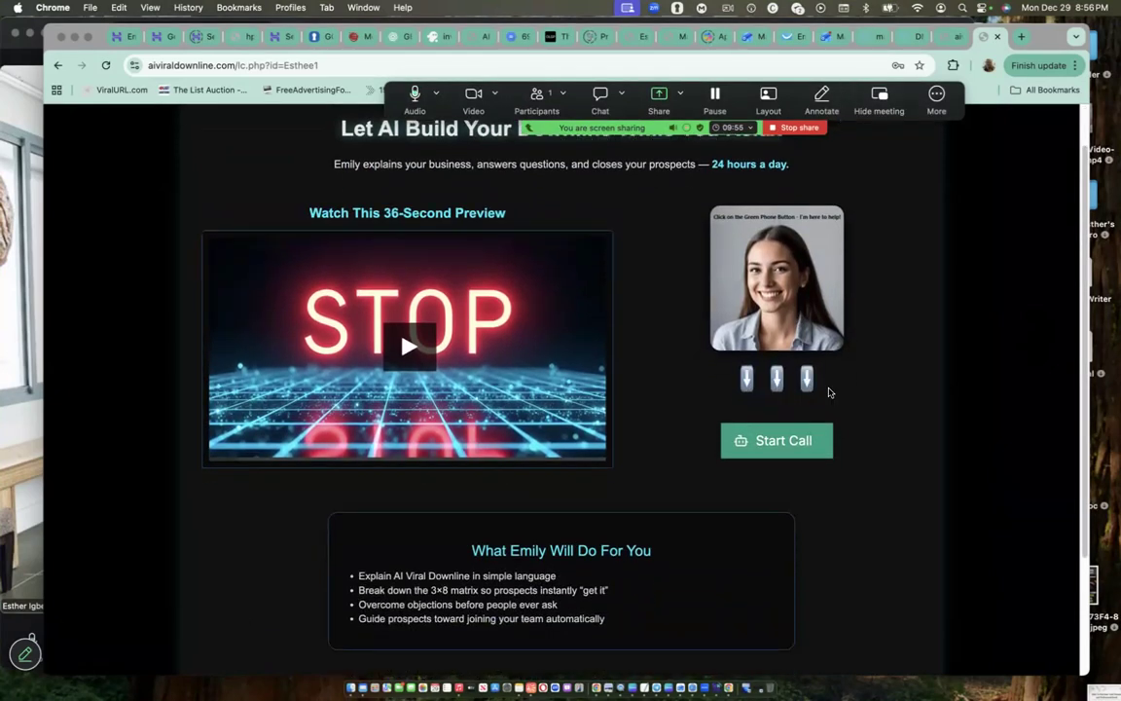
pyautogui.scroll(-3)
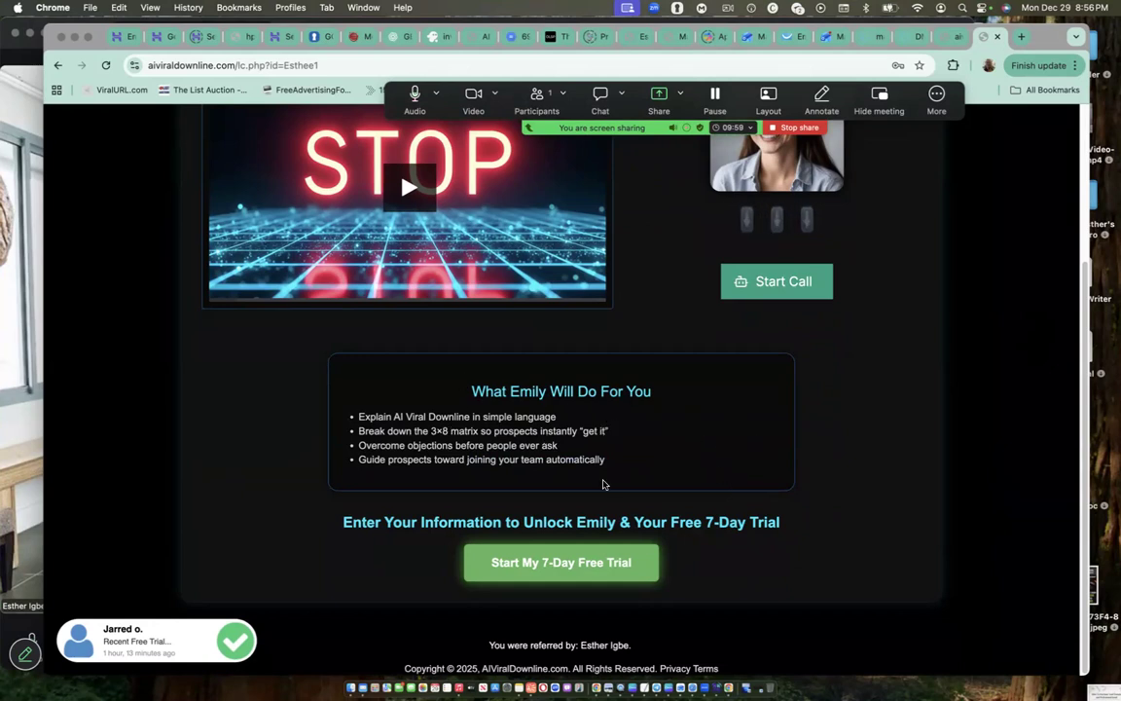
pyautogui.moveTo(681, 454)
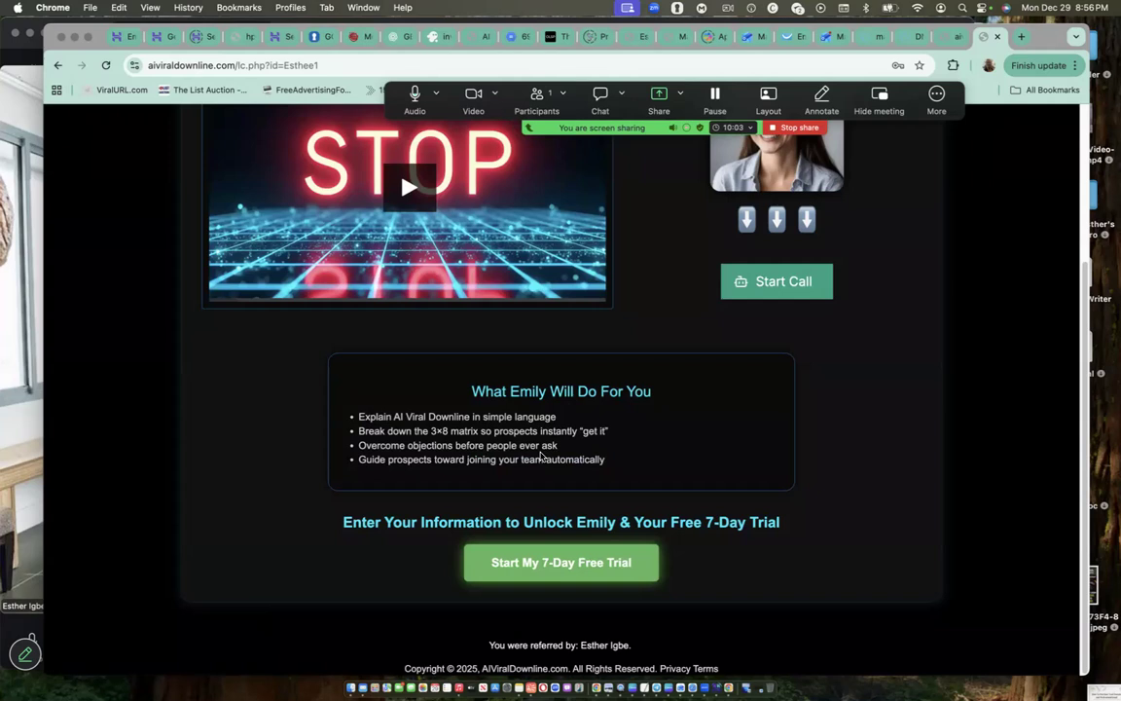
pyautogui.scroll(-3)
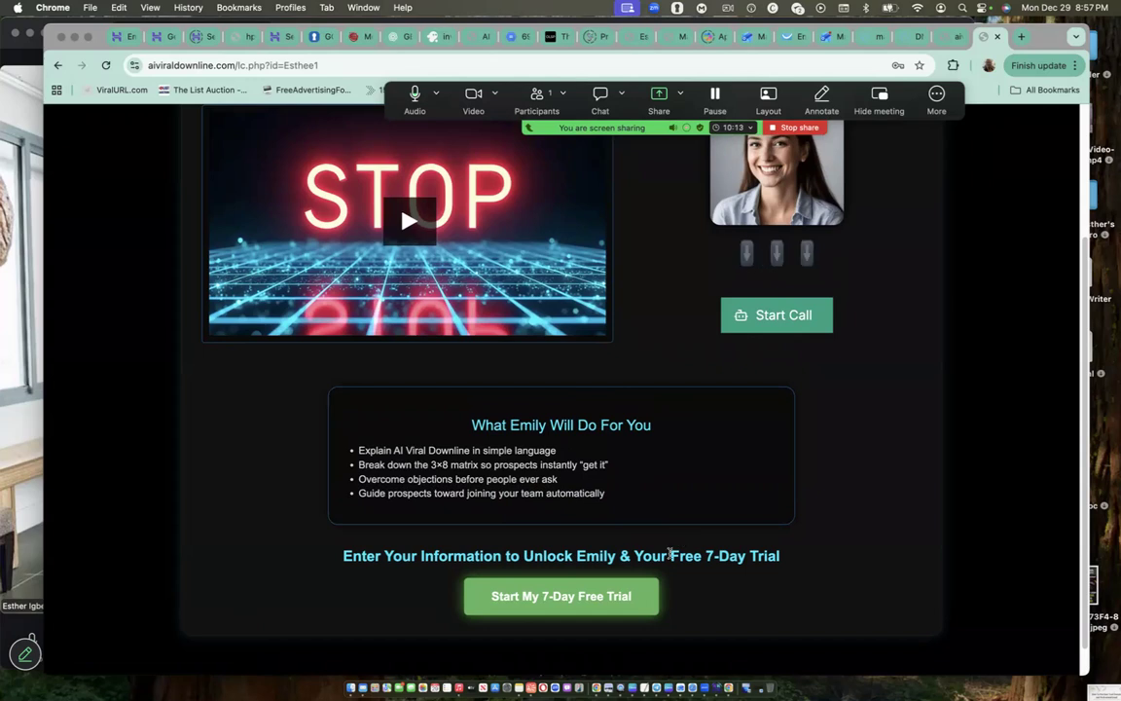
pyautogui.scroll(-3)
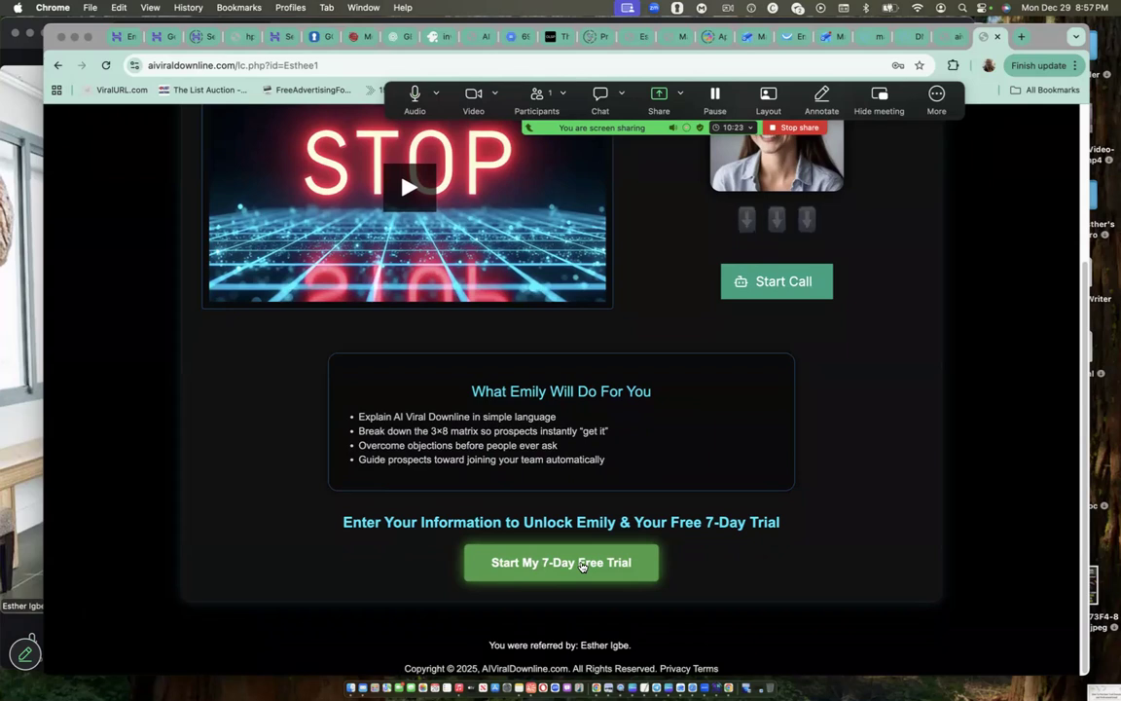
pyautogui.click(560, 562)
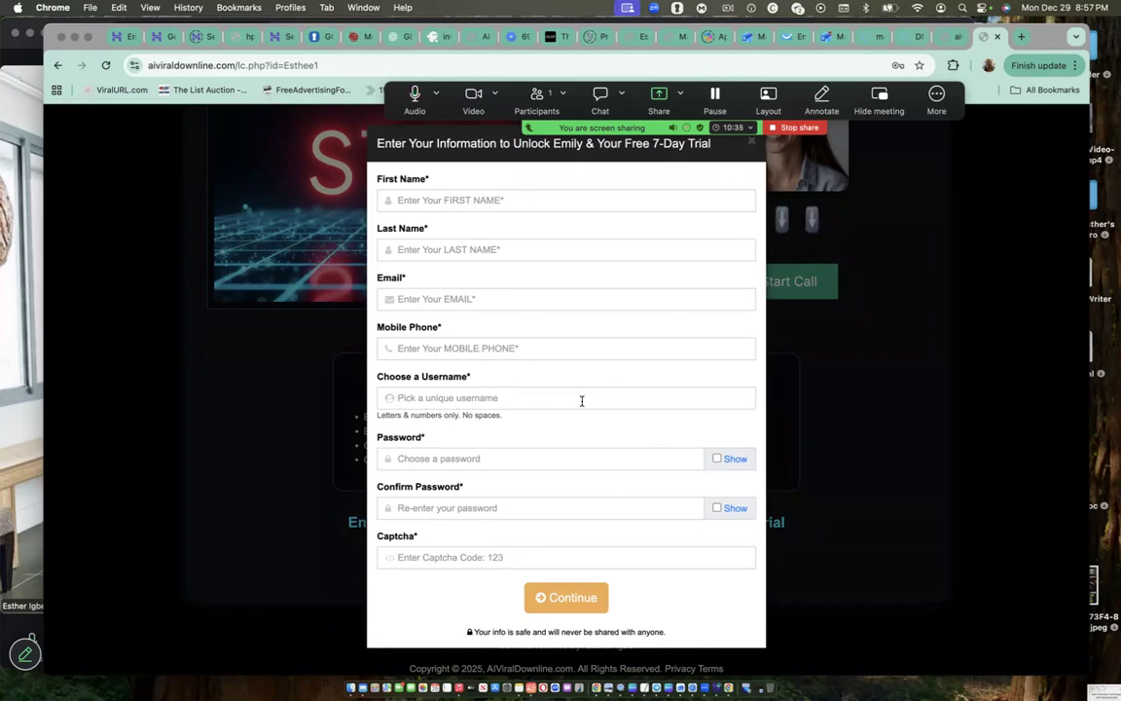
# Step: Try submitting the empty trial form to show its required-field warning
pyautogui.click(564, 596)
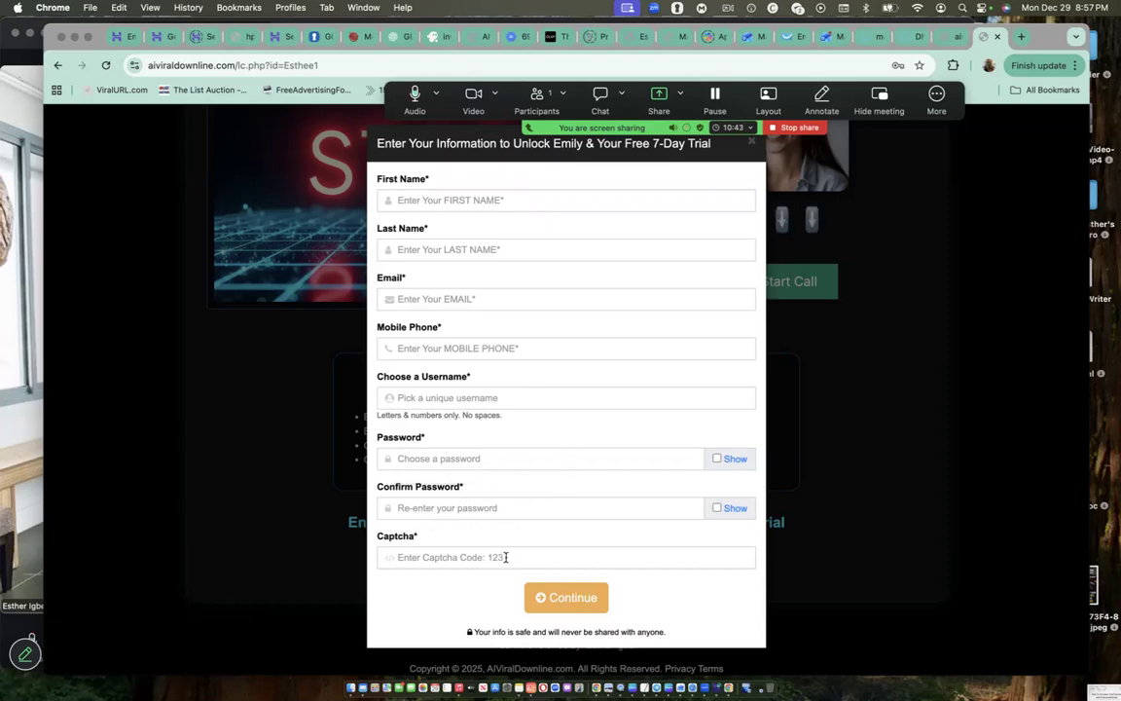
pyautogui.click(566, 598)
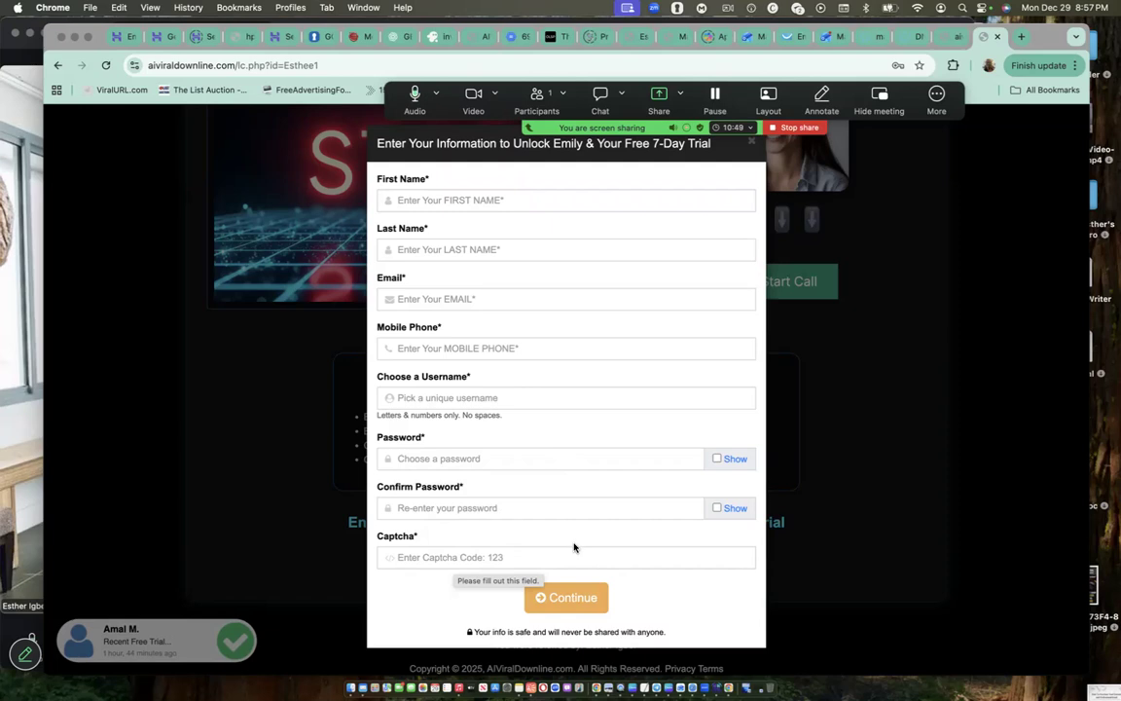
pyautogui.click(566, 597)
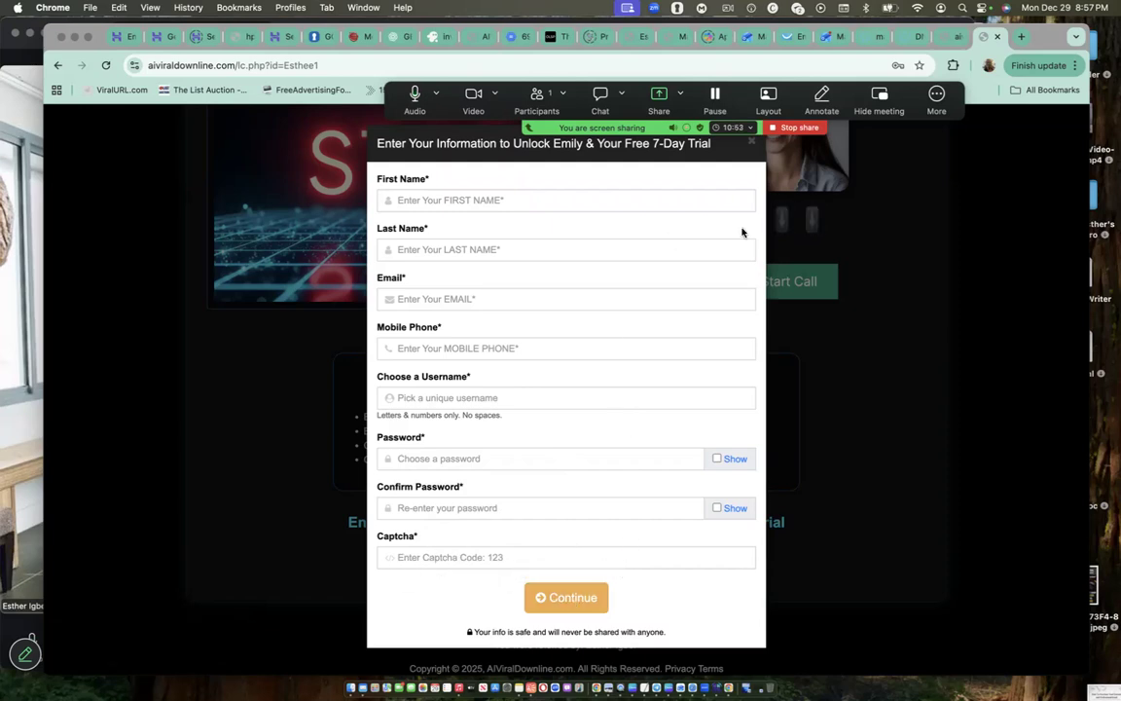
pyautogui.moveTo(868, 281)
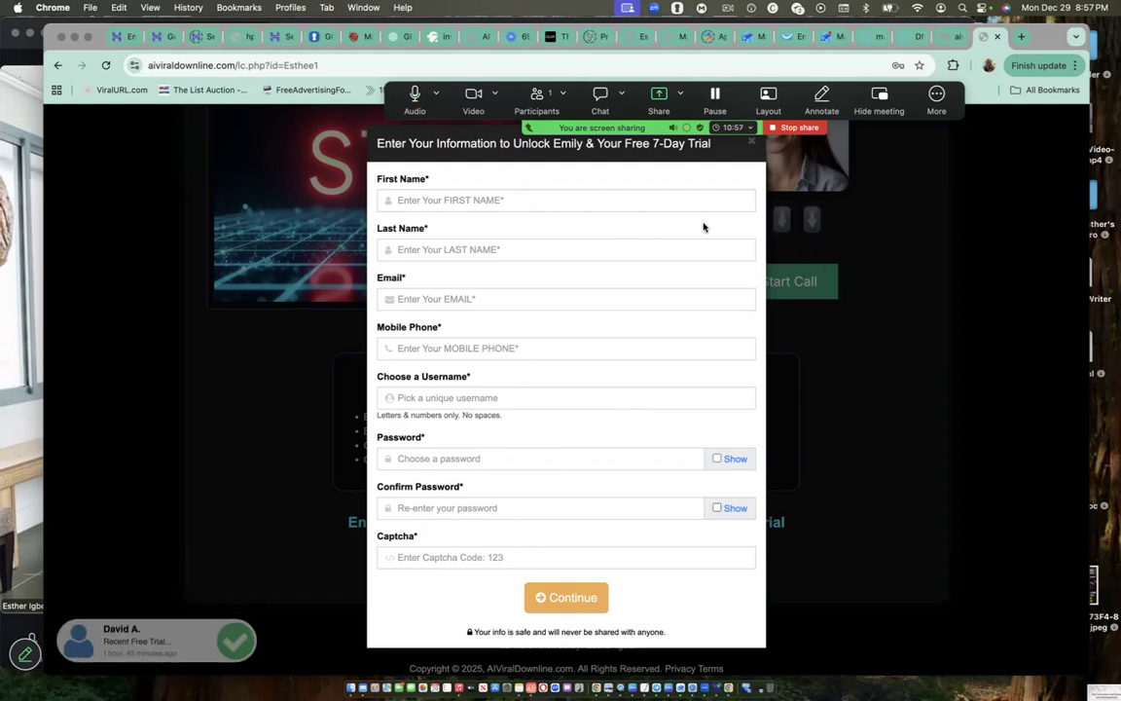
pyautogui.moveTo(779, 543)
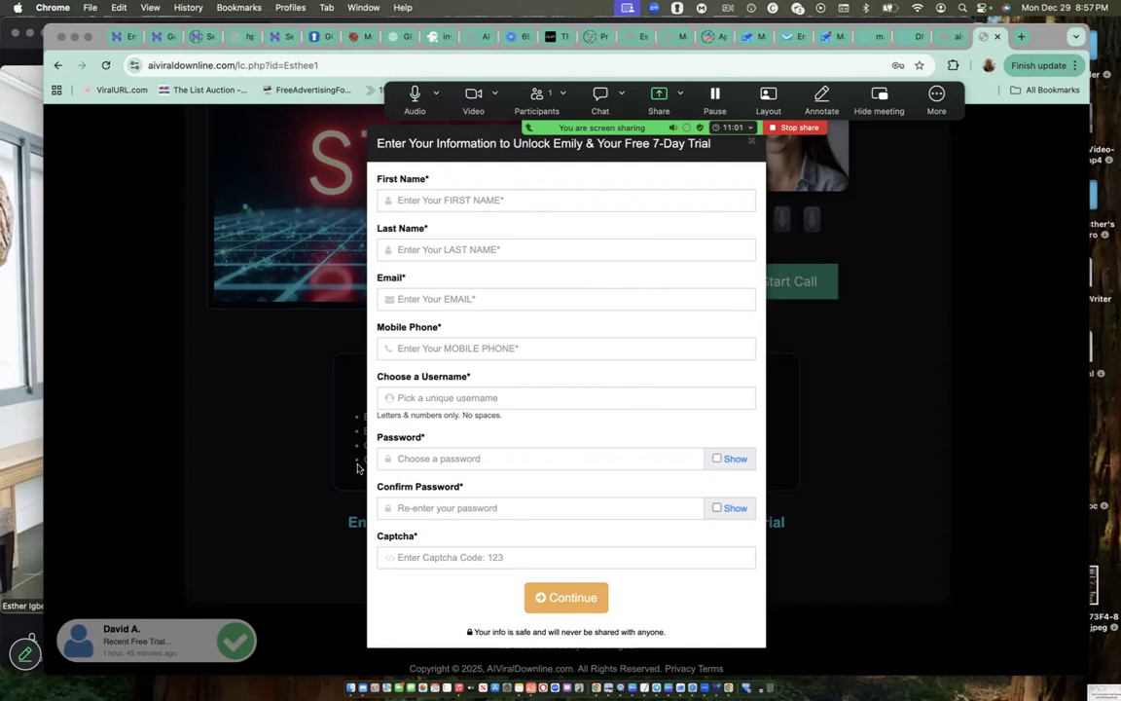
pyautogui.moveTo(898, 292)
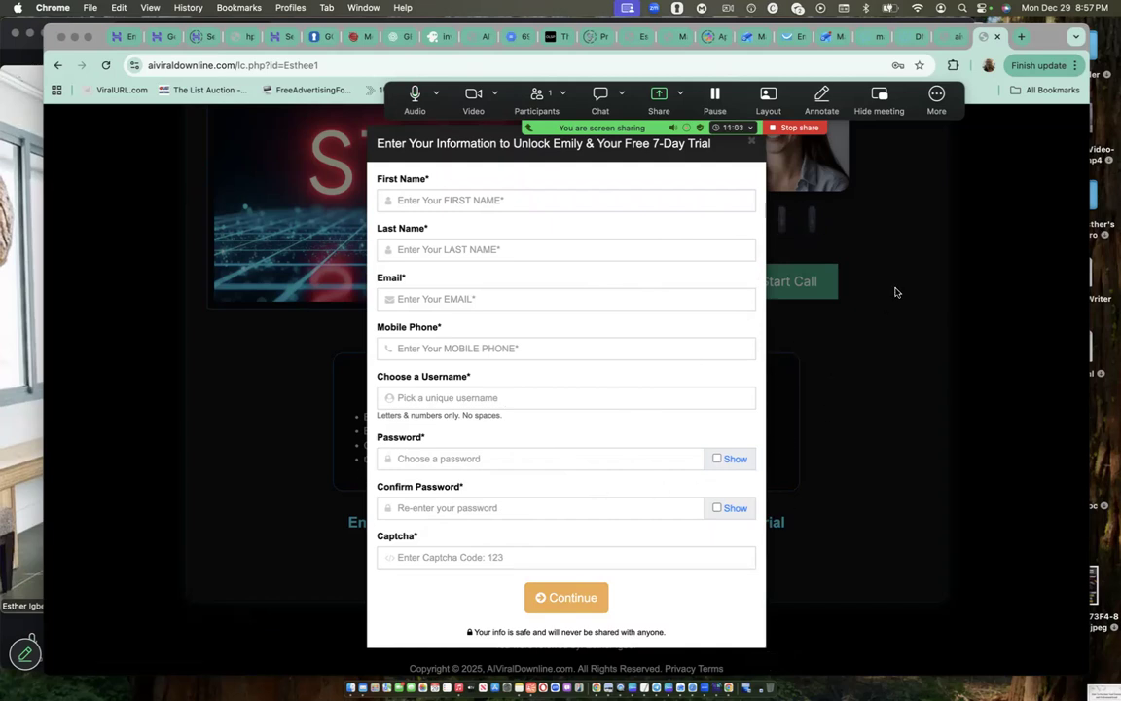
pyautogui.moveTo(852, 335)
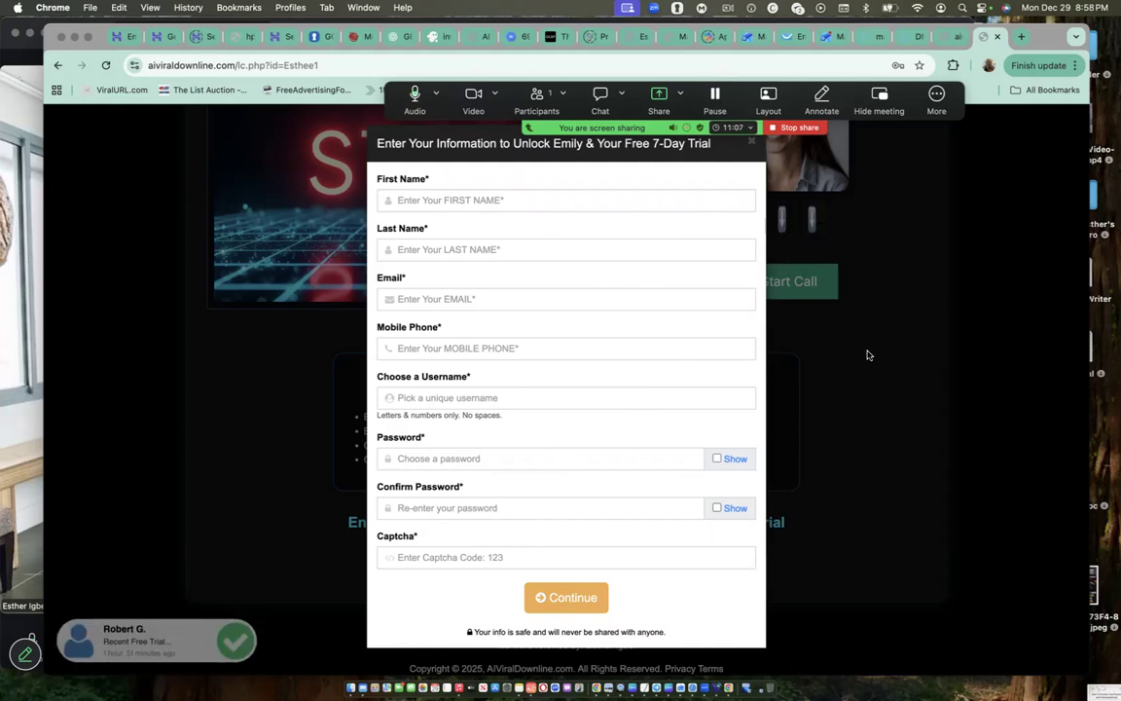
pyautogui.moveTo(658, 439)
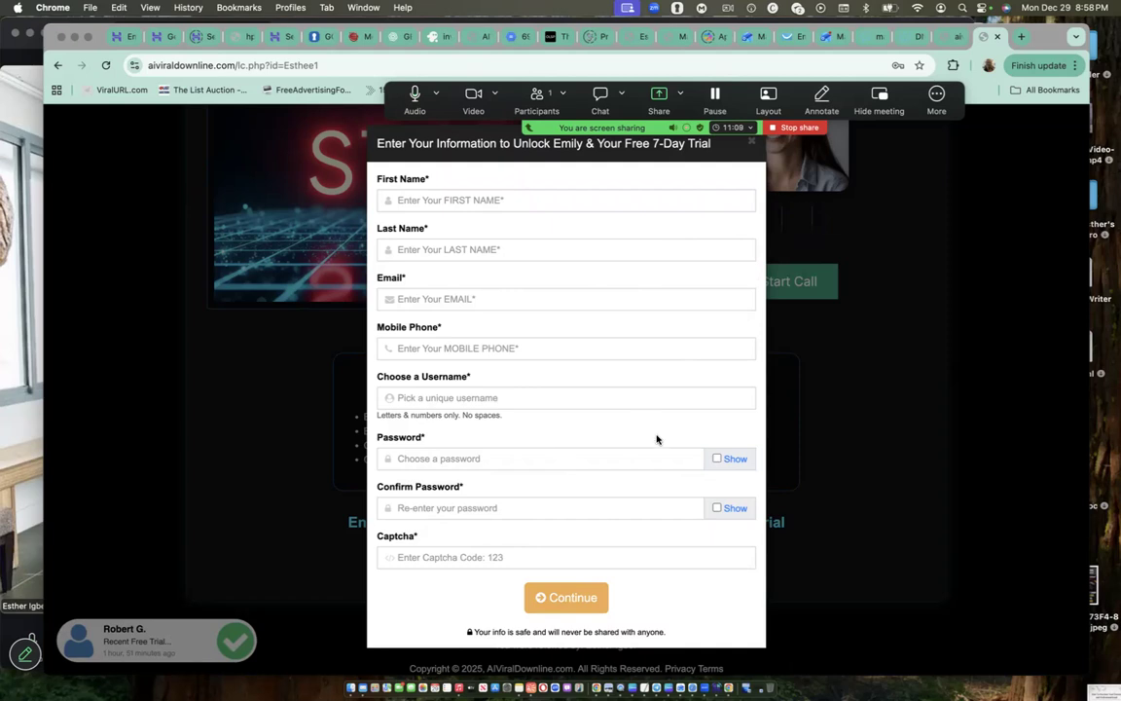
pyautogui.moveTo(666, 436)
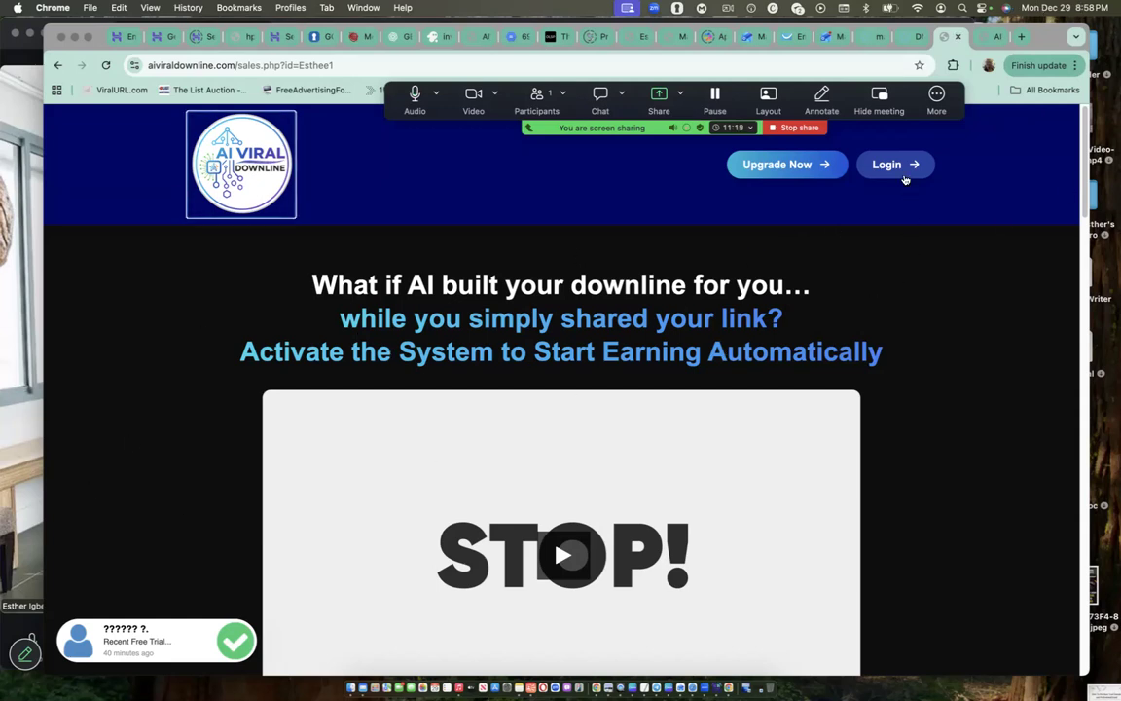
pyautogui.moveTo(888, 163)
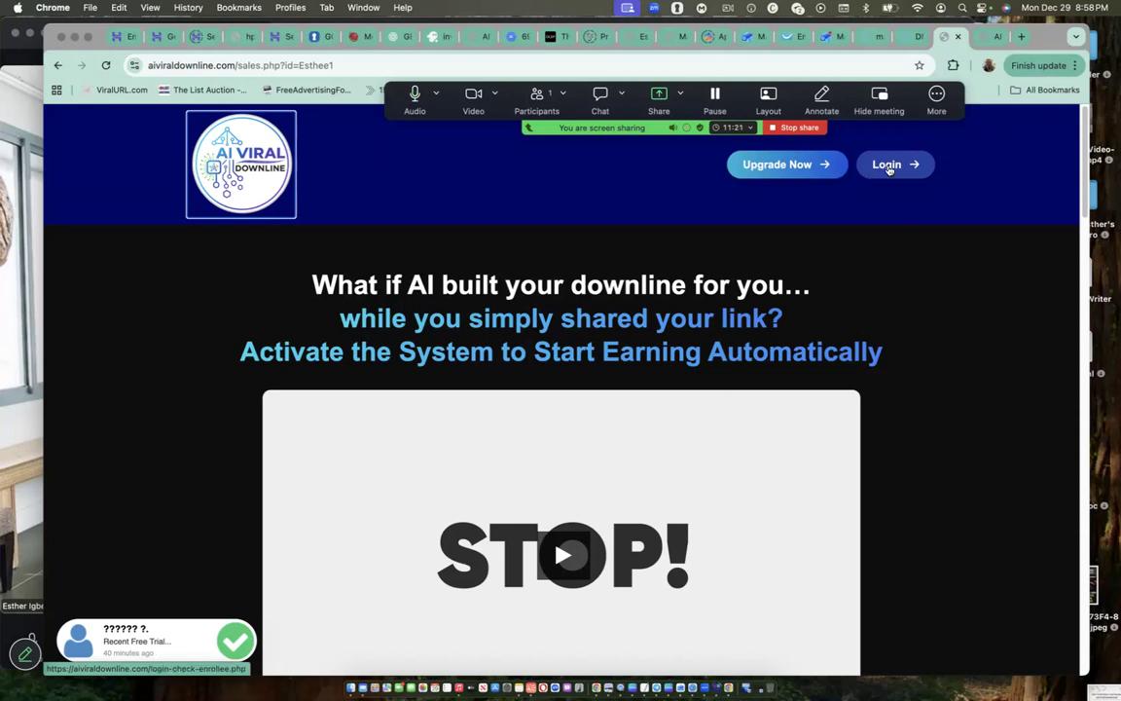
# Step: Go to Login, fill the saved username, dismiss Chrome's password prompt and submit it
pyautogui.click(896, 163)
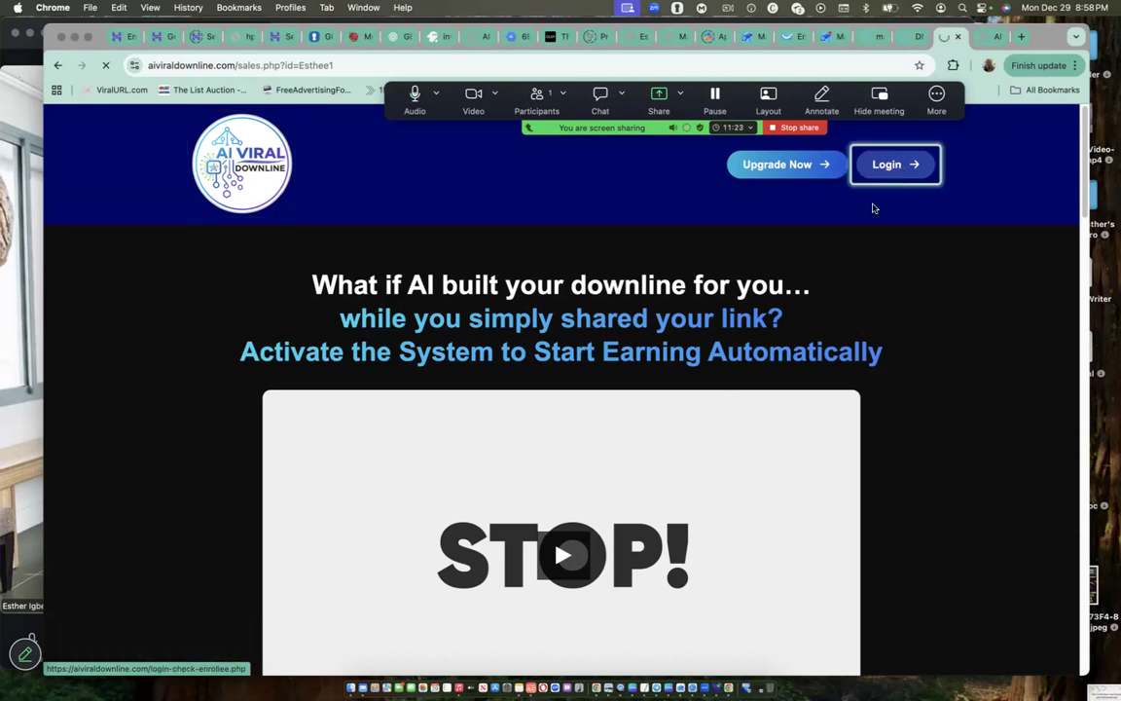
pyautogui.click(894, 164)
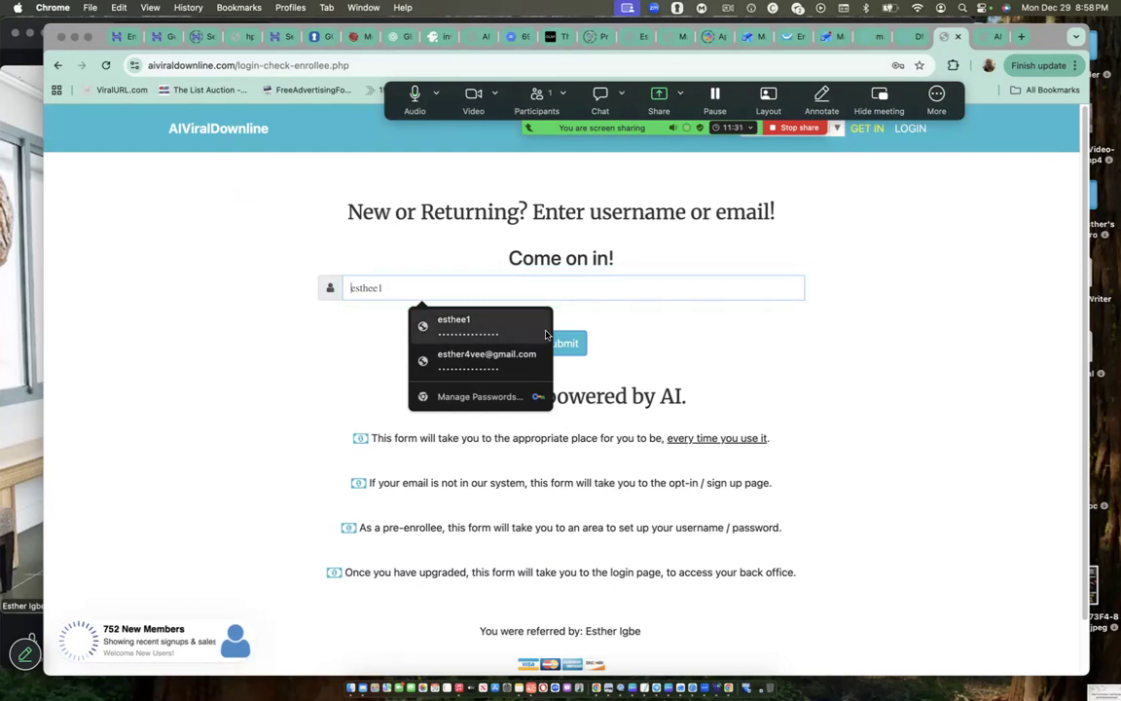
pyautogui.click(454, 327)
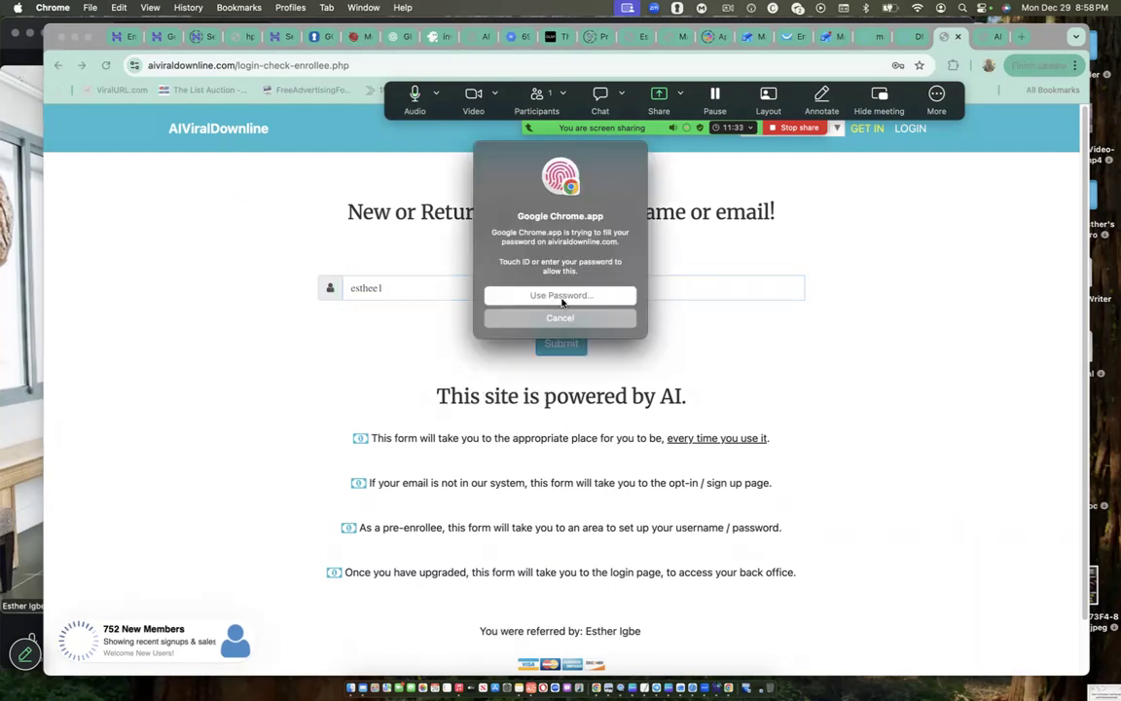
pyautogui.click(561, 318)
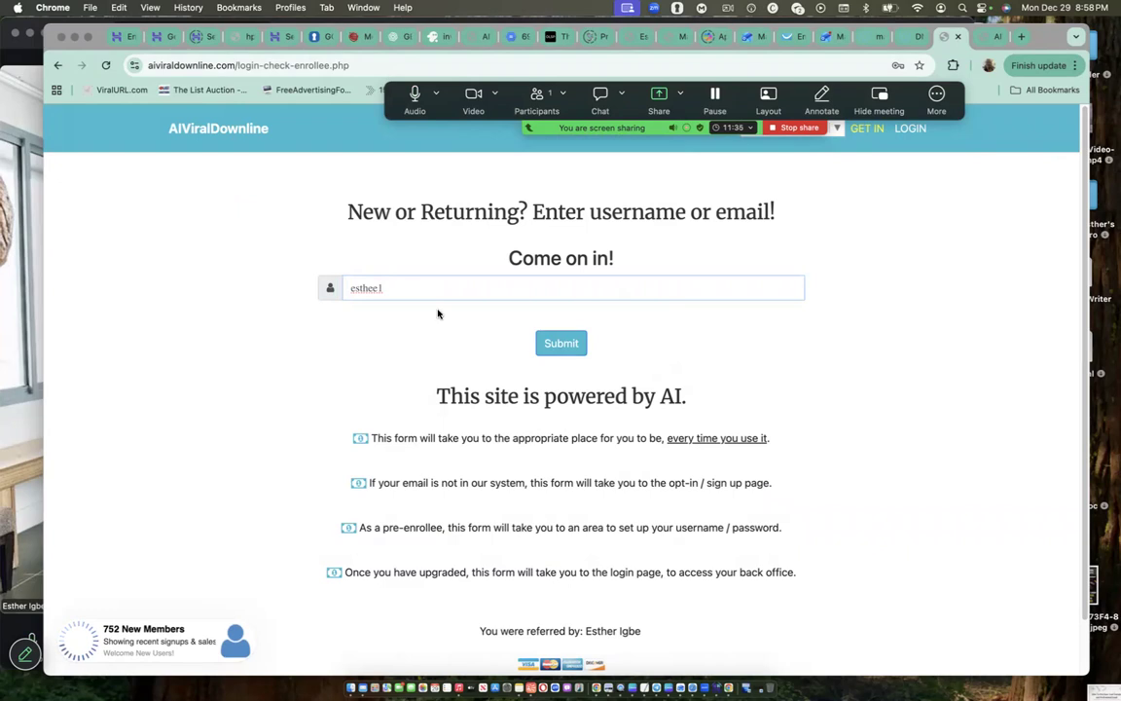
pyautogui.click(560, 342)
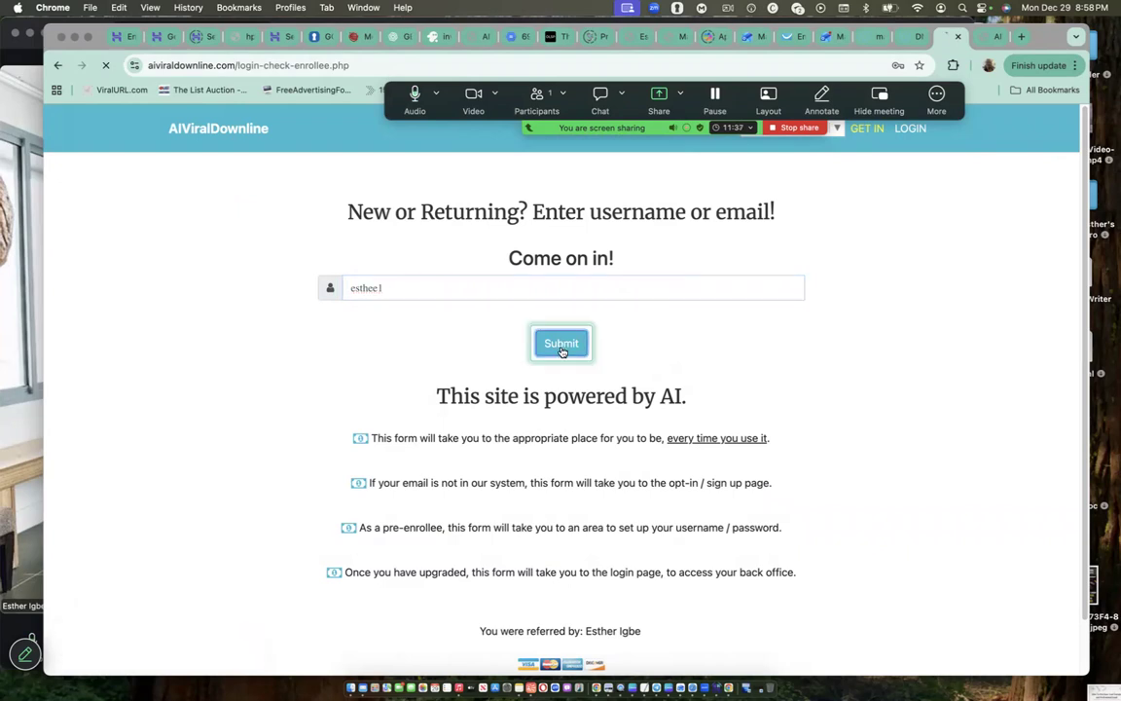
pyautogui.click(560, 343)
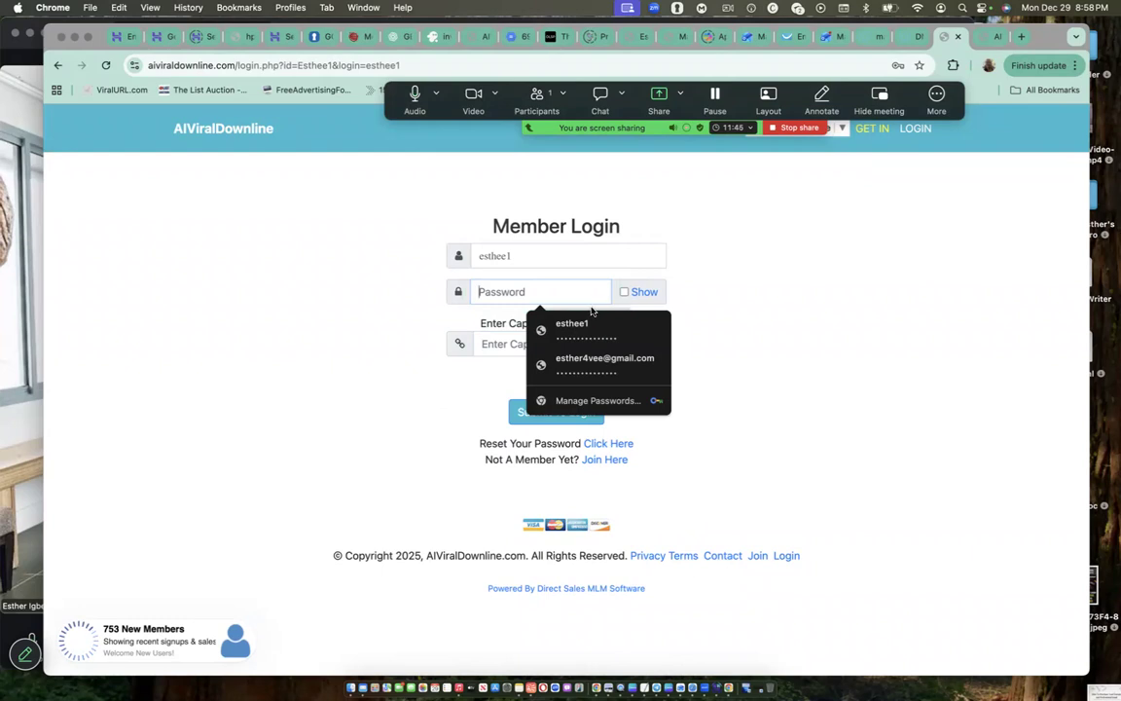
# Step: Fill the saved password and captcha 123, then submit to reach the back office dashboard
pyautogui.click(572, 323)
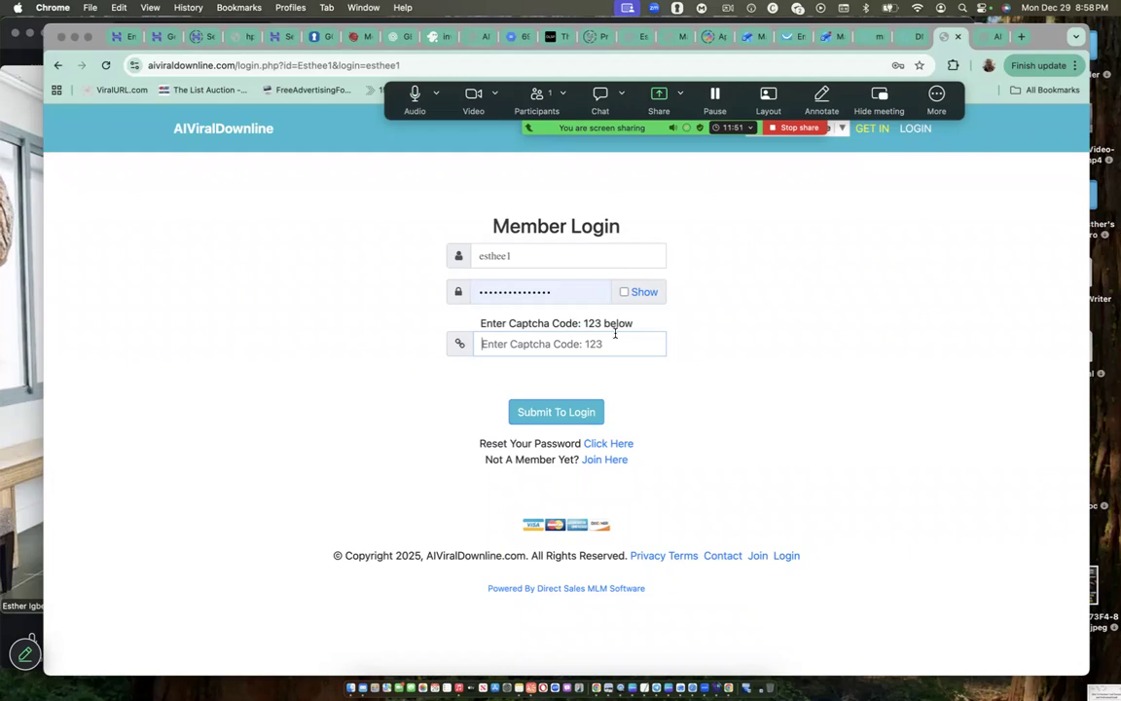
pyautogui.click(557, 413)
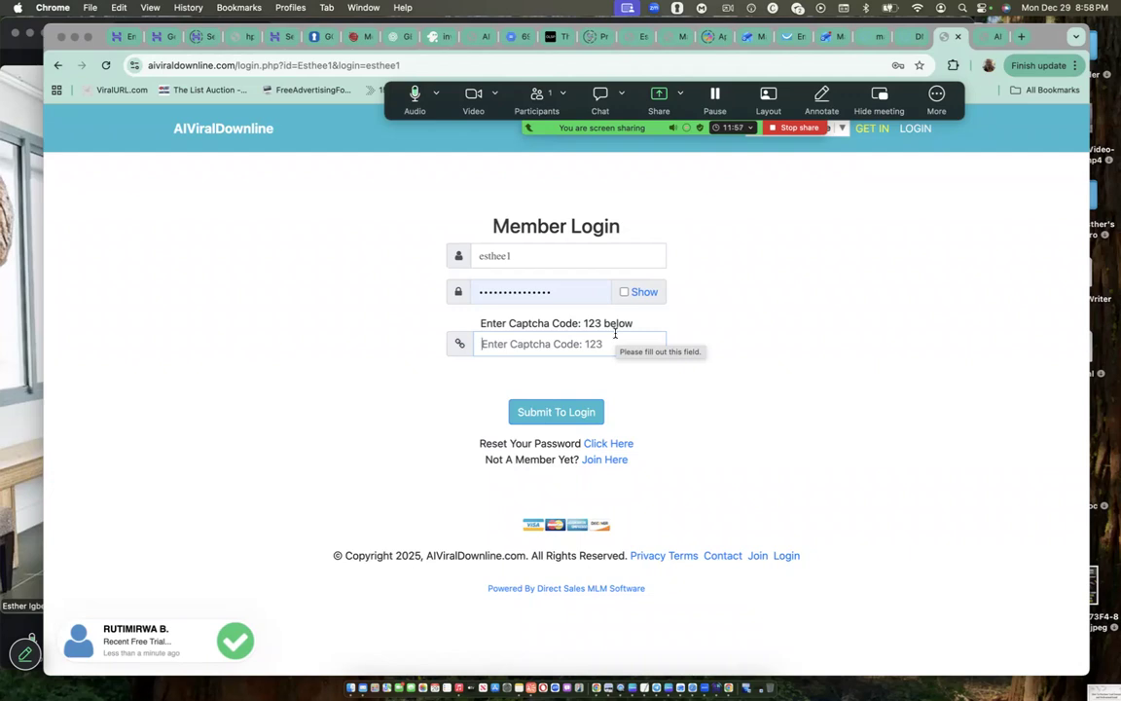
pyautogui.write('123')
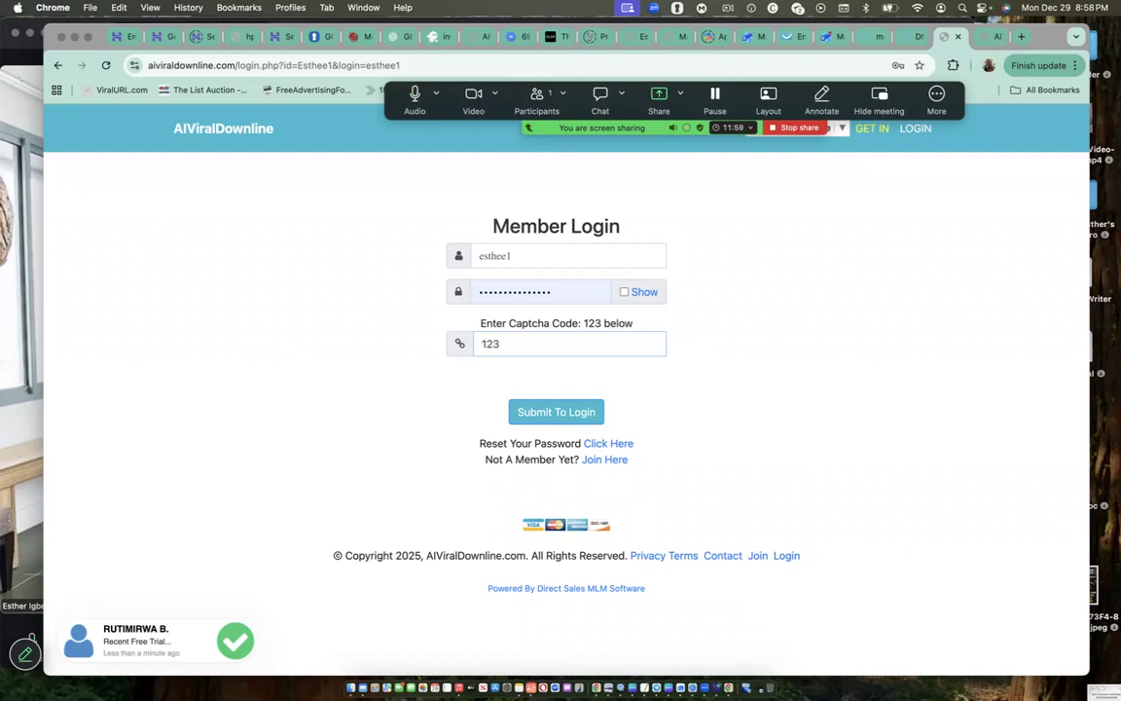
pyautogui.click(557, 413)
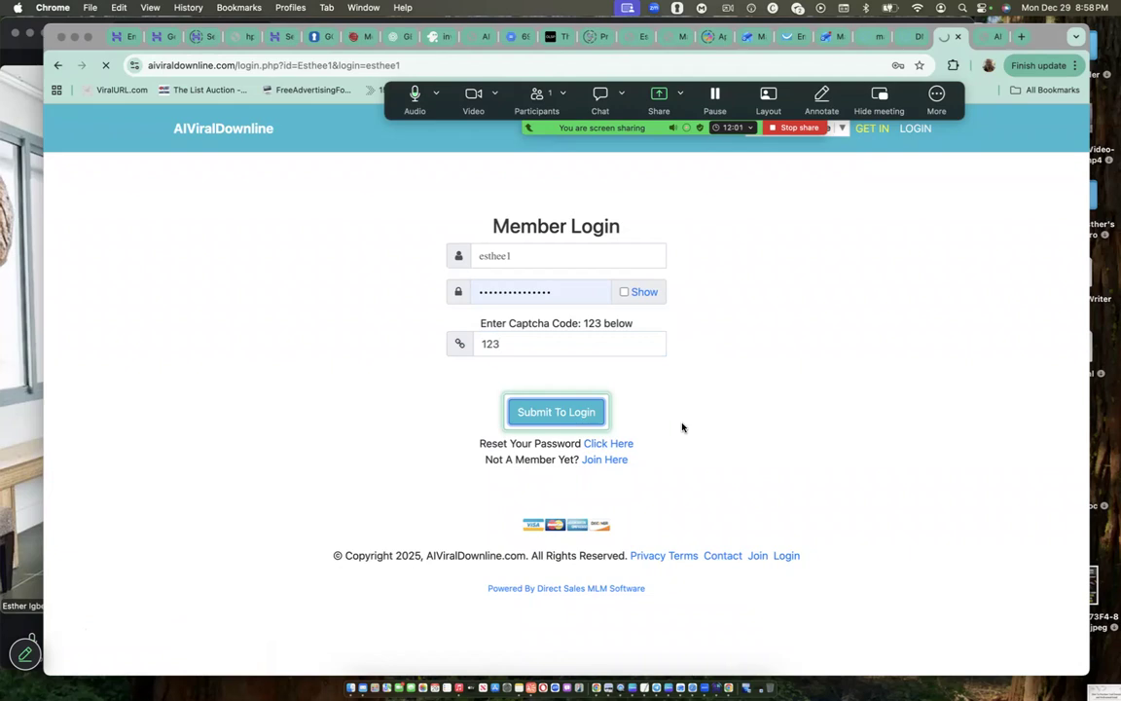
pyautogui.click(556, 410)
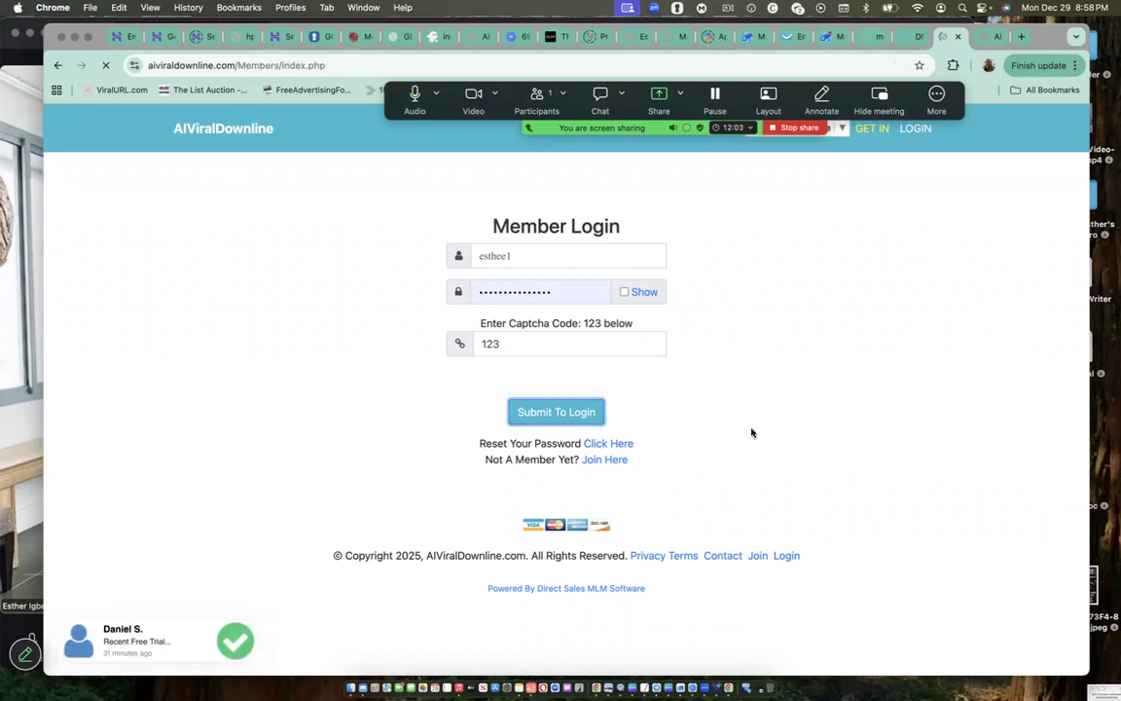
pyautogui.click(557, 412)
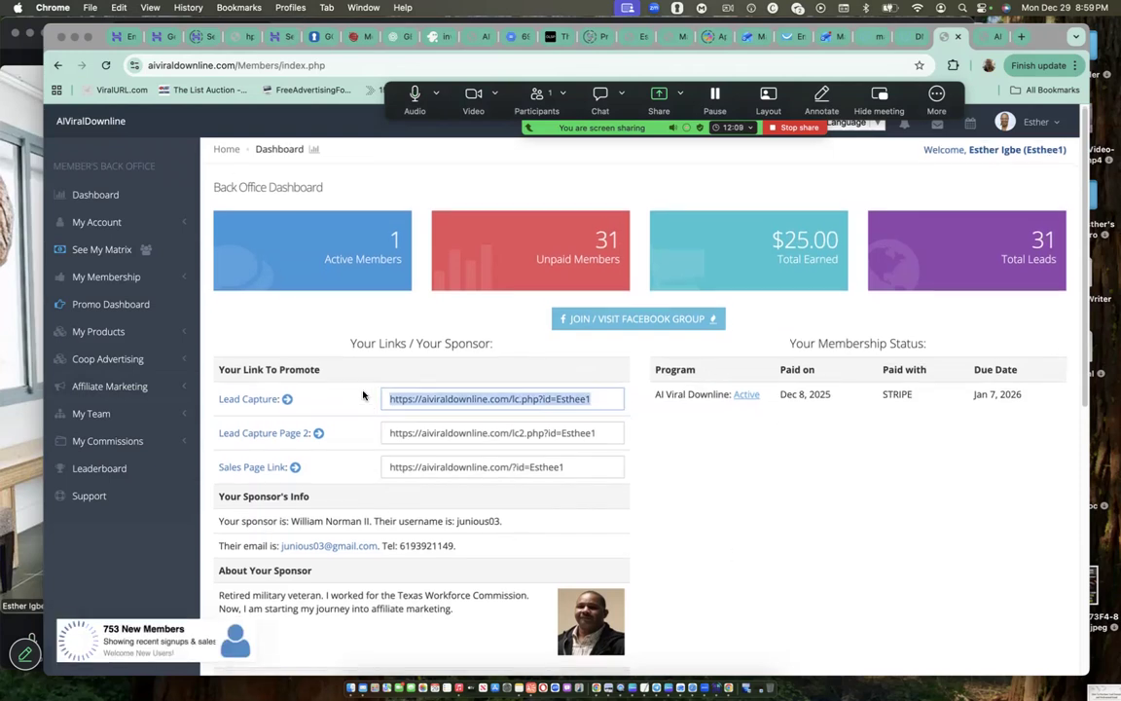
pyautogui.scroll(-3)
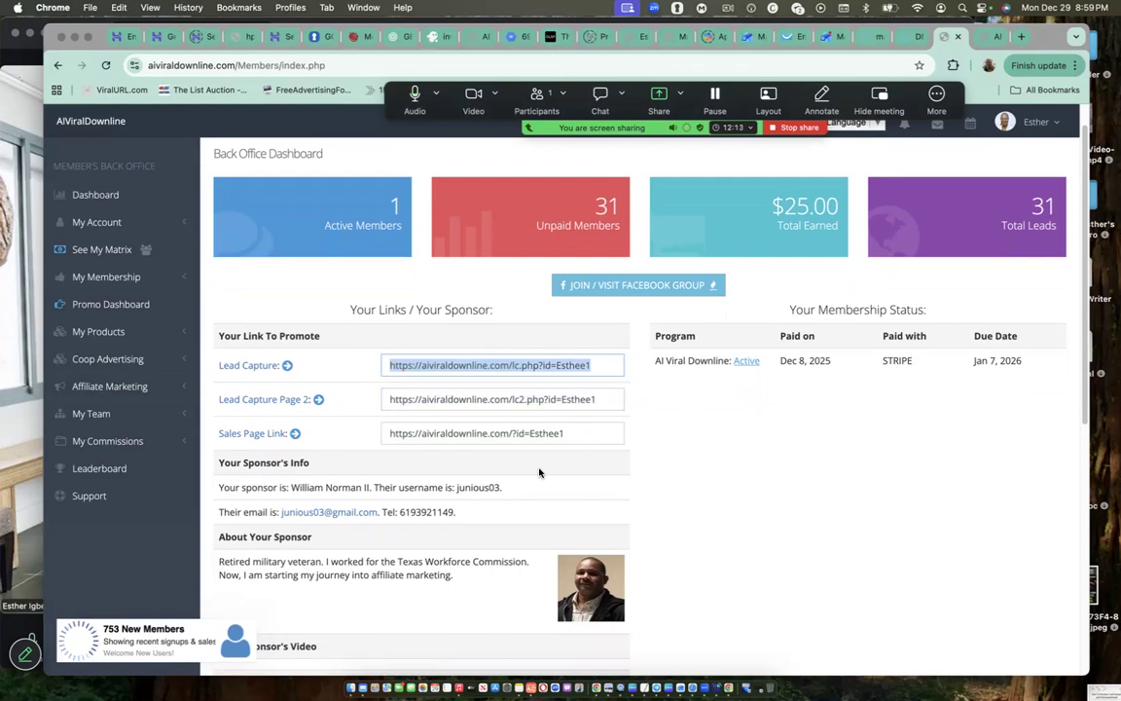
pyautogui.click(486, 366)
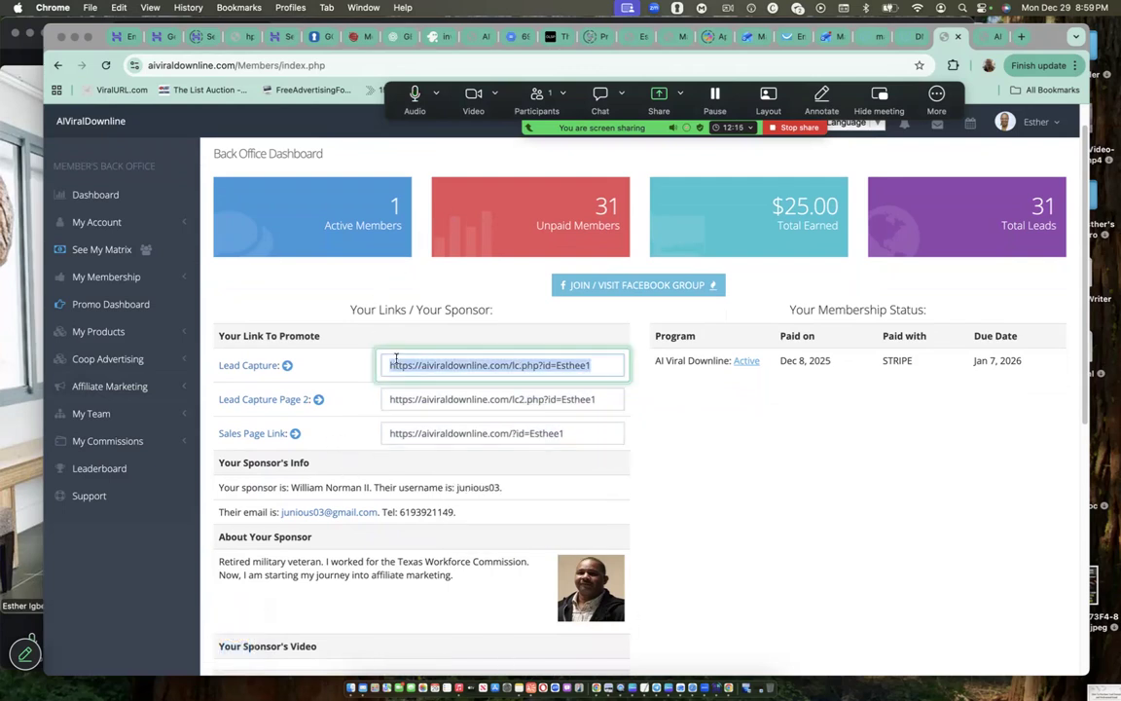
pyautogui.click(502, 432)
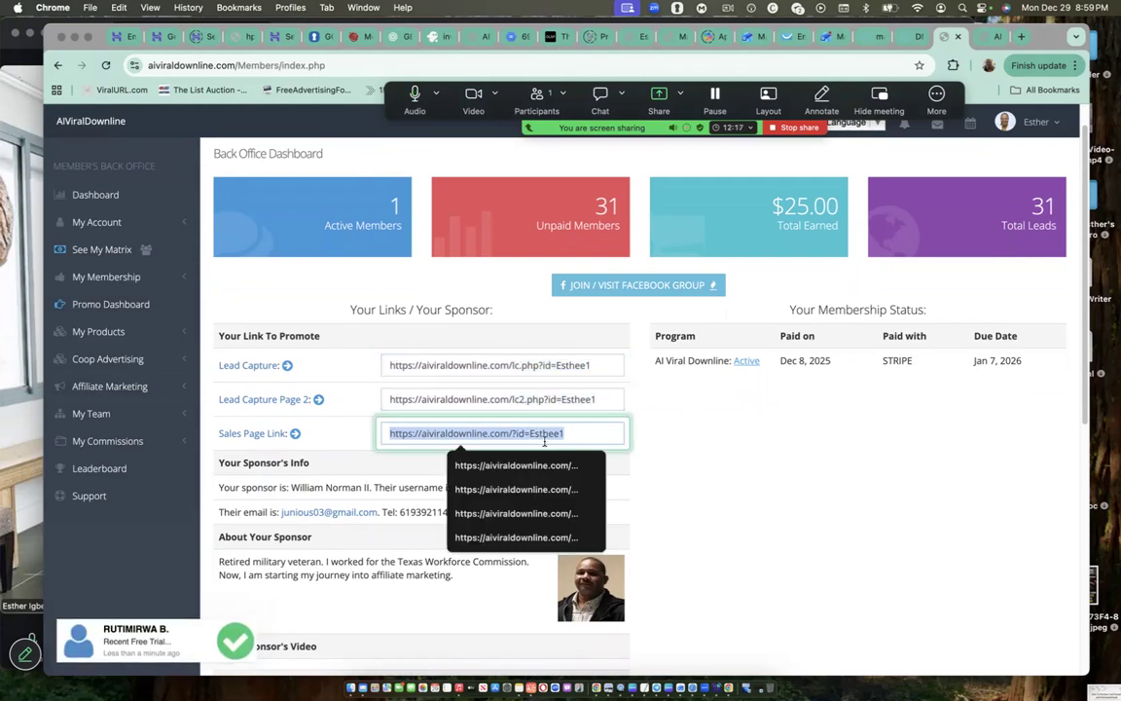
pyautogui.click(491, 399)
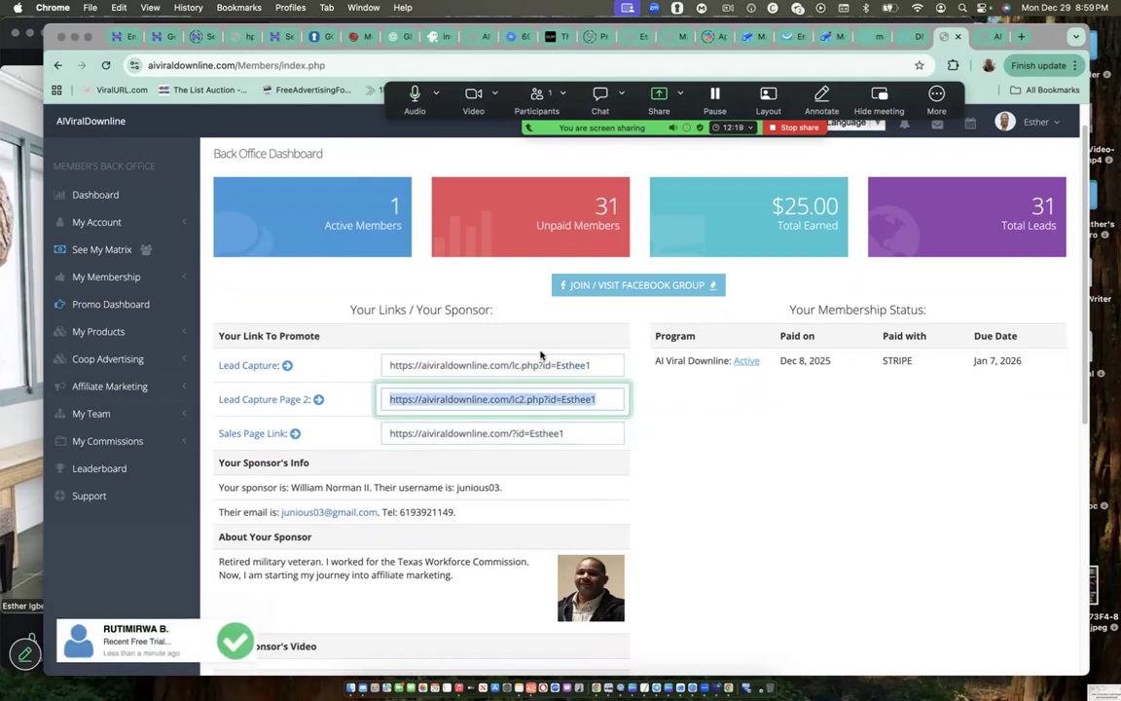
pyautogui.click(475, 432)
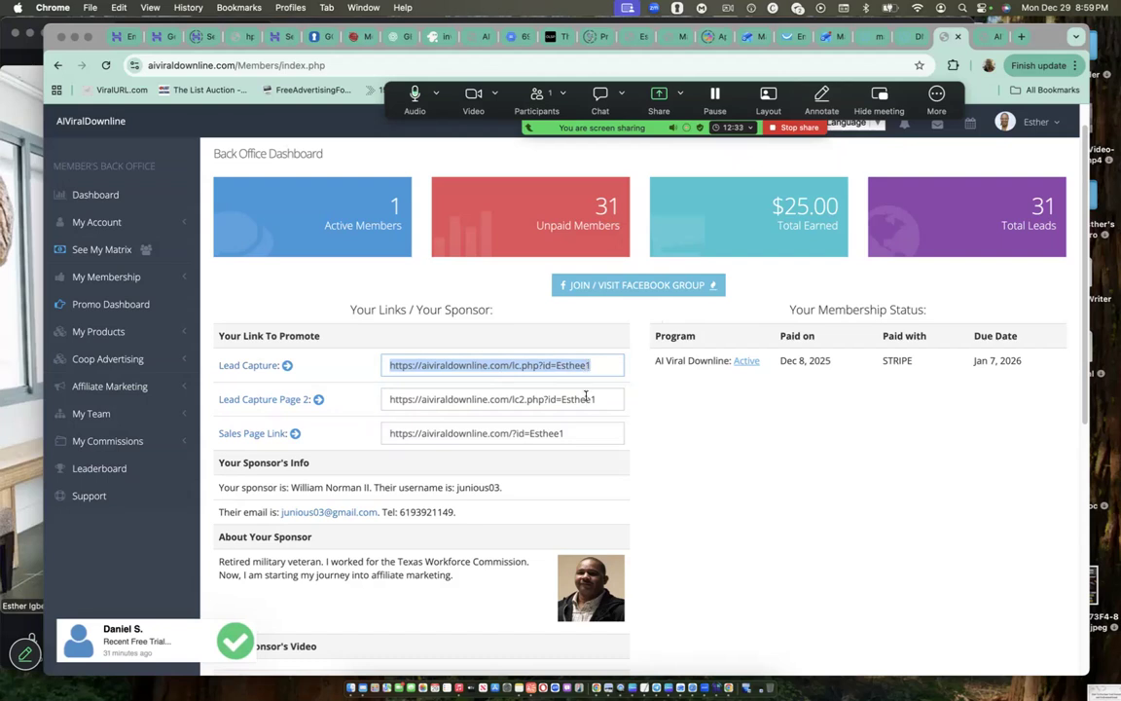
pyautogui.click(502, 432)
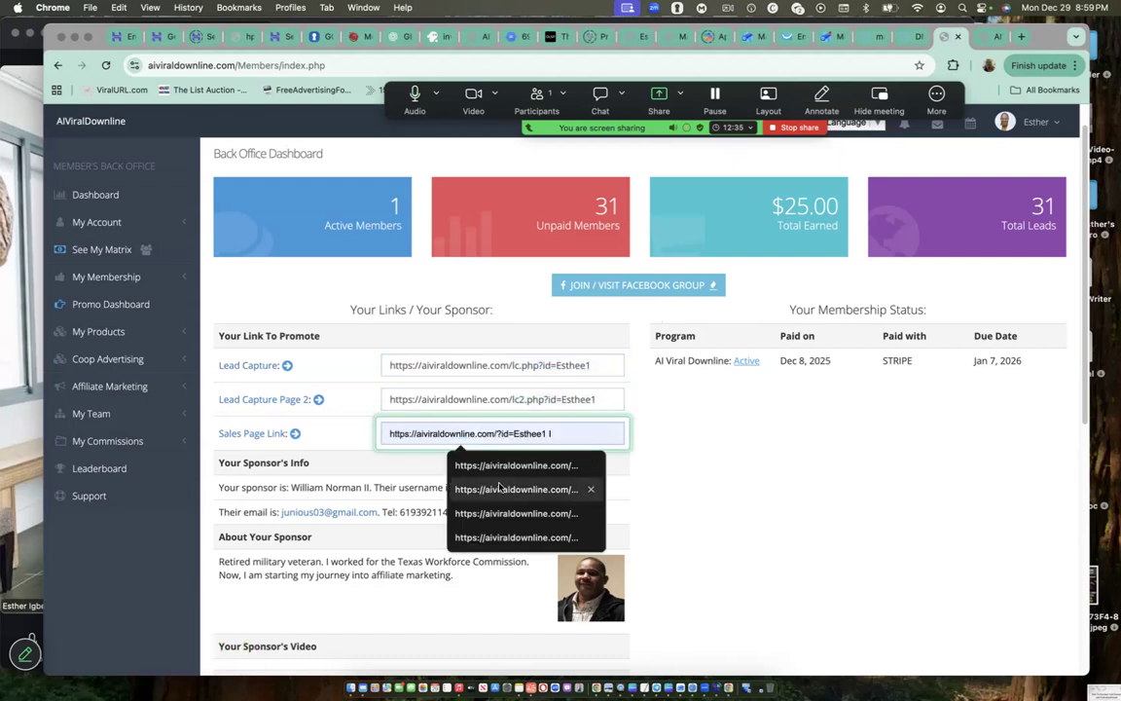
pyautogui.scroll(-3)
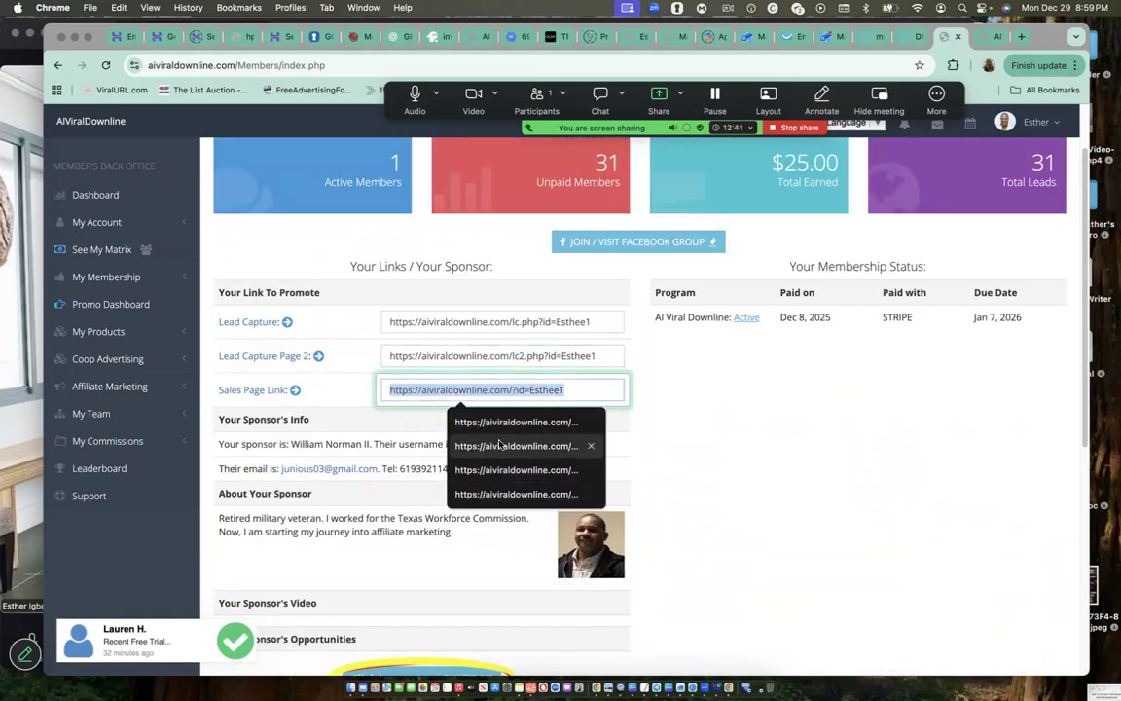
pyautogui.scroll(-3)
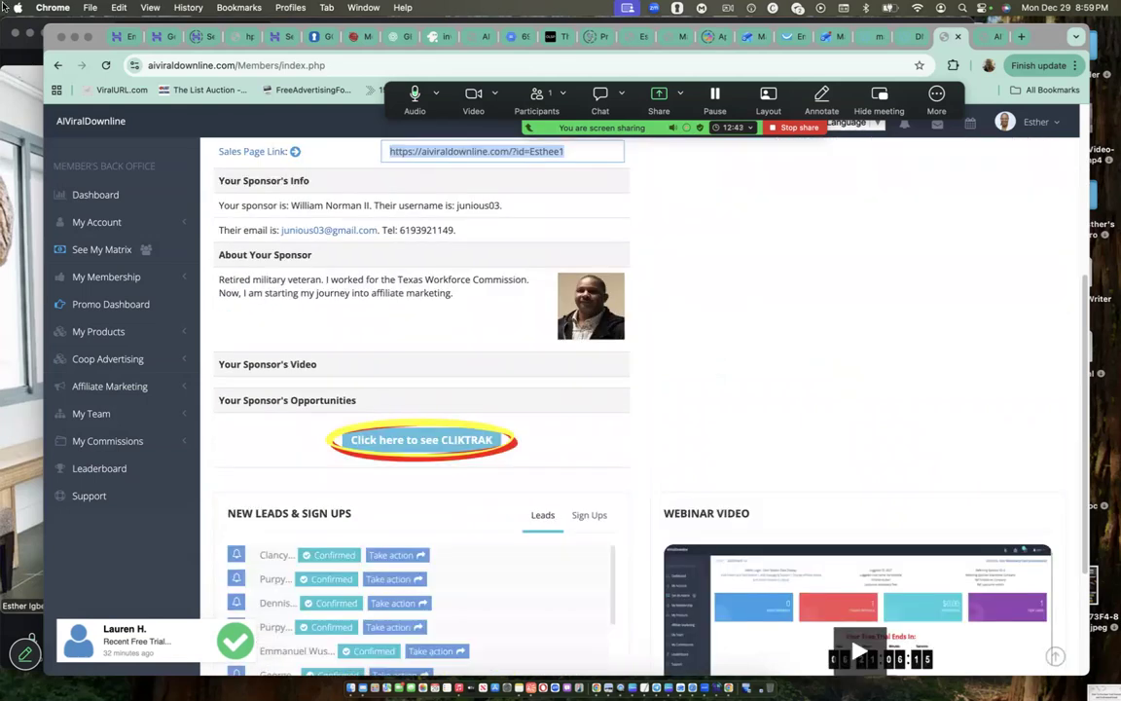
pyautogui.scroll(-3)
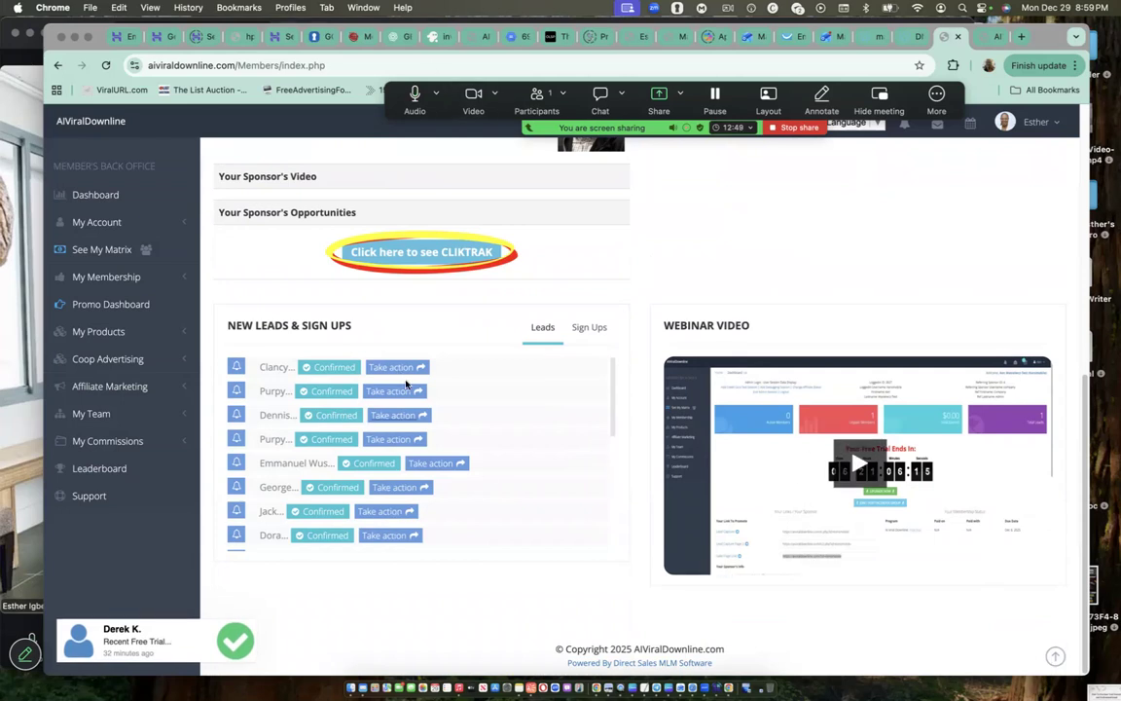
pyautogui.moveTo(668, 357)
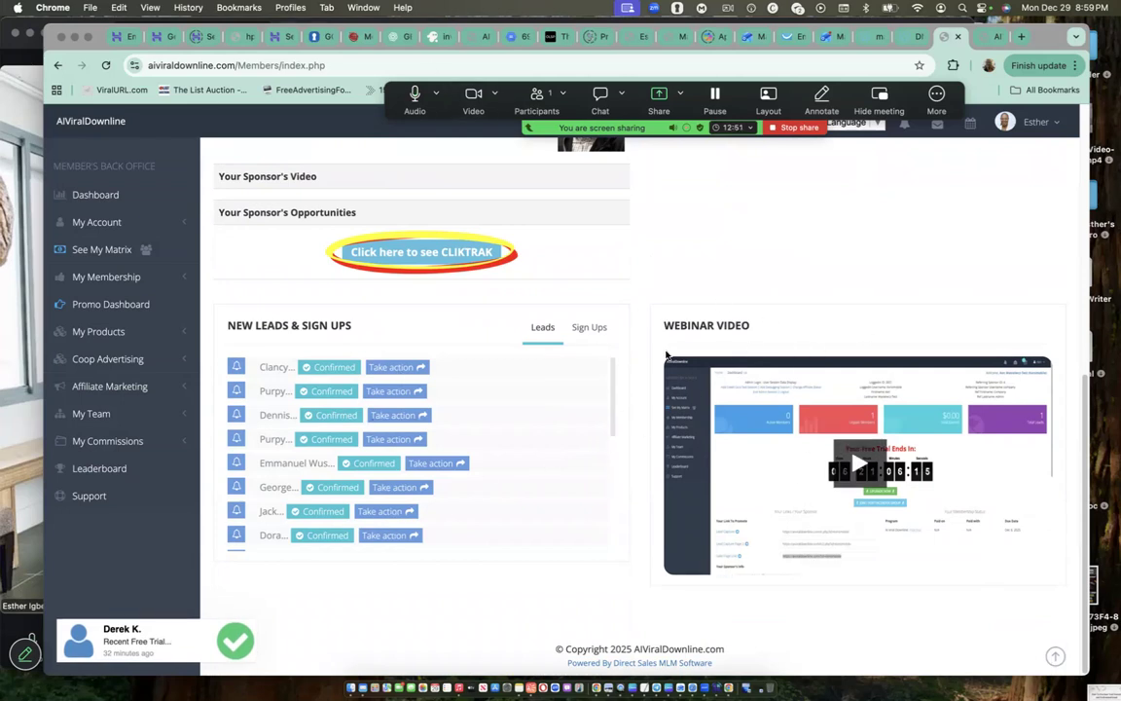
pyautogui.scroll(3)
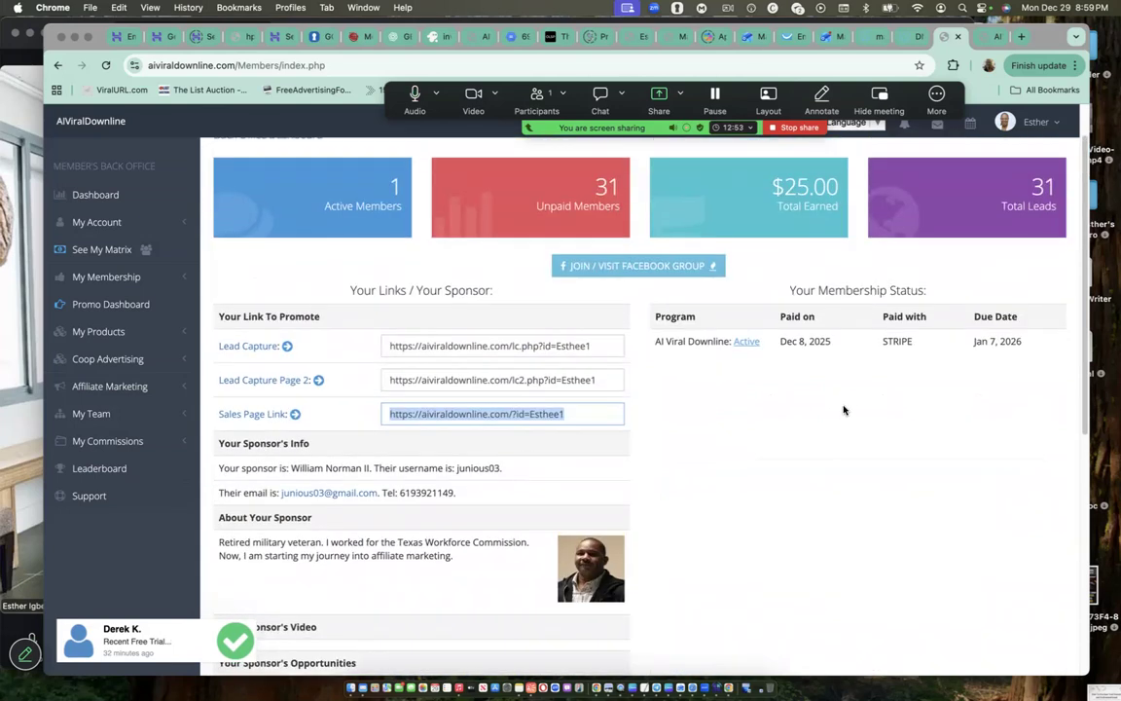
pyautogui.scroll(-3)
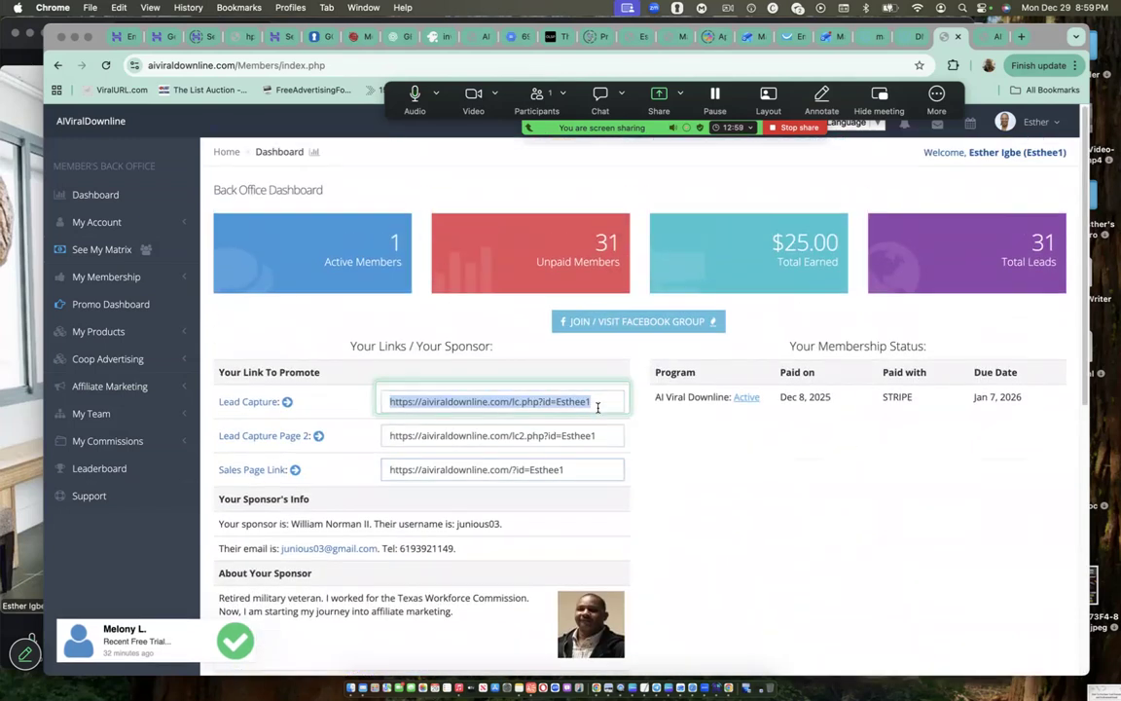
pyautogui.click(503, 469)
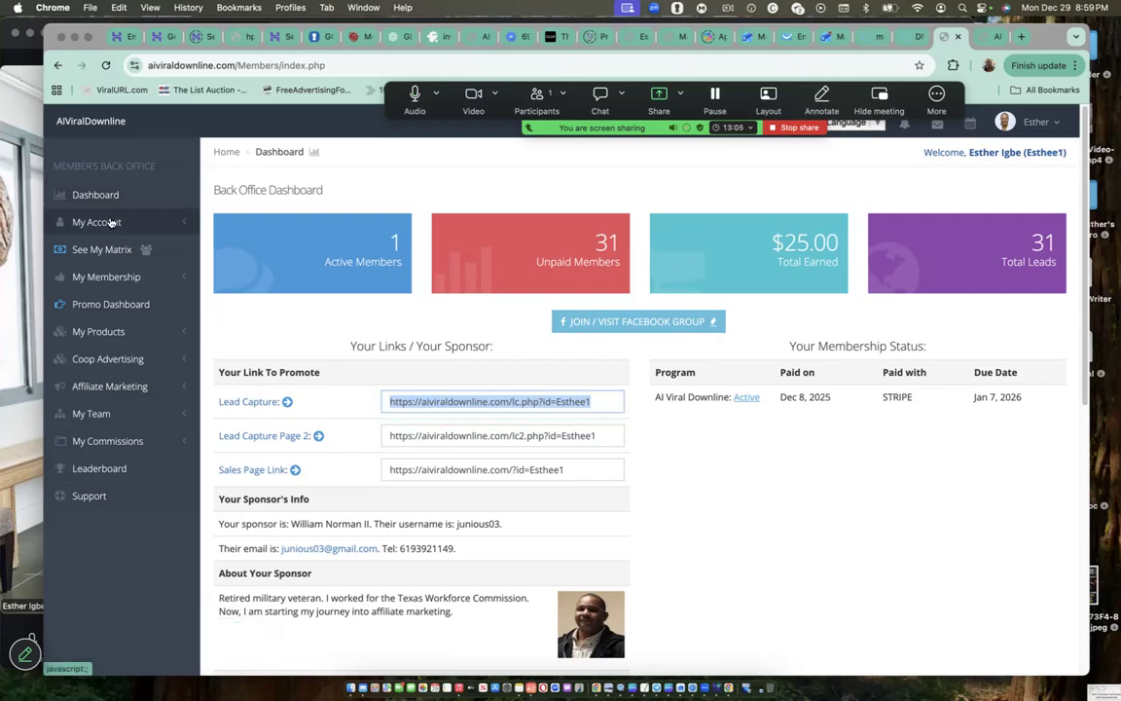
# Step: Go to My Account > My Profile to open the member profile settings
pyautogui.click(97, 222)
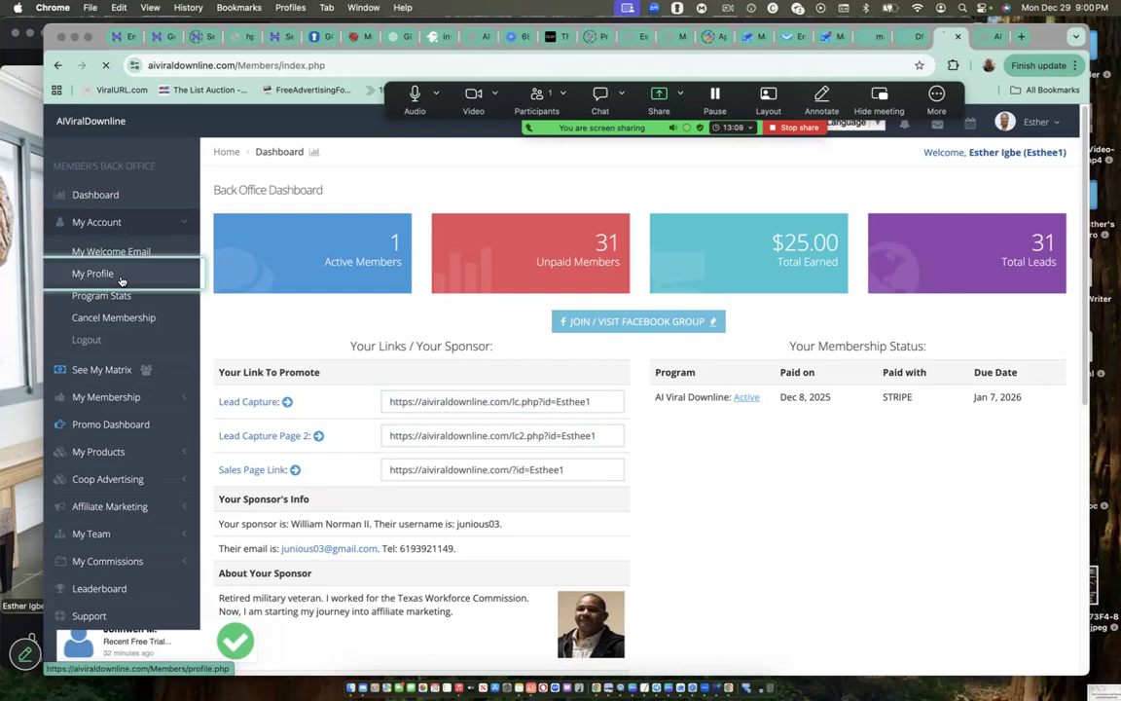
pyautogui.click(93, 273)
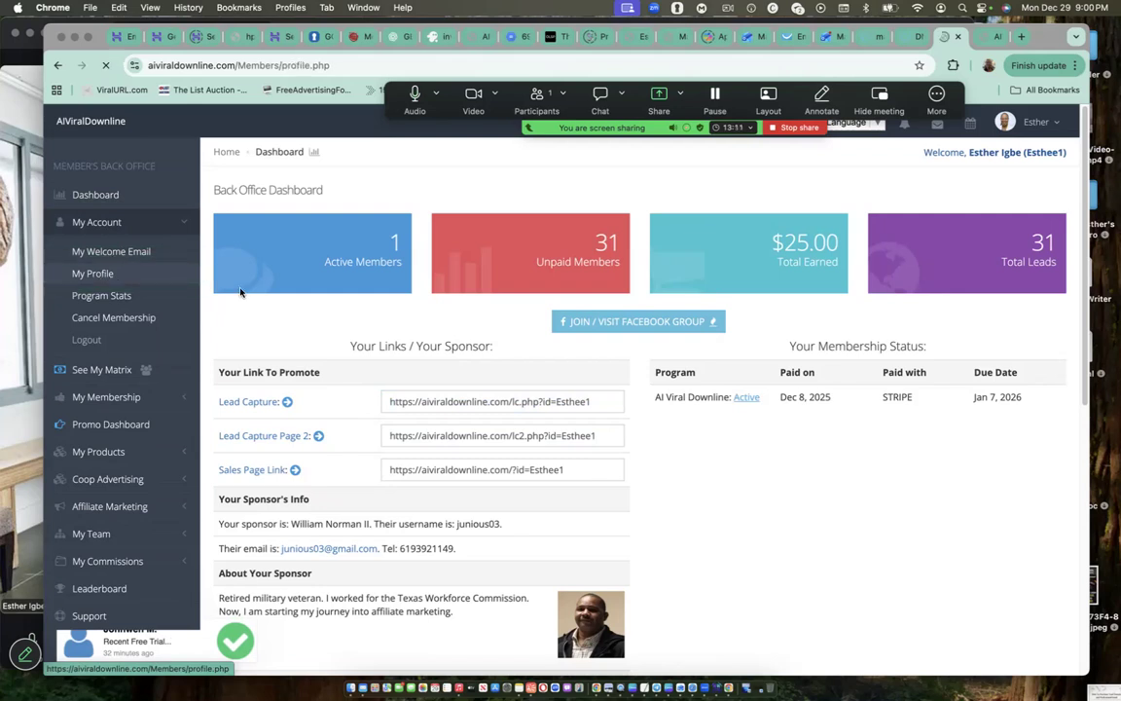
pyautogui.click(93, 273)
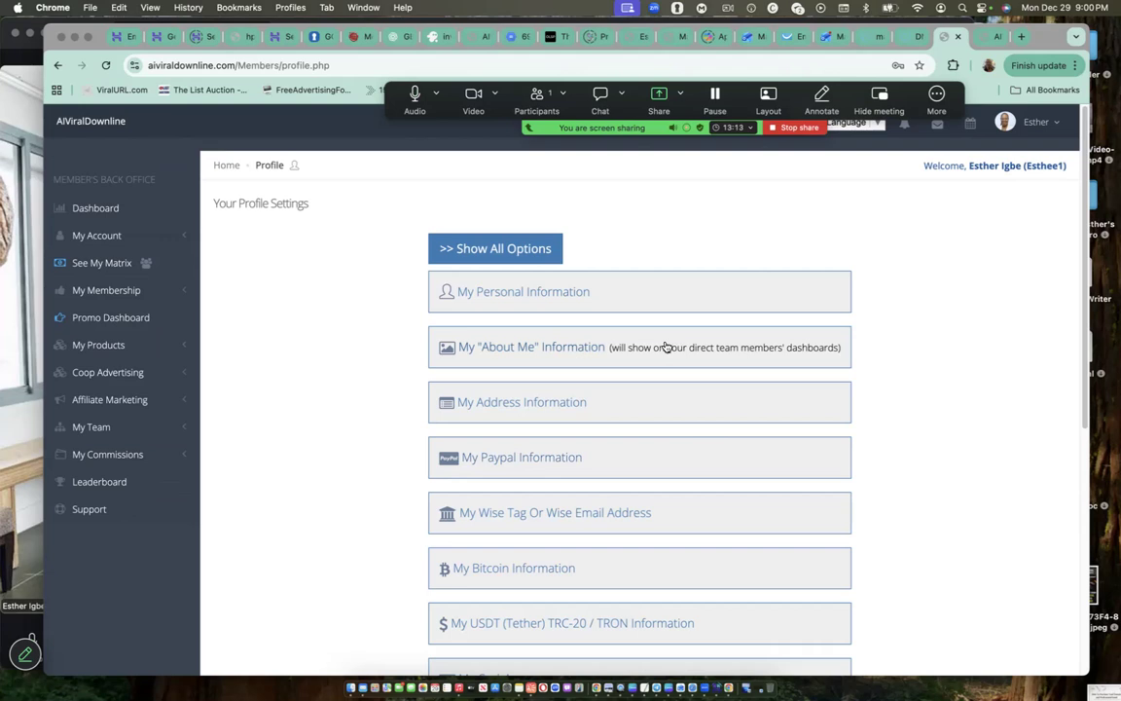
pyautogui.moveTo(494, 249)
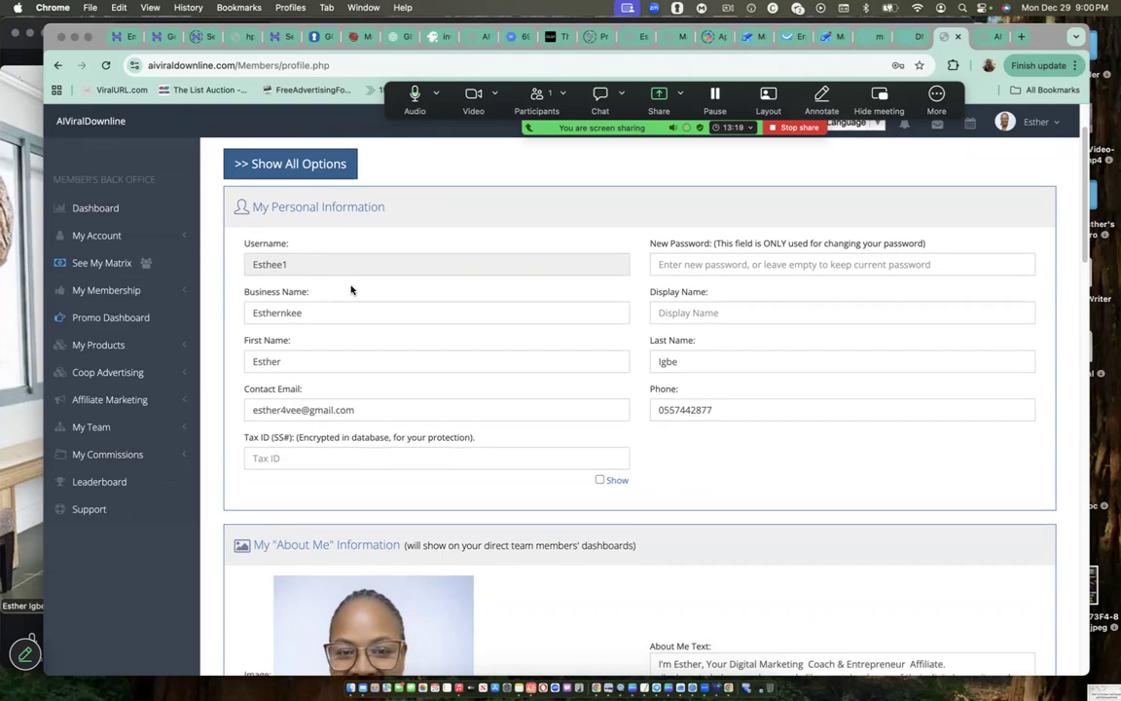
pyautogui.moveTo(280, 312)
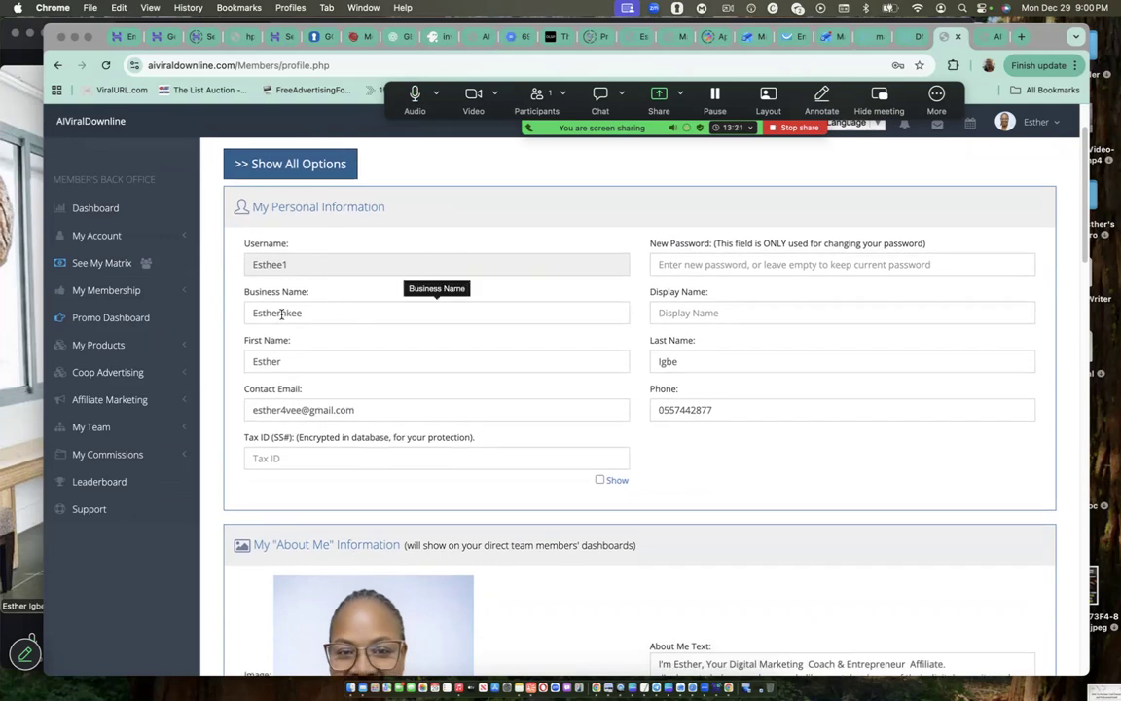
# Step: Scroll through My Personal Information and the About Me bio, photo and social fields
pyautogui.scroll(-3)
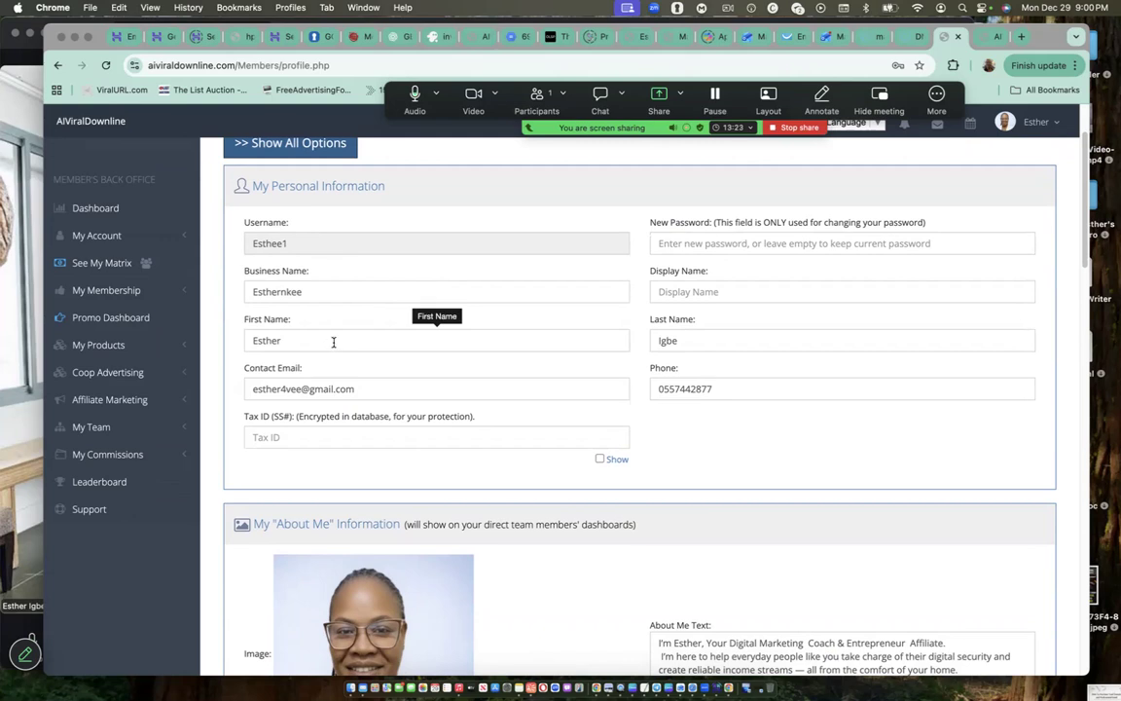
pyautogui.scroll(-3)
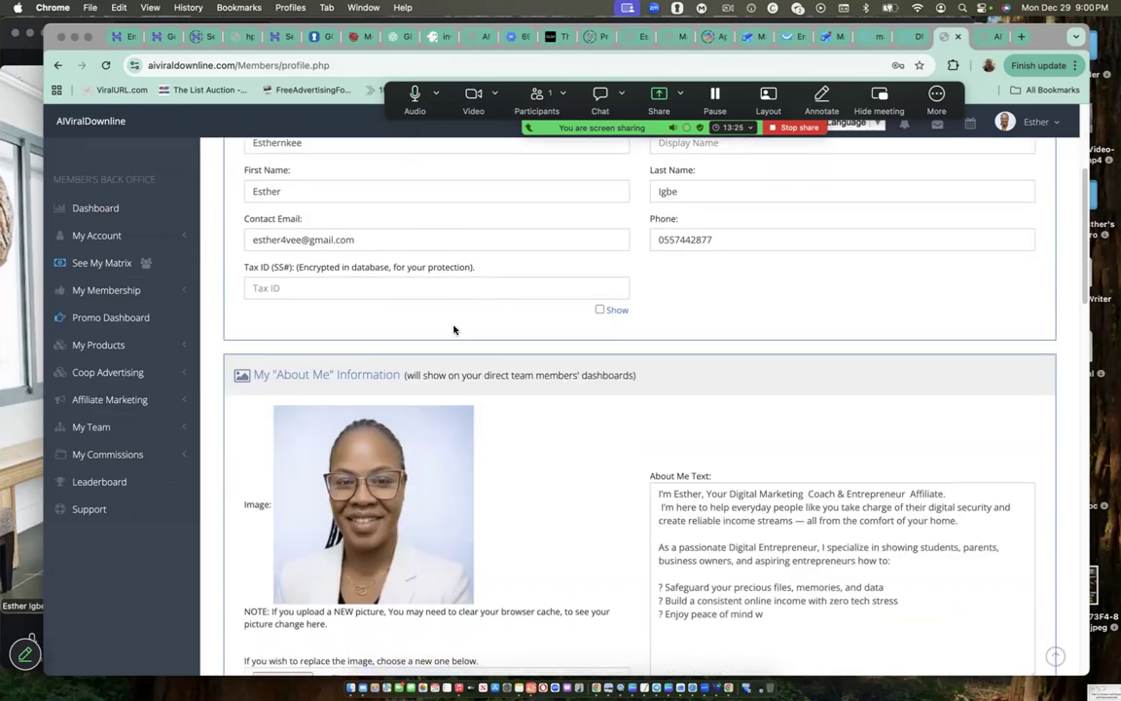
pyautogui.scroll(-3)
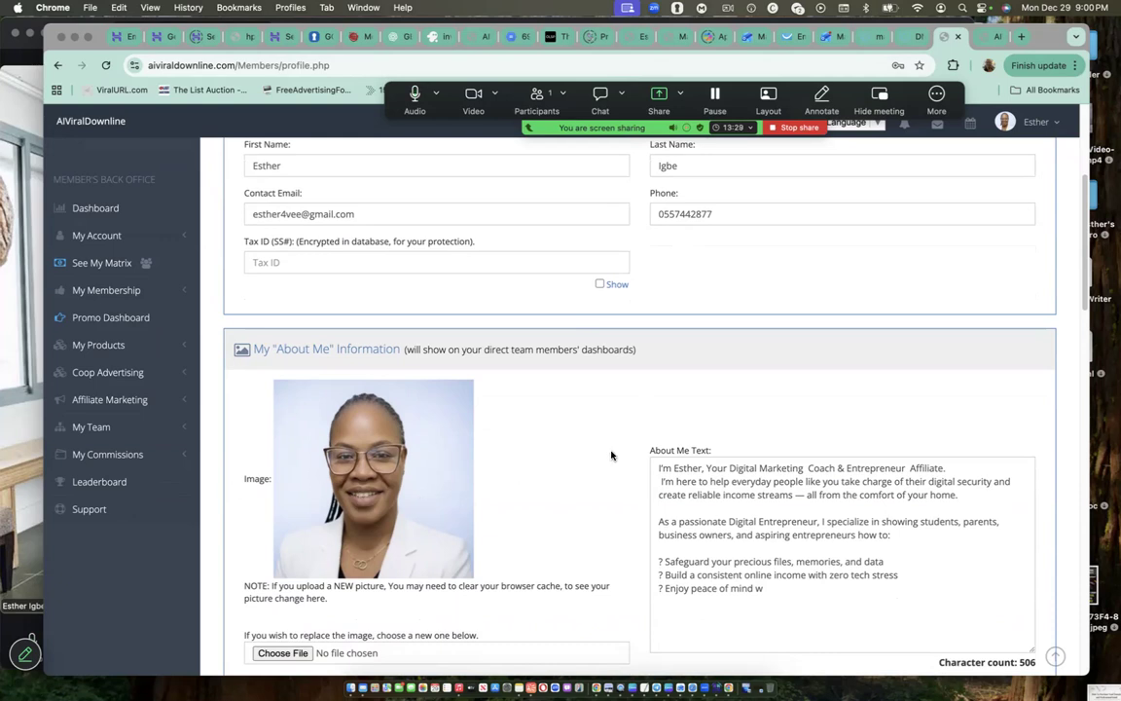
pyautogui.scroll(3)
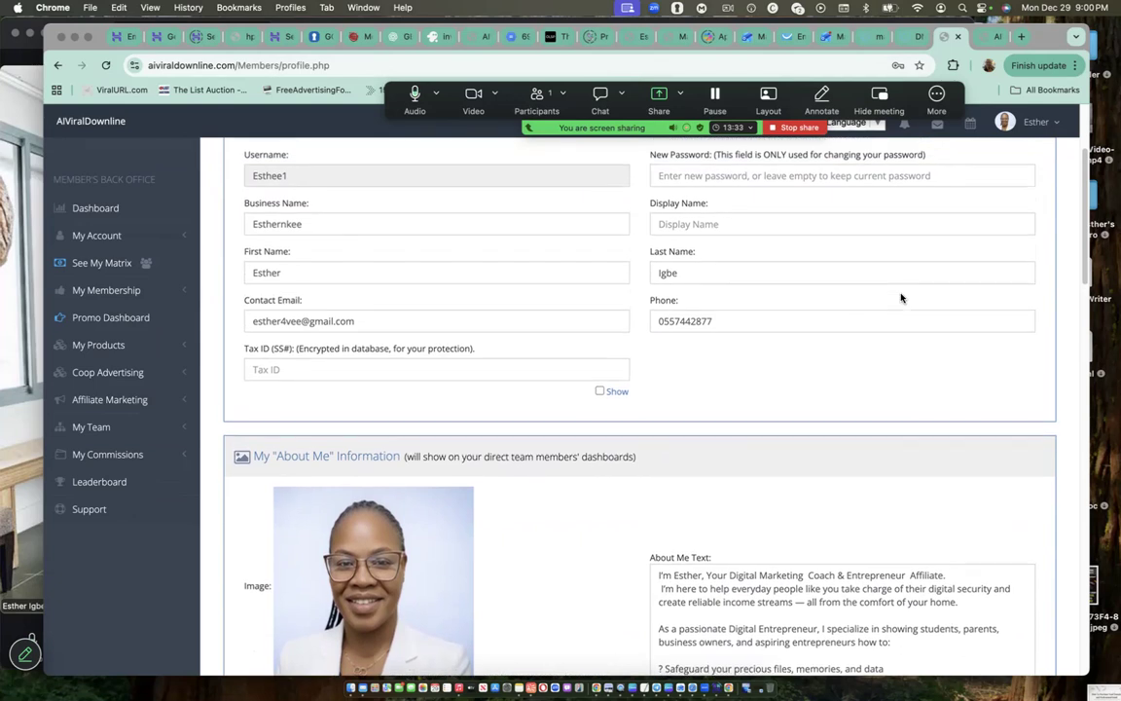
pyautogui.scroll(3)
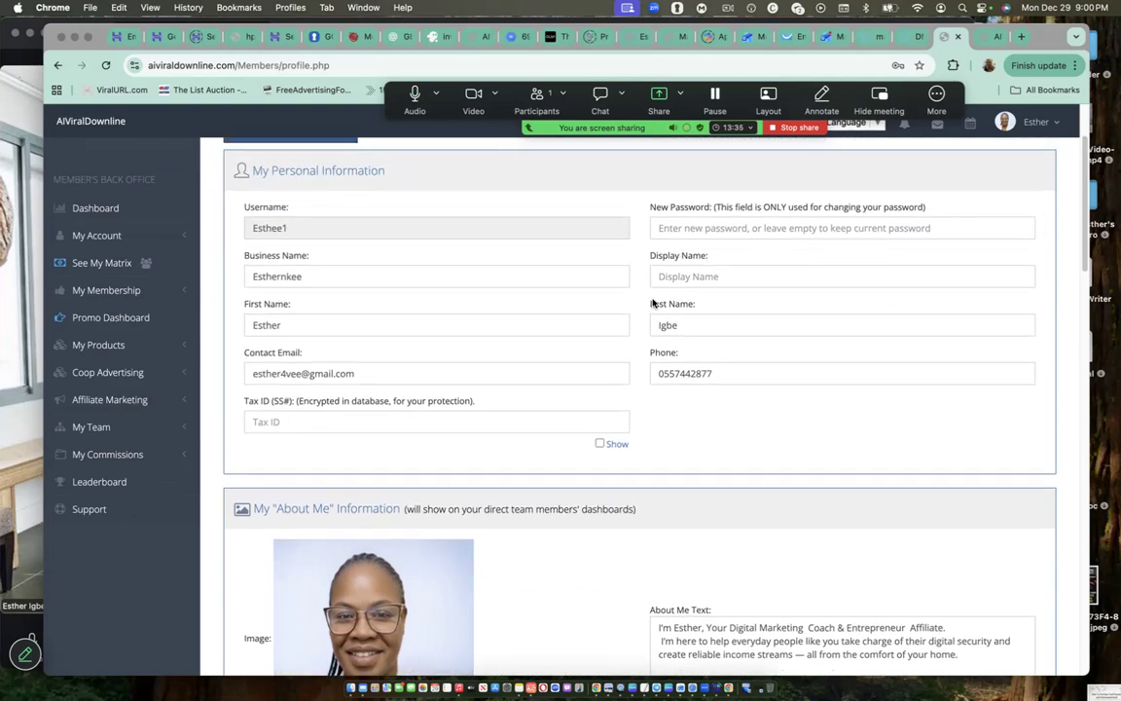
pyautogui.moveTo(763, 420)
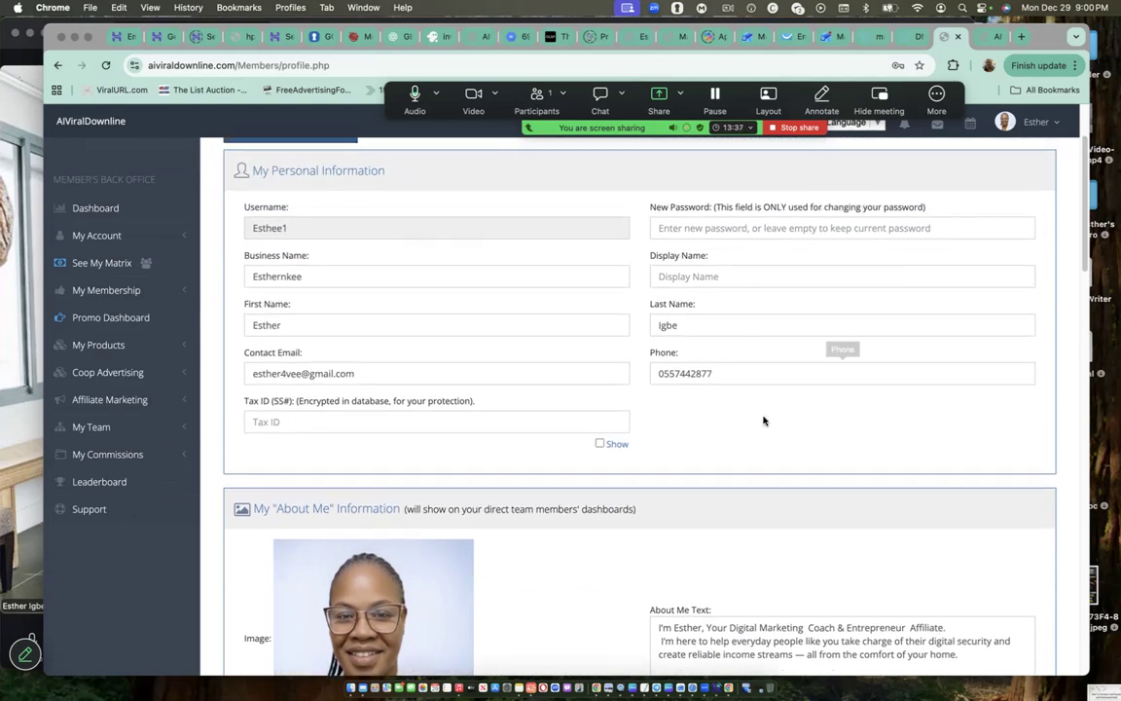
pyautogui.scroll(-3)
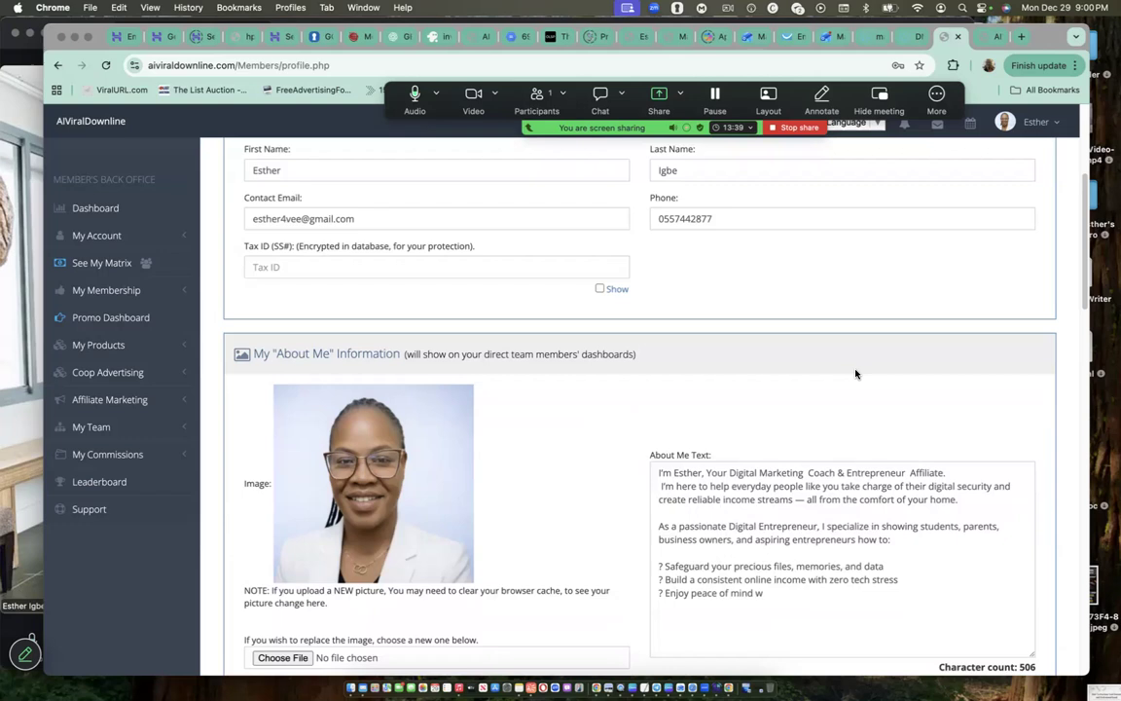
pyautogui.scroll(-3)
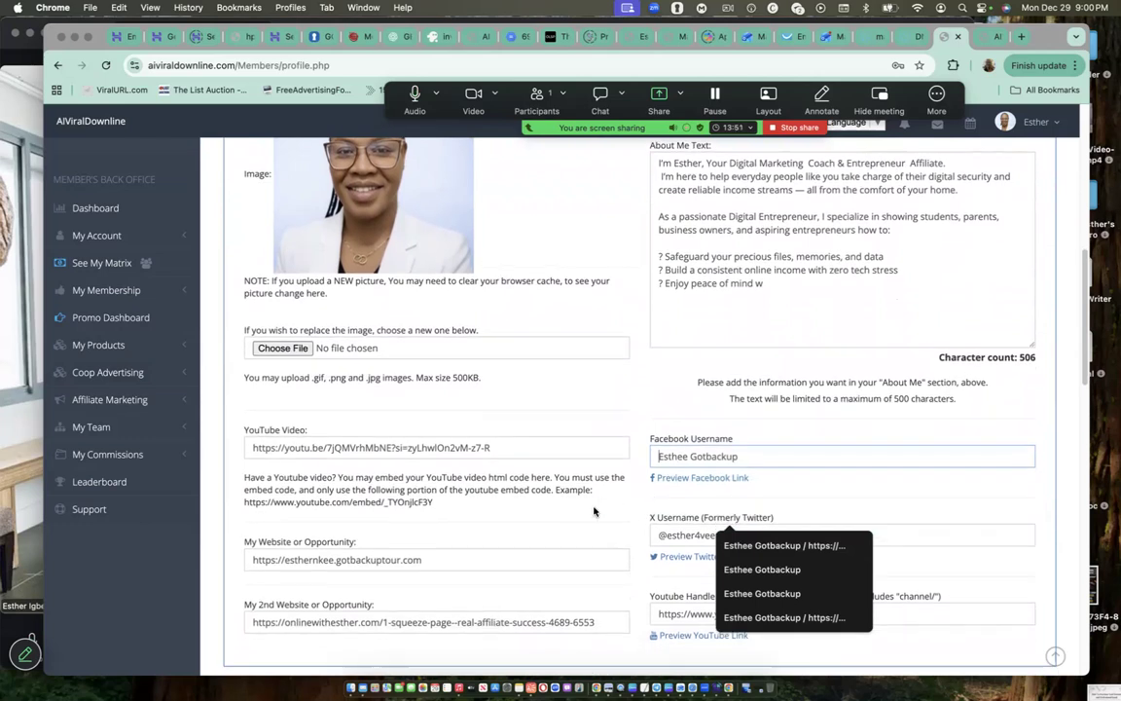
pyautogui.scroll(-3)
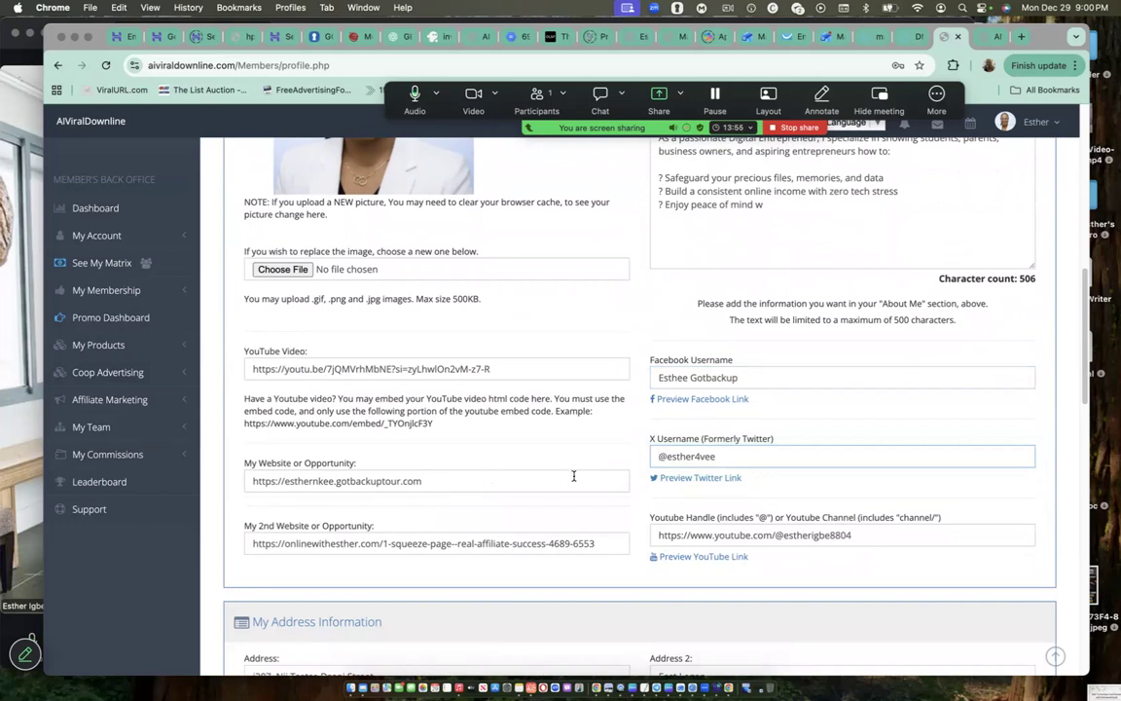
pyautogui.scroll(-3)
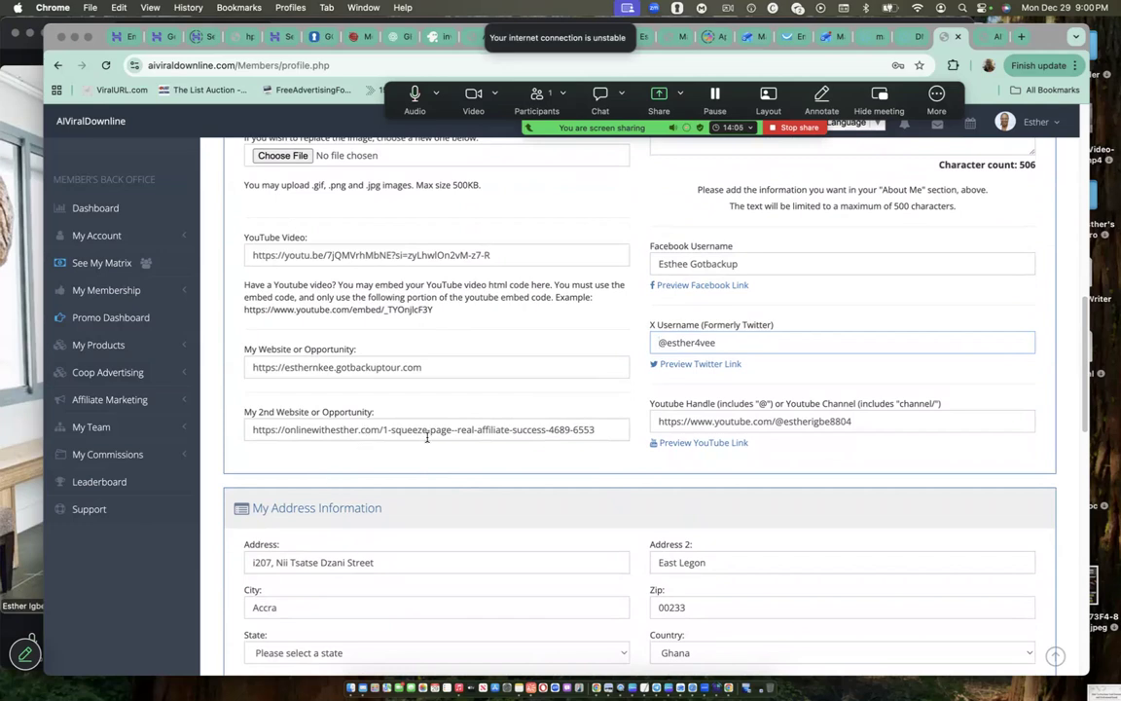
pyautogui.moveTo(541, 452)
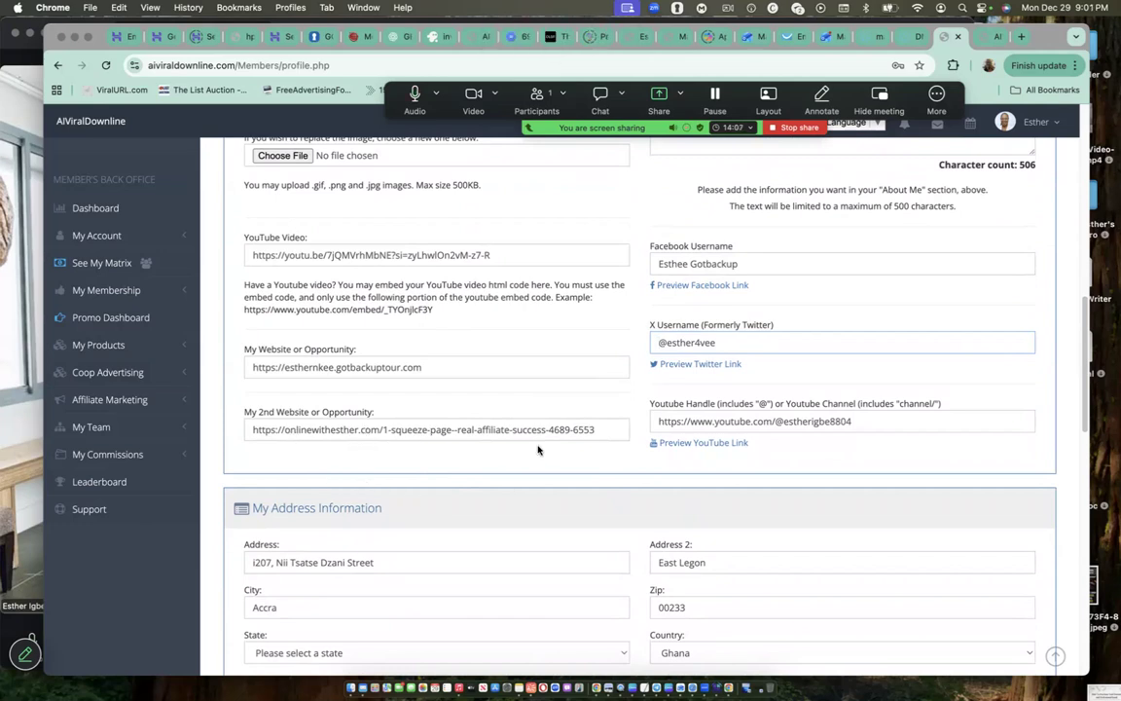
pyautogui.moveTo(641, 436)
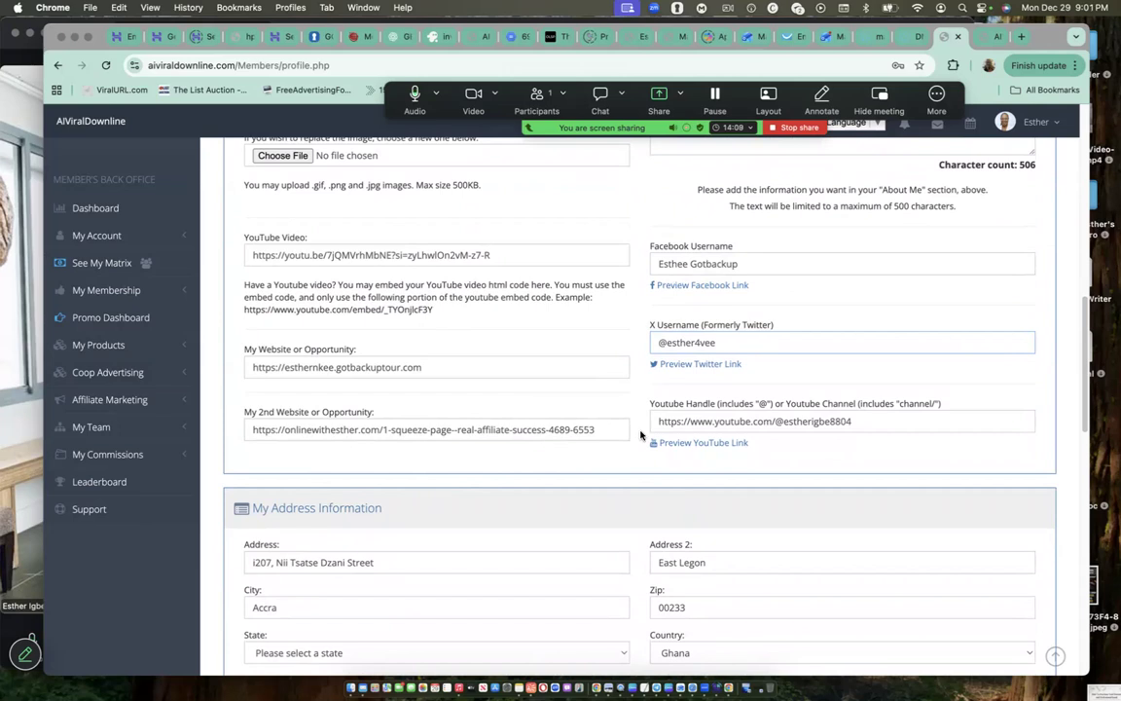
pyautogui.click(841, 421)
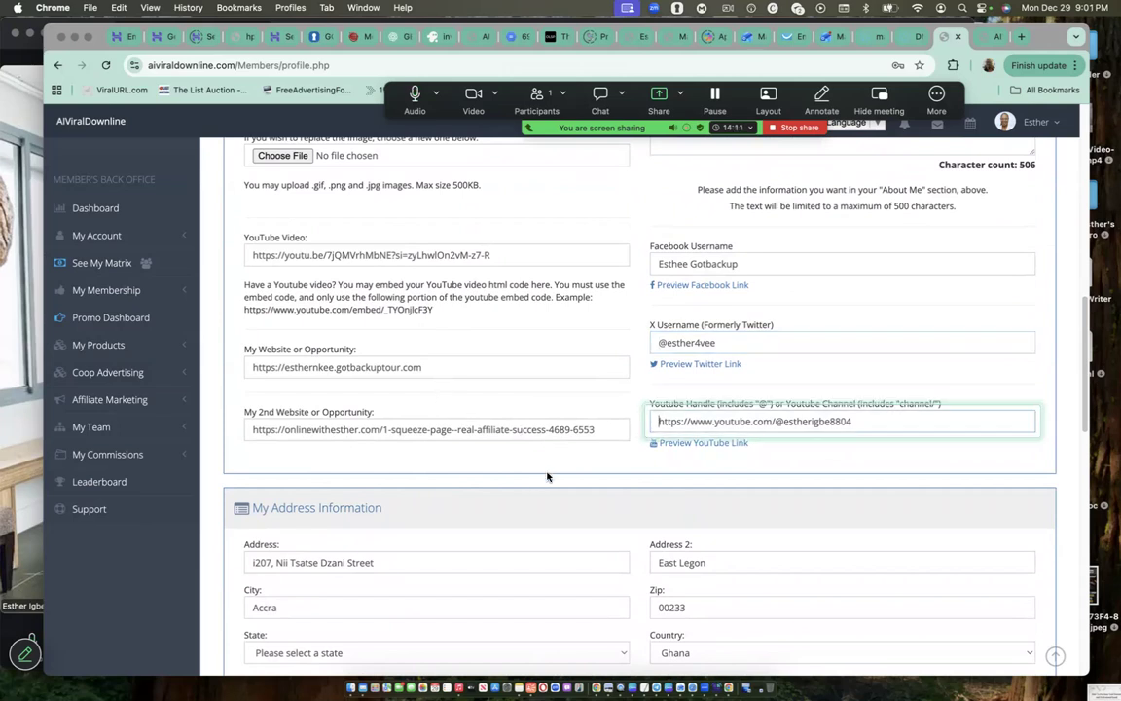
pyautogui.click(366, 366)
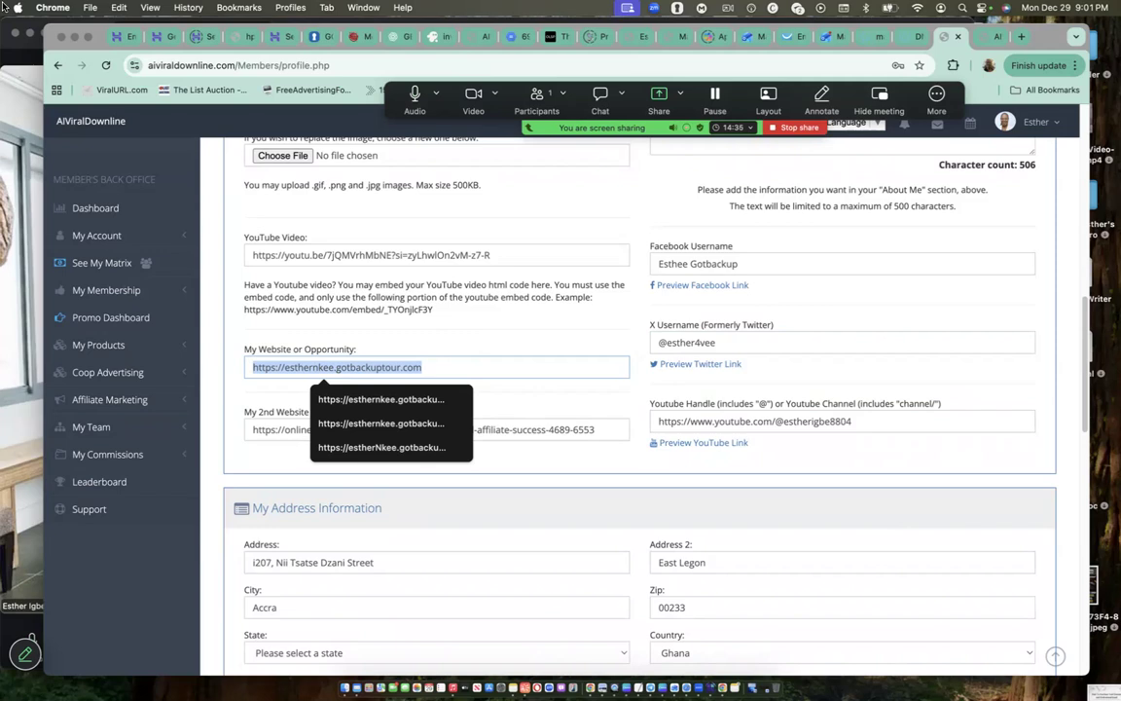
pyautogui.moveTo(241, 393)
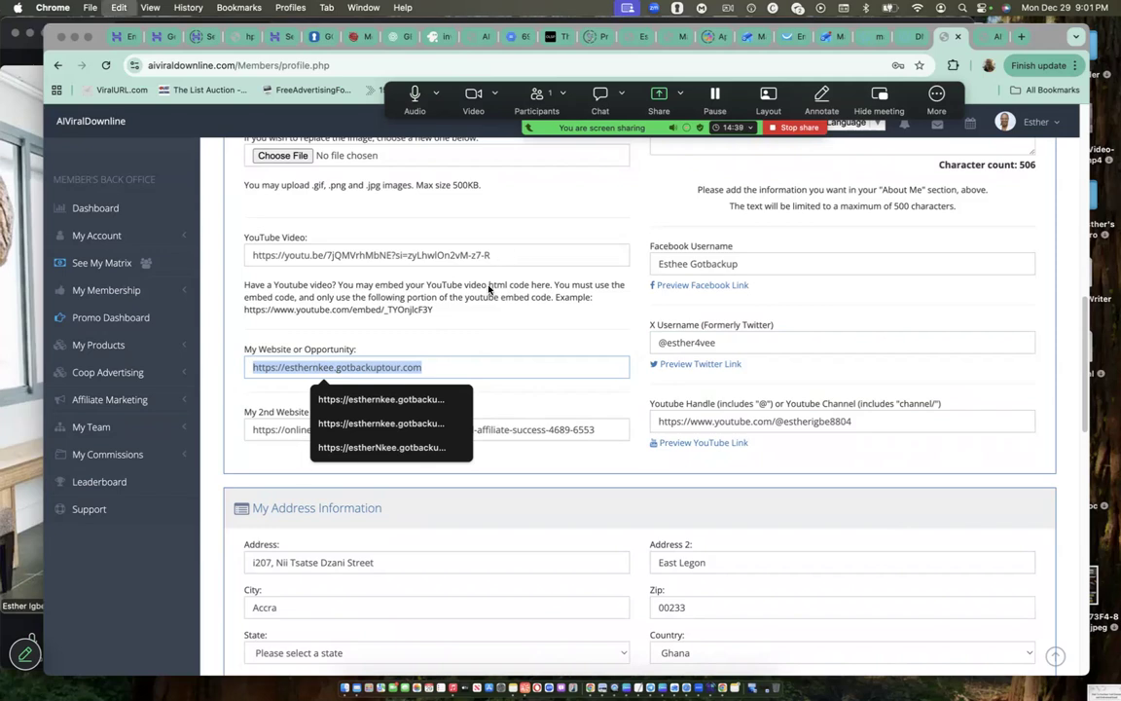
pyautogui.moveTo(444, 382)
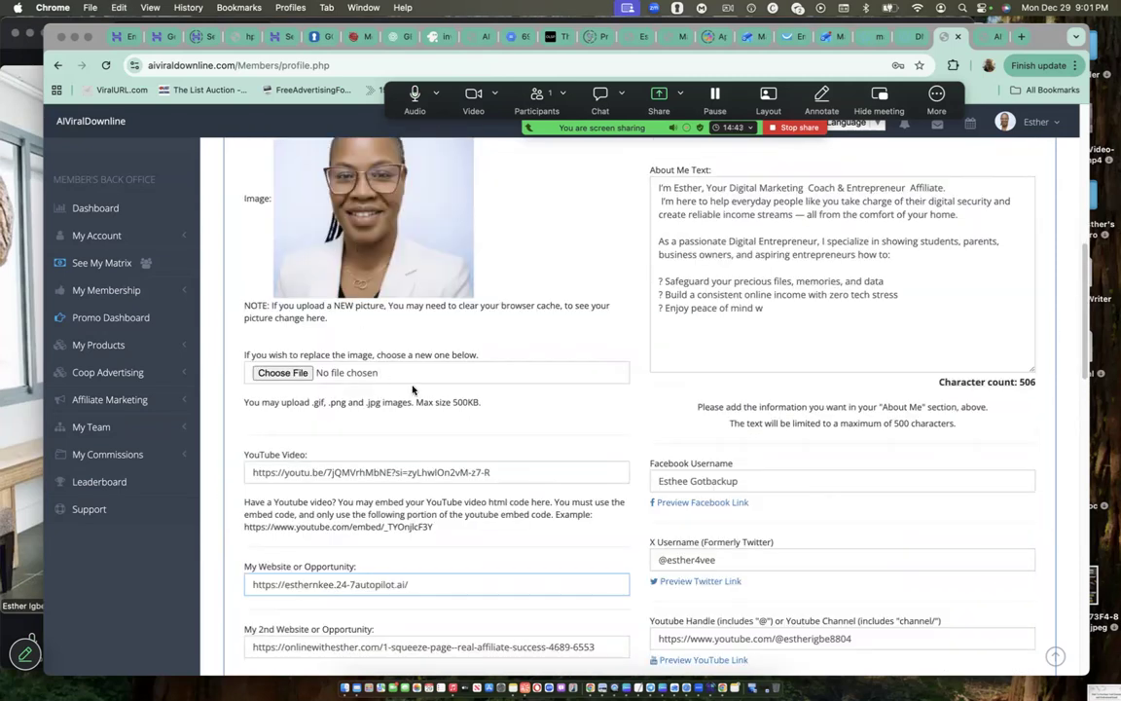
pyautogui.scroll(-3)
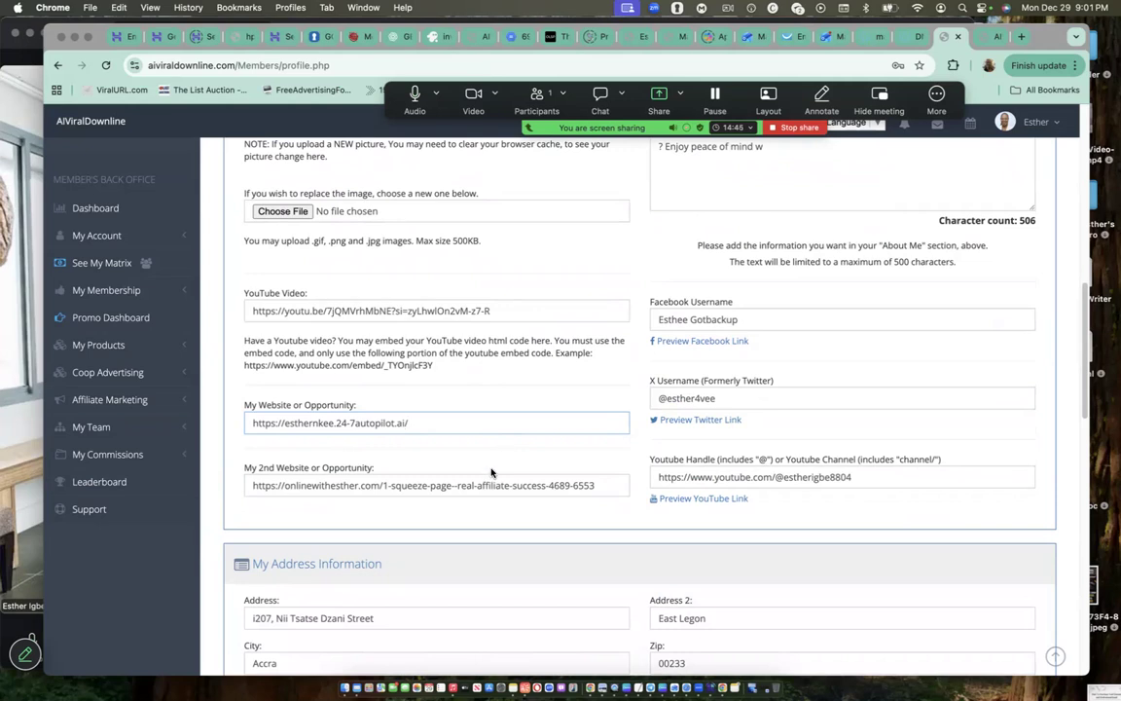
pyautogui.moveTo(425, 456)
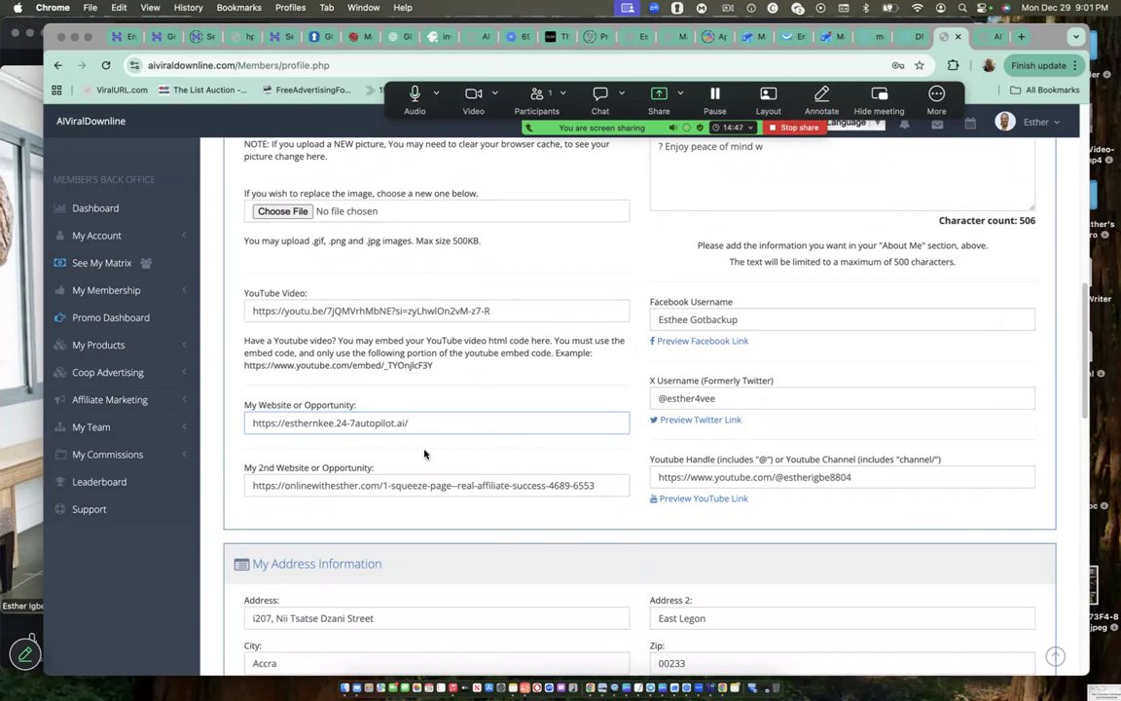
pyautogui.moveTo(774, 451)
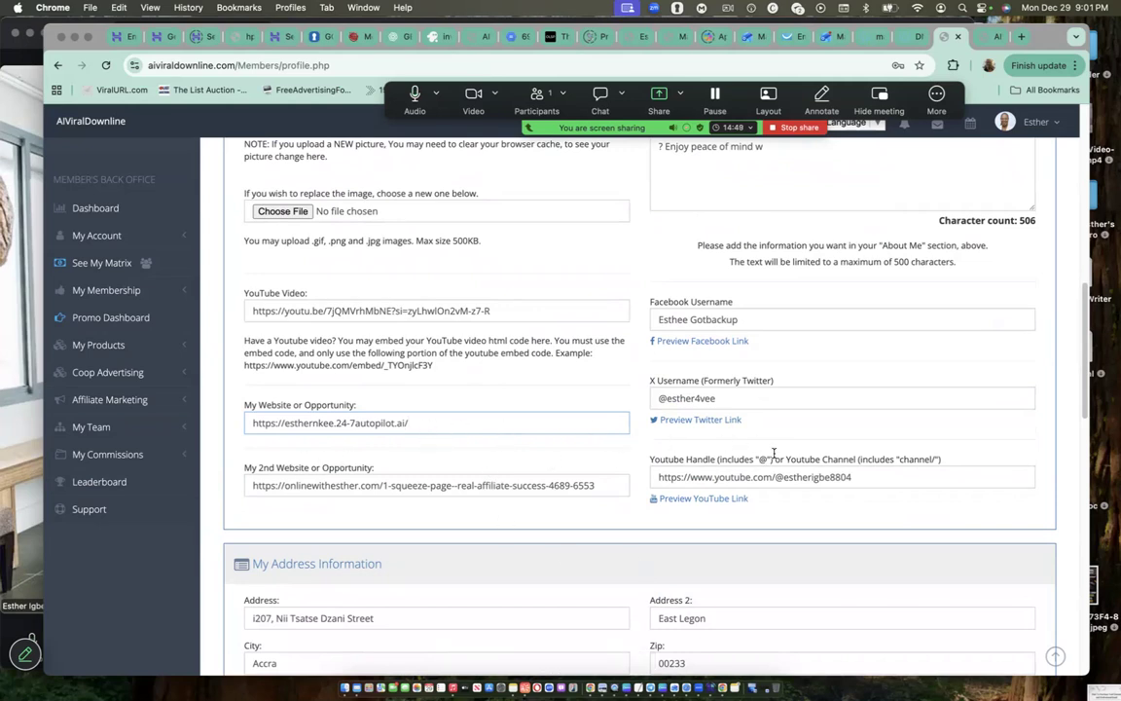
pyautogui.scroll(-3)
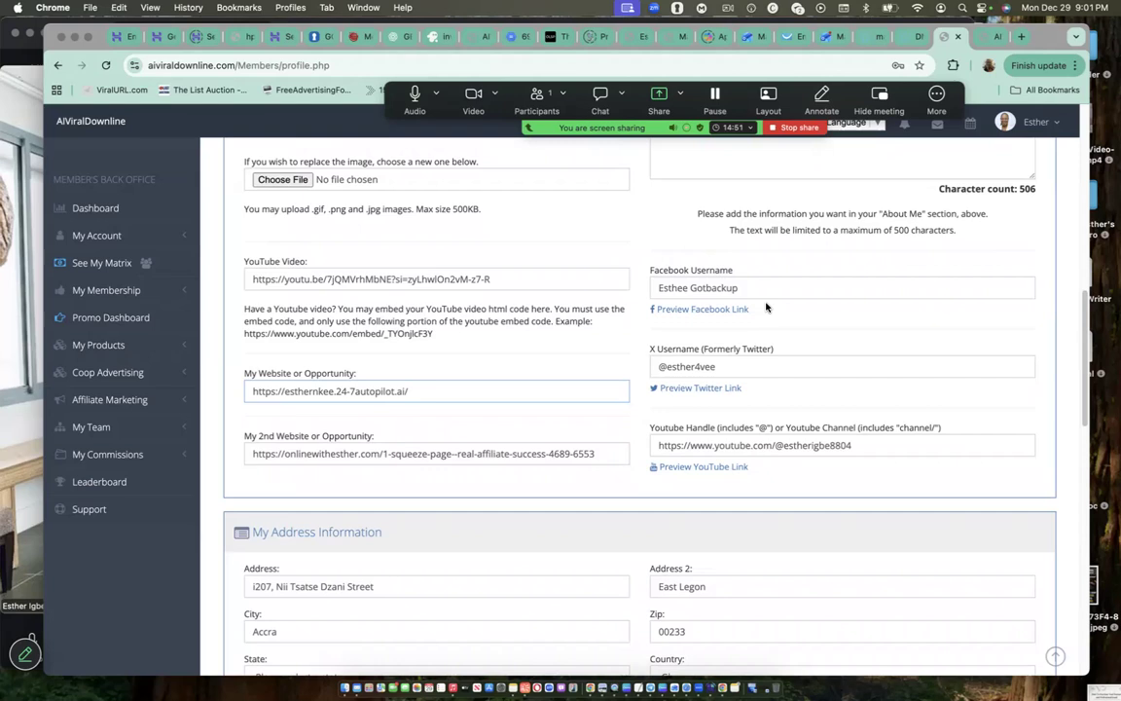
pyautogui.click(841, 288)
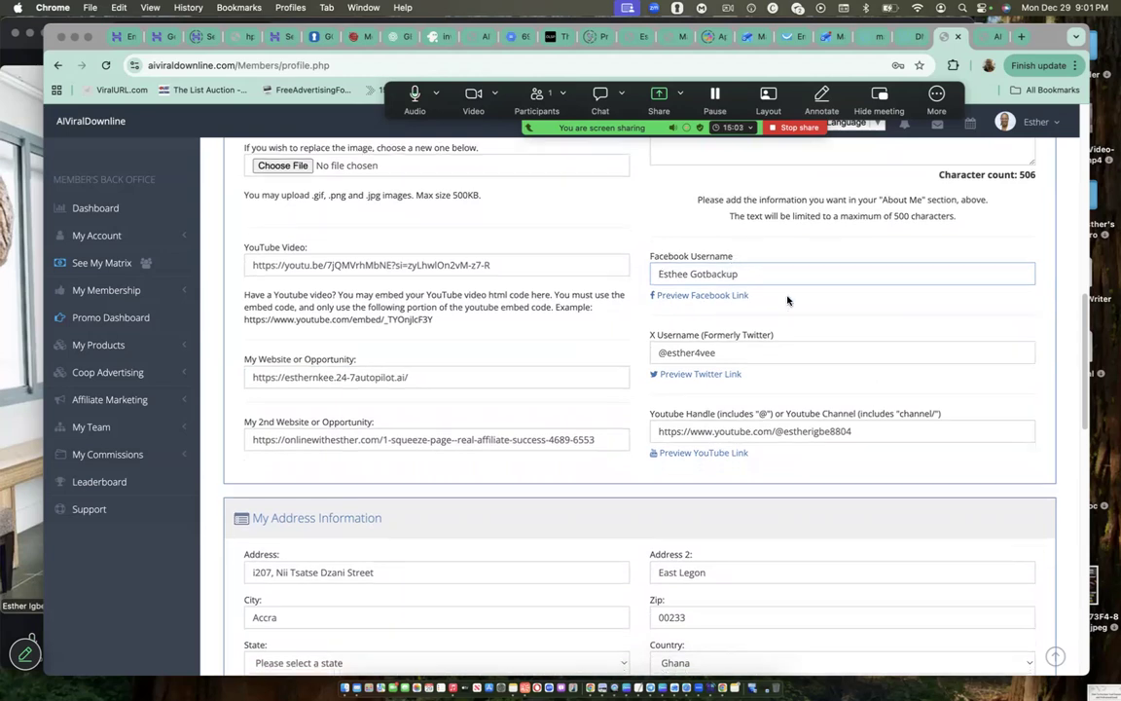
pyautogui.click(841, 264)
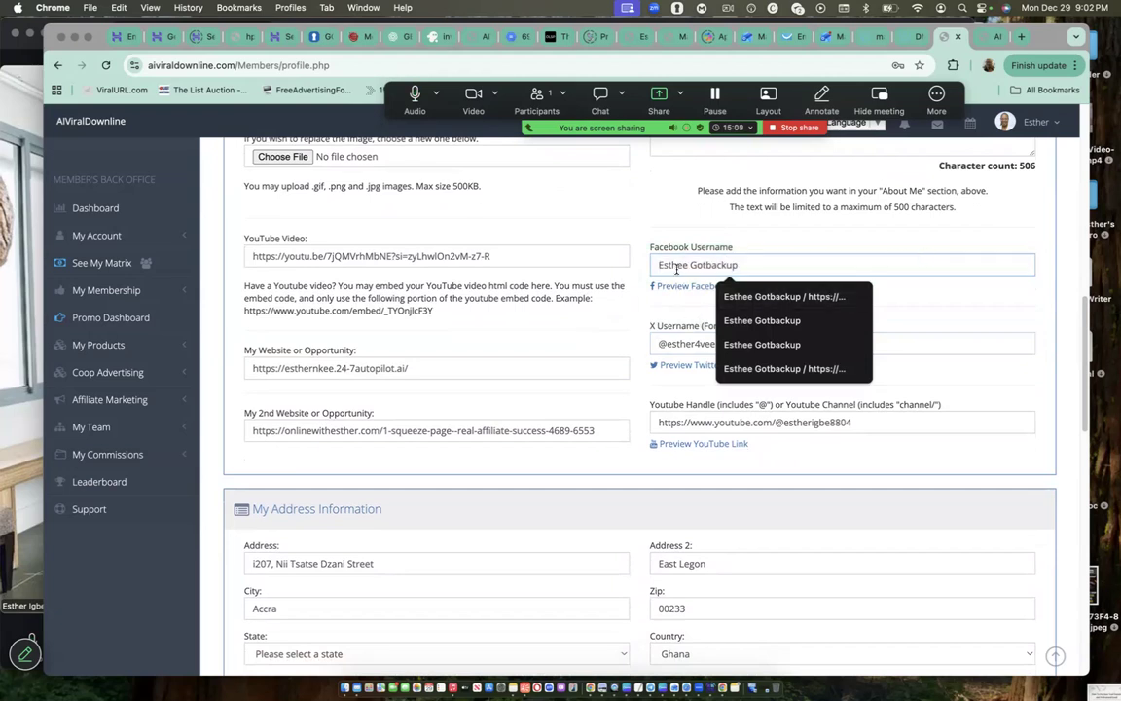
pyautogui.click(841, 420)
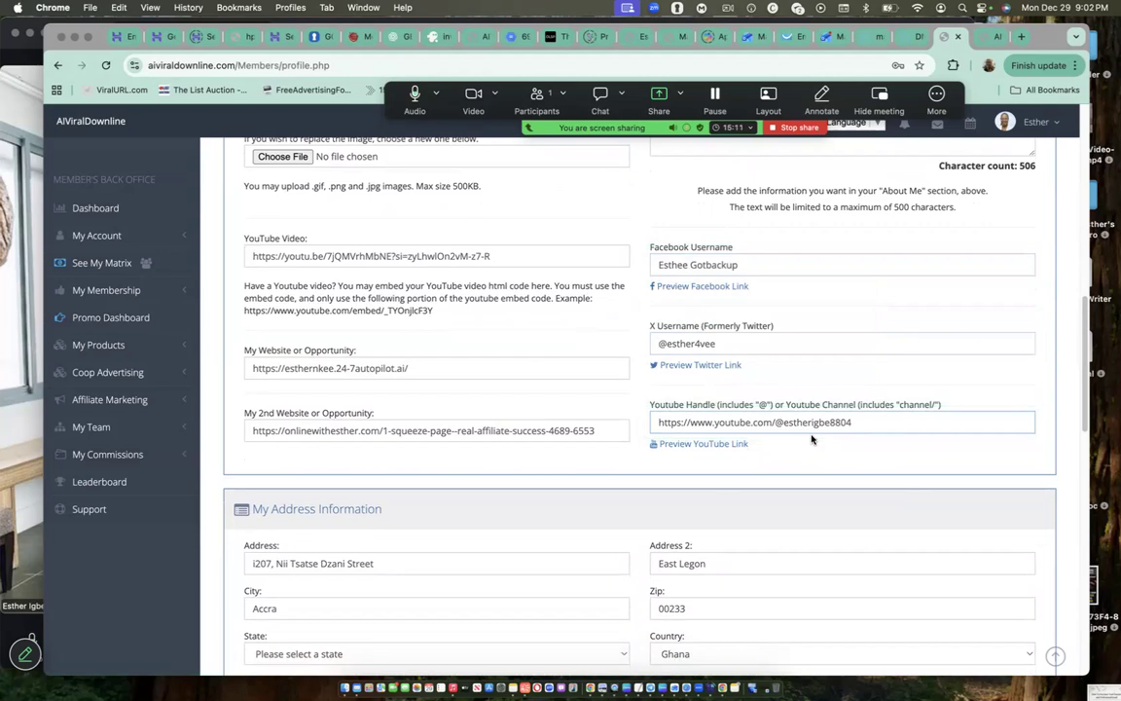
pyautogui.click(841, 342)
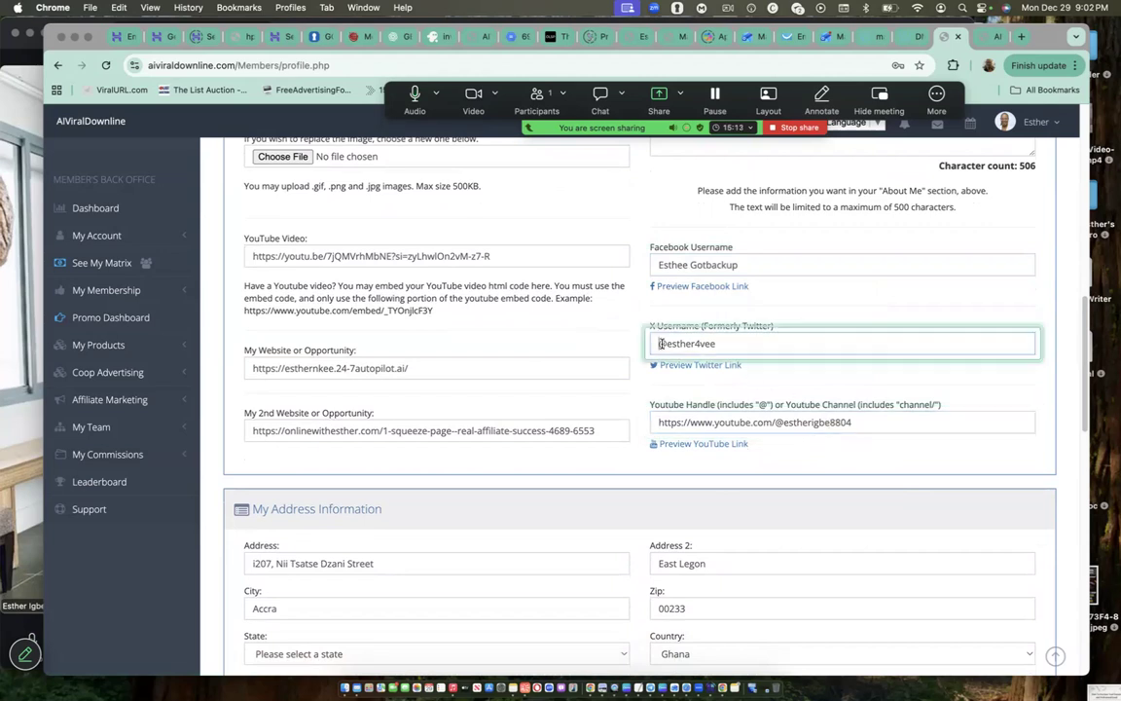
# Step: Mark the address as Outside USA and enter Greater Accra Region as Province/State
pyautogui.scroll(-3)
pyautogui.write('@')
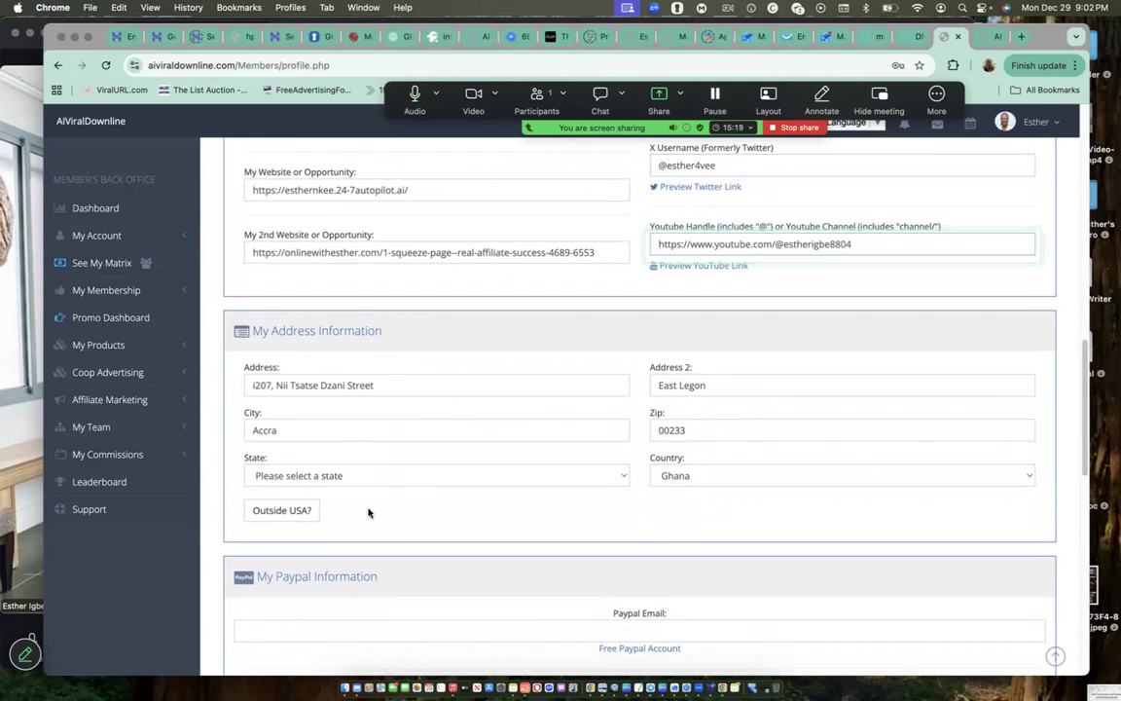
pyautogui.moveTo(623, 475)
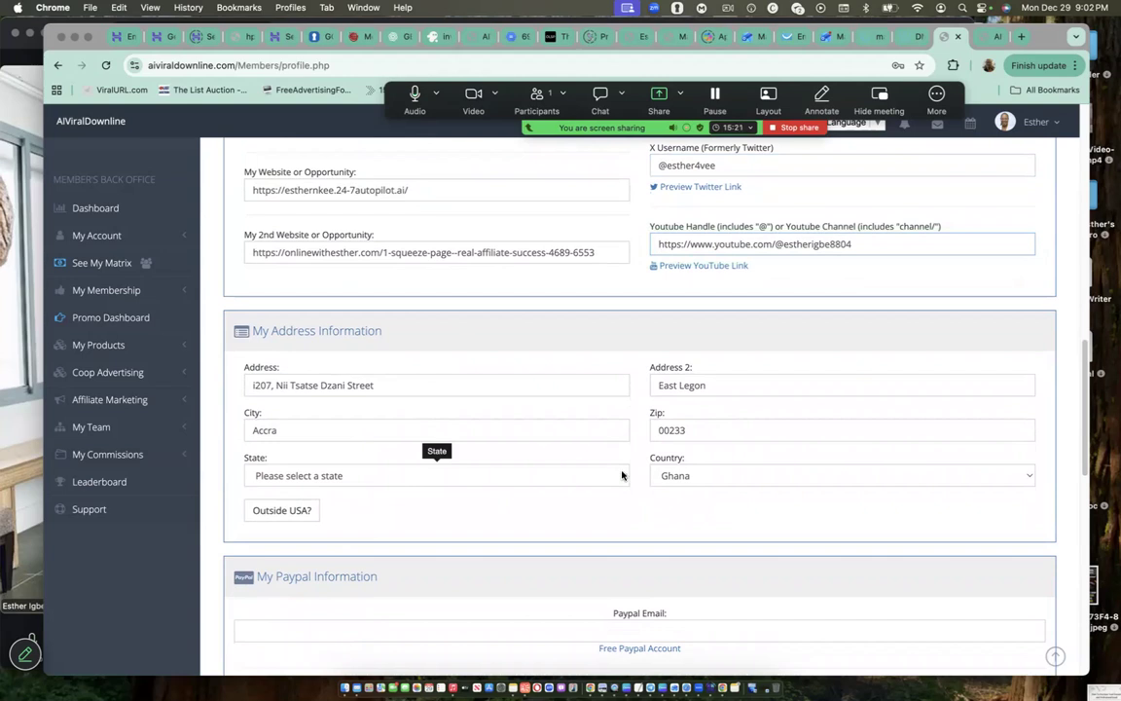
pyautogui.click(436, 475)
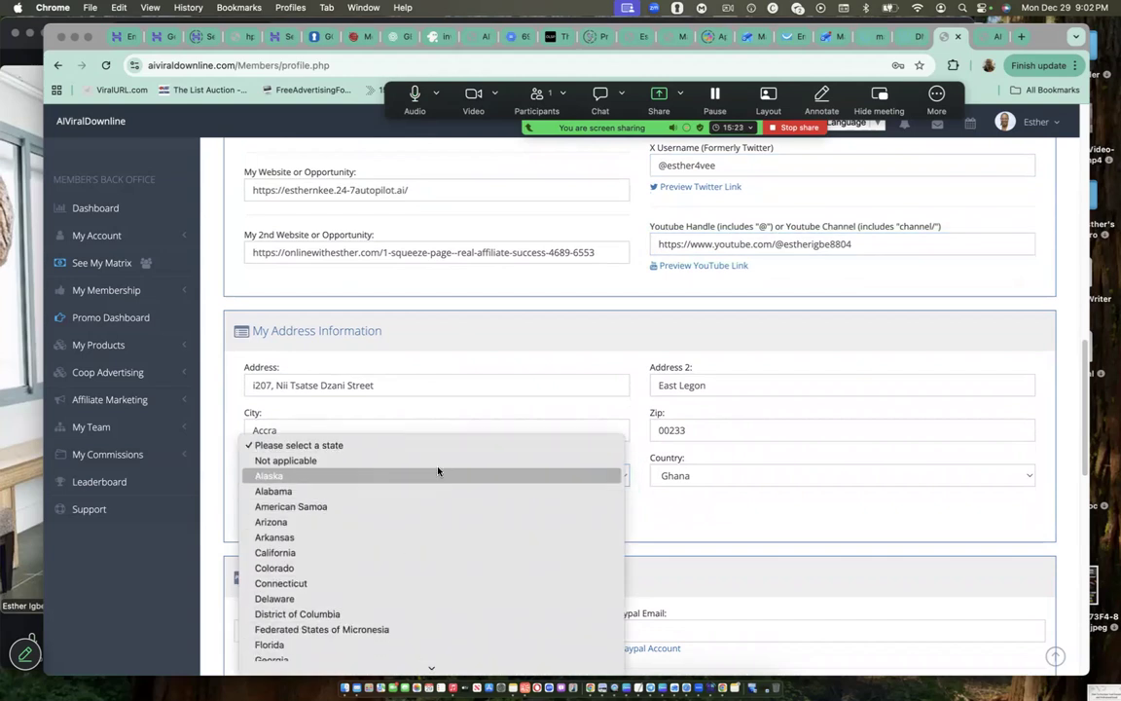
pyautogui.moveTo(584, 311)
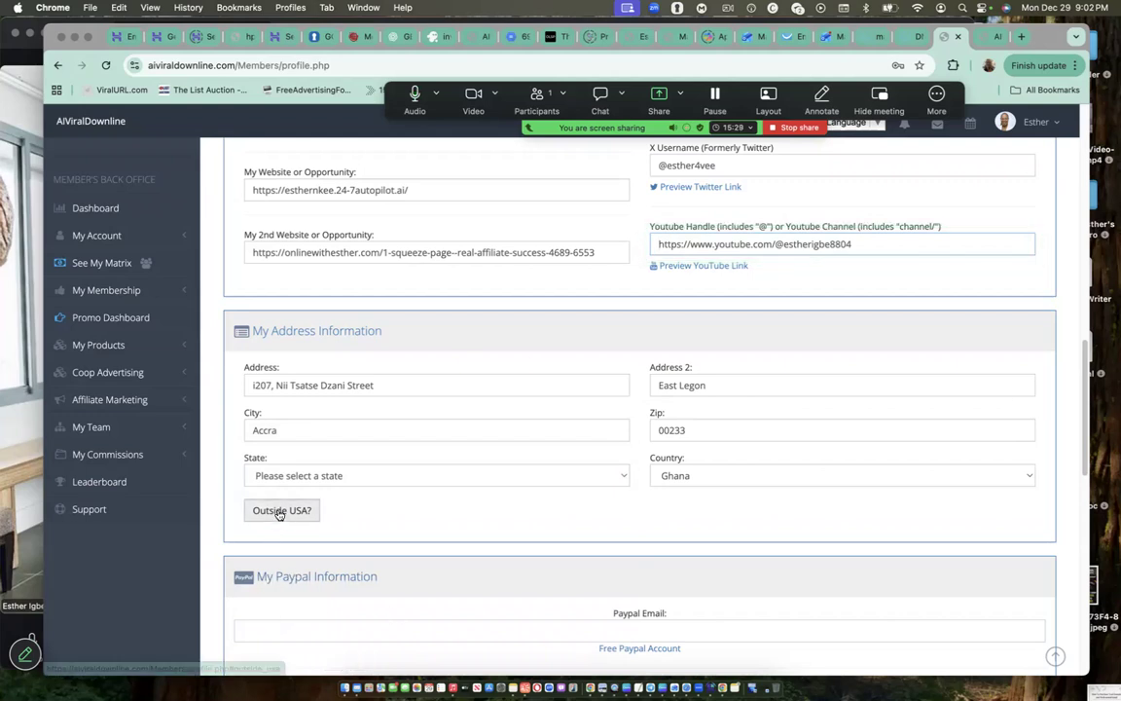
pyautogui.click(283, 510)
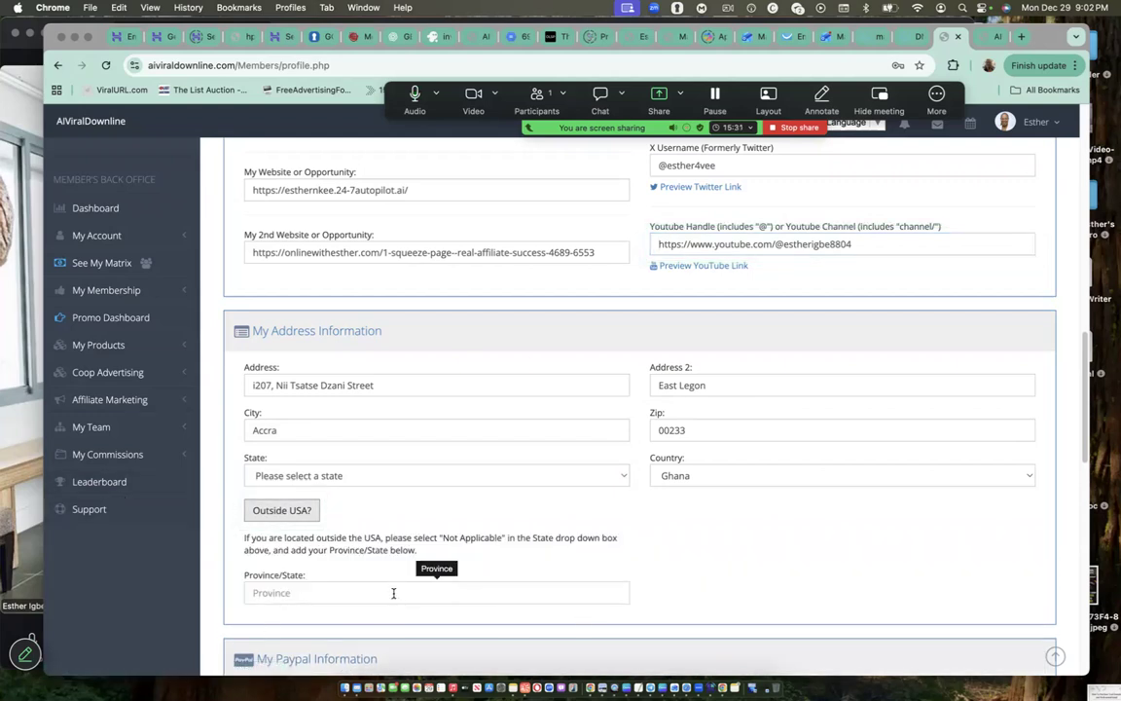
pyautogui.write('Greater Accra Region')
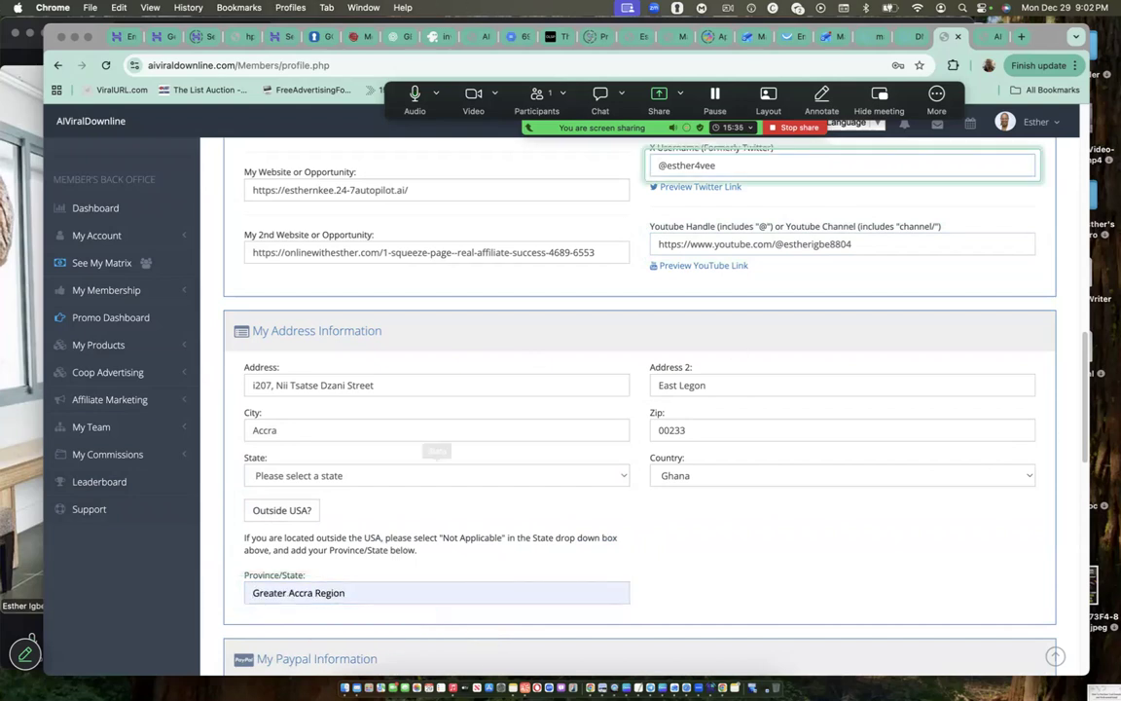
pyautogui.scroll(-3)
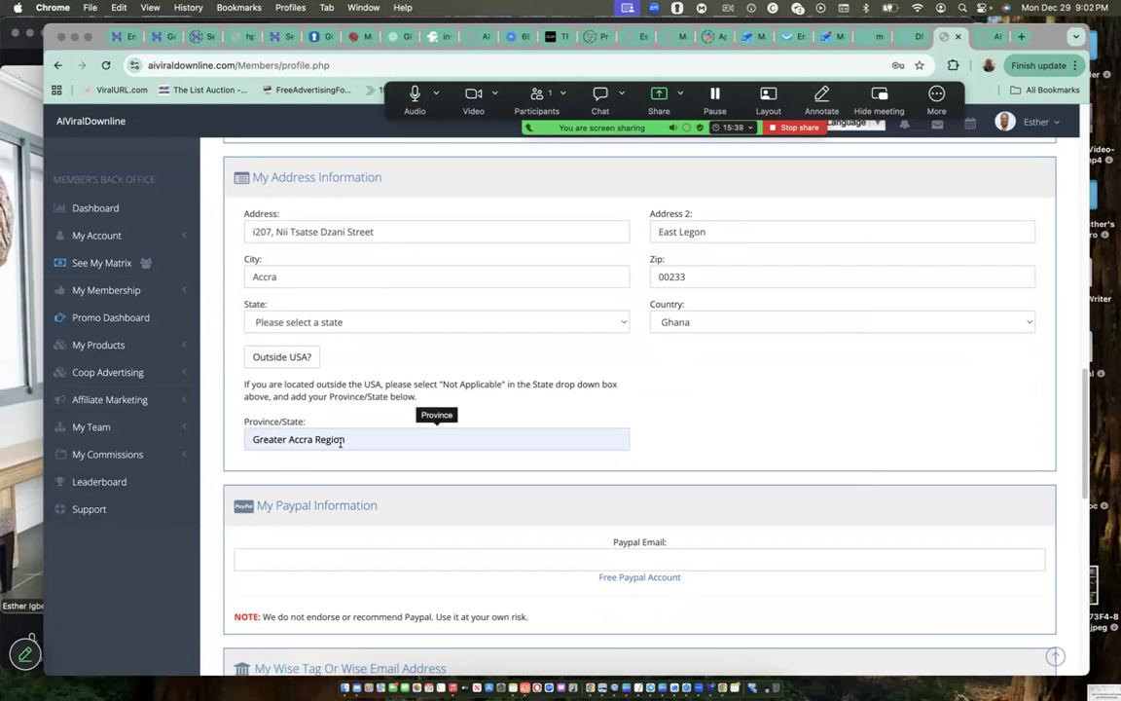
pyautogui.moveTo(825, 340)
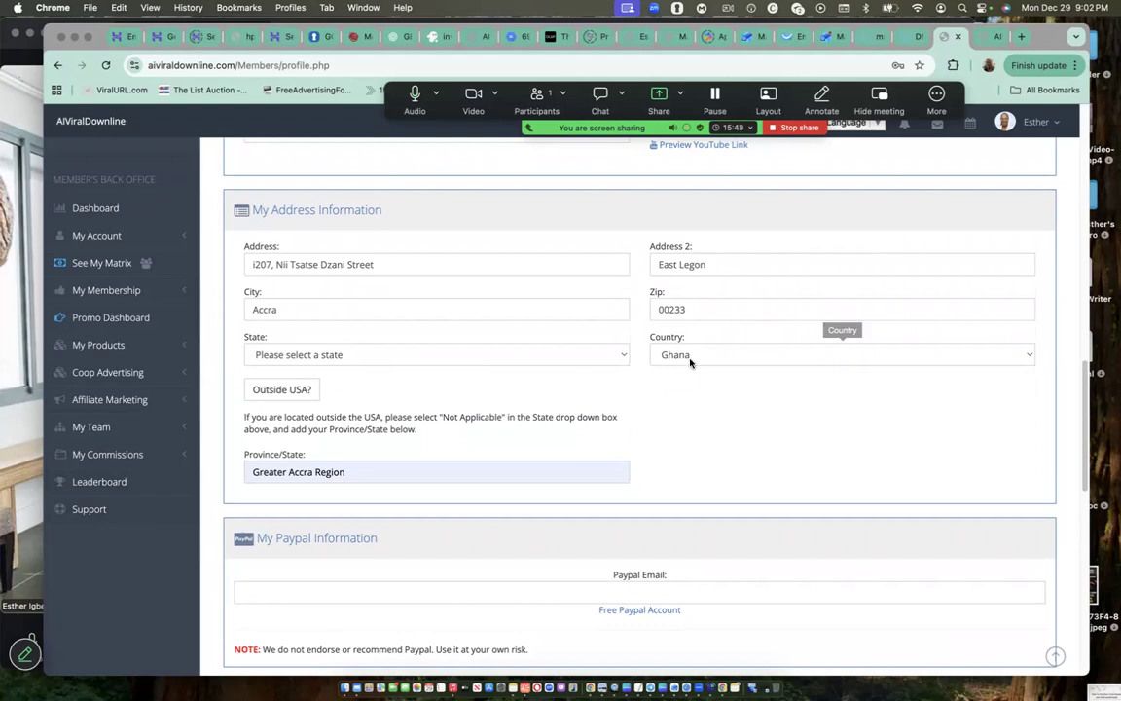
pyautogui.scroll(-3)
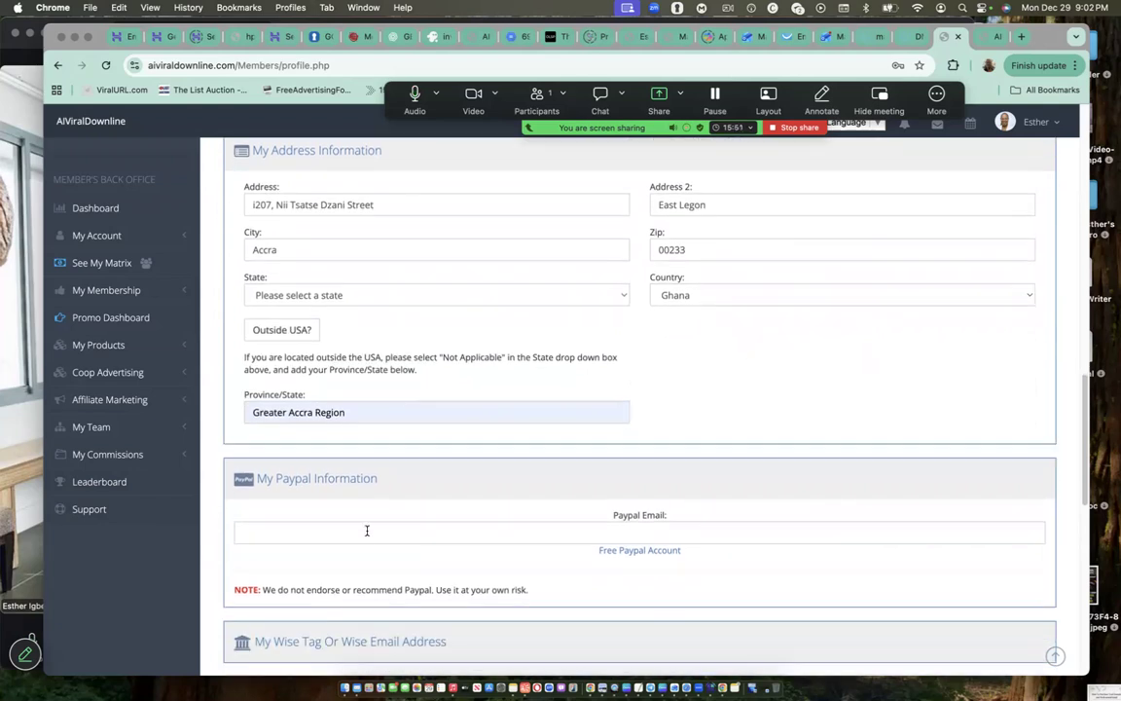
# Step: Enter the Bitcoin wallet address under My Bitcoin Information
pyautogui.scroll(-3)
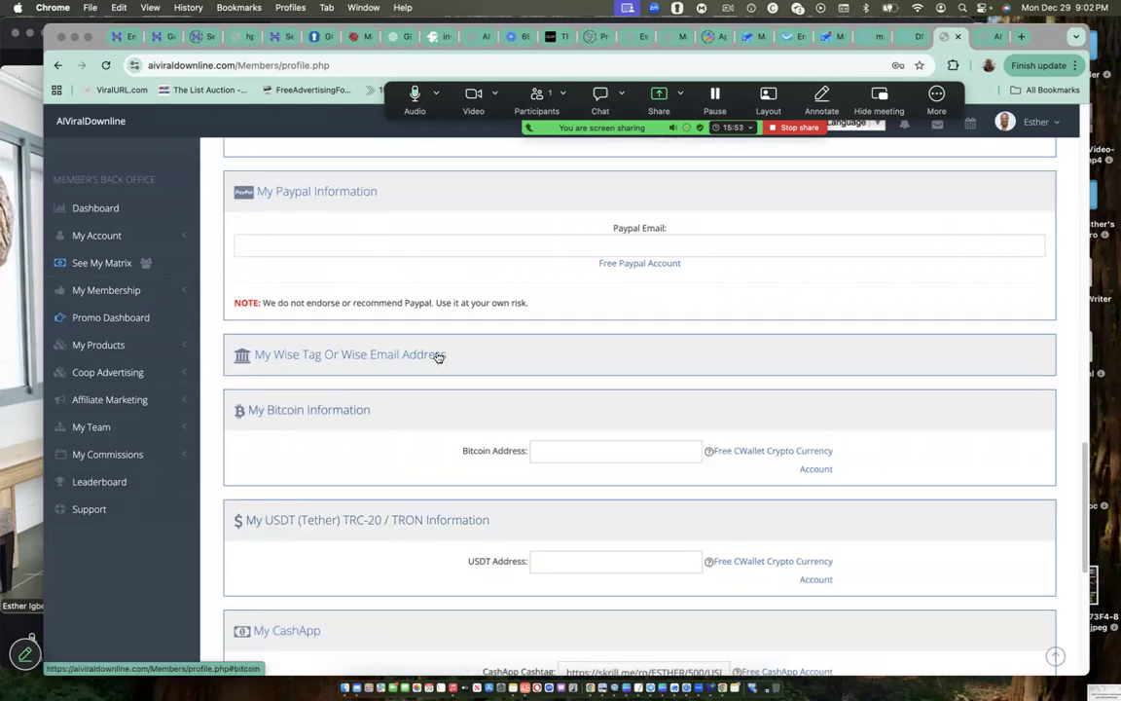
pyautogui.moveTo(561, 497)
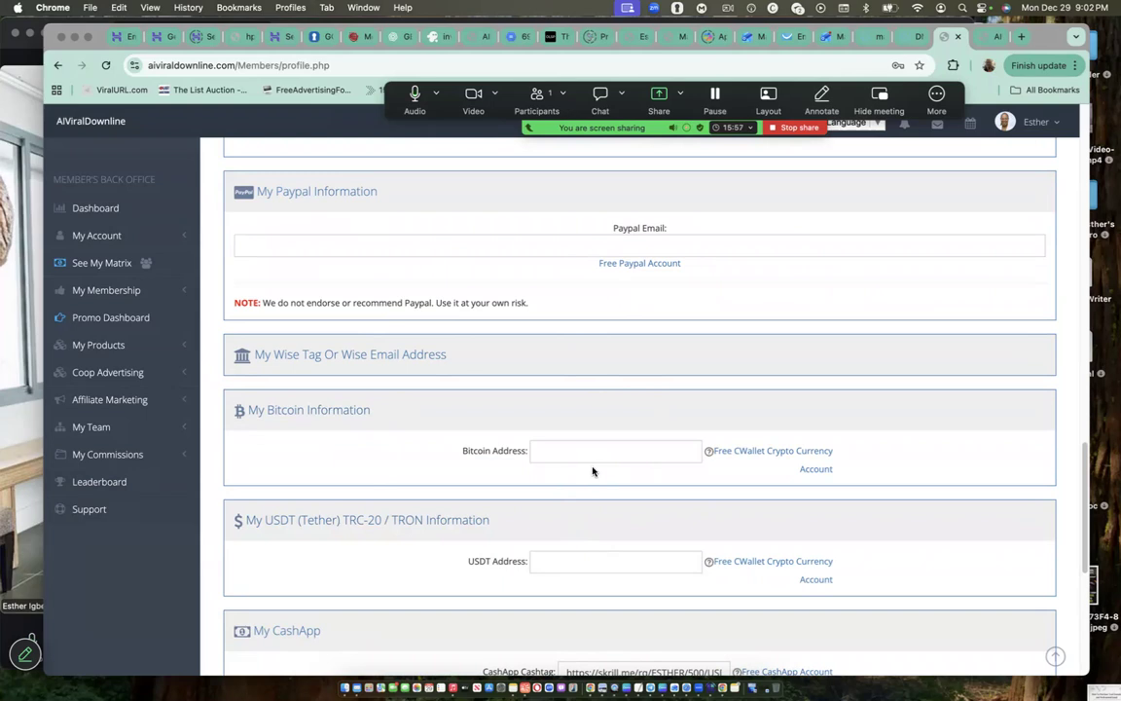
pyautogui.moveTo(463, 444)
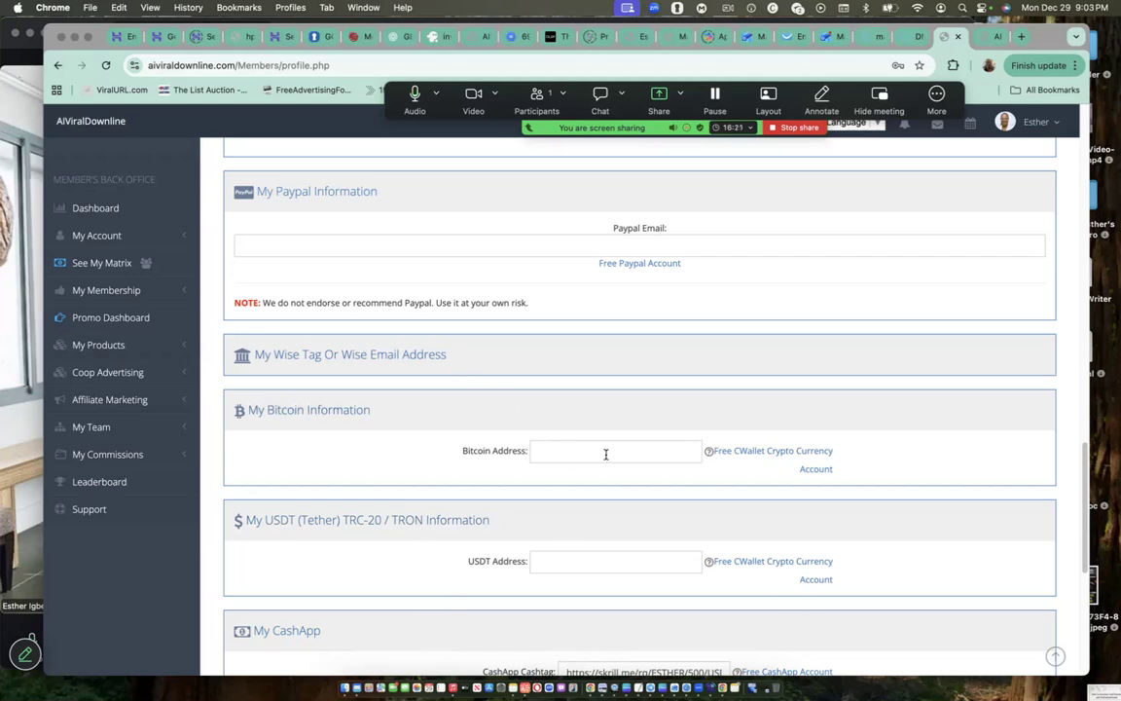
pyautogui.click(615, 450)
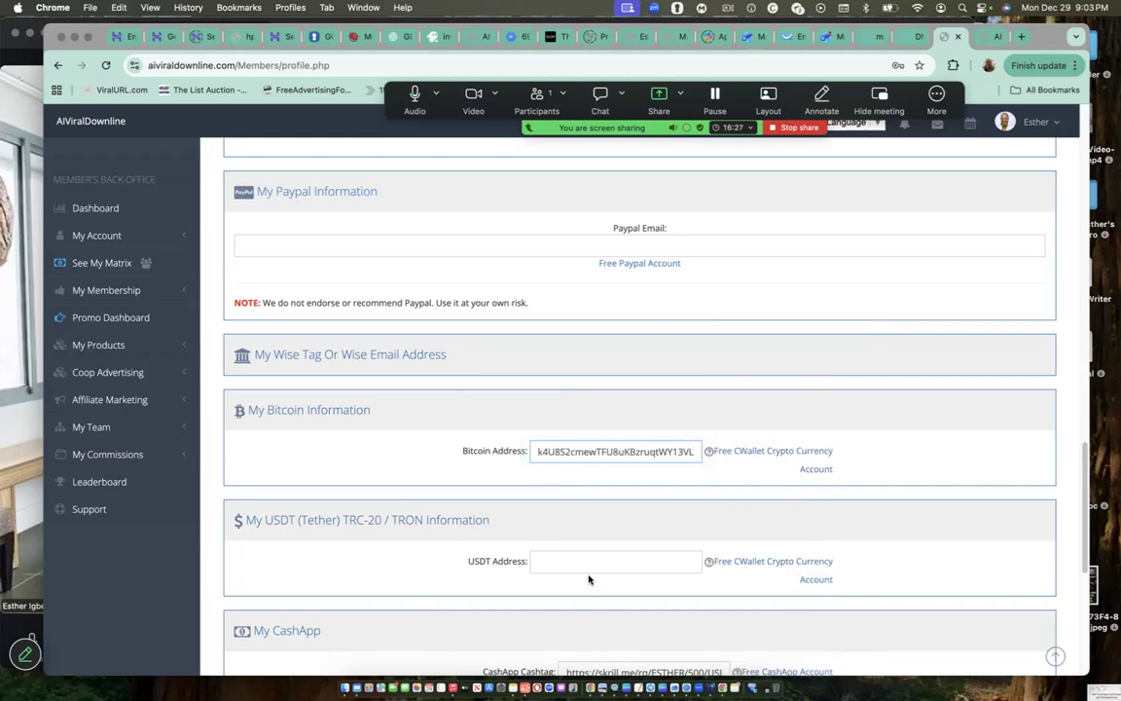
pyautogui.moveTo(574, 456)
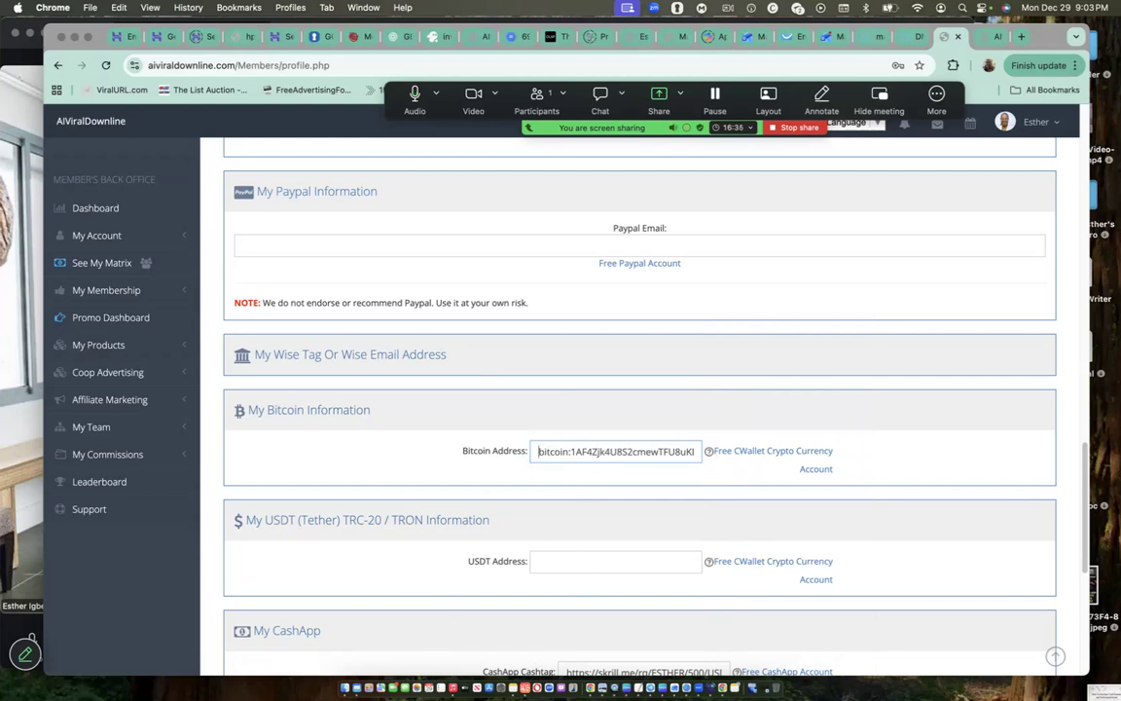
pyautogui.scroll(-3)
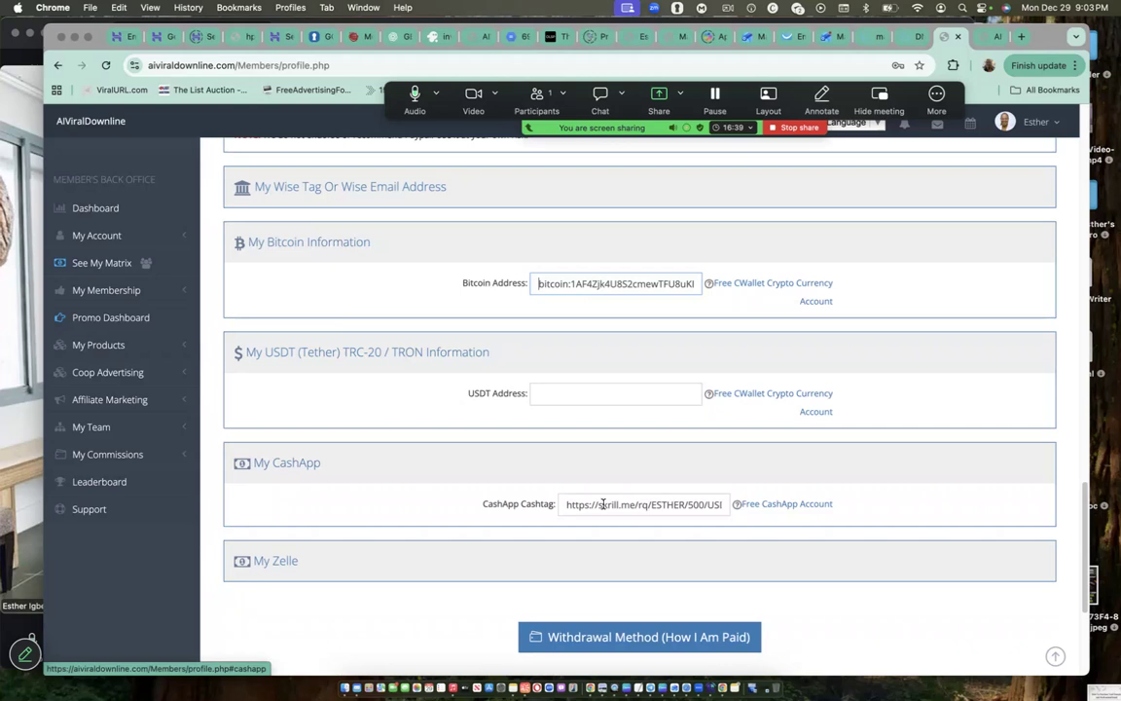
pyautogui.moveTo(717, 504)
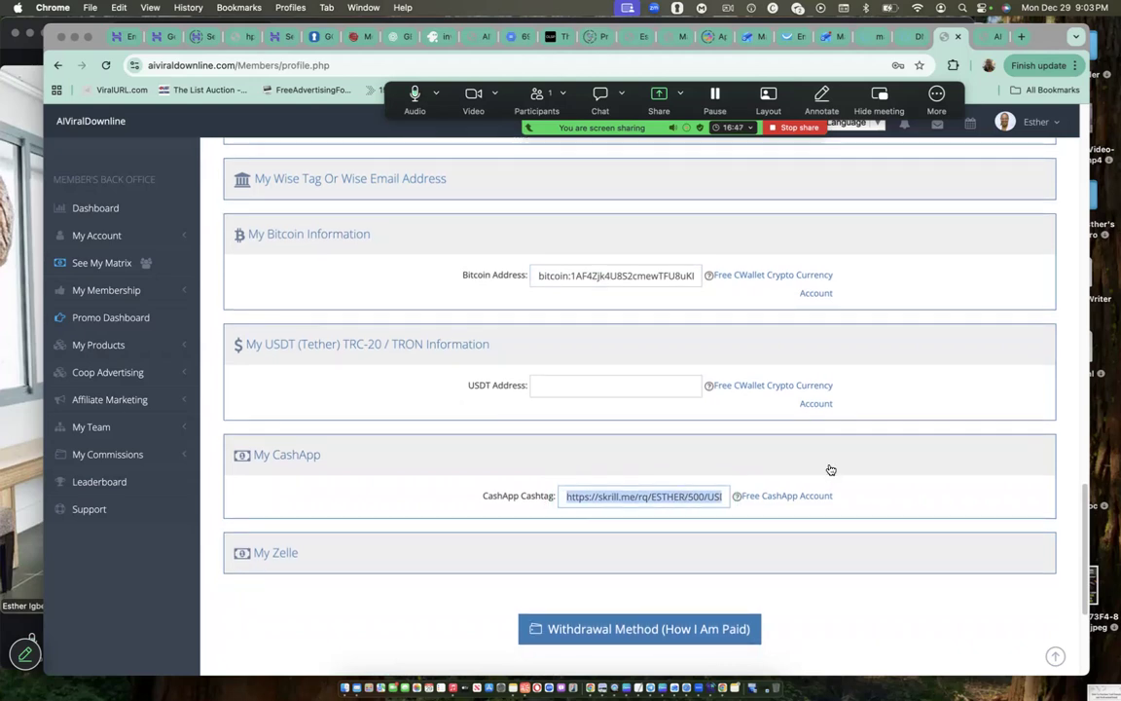
pyautogui.scroll(-3)
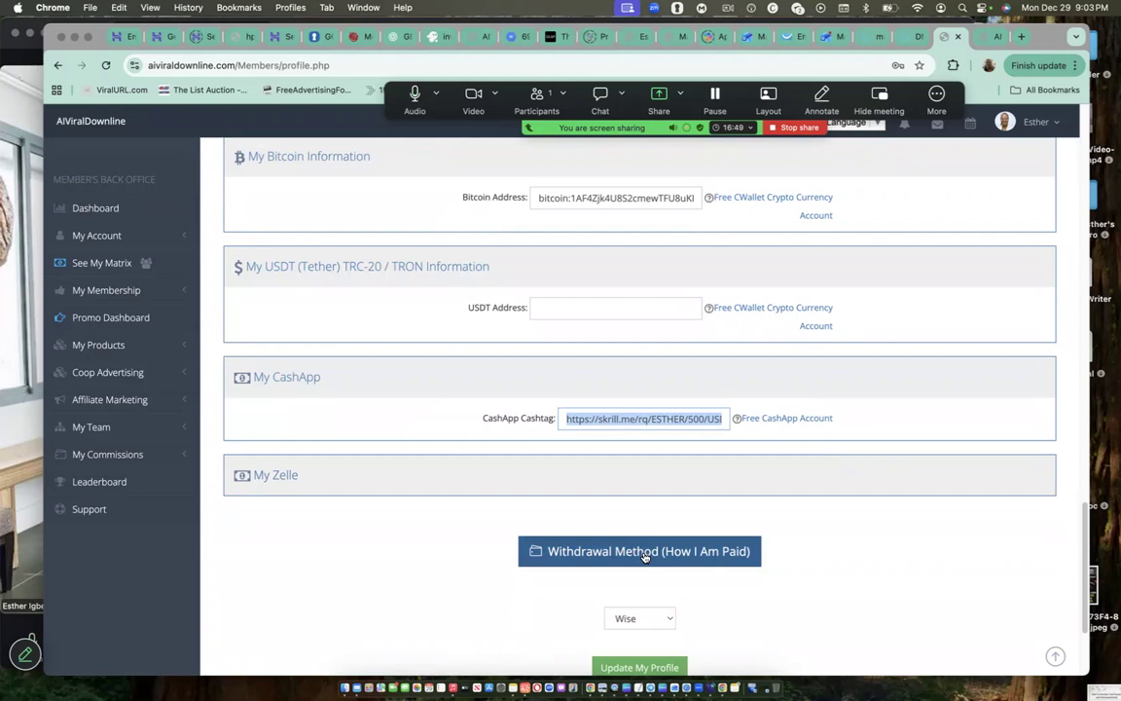
# Step: Save the edits with Update My Profile, then head to See My Matrix
pyautogui.scroll(-3)
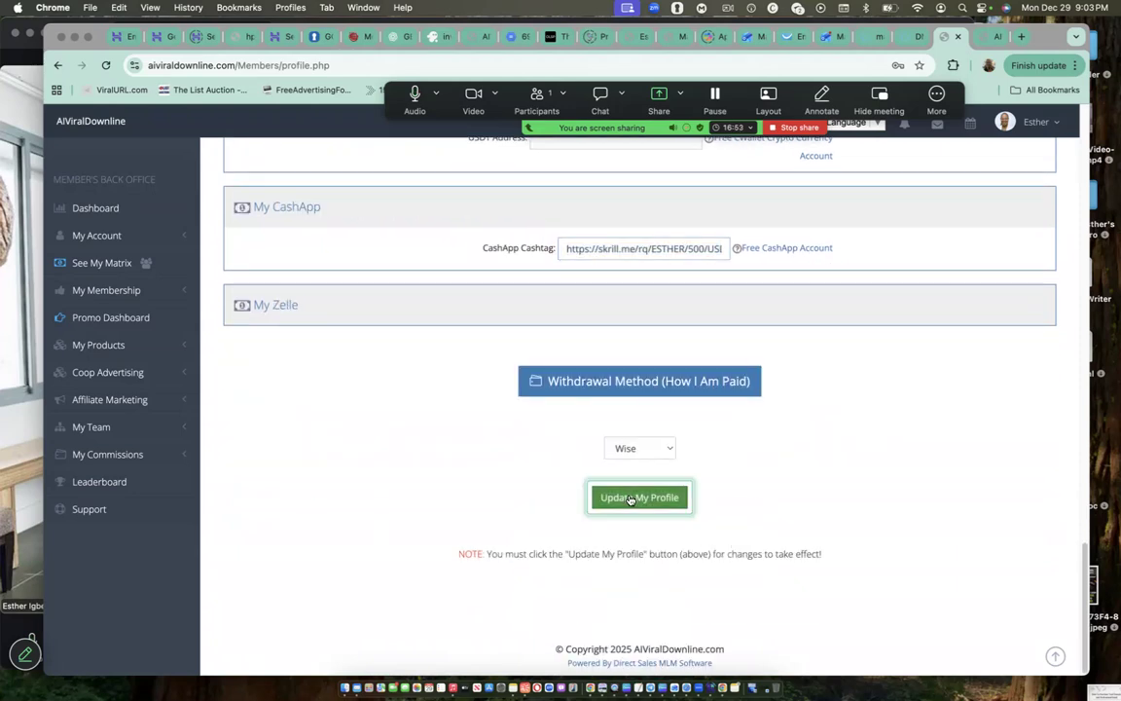
pyautogui.click(638, 499)
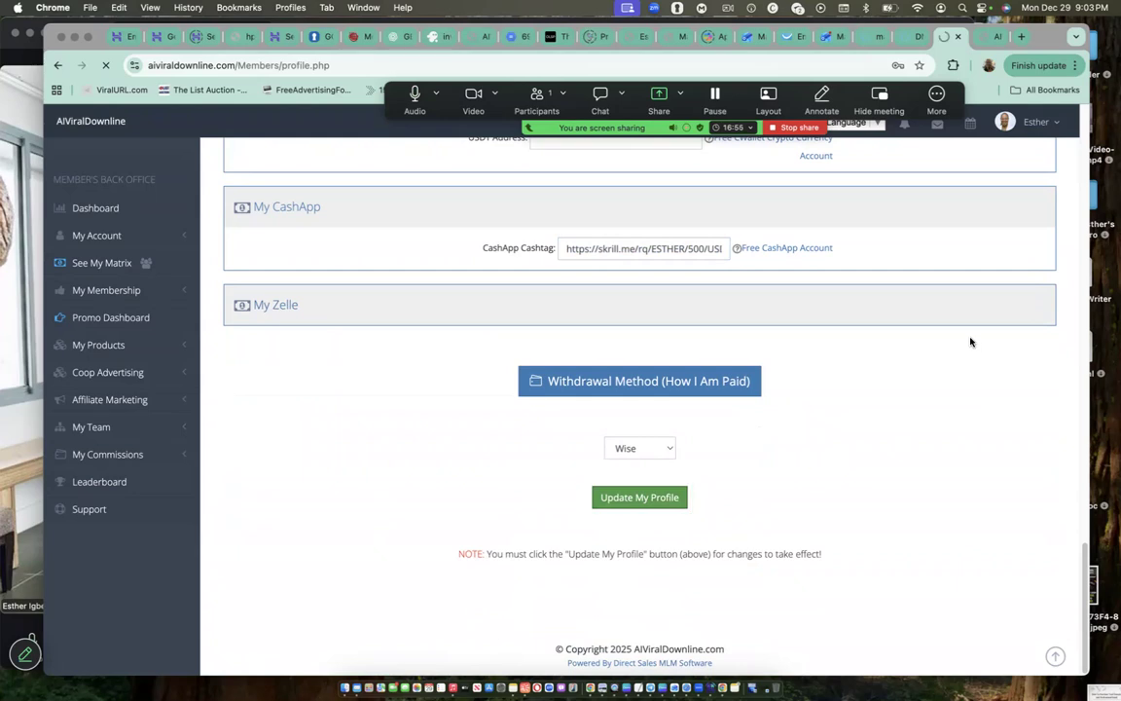
pyautogui.click(638, 499)
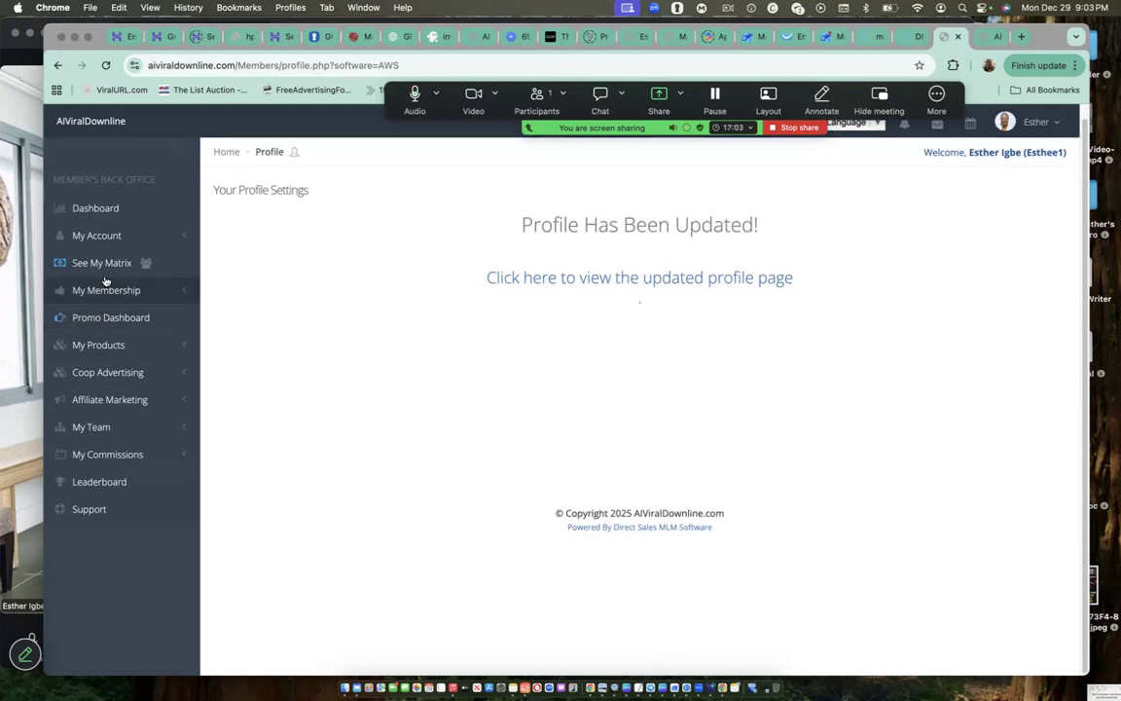
pyautogui.moveTo(101, 263)
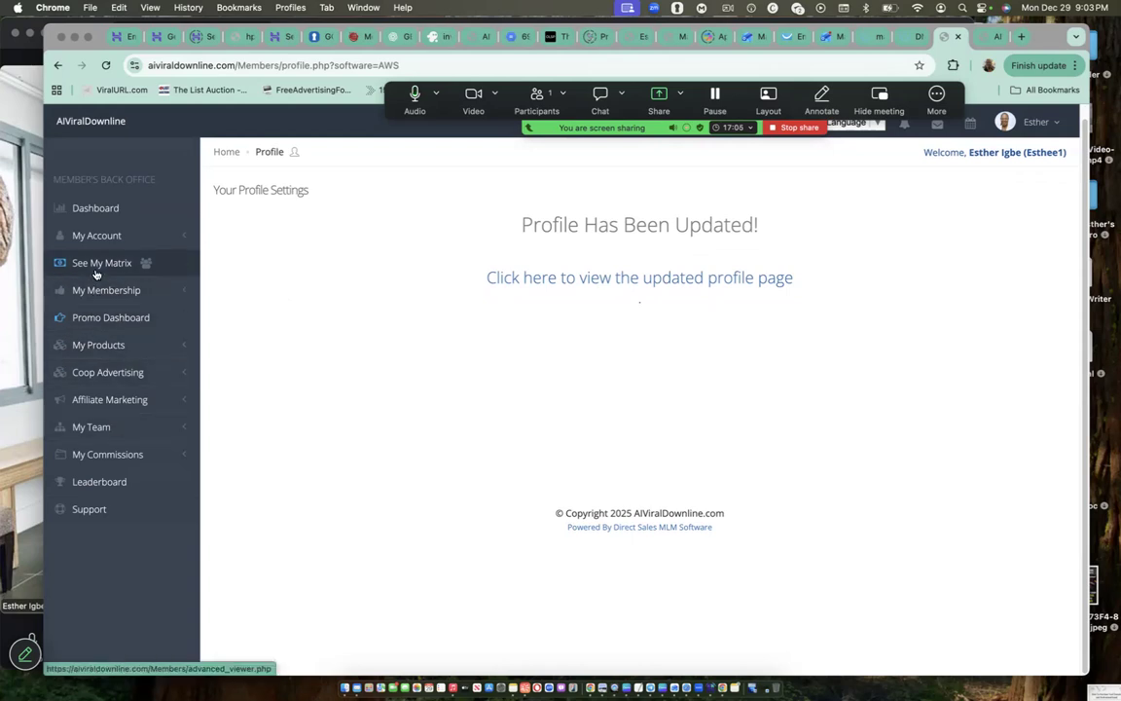
pyautogui.click(101, 263)
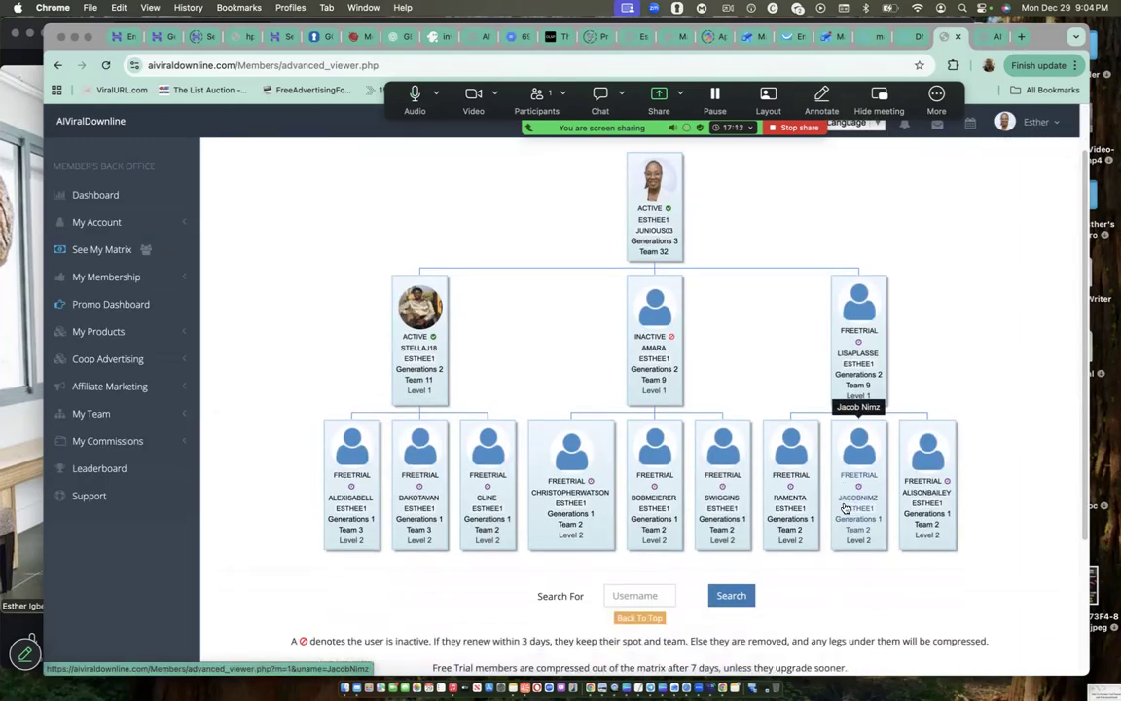
pyautogui.scroll(-3)
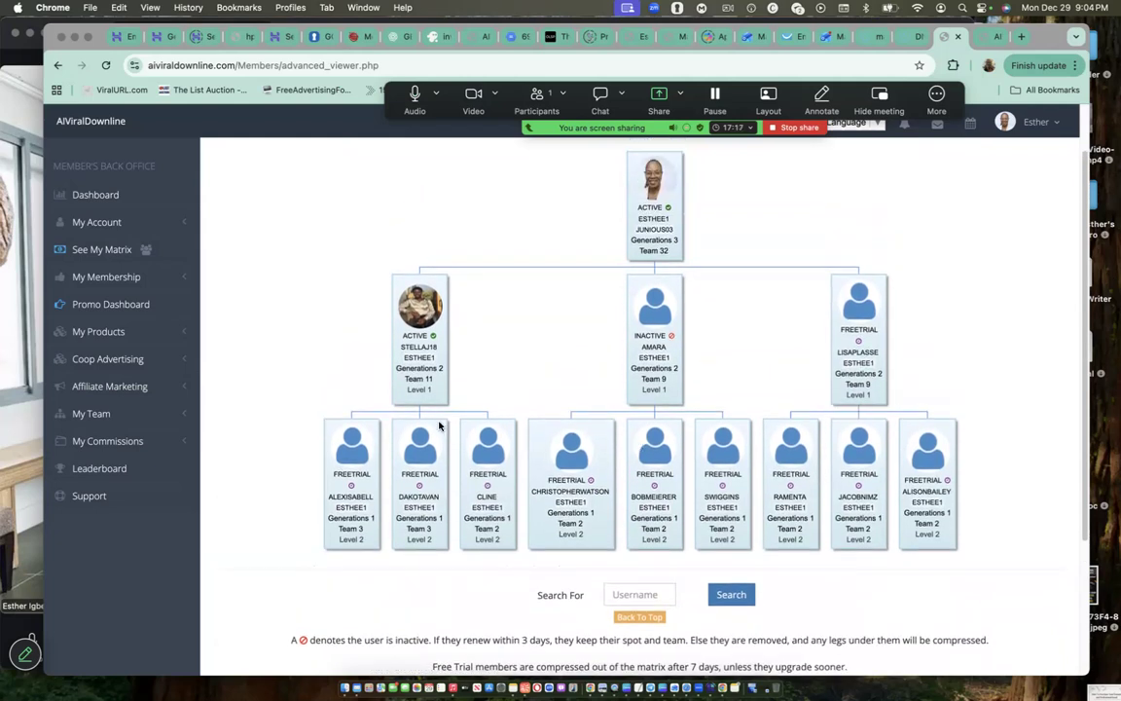
pyautogui.moveTo(1000, 436)
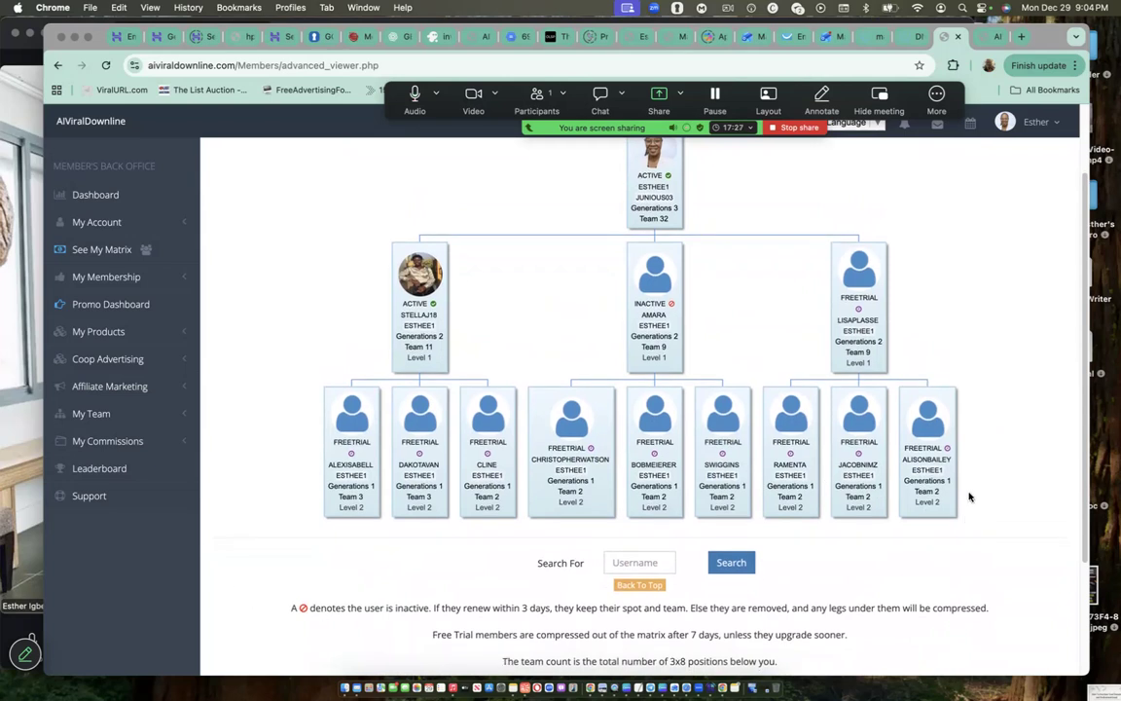
pyautogui.moveTo(821, 488)
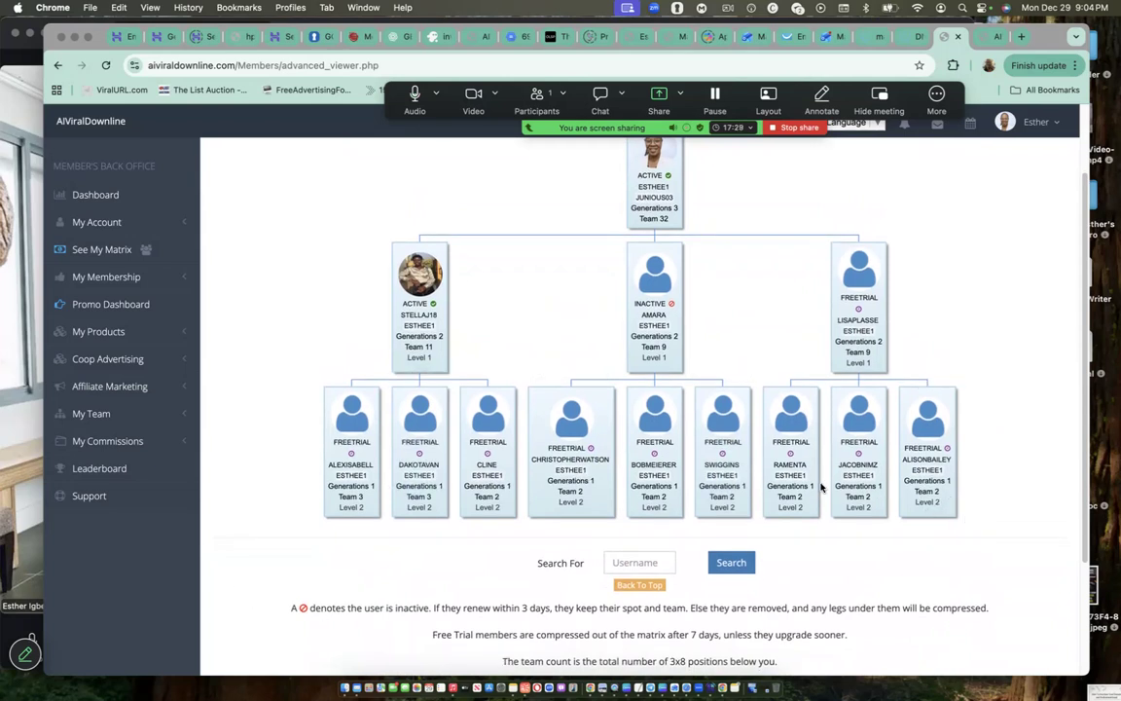
pyautogui.moveTo(153, 486)
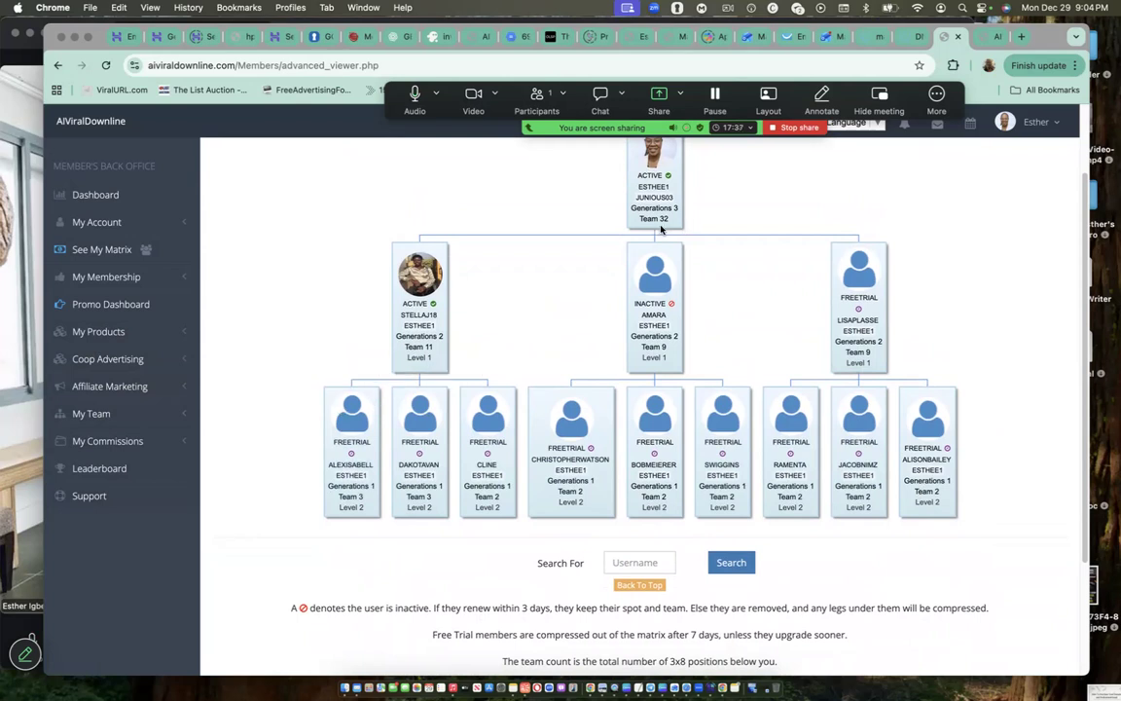
pyautogui.moveTo(654, 218)
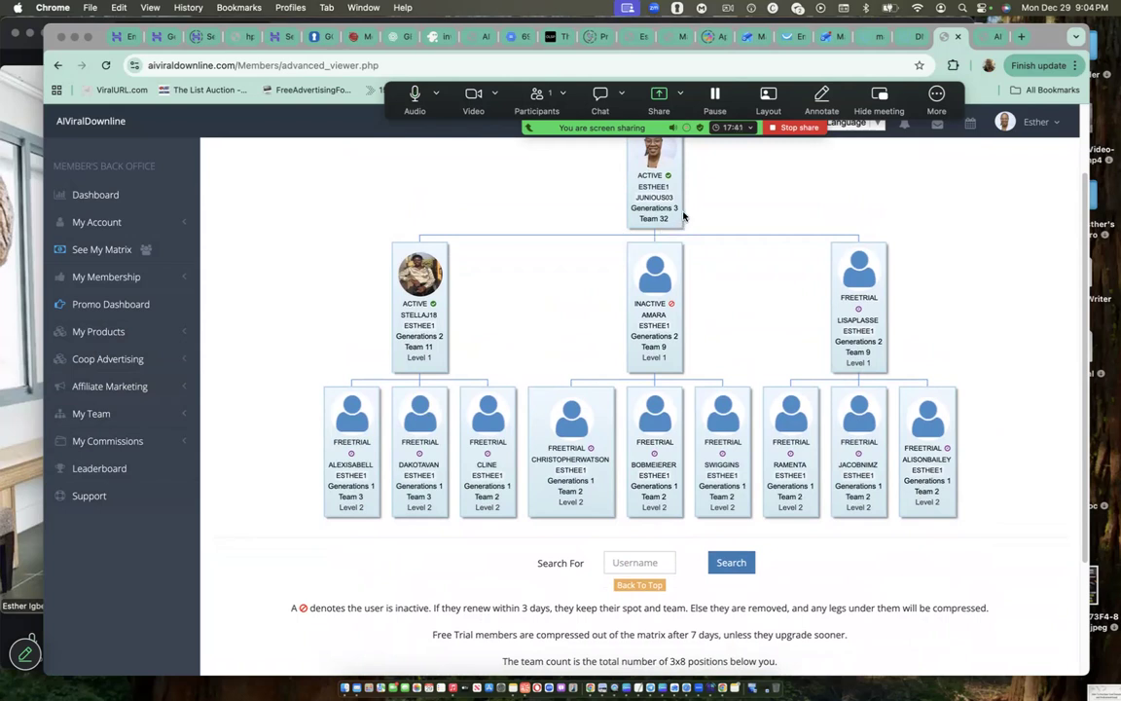
pyautogui.moveTo(701, 218)
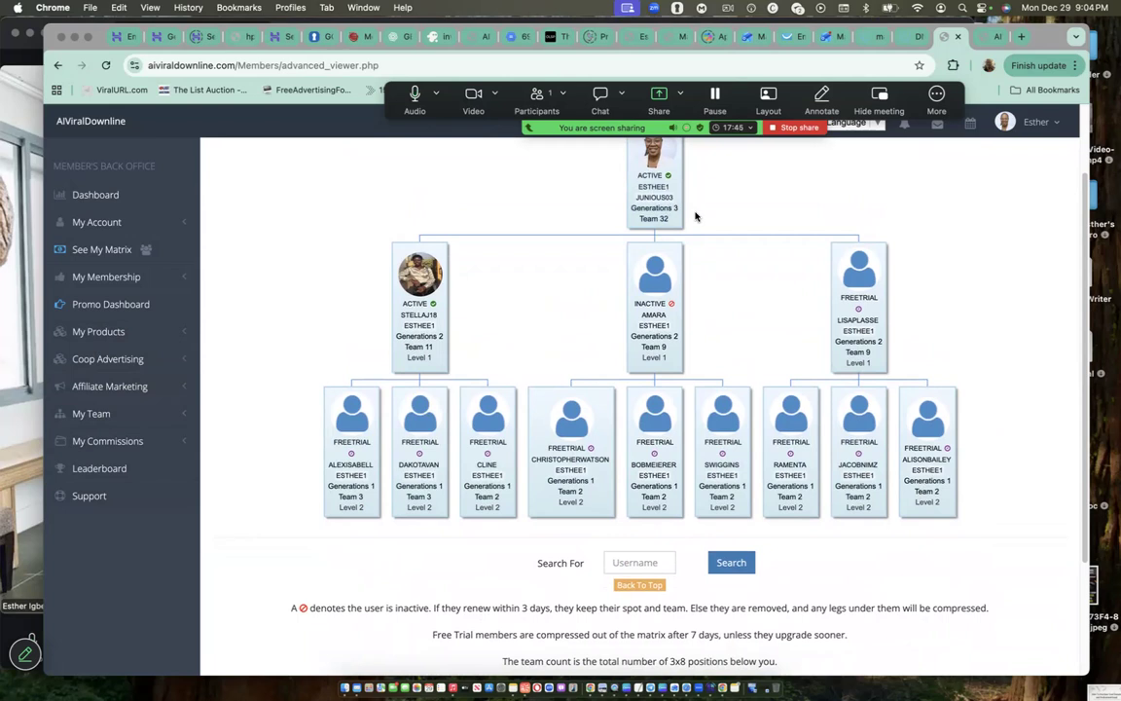
pyautogui.moveTo(847, 584)
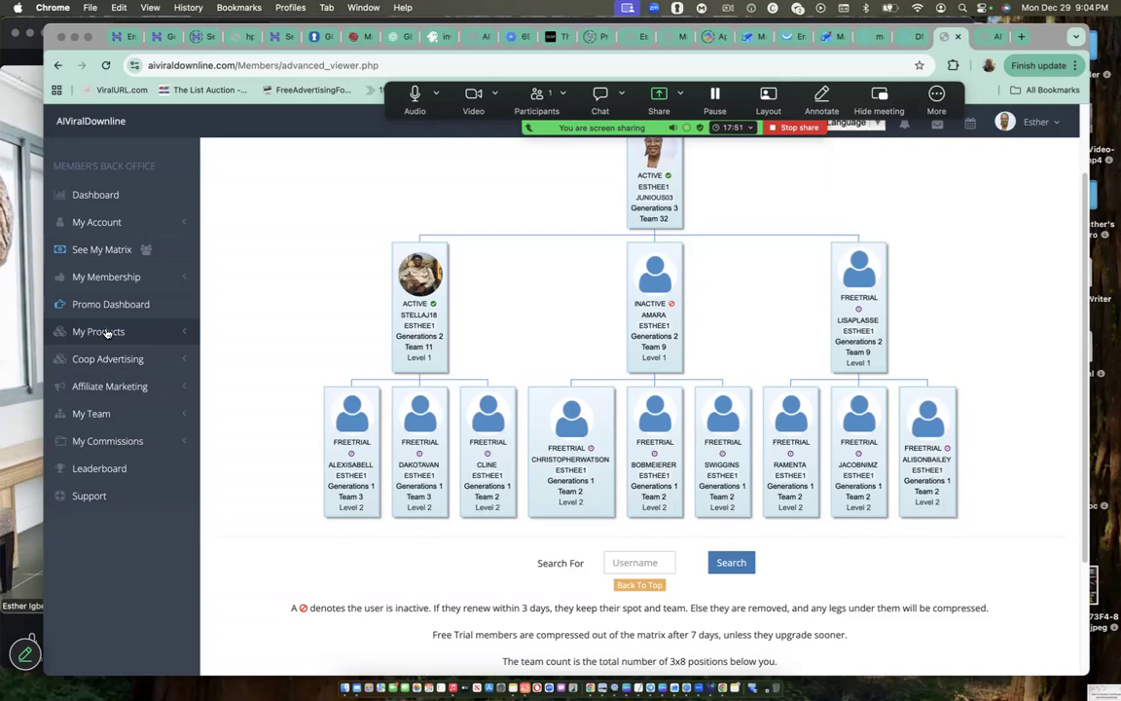
pyautogui.moveTo(109, 304)
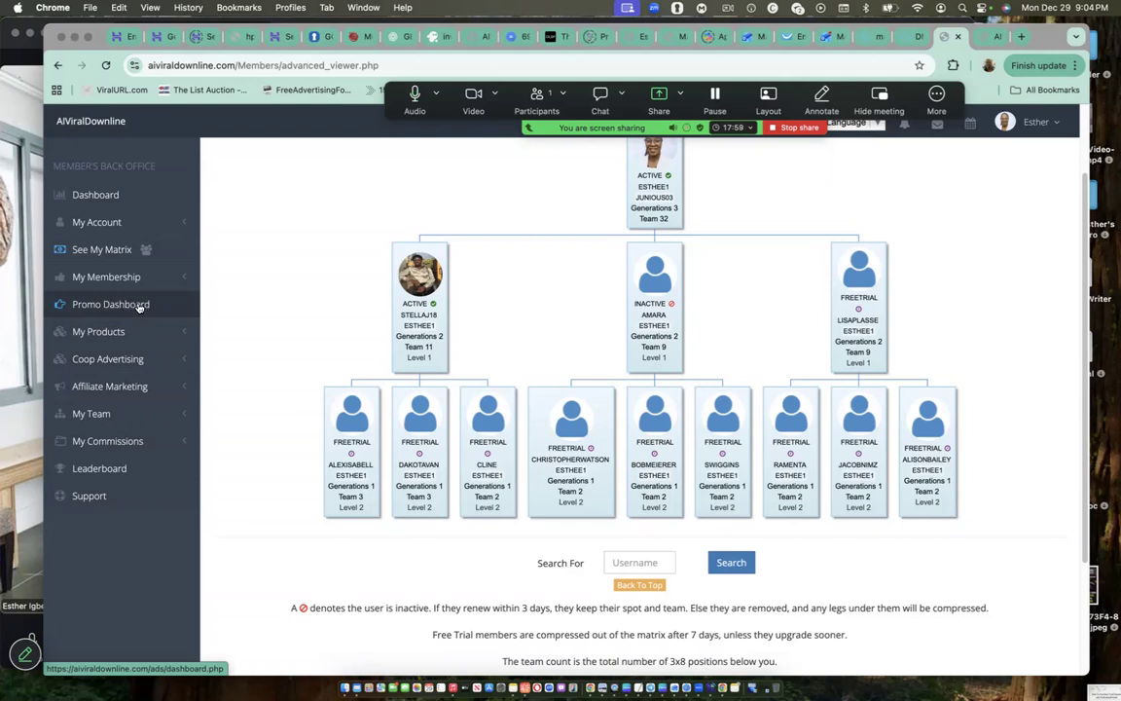
pyautogui.click(109, 304)
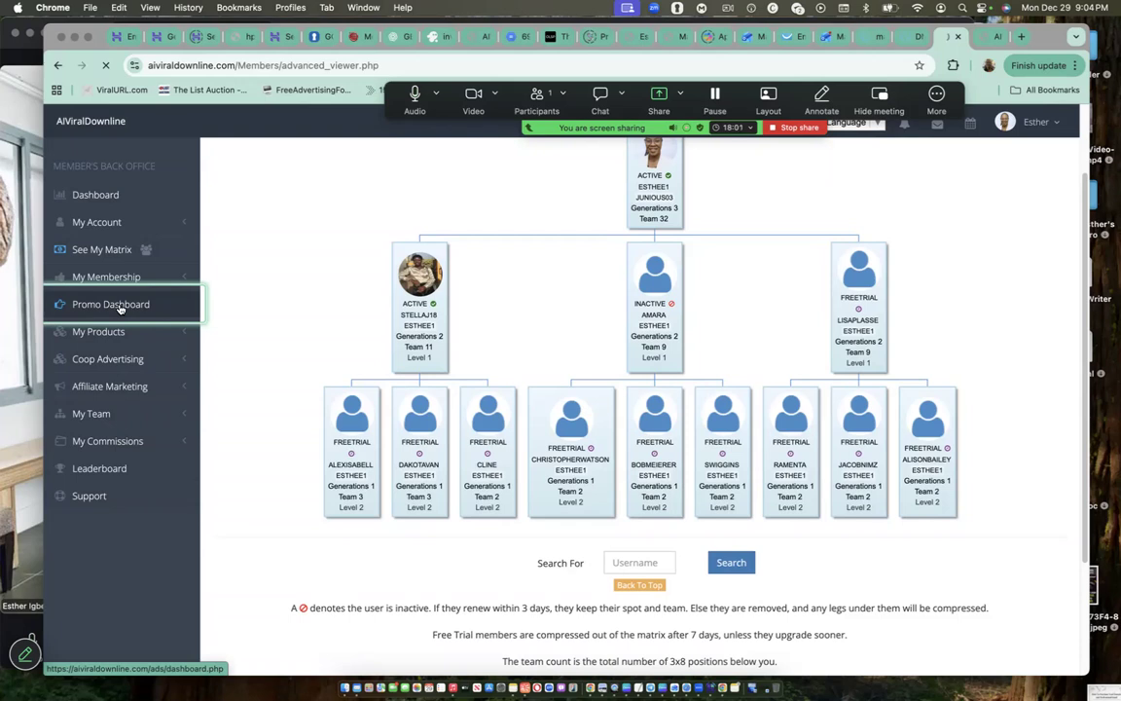
# Step: Open Promo Dashboard from the sidebar and choose My Affiliate Banners
pyautogui.click(109, 303)
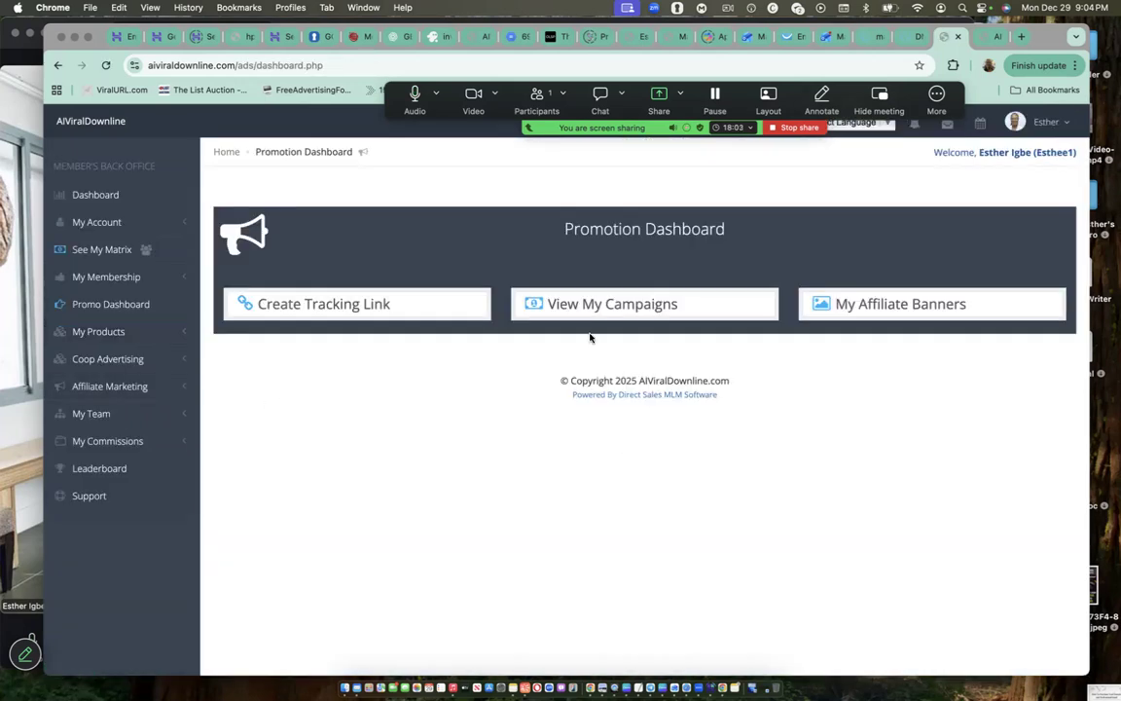
pyautogui.moveTo(879, 315)
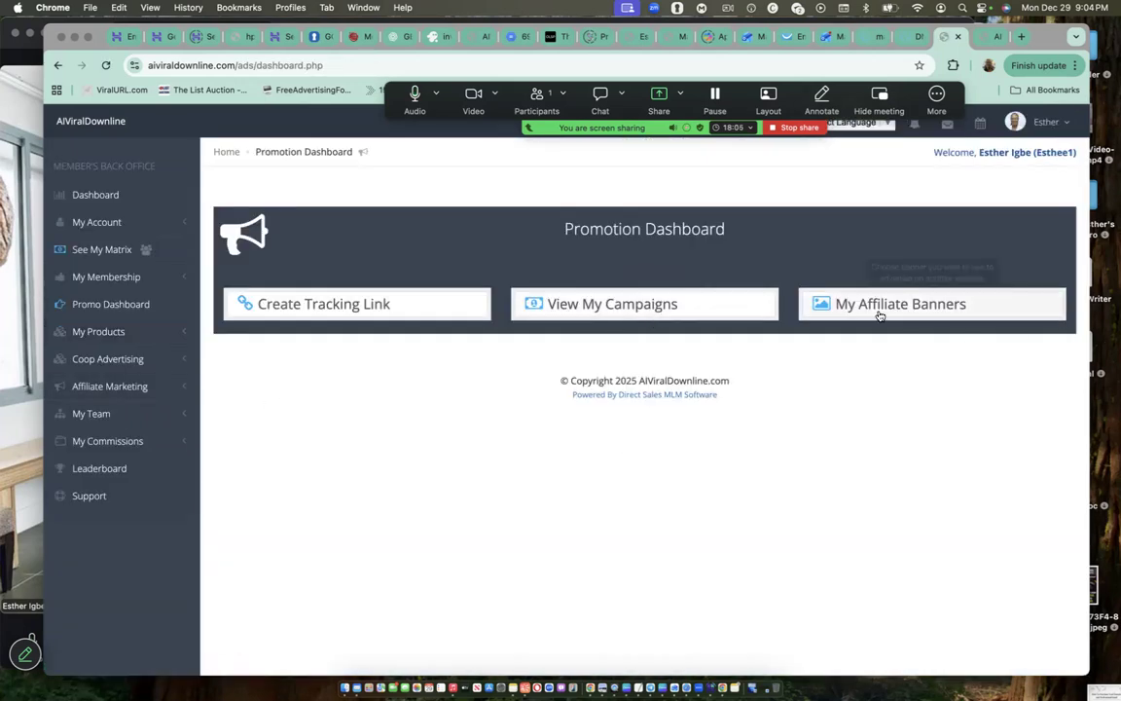
pyautogui.moveTo(900, 303)
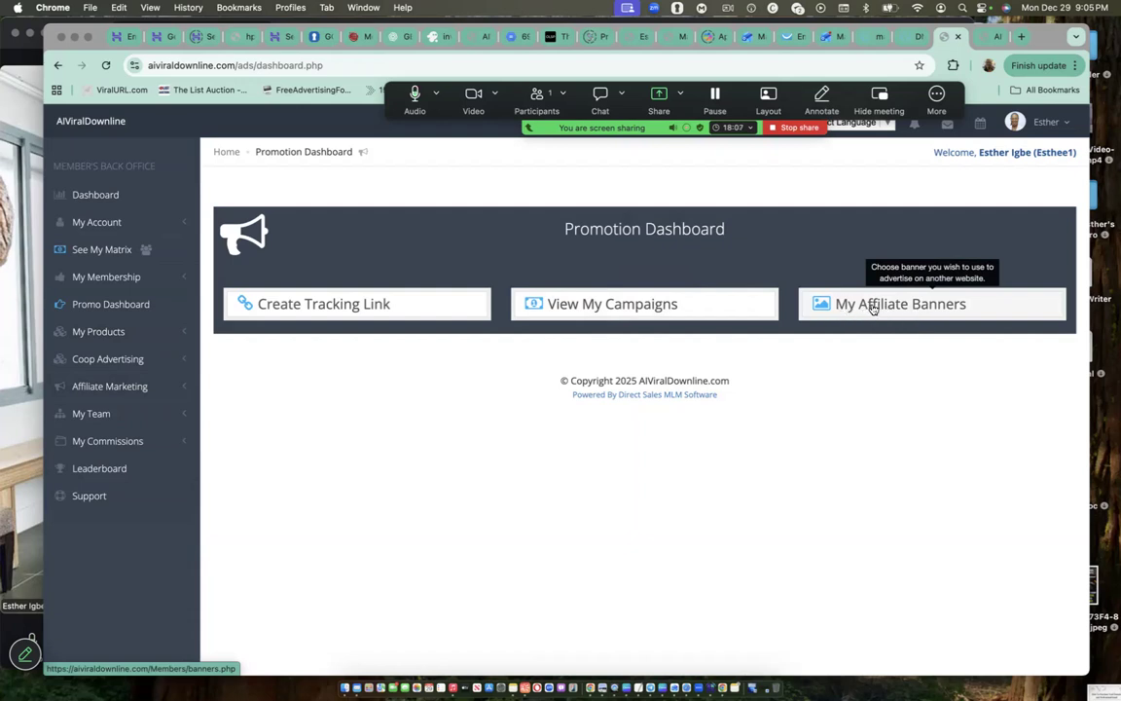
pyautogui.click(900, 304)
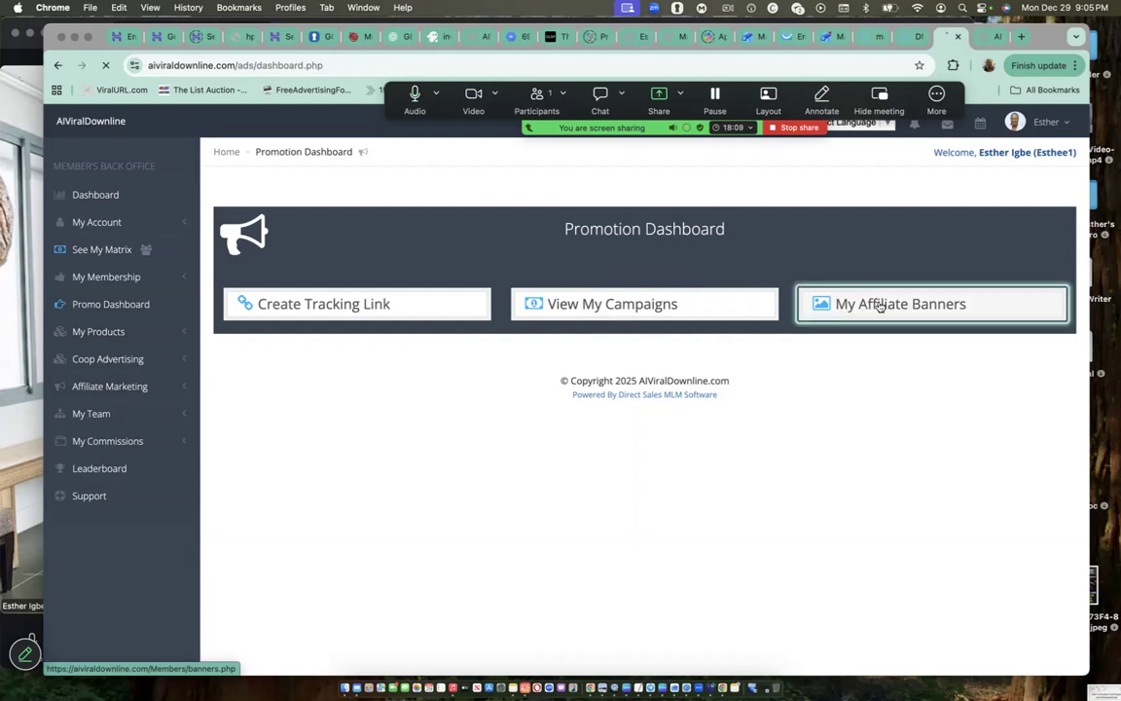
# Step: Select the first banner's link code and bring up save options on the free-trial banner
pyautogui.click(899, 303)
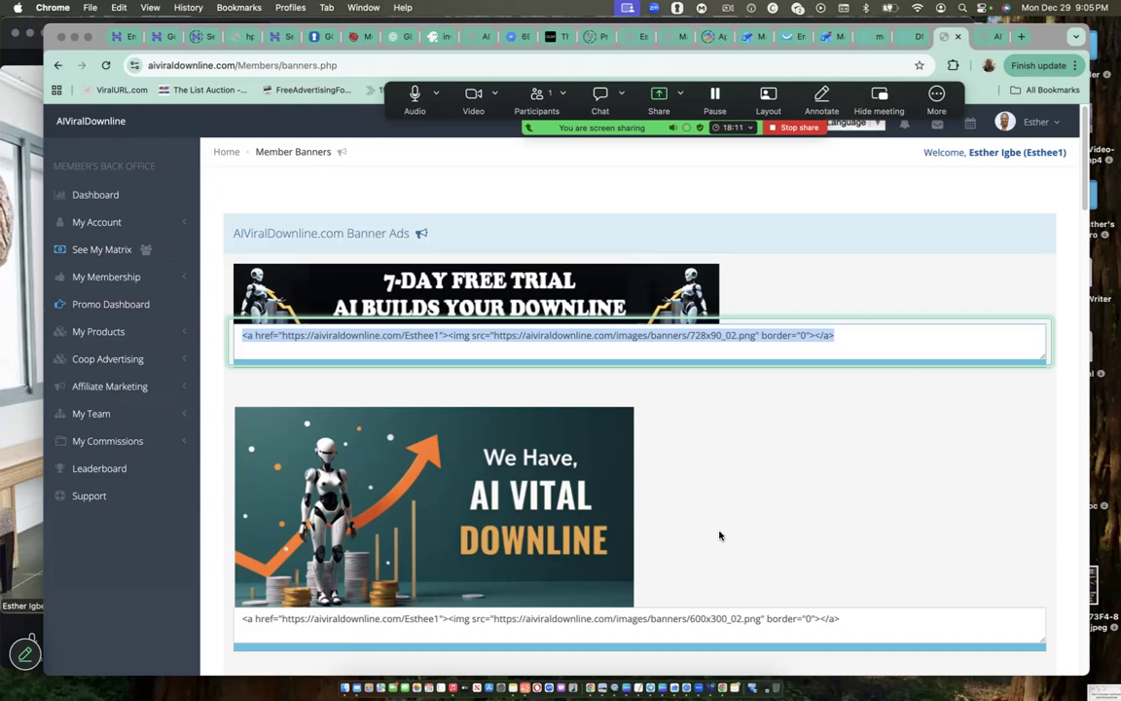
pyautogui.scroll(-3)
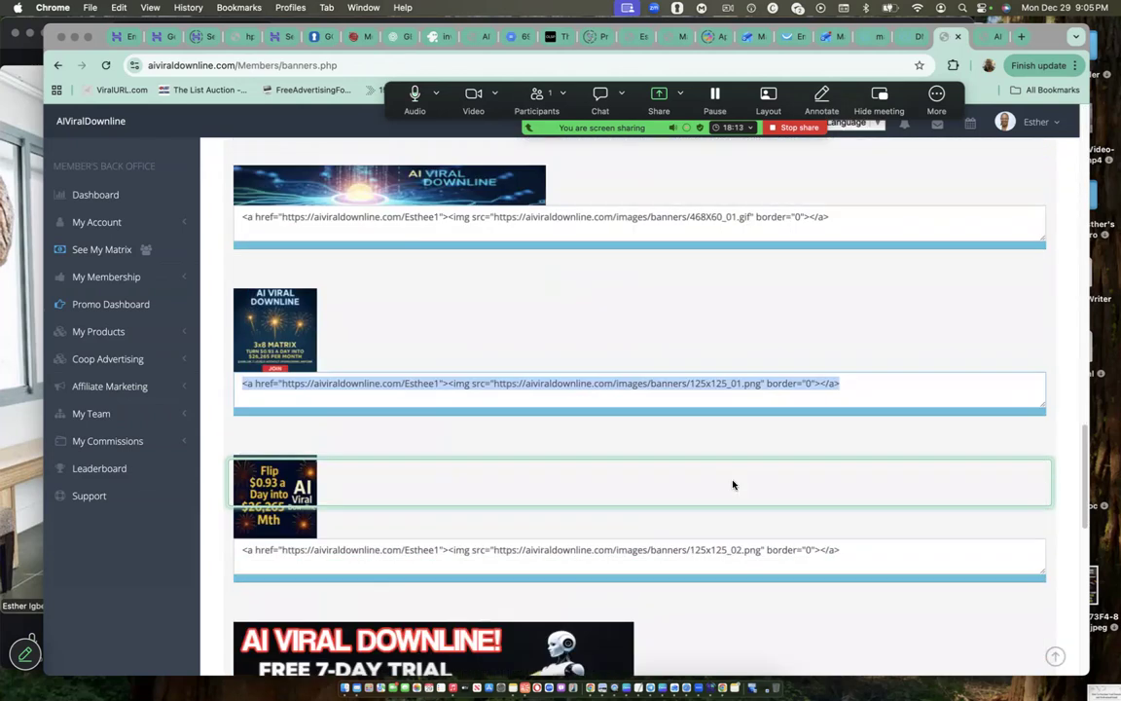
pyautogui.scroll(-3)
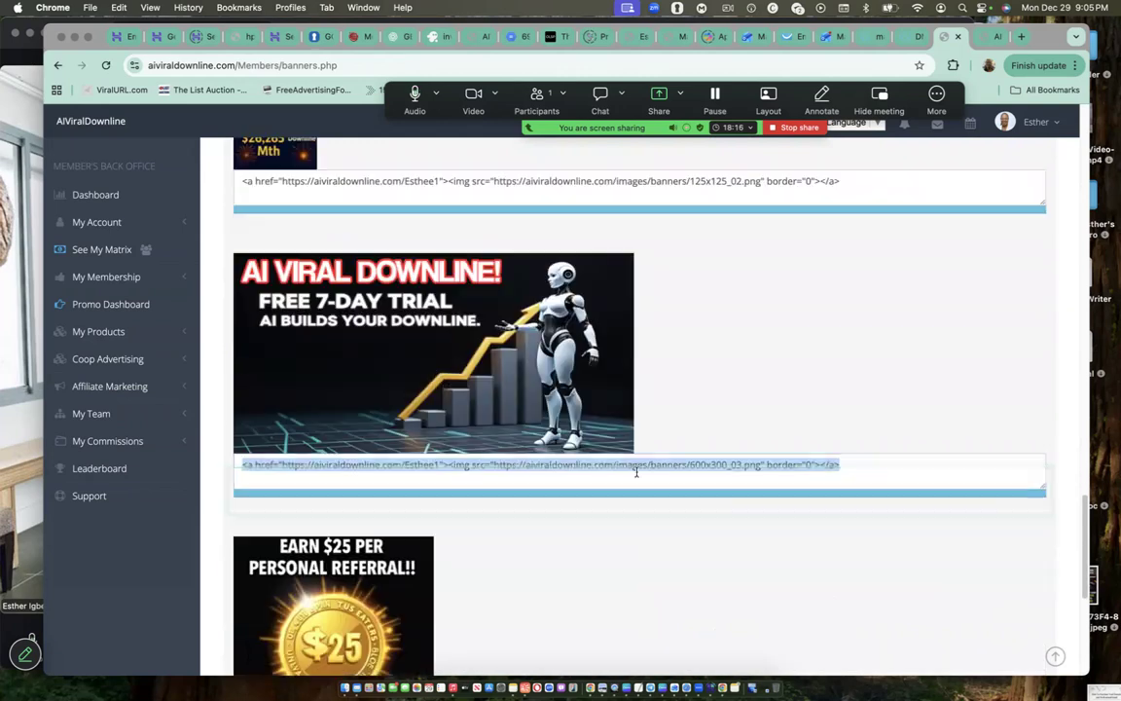
pyautogui.rightClick(432, 354)
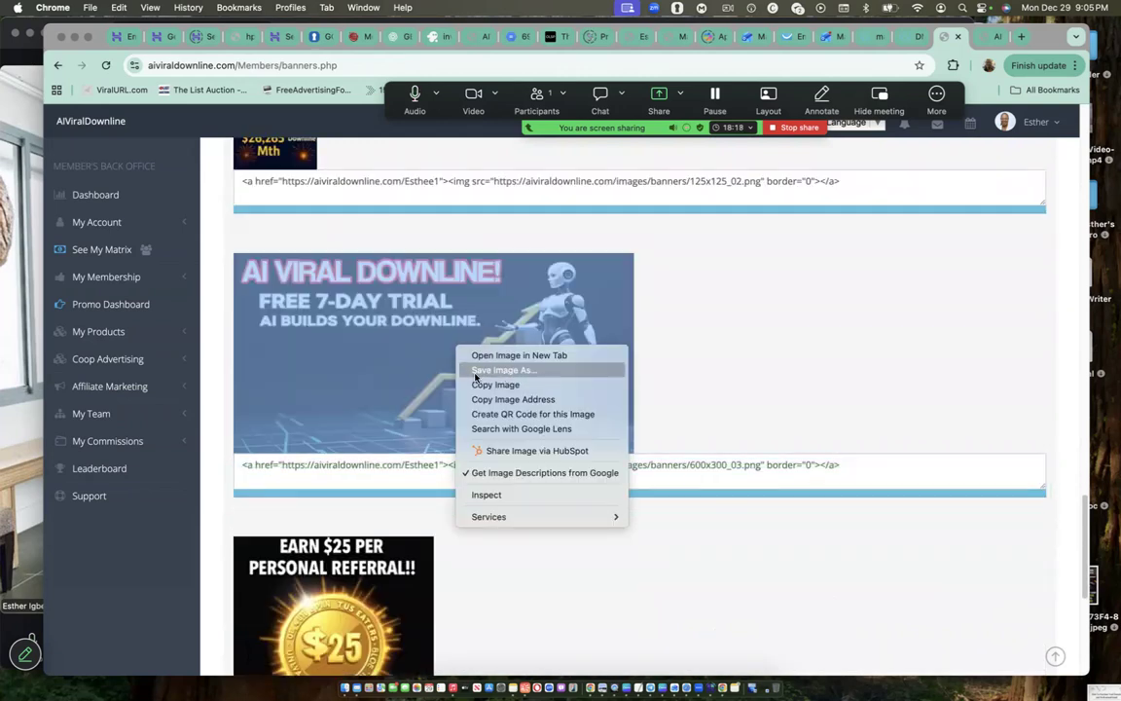
pyautogui.moveTo(541, 378)
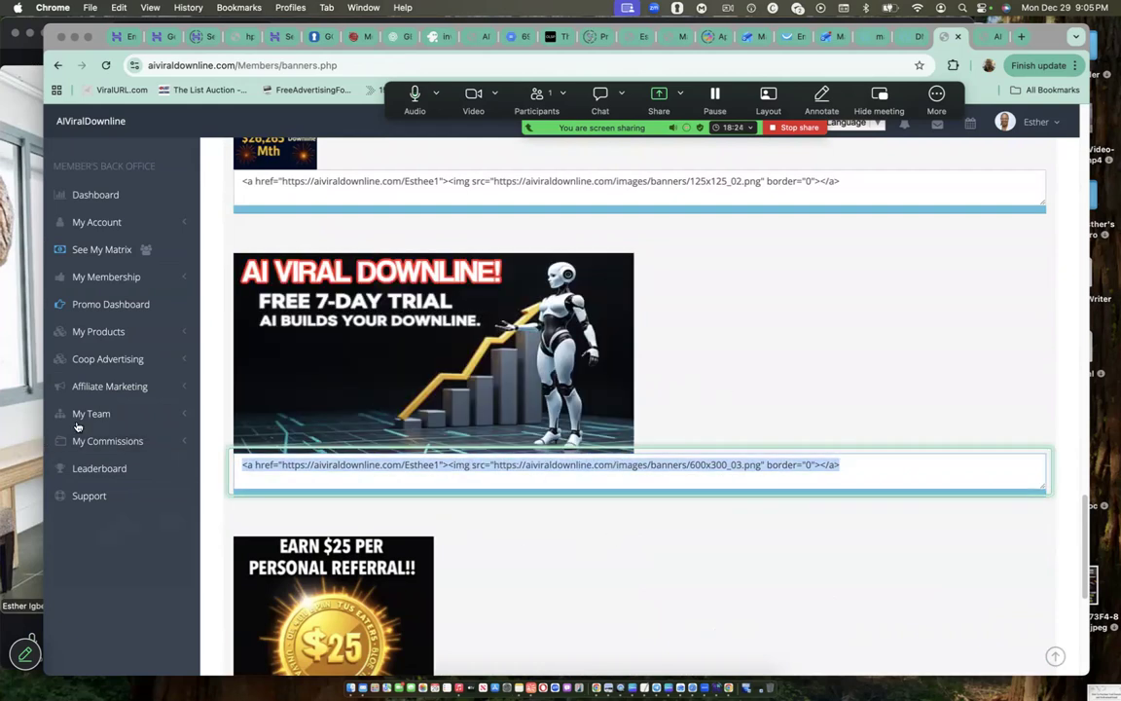
pyautogui.moveTo(97, 331)
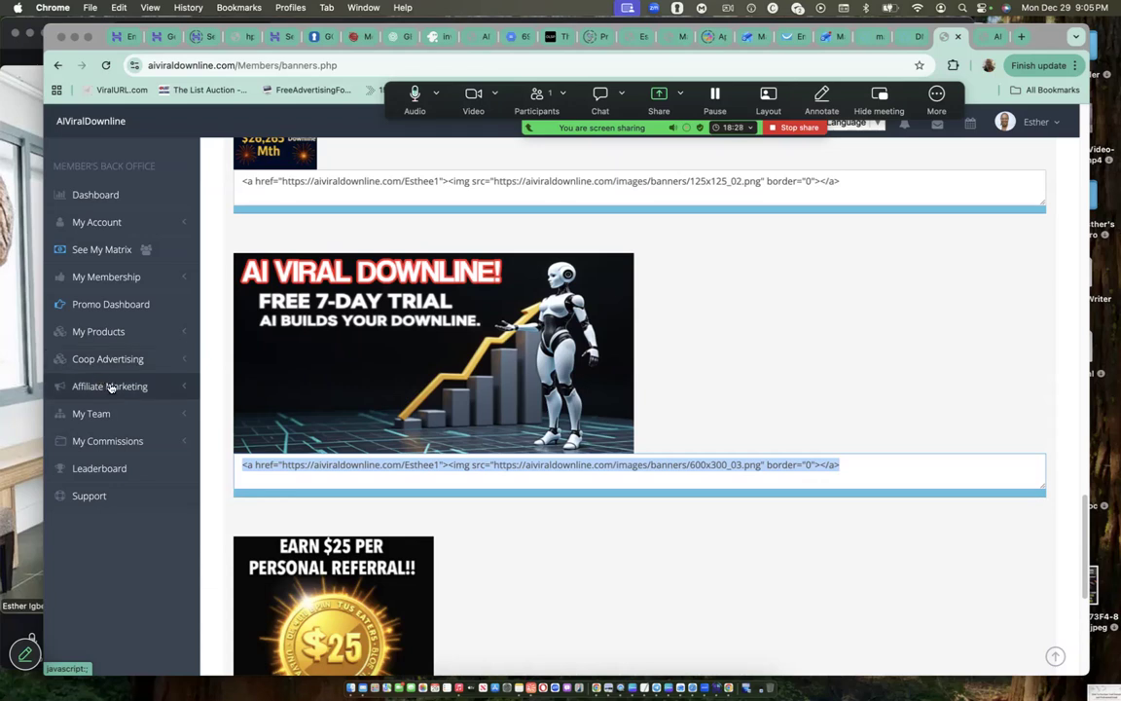
# Step: Expand Affiliate Marketing and navigate back to the Promo Dashboard
pyautogui.click(109, 385)
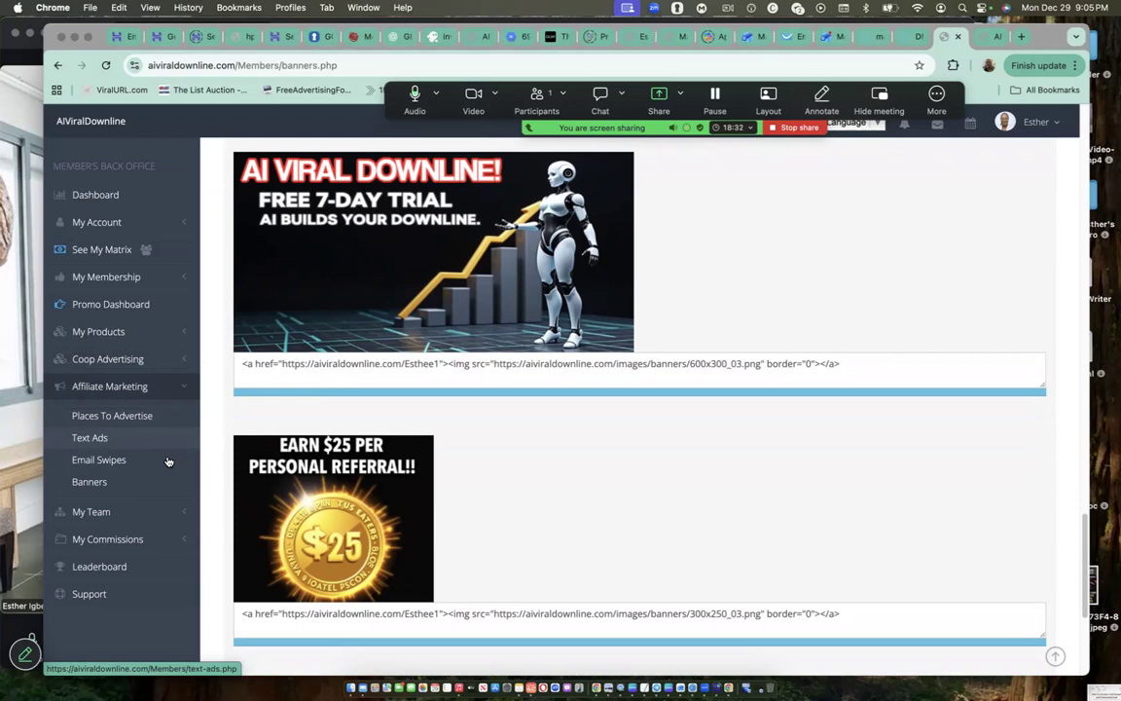
pyautogui.moveTo(90, 483)
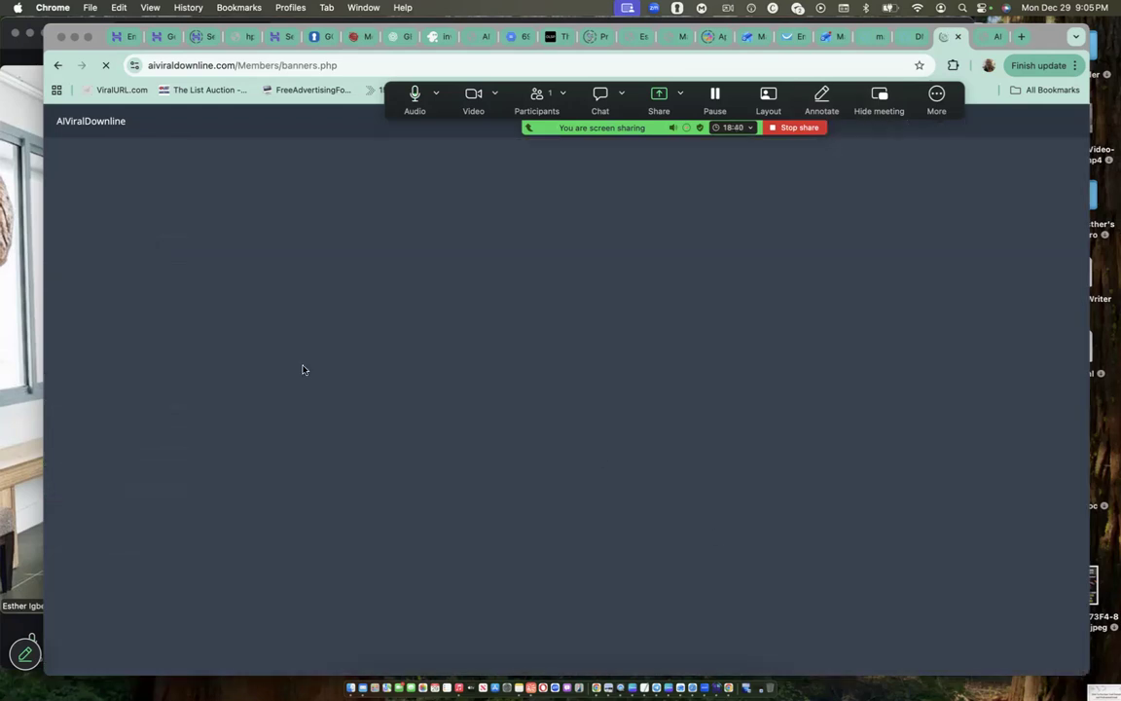
pyautogui.moveTo(100, 460)
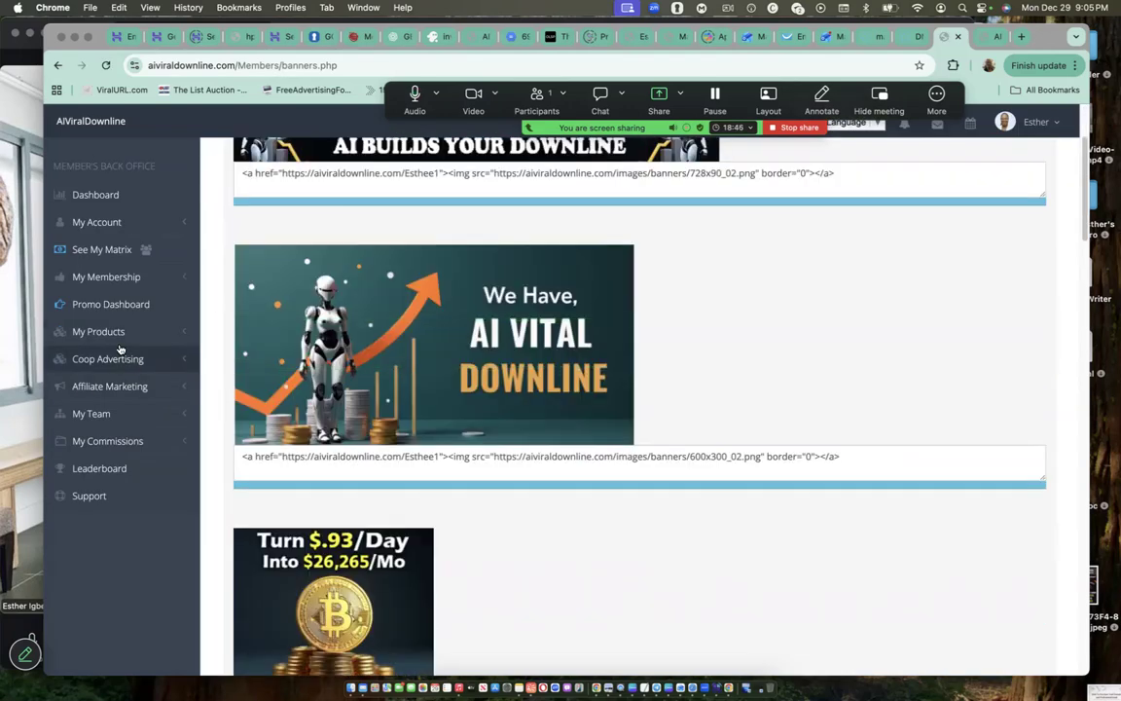
pyautogui.click(109, 304)
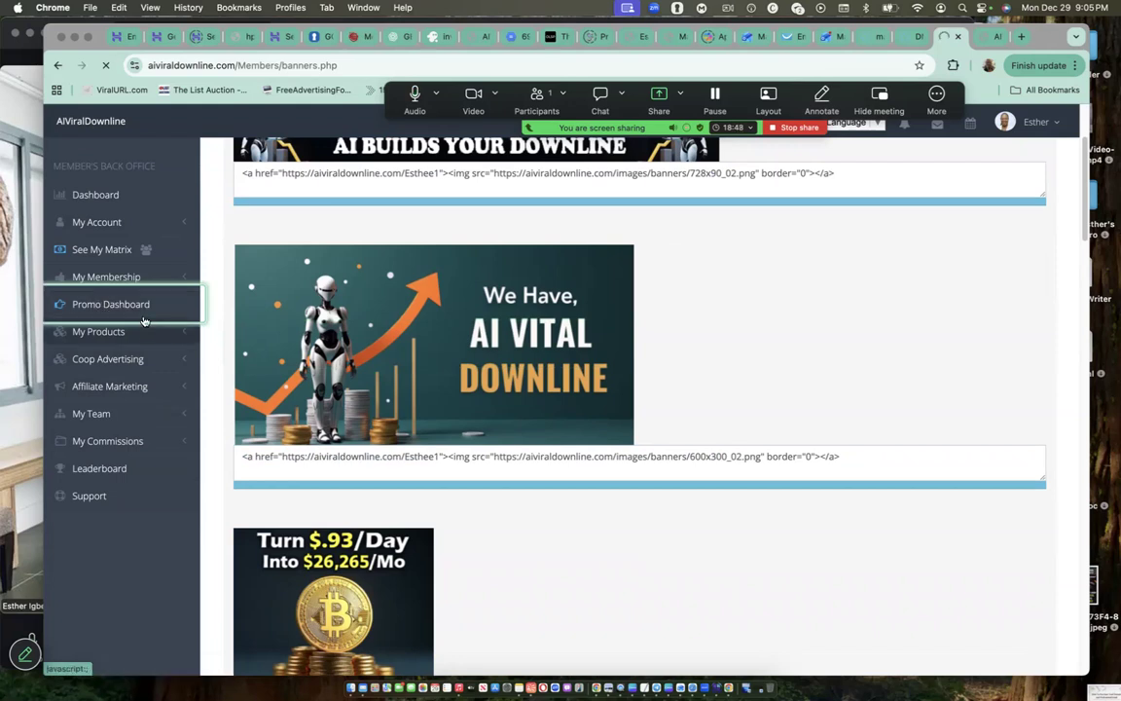
pyautogui.moveTo(98, 331)
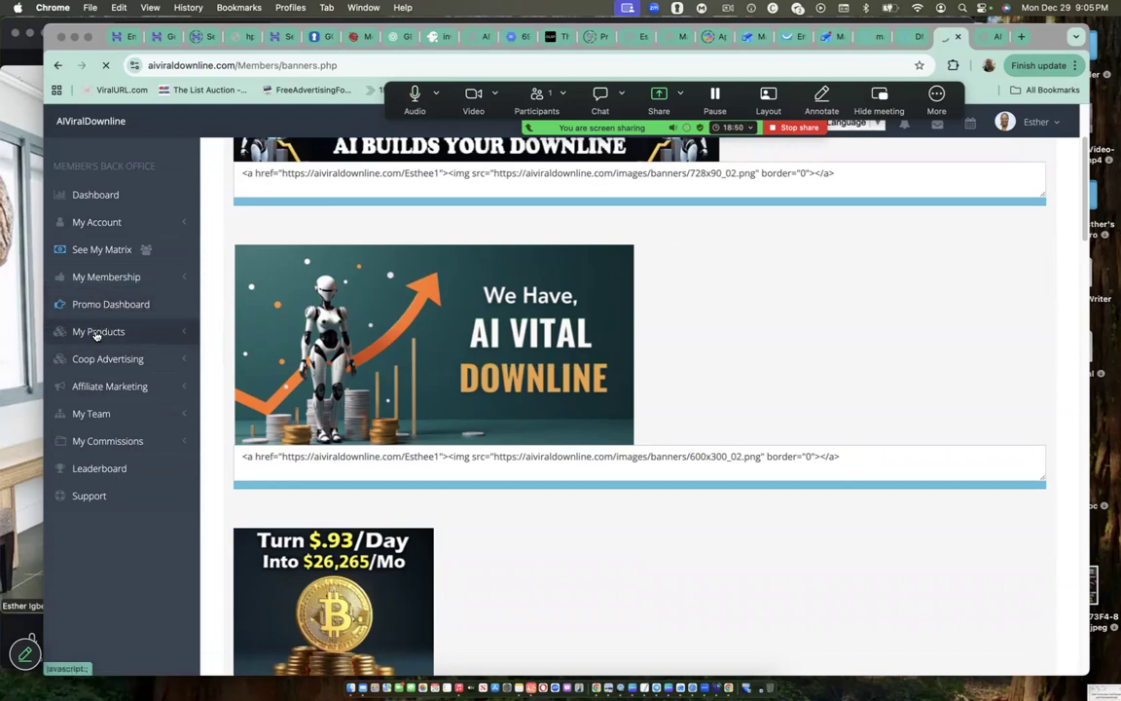
pyautogui.click(97, 331)
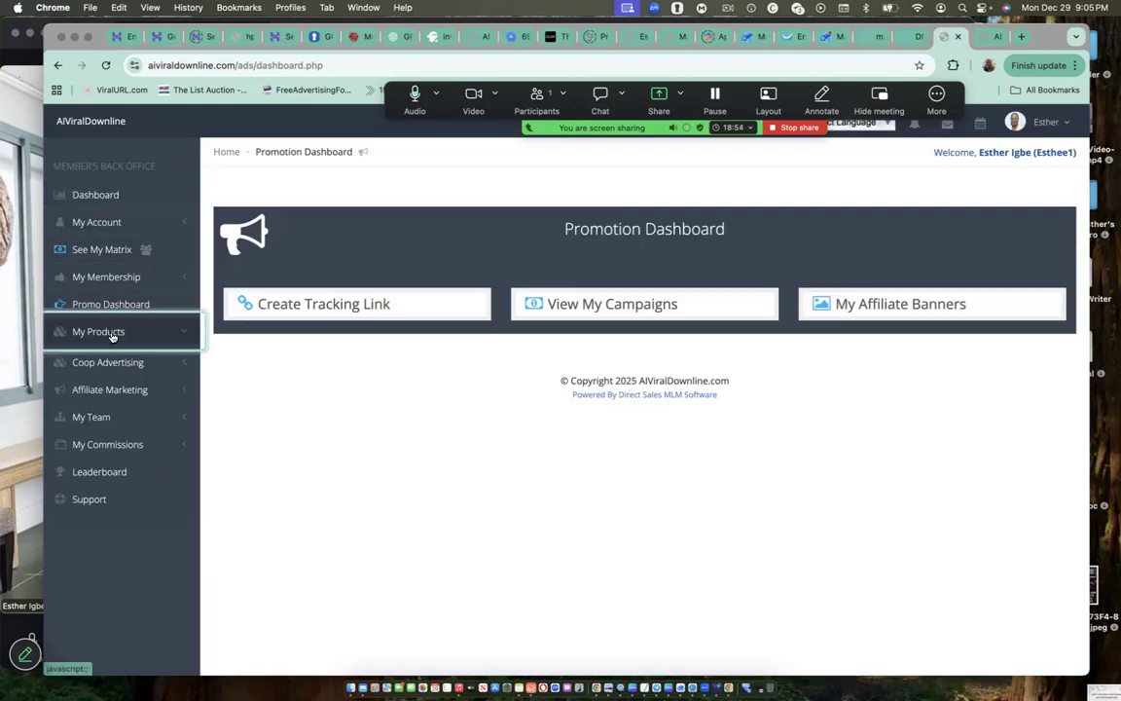
# Step: Expand My Products and open the AI Posting Tool training page
pyautogui.click(98, 331)
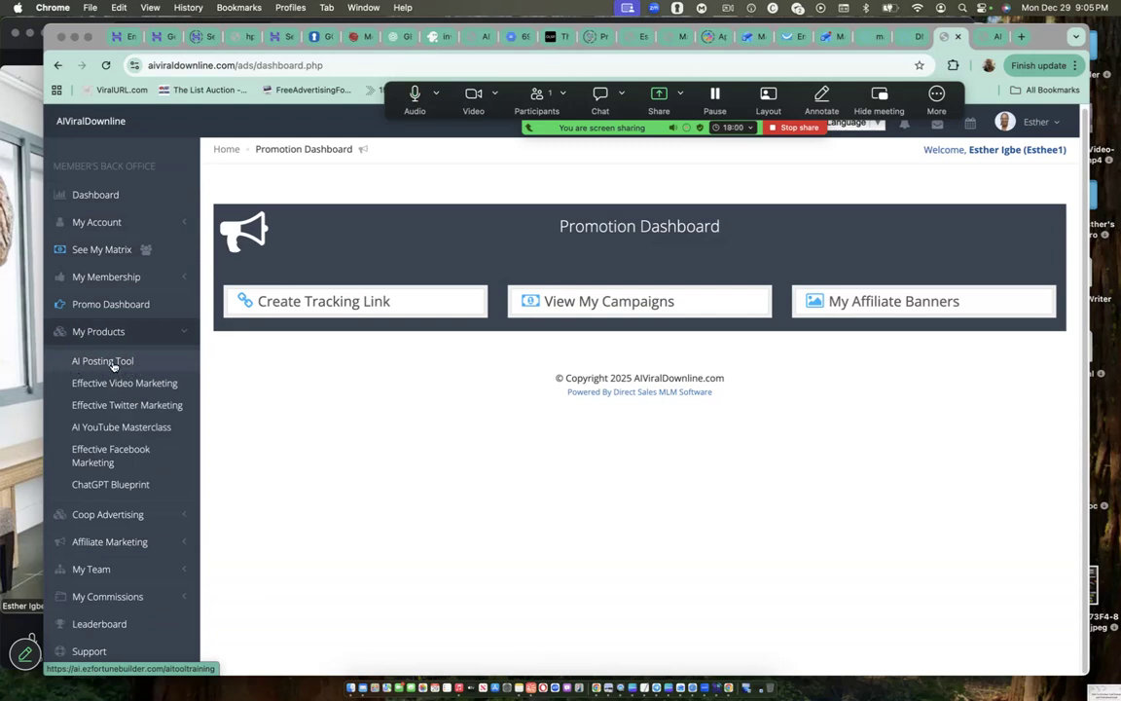
pyautogui.click(101, 360)
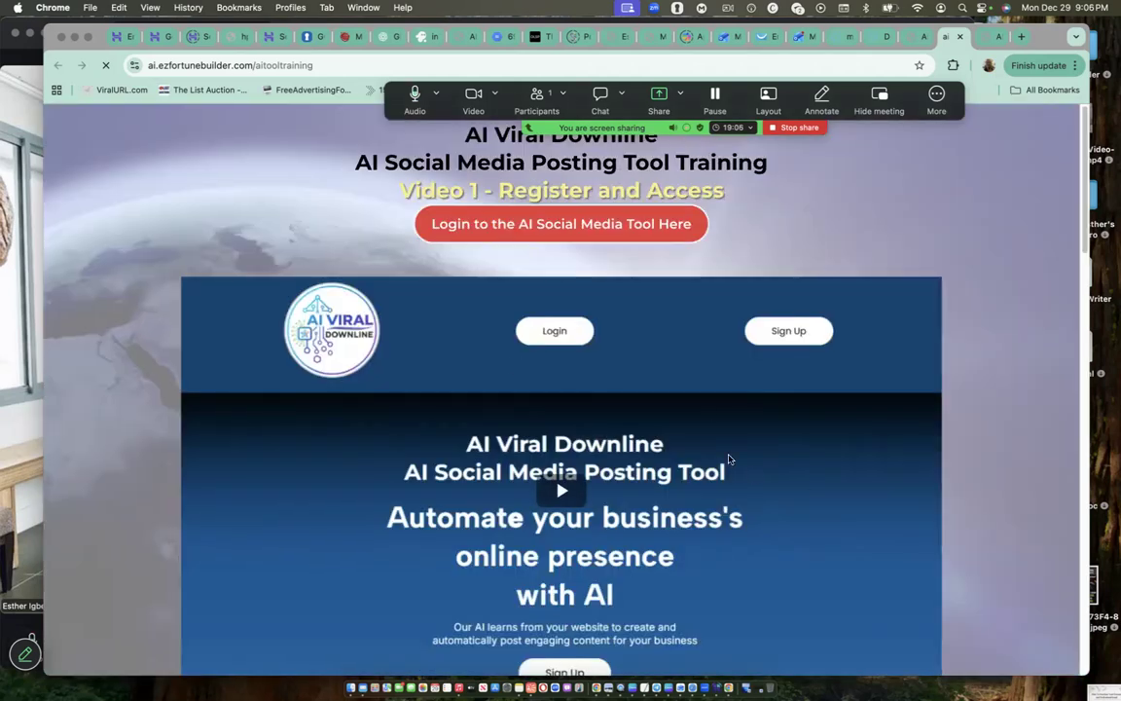
pyautogui.moveTo(798, 187)
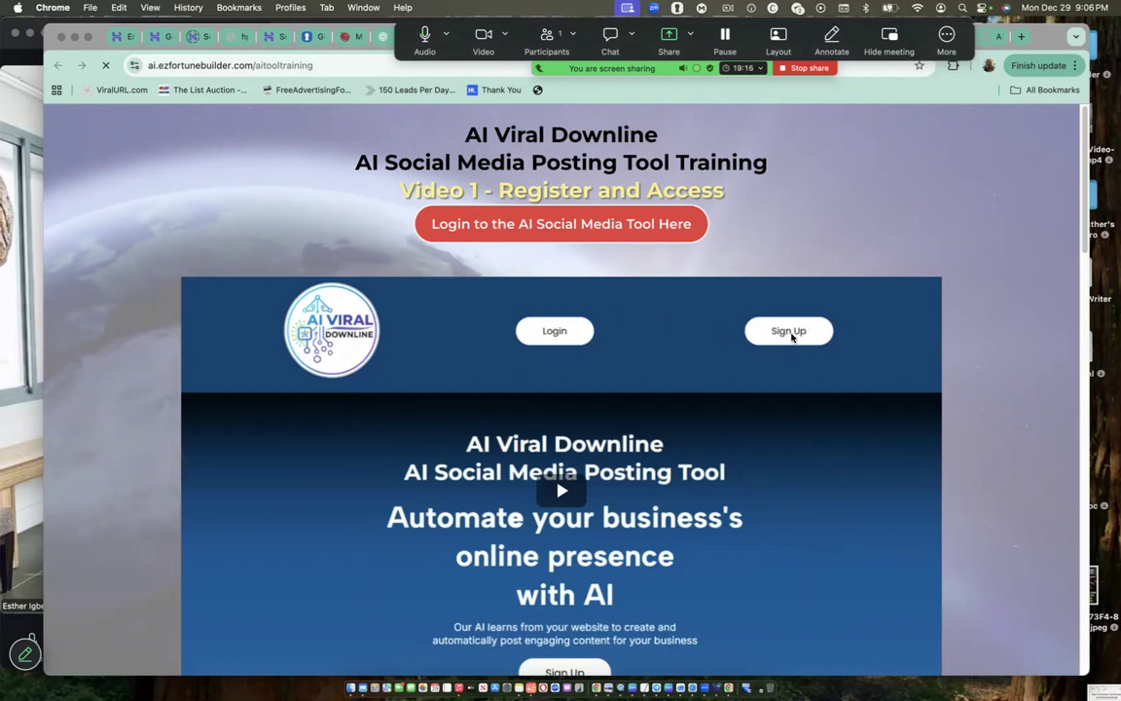
pyautogui.moveTo(716, 311)
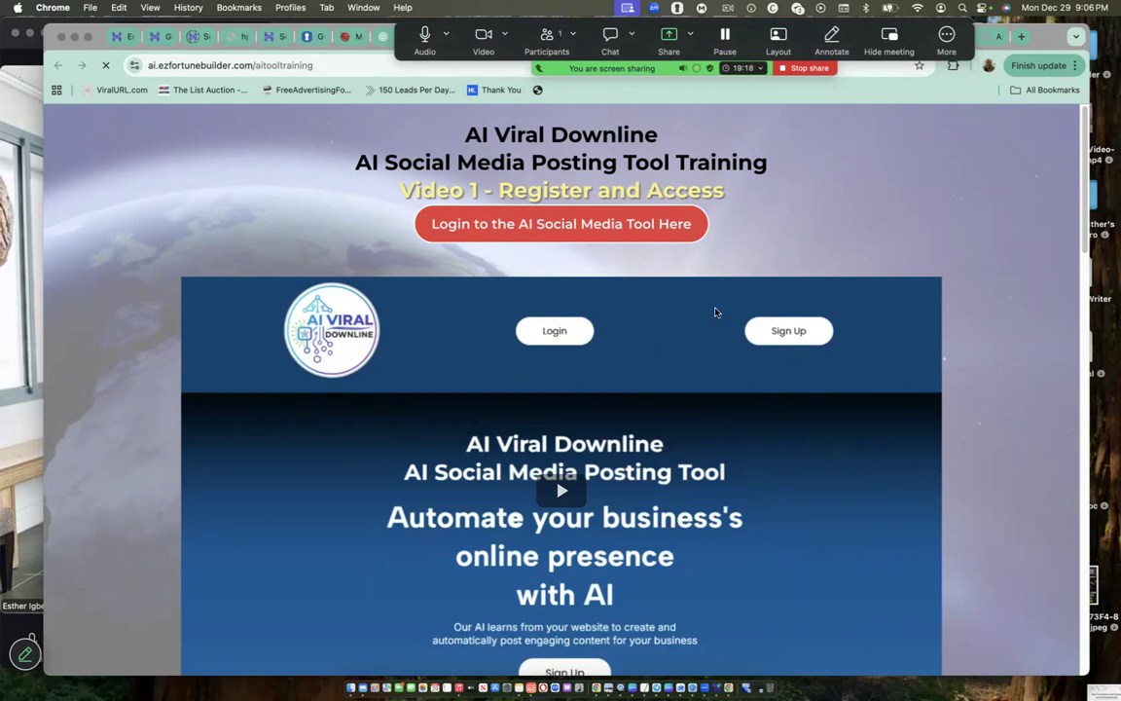
pyautogui.moveTo(35, 411)
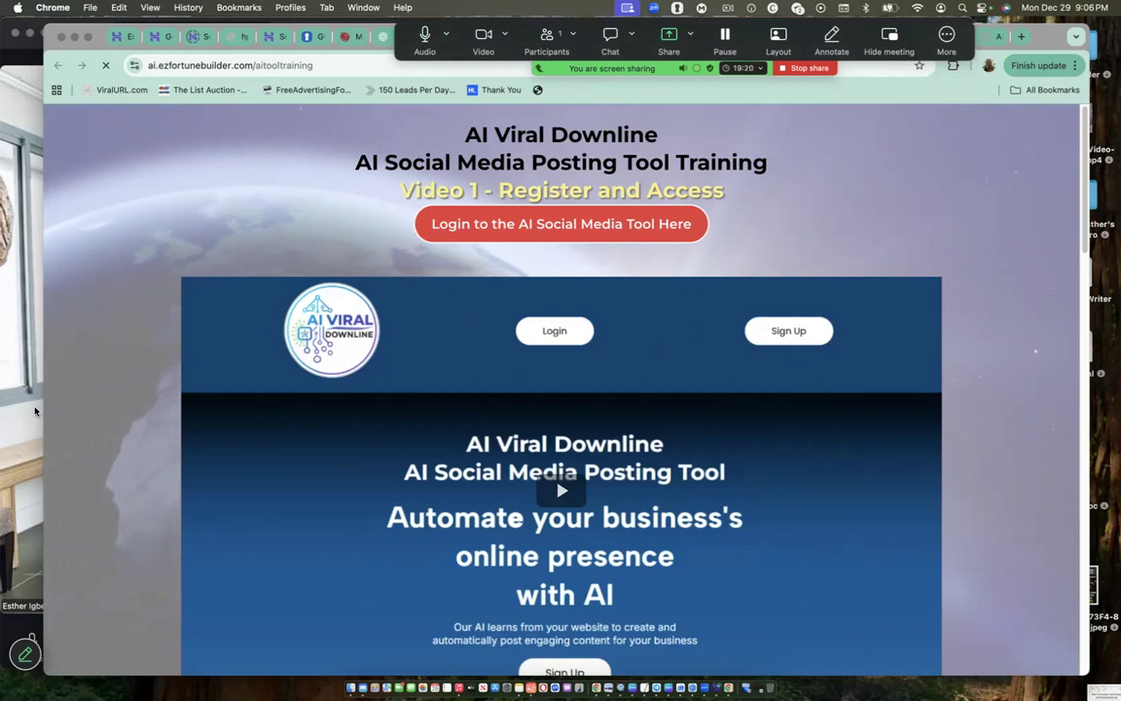
pyautogui.moveTo(611, 346)
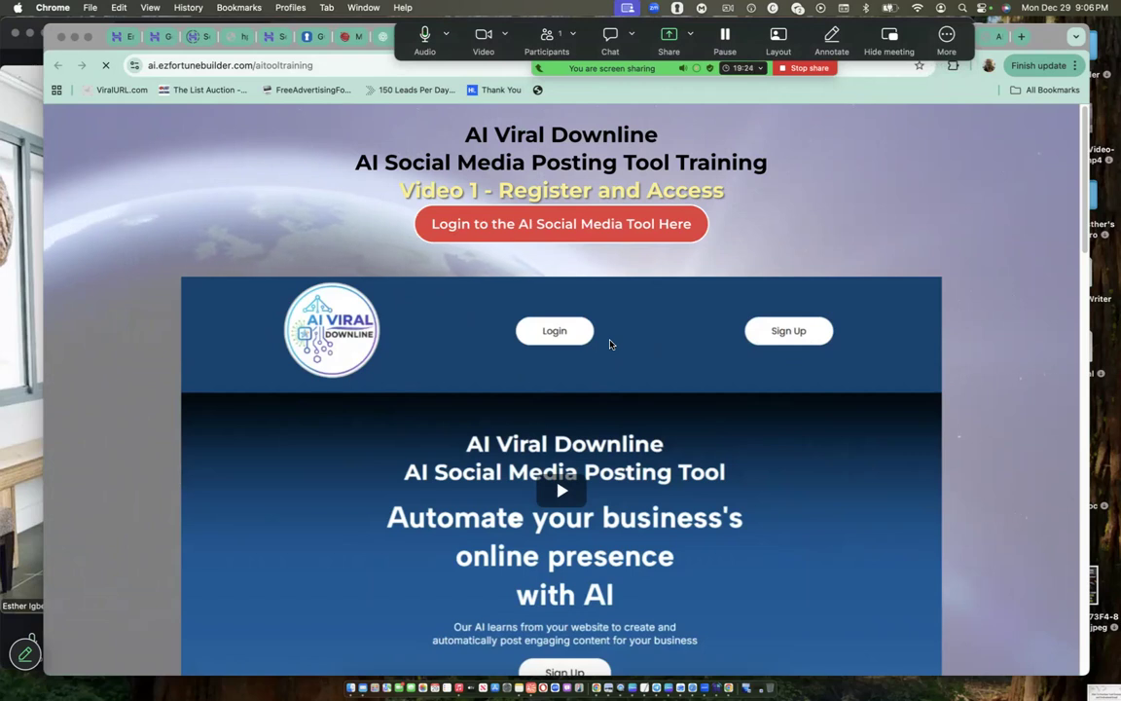
pyautogui.moveTo(724, 331)
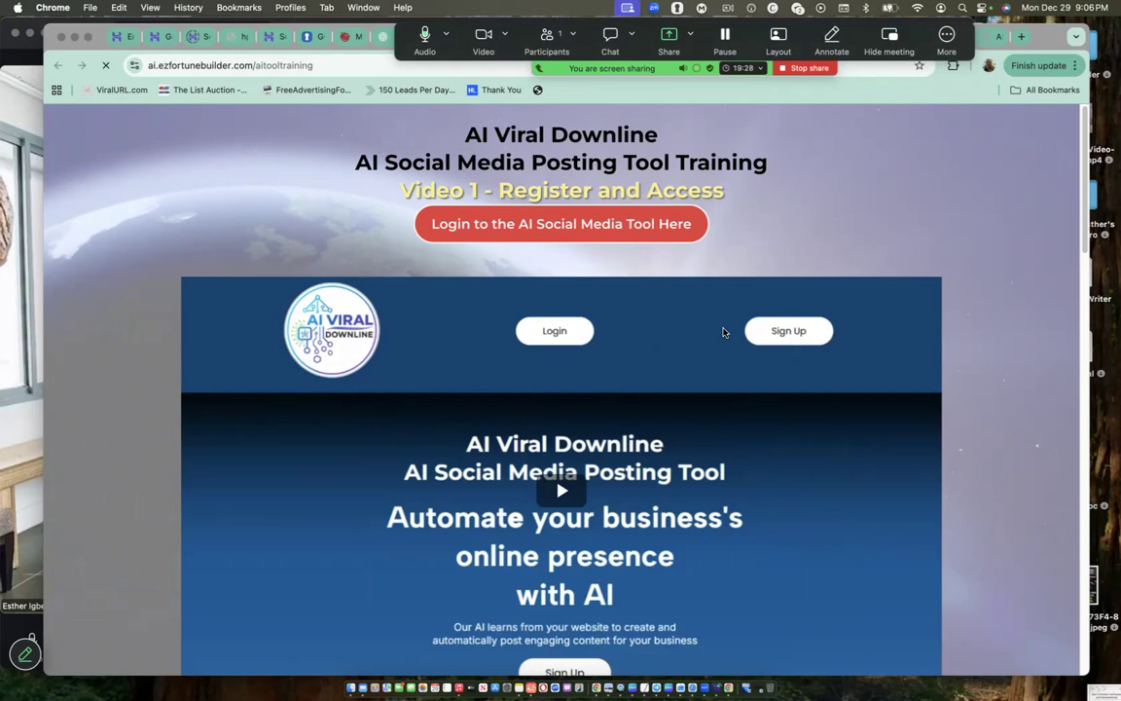
pyautogui.moveTo(380, 402)
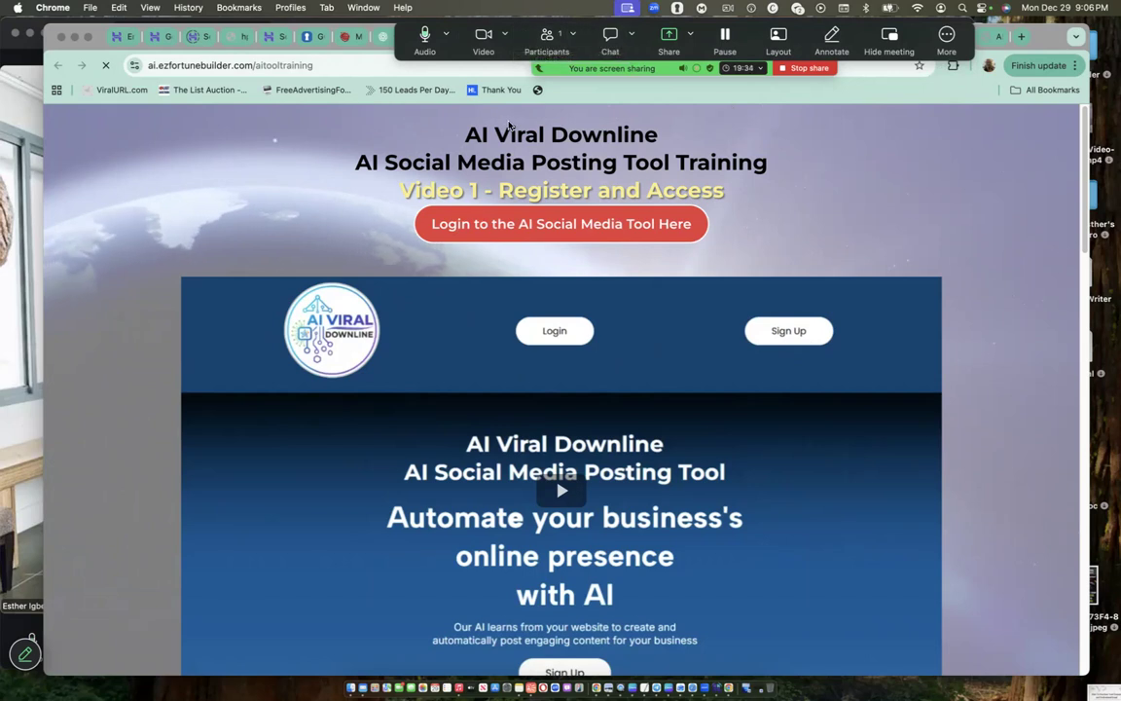
pyautogui.moveTo(778, 39)
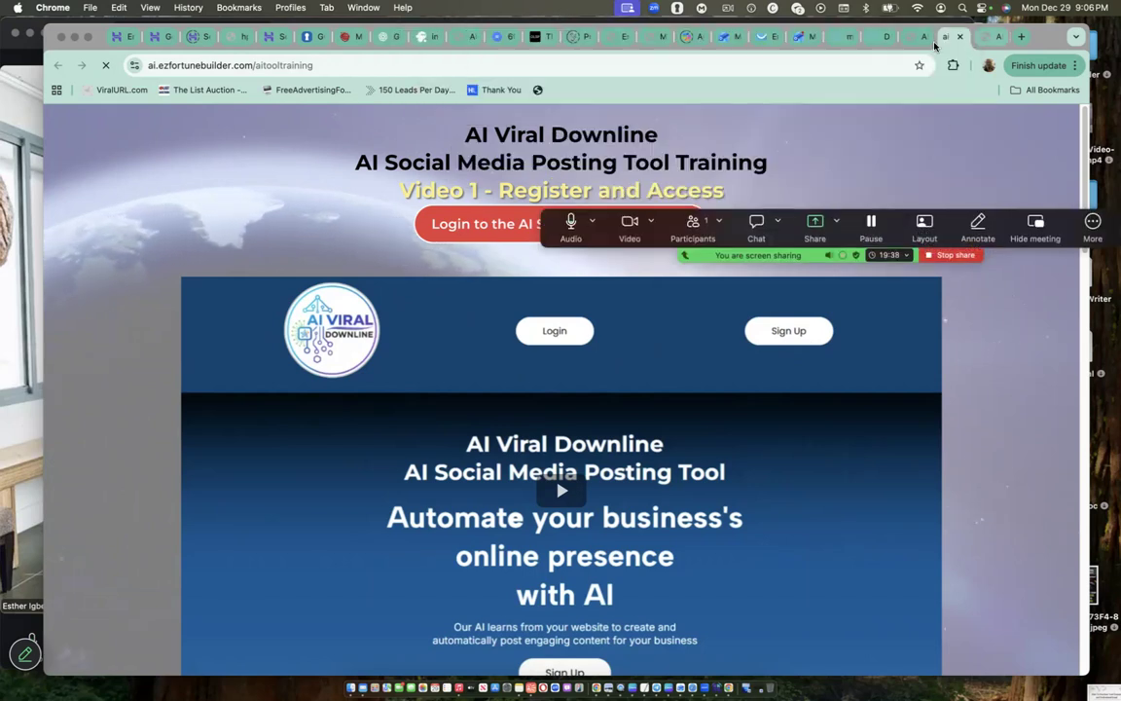
pyautogui.moveTo(946, 37)
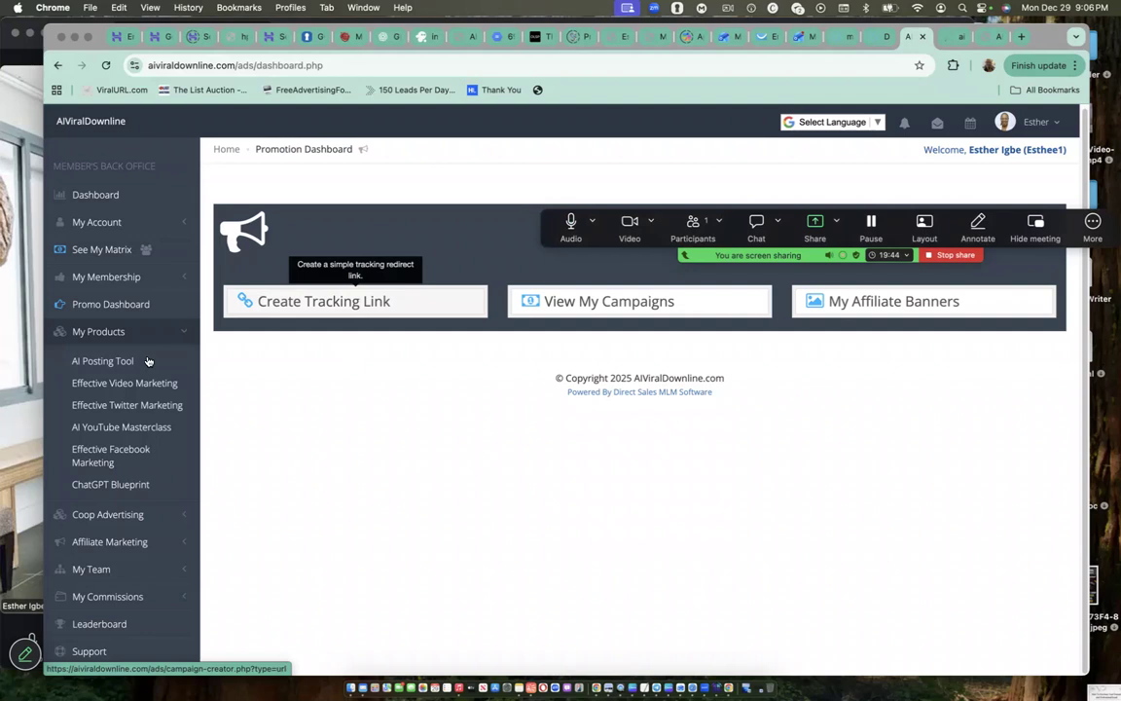
pyautogui.moveTo(866, 142)
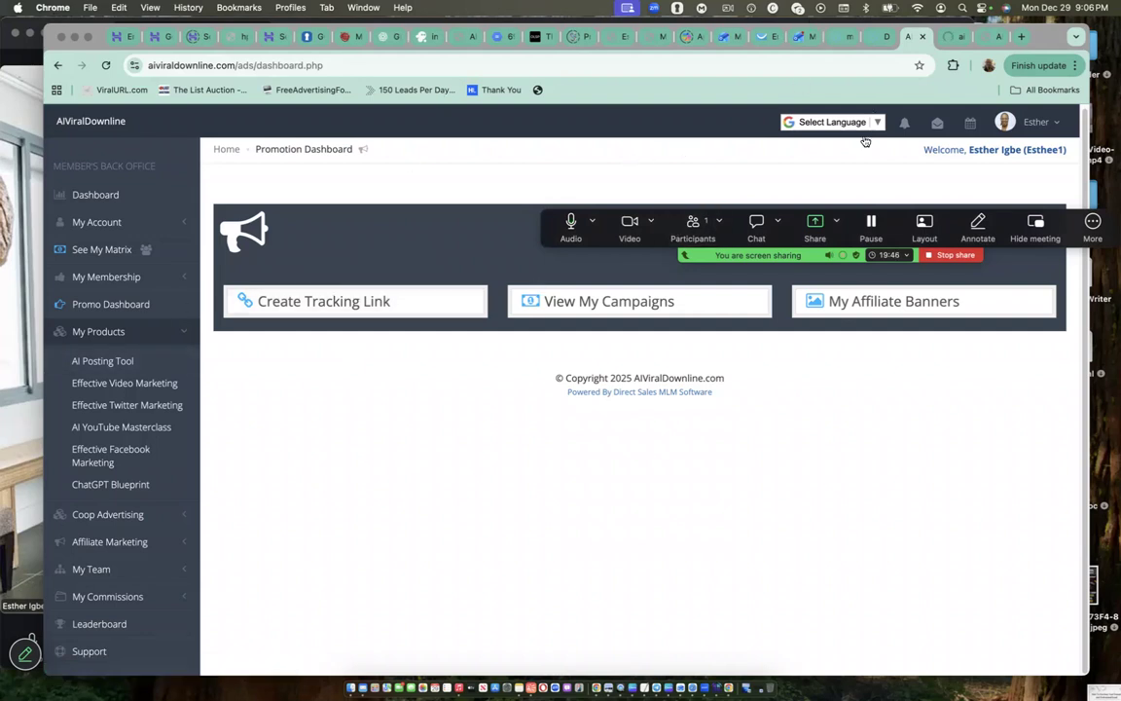
# Step: Open the campaign statistics page from the Promotion Dashboard
pyautogui.click(638, 300)
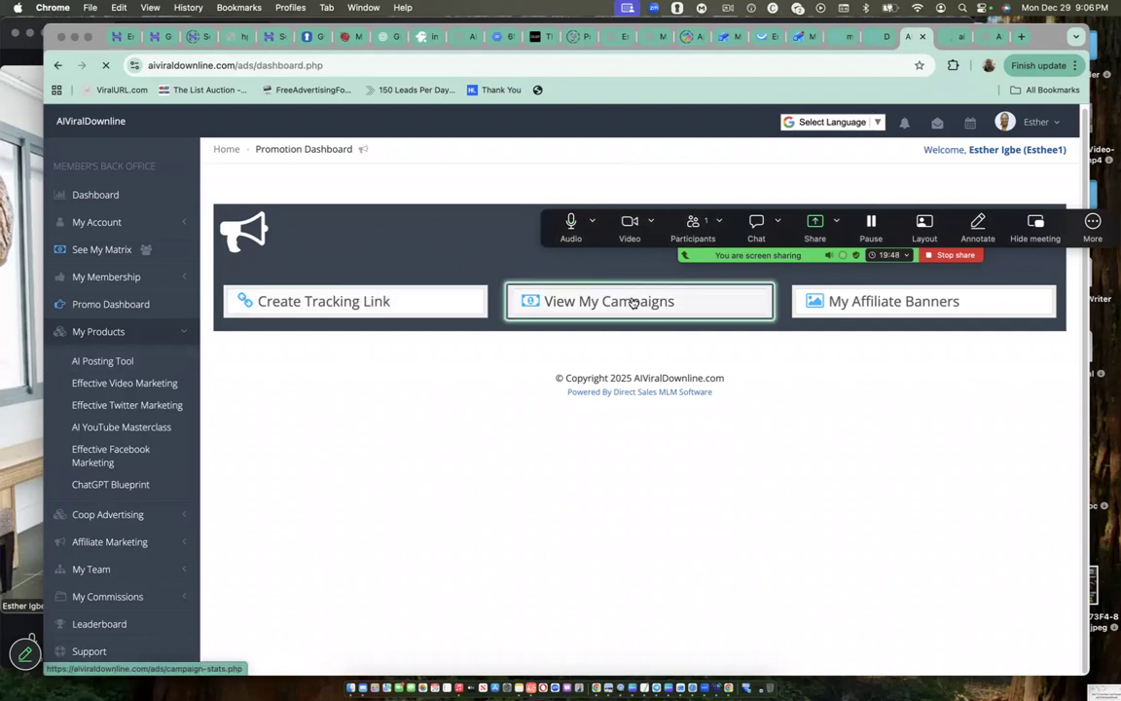
# Step: View My Campaigns stats (442 raw, 346 unique clicks), then switch to the posting tool training tab
pyautogui.click(638, 299)
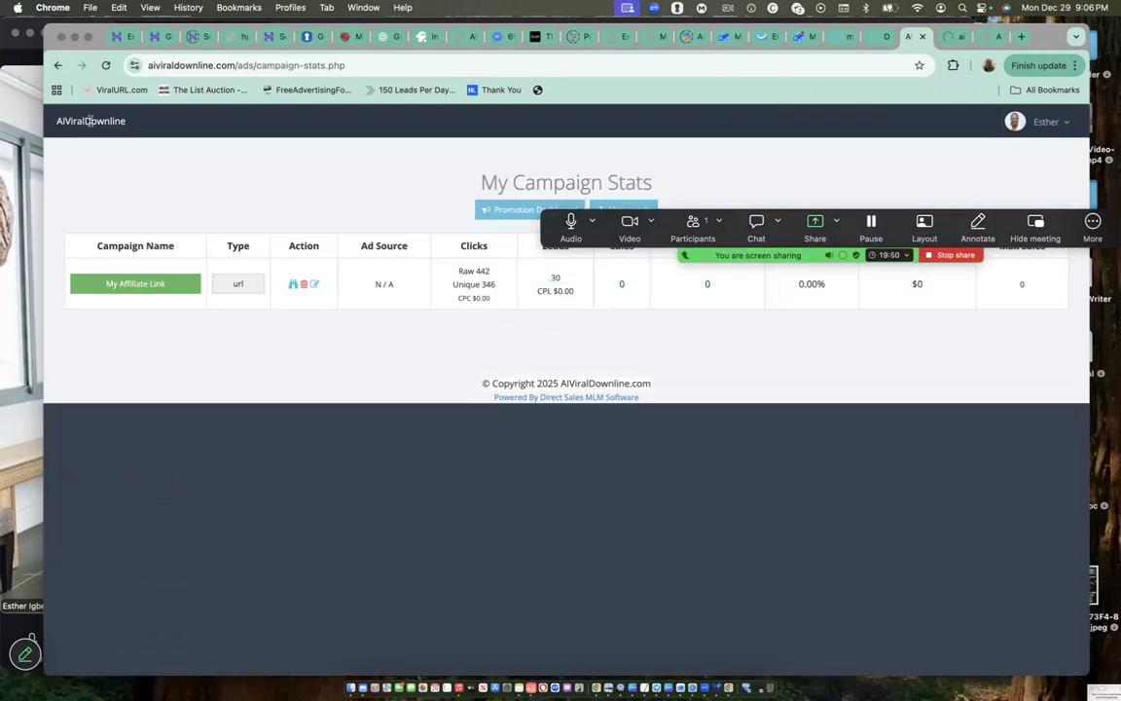
pyautogui.moveTo(634, 331)
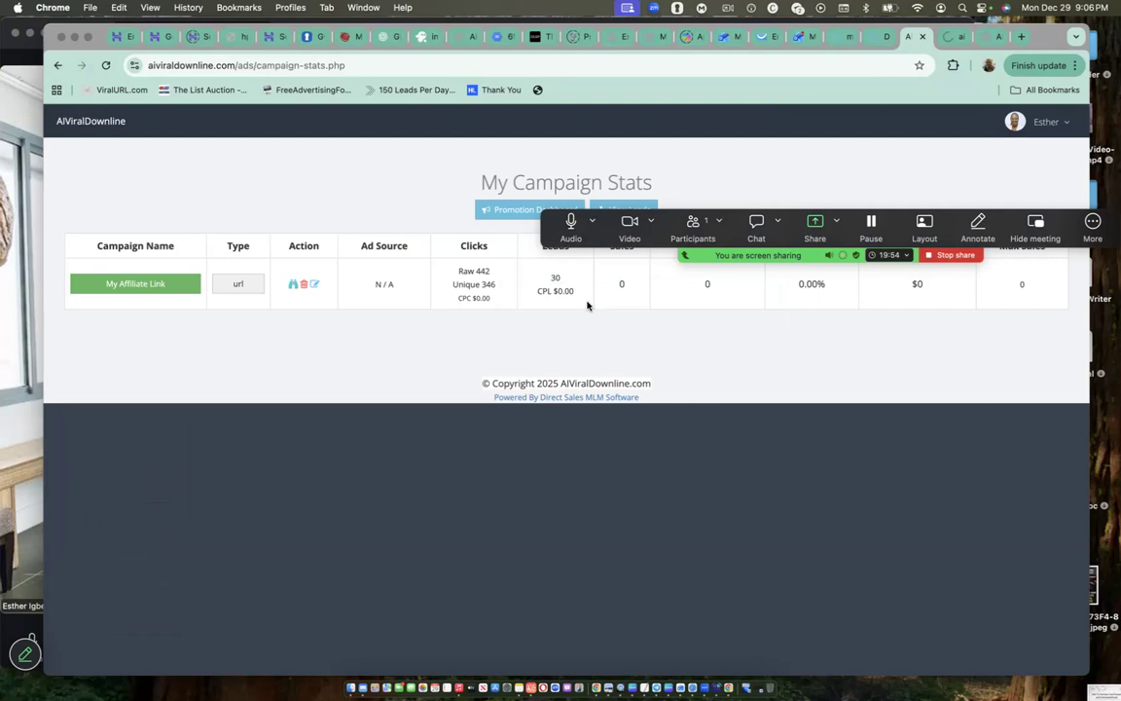
pyautogui.moveTo(487, 309)
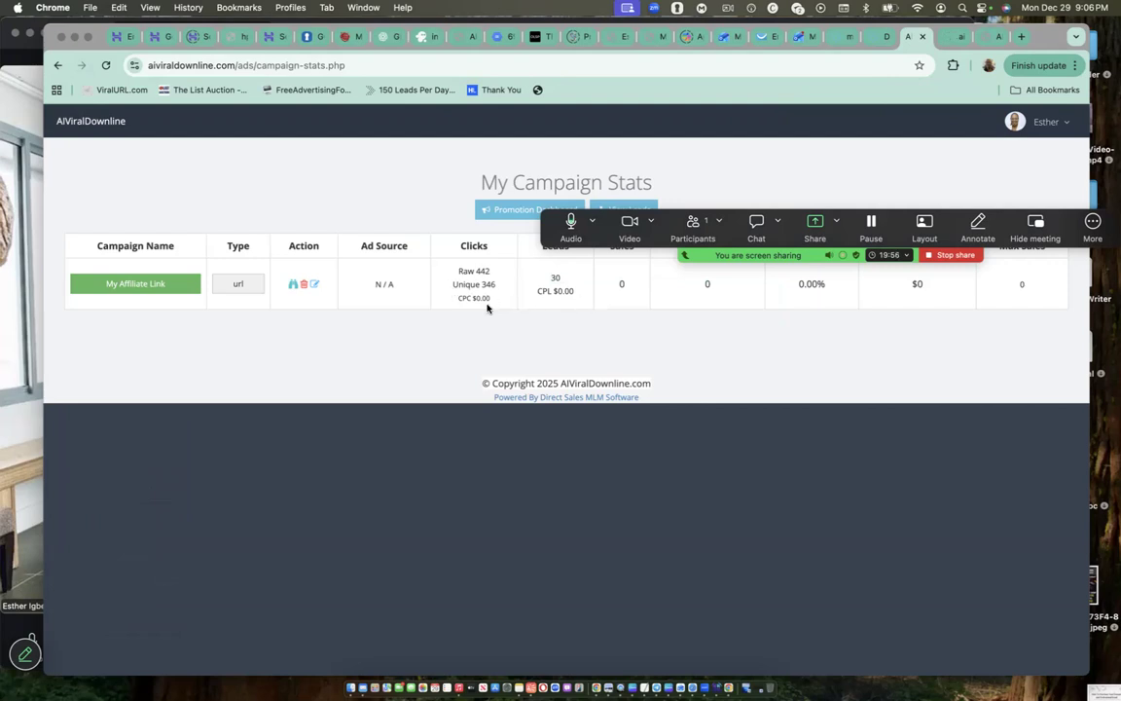
pyautogui.moveTo(495, 305)
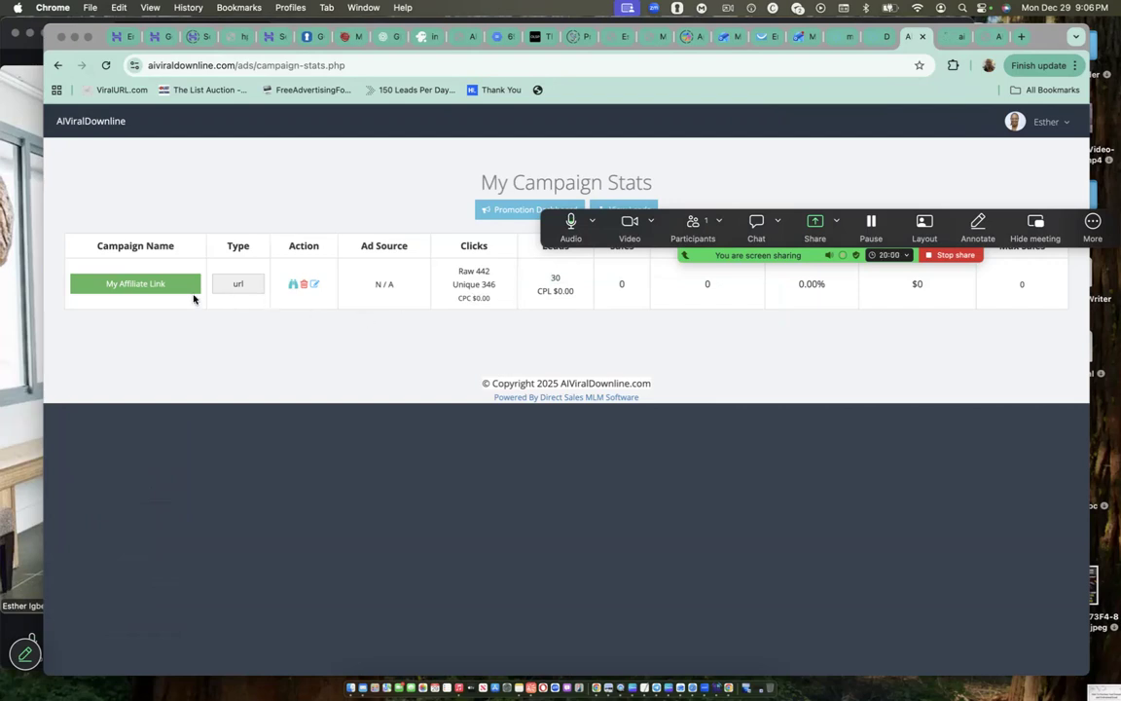
pyautogui.moveTo(448, 297)
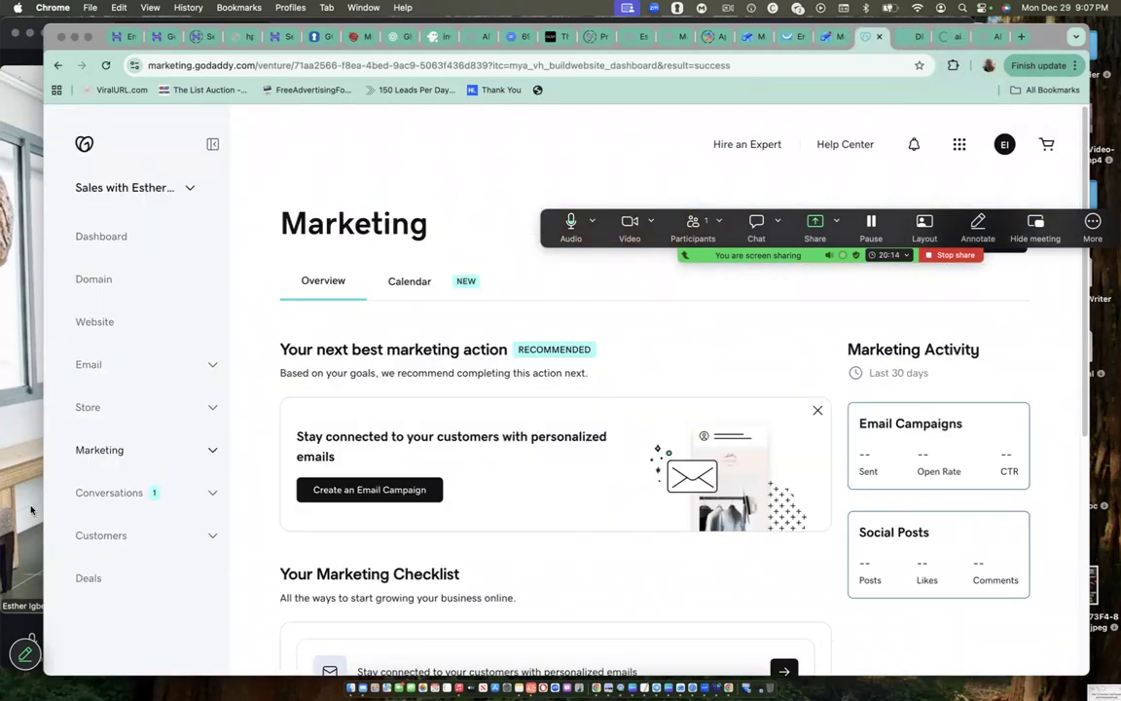
pyautogui.click(983, 37)
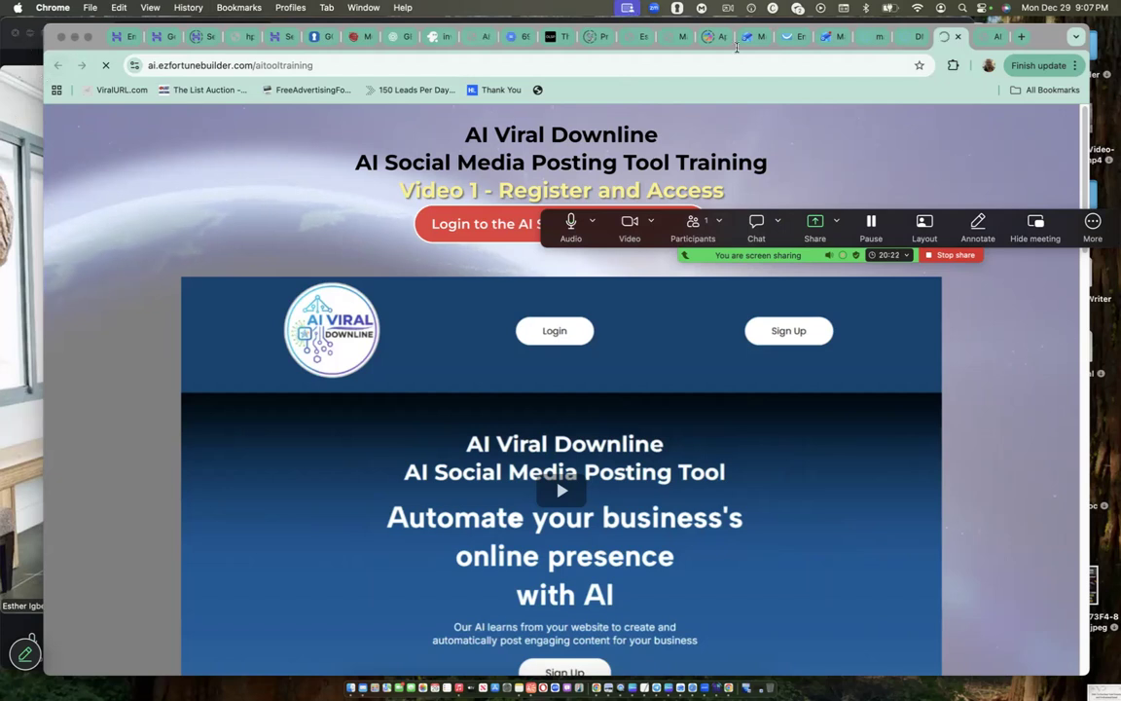
# Step: Switch to the AI Social Media Posting Tool Training tab (Video 1 - Register and Access)
pyautogui.click(716, 37)
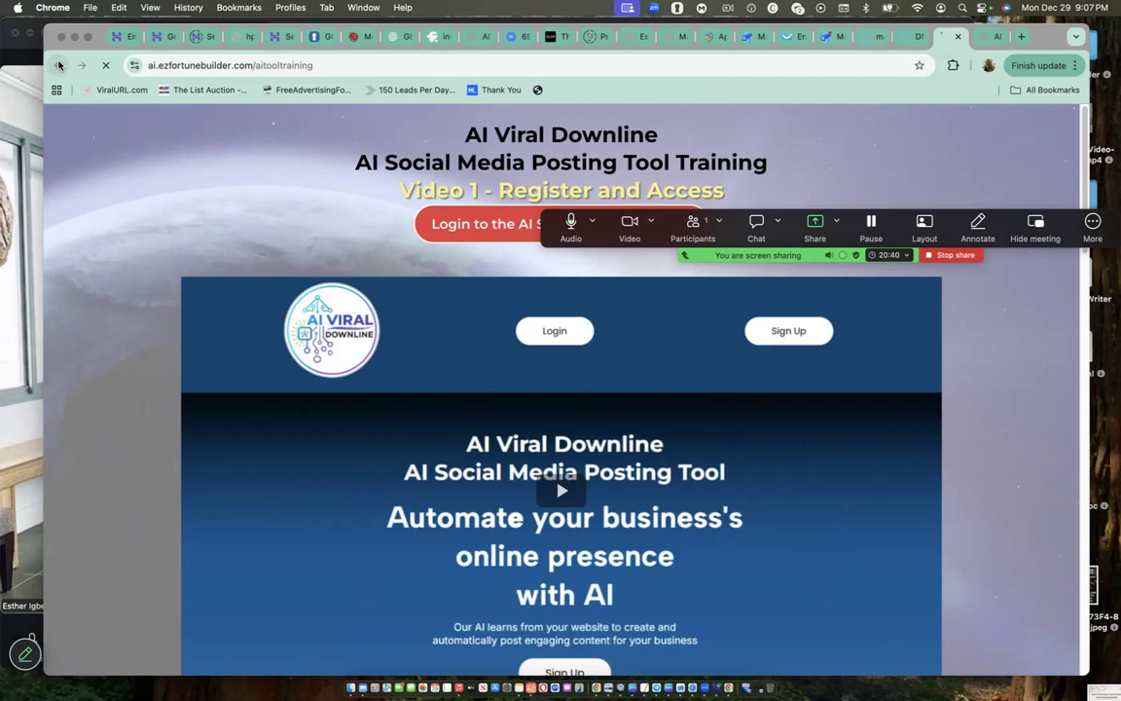
pyautogui.moveTo(997, 37)
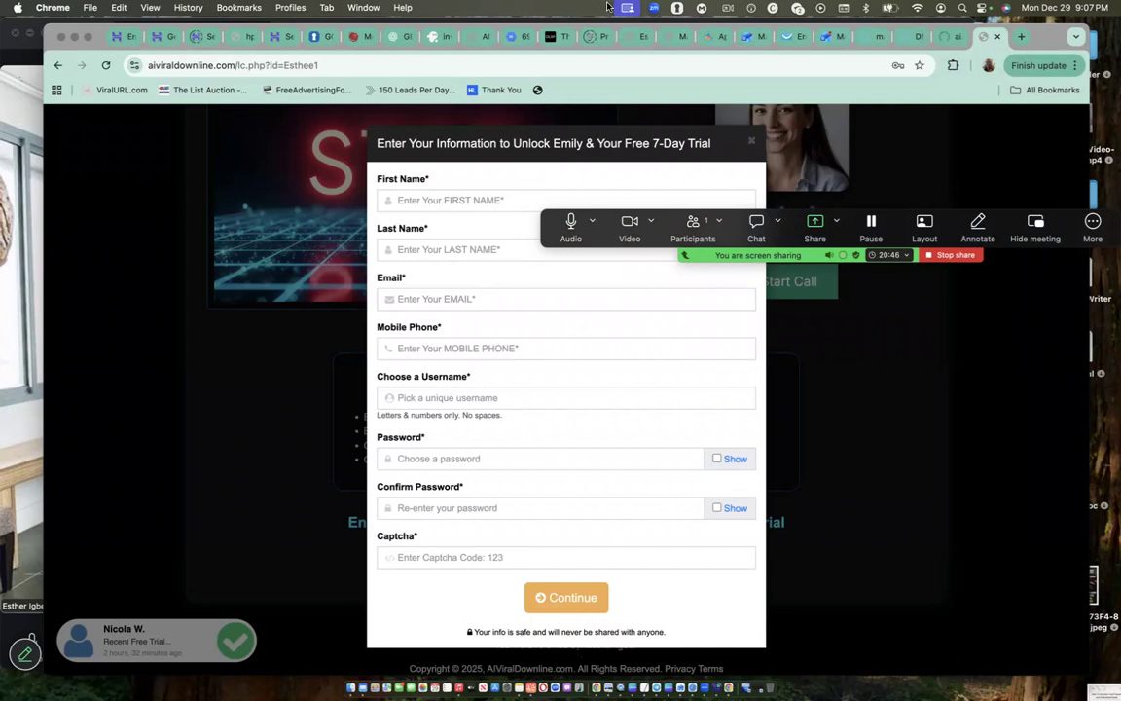
pyautogui.moveTo(714, 37)
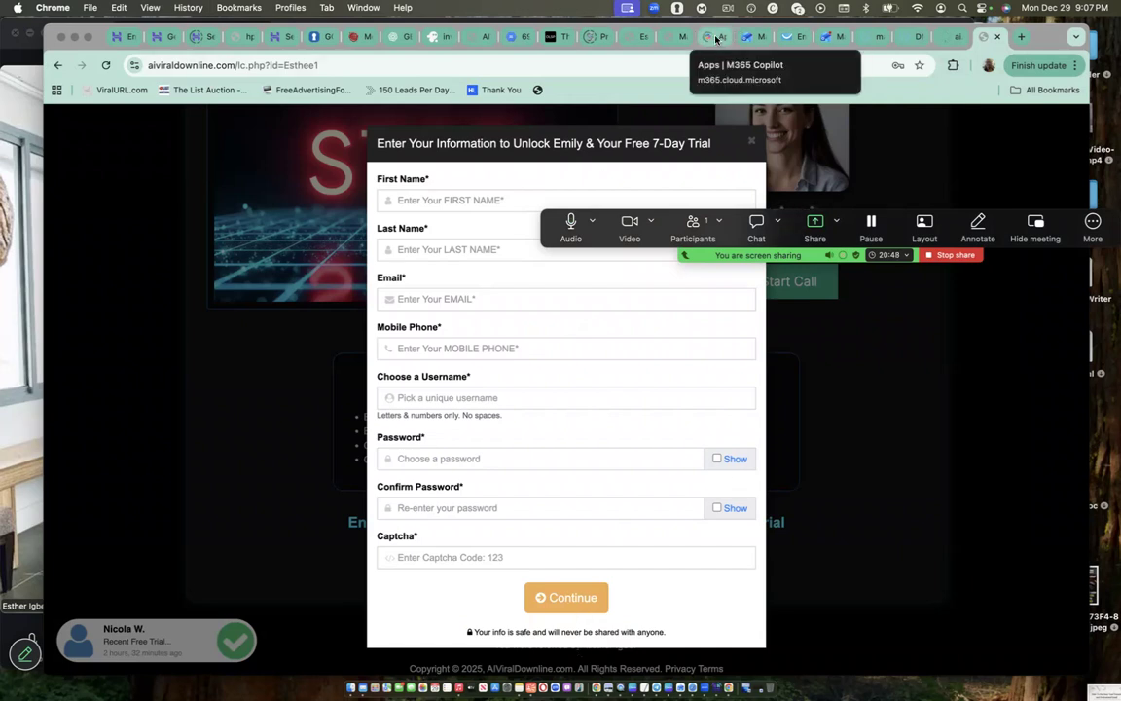
pyautogui.moveTo(642, 37)
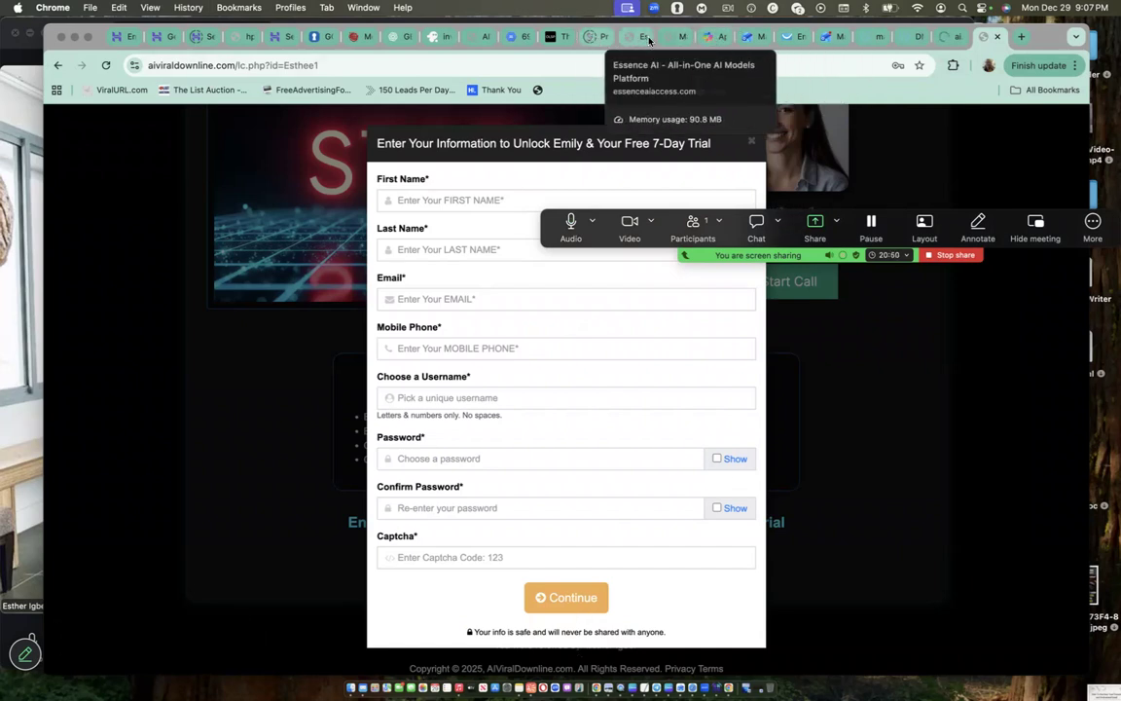
pyautogui.moveTo(829, 37)
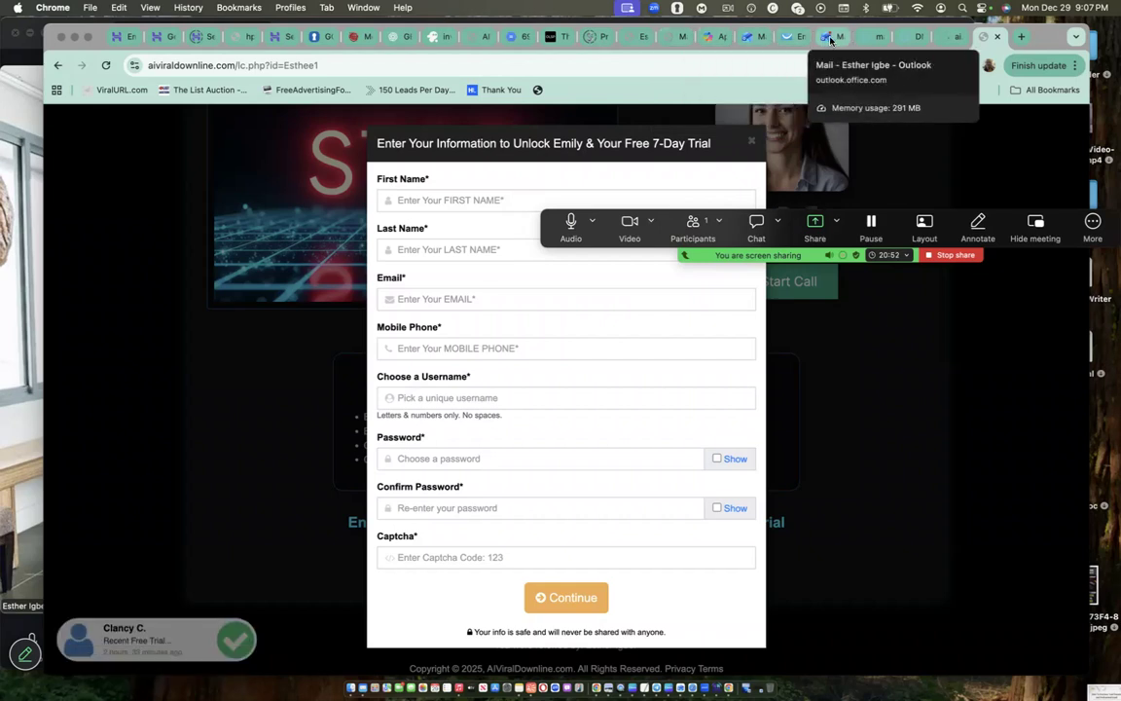
pyautogui.moveTo(485, 37)
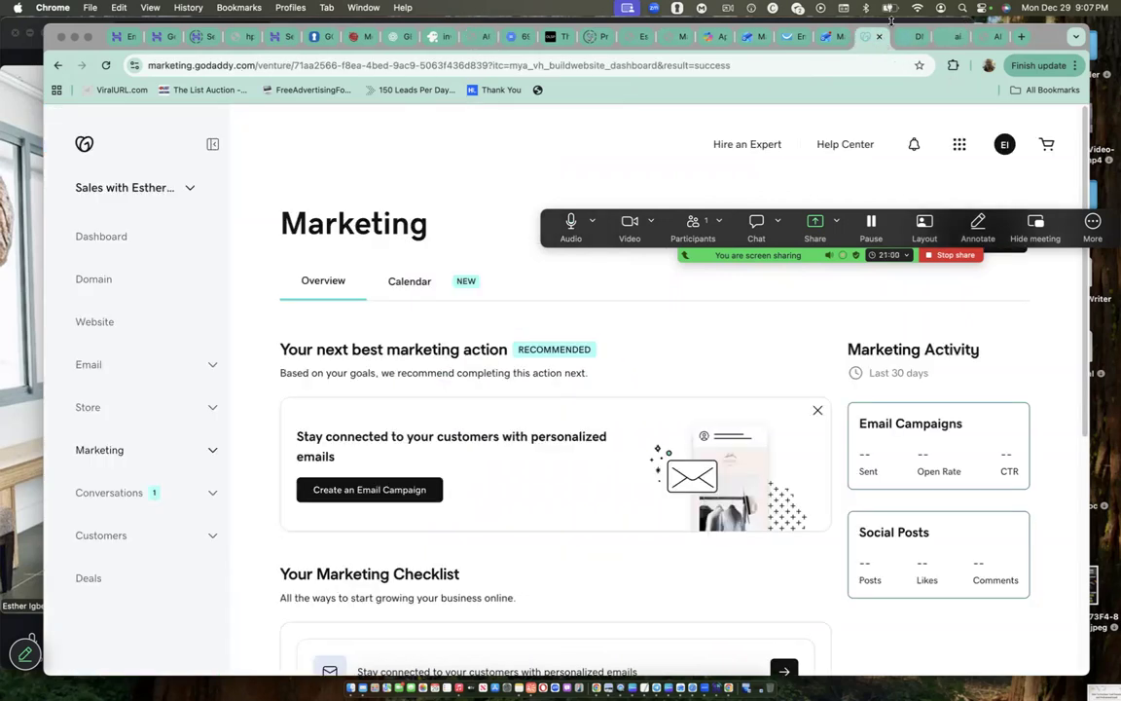
# Step: Expand Marketing in the GoDaddy sidebar to list Social, SEO, Email Marketing and Blog
pyautogui.click(99, 450)
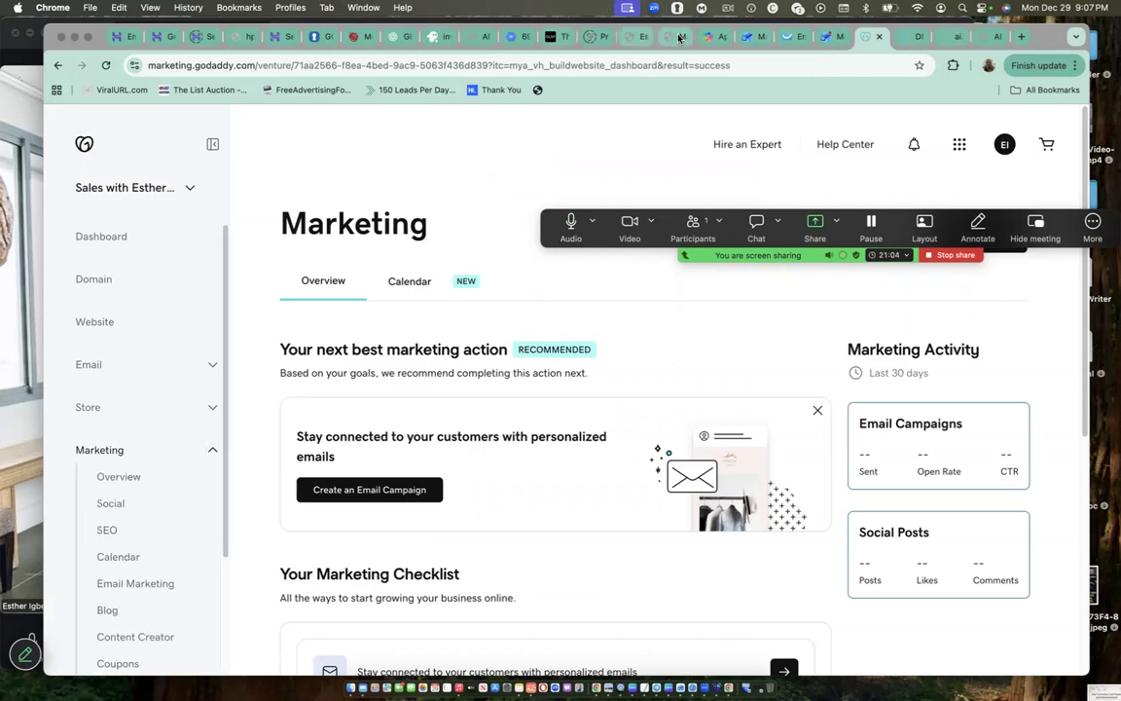
pyautogui.moveTo(640, 37)
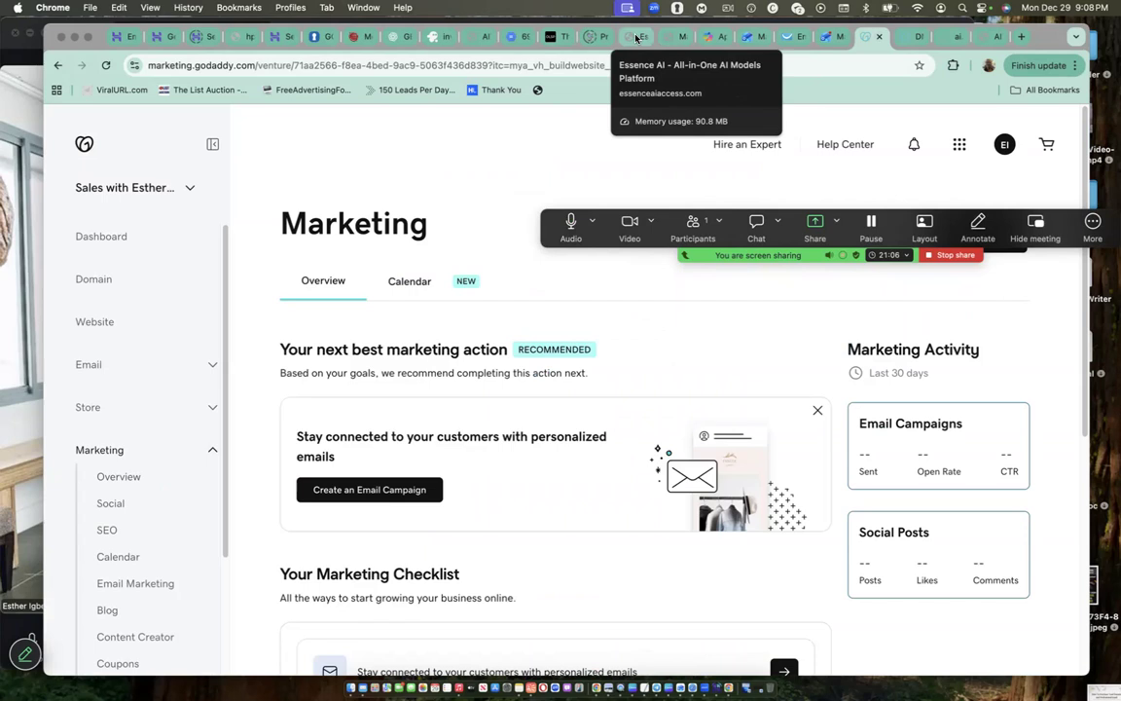
pyautogui.moveTo(749, 37)
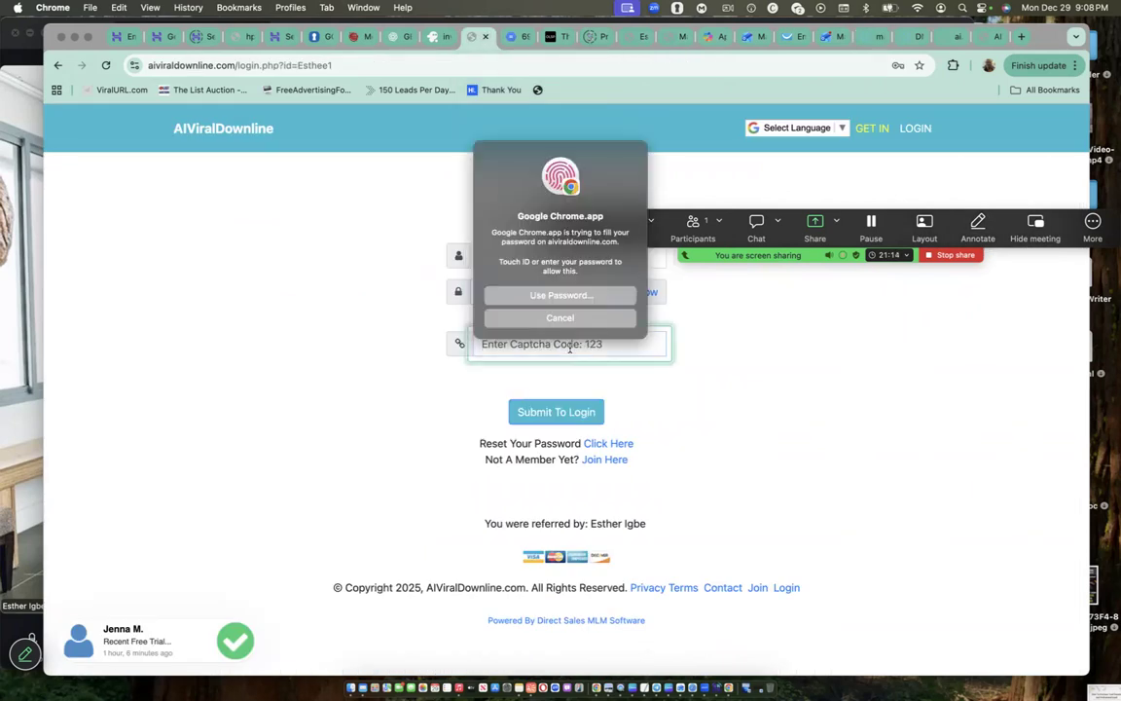
# Step: Decline Touch ID, autofill the saved login, enter captcha 123 and submit the login
pyautogui.click(560, 317)
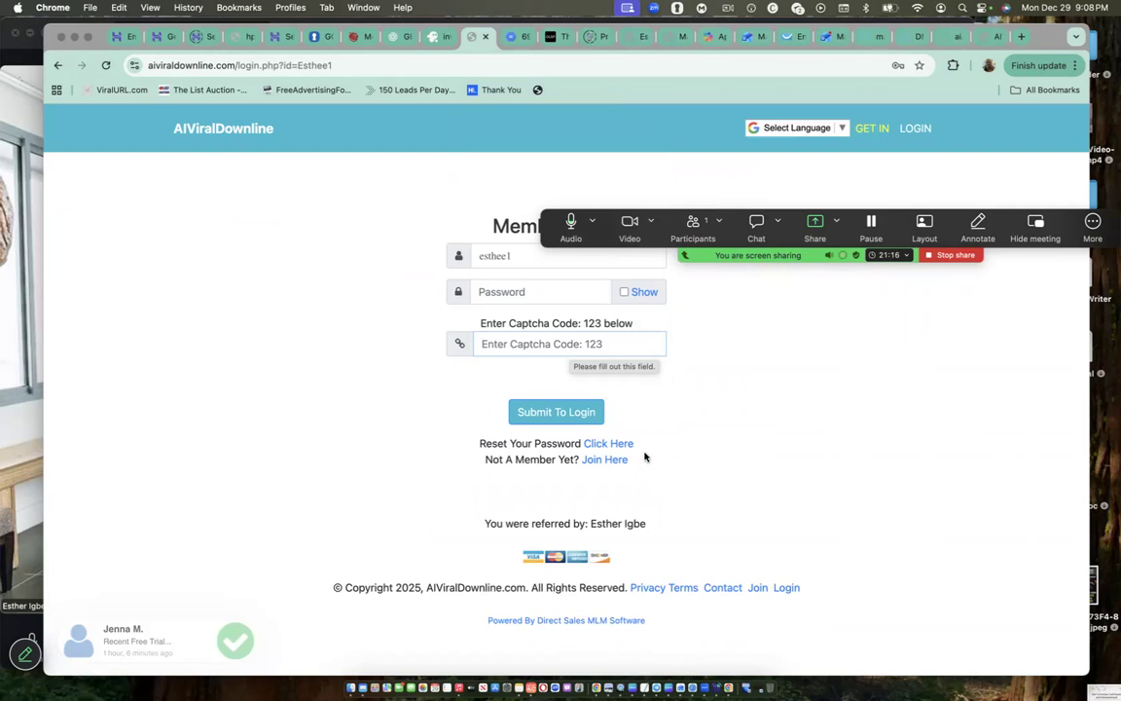
pyautogui.click(541, 292)
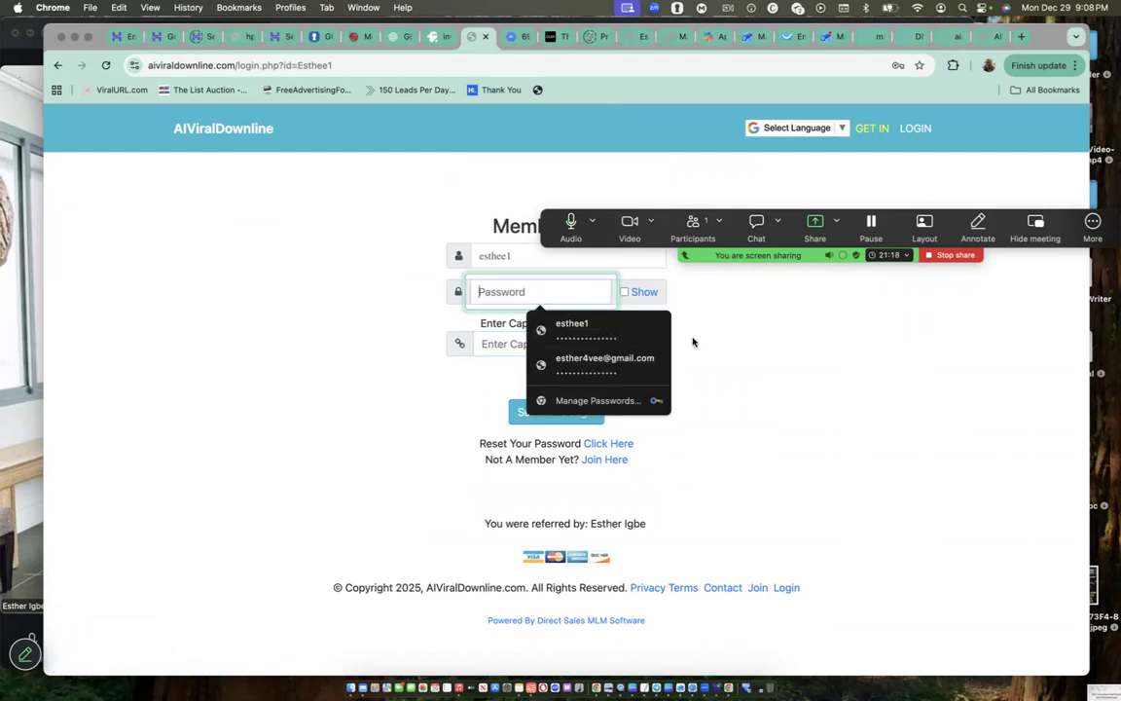
pyautogui.click(572, 329)
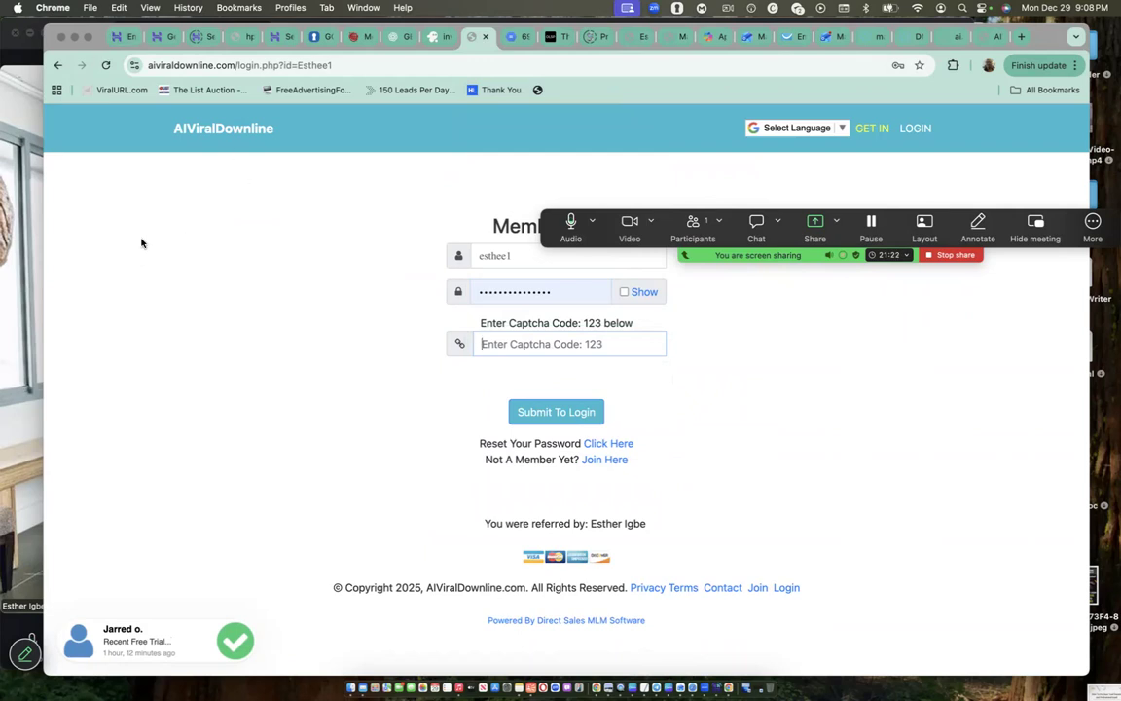
pyautogui.write('123')
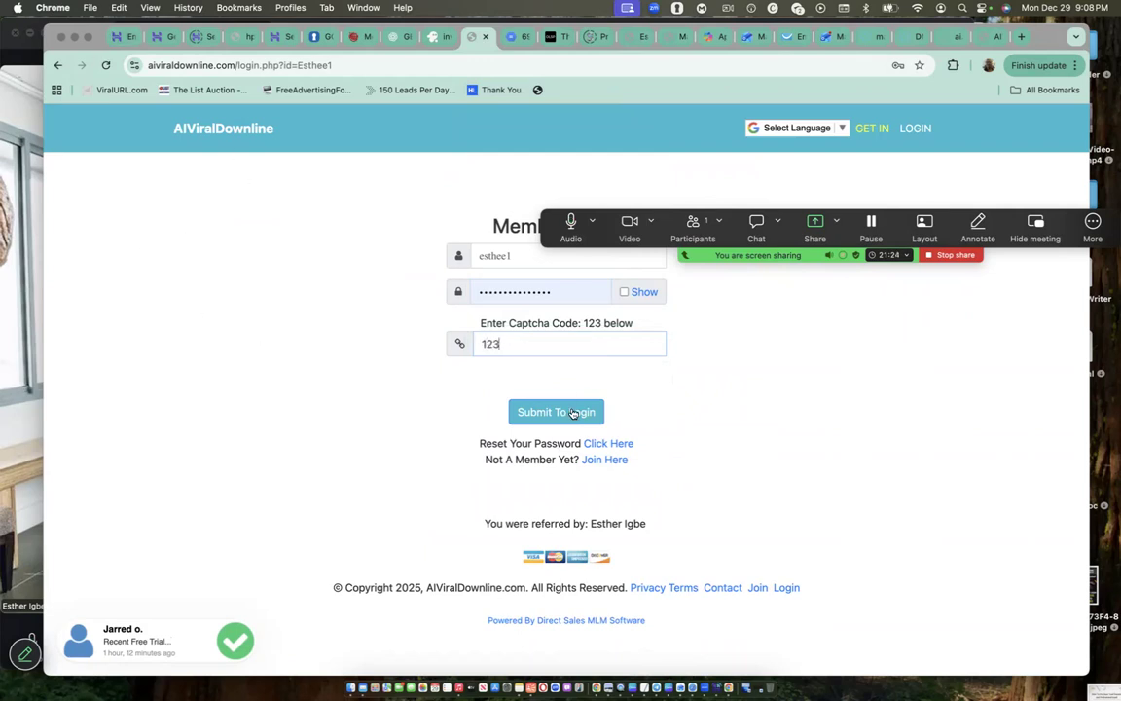
pyautogui.click(556, 413)
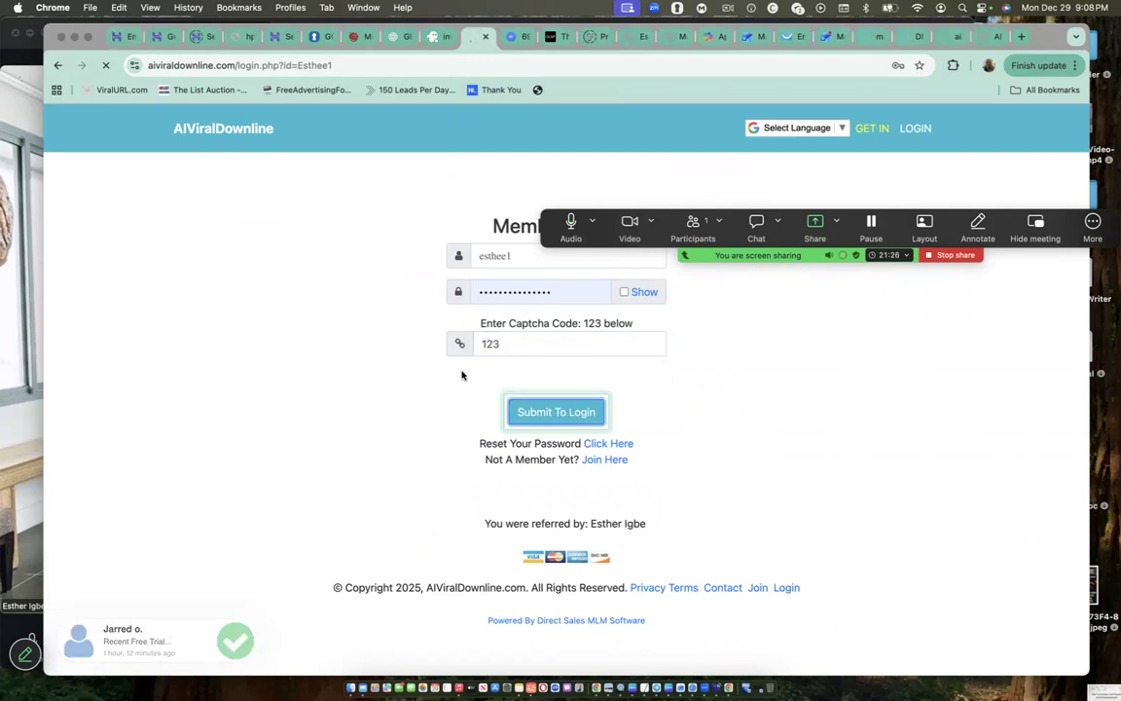
pyautogui.click(556, 411)
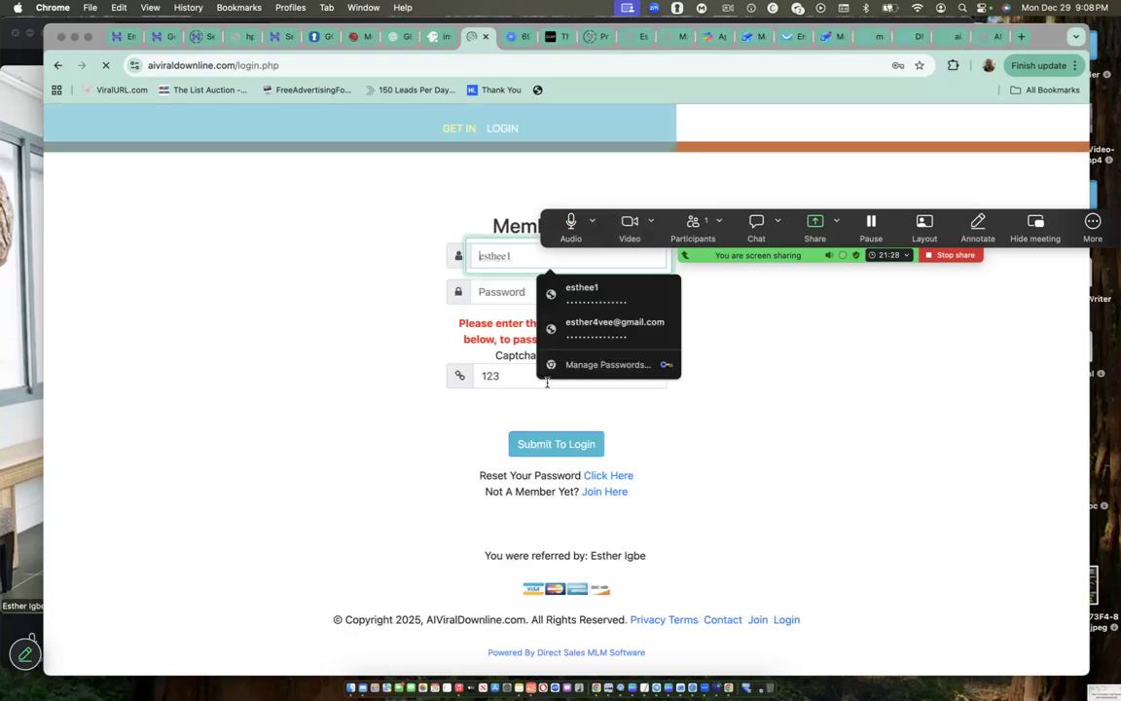
# Step: Refill the saved password, correct the captcha to 211 and submit to reach the back office dashboard
pyautogui.click(541, 292)
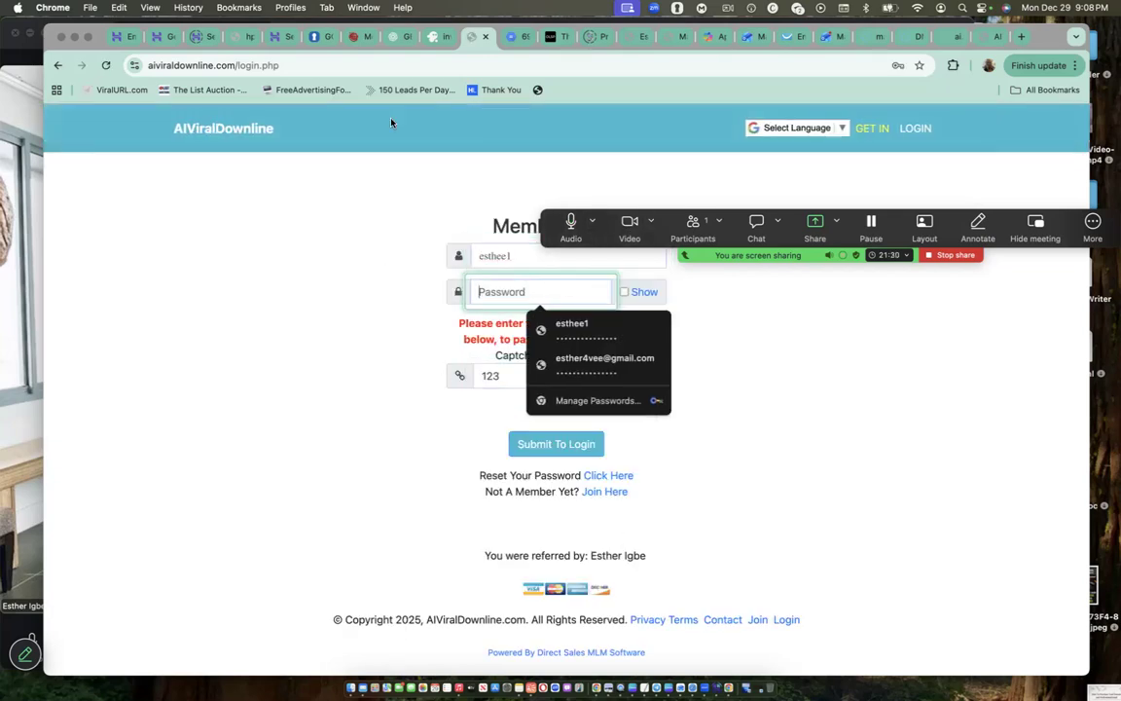
pyautogui.click(572, 324)
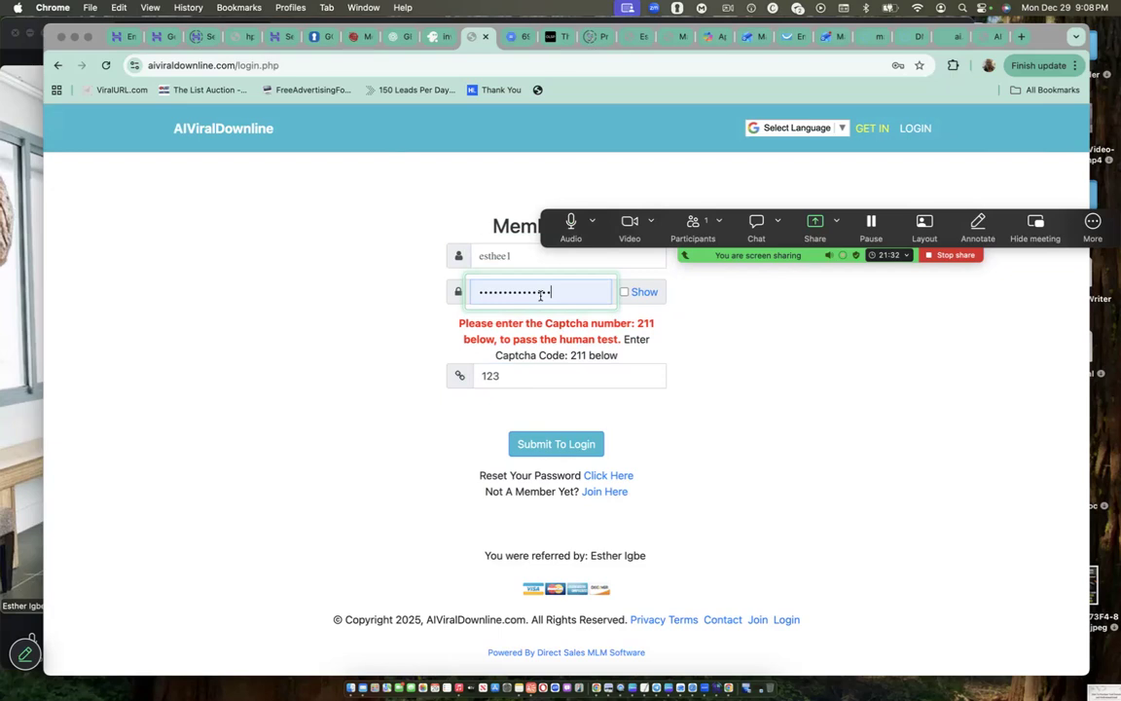
pyautogui.click(568, 375)
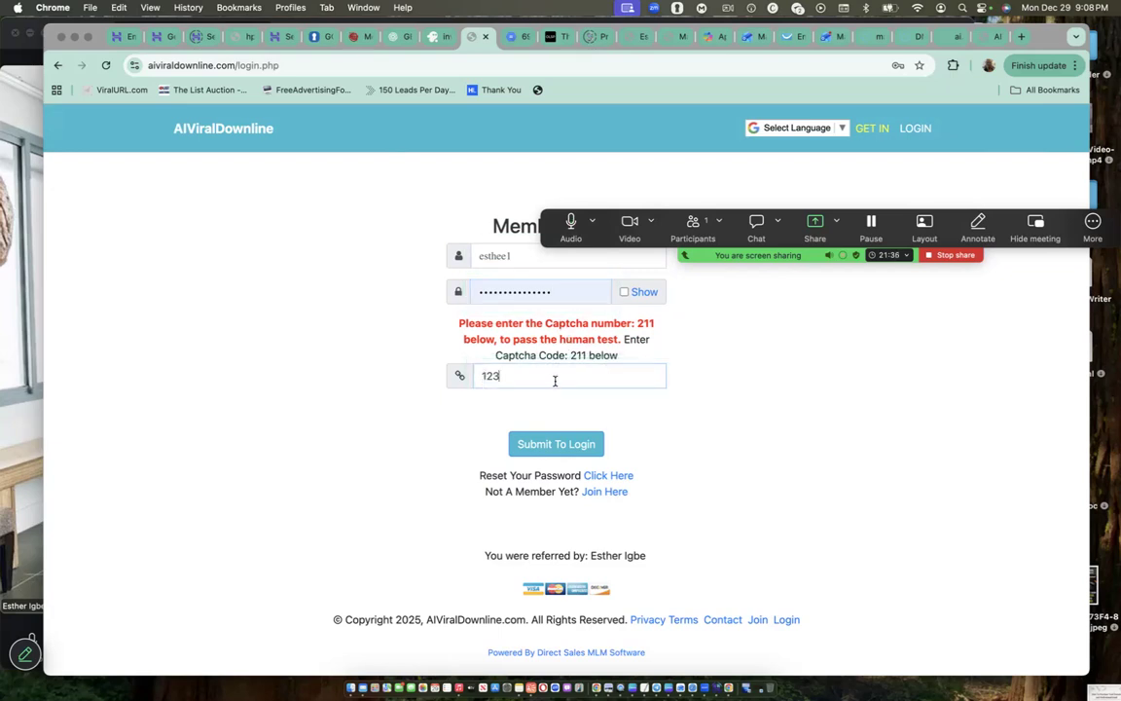
pyautogui.write('2')
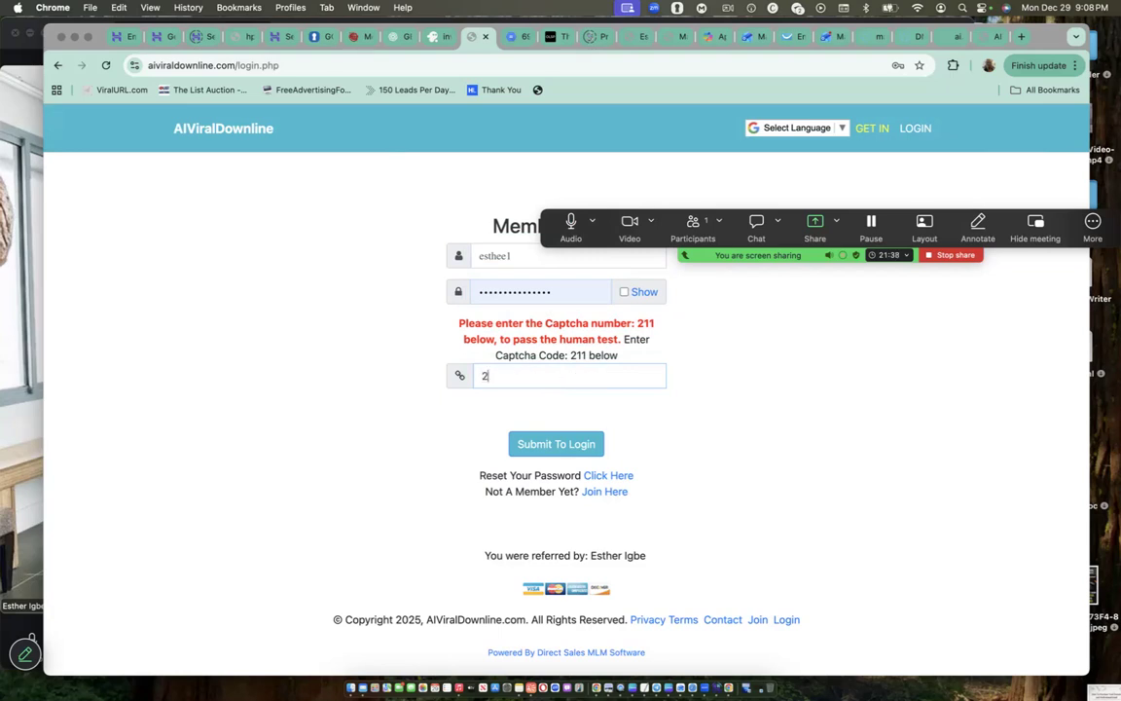
pyautogui.click(557, 444)
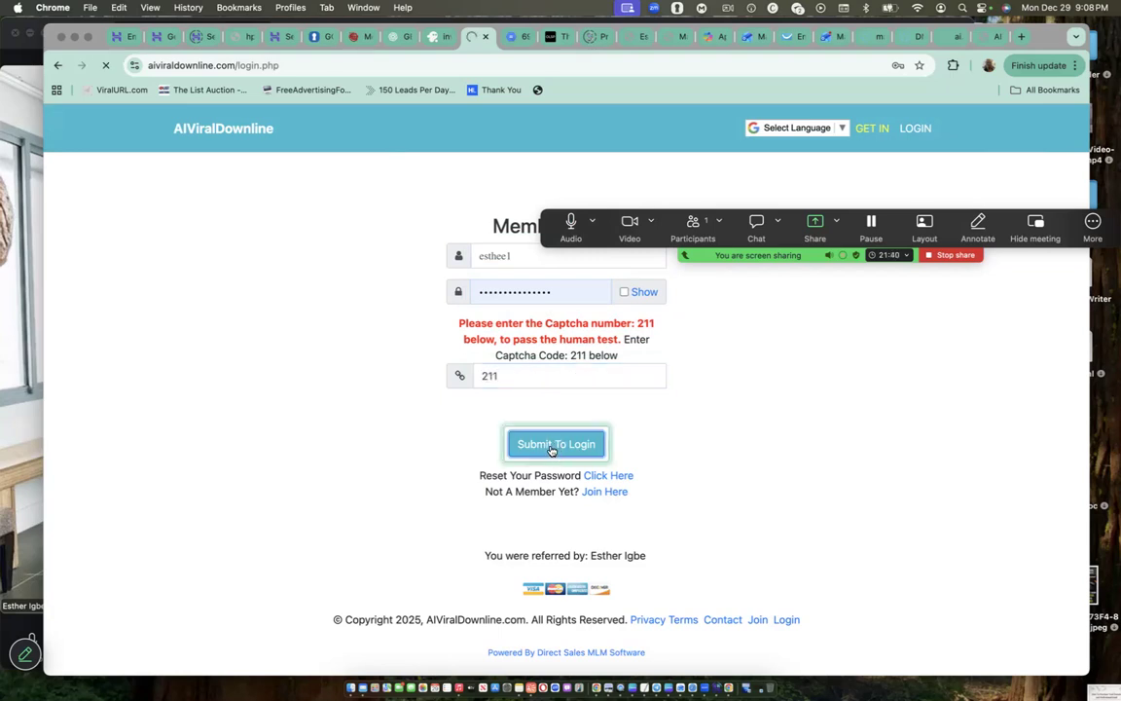
pyautogui.click(557, 444)
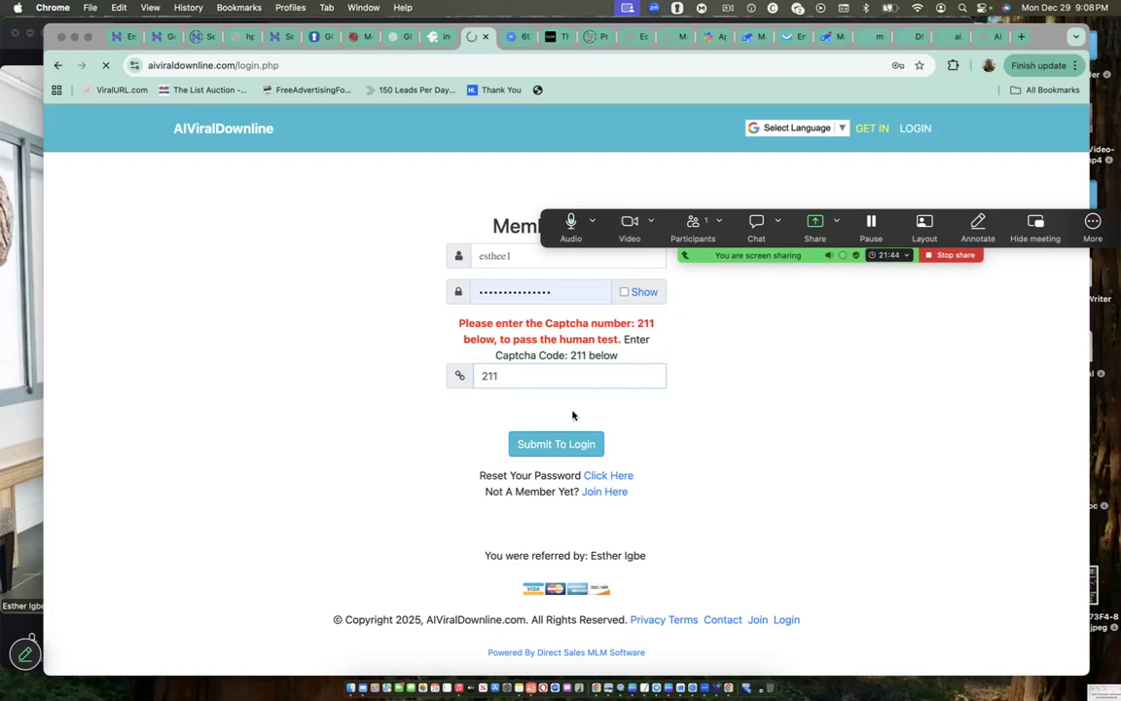
pyautogui.click(557, 443)
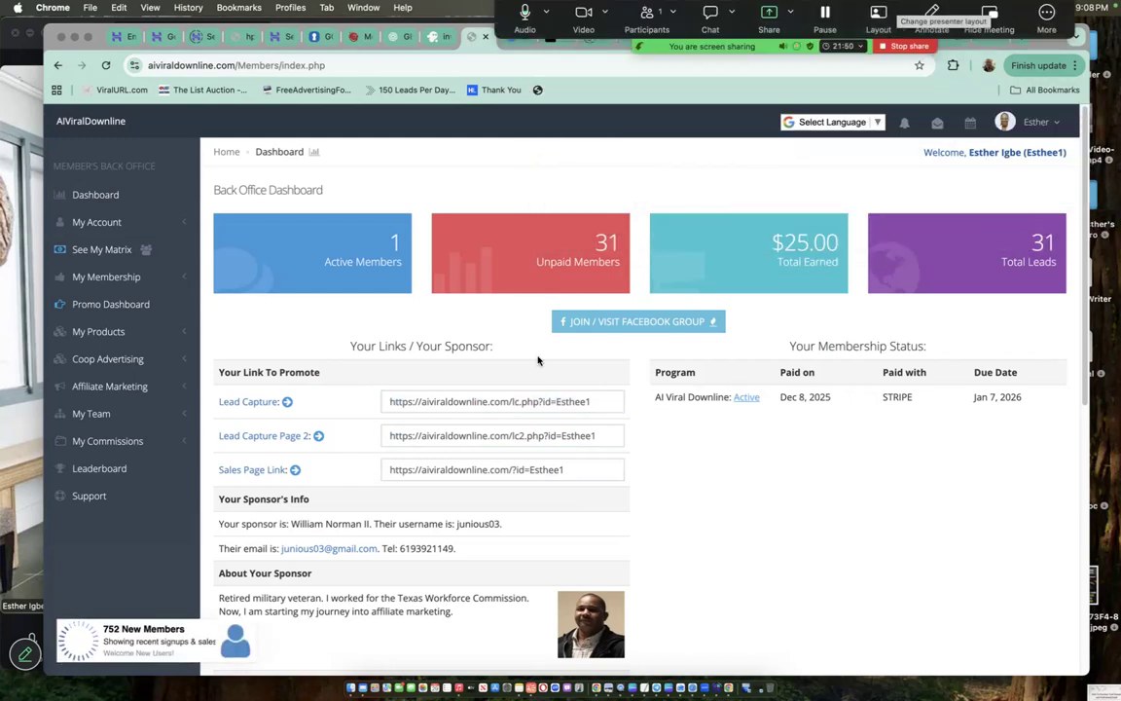
# Step: Select the Lead Capture Page 2 and sales page referral links, then expand Affiliate Marketing
pyautogui.tripleClick(494, 436)
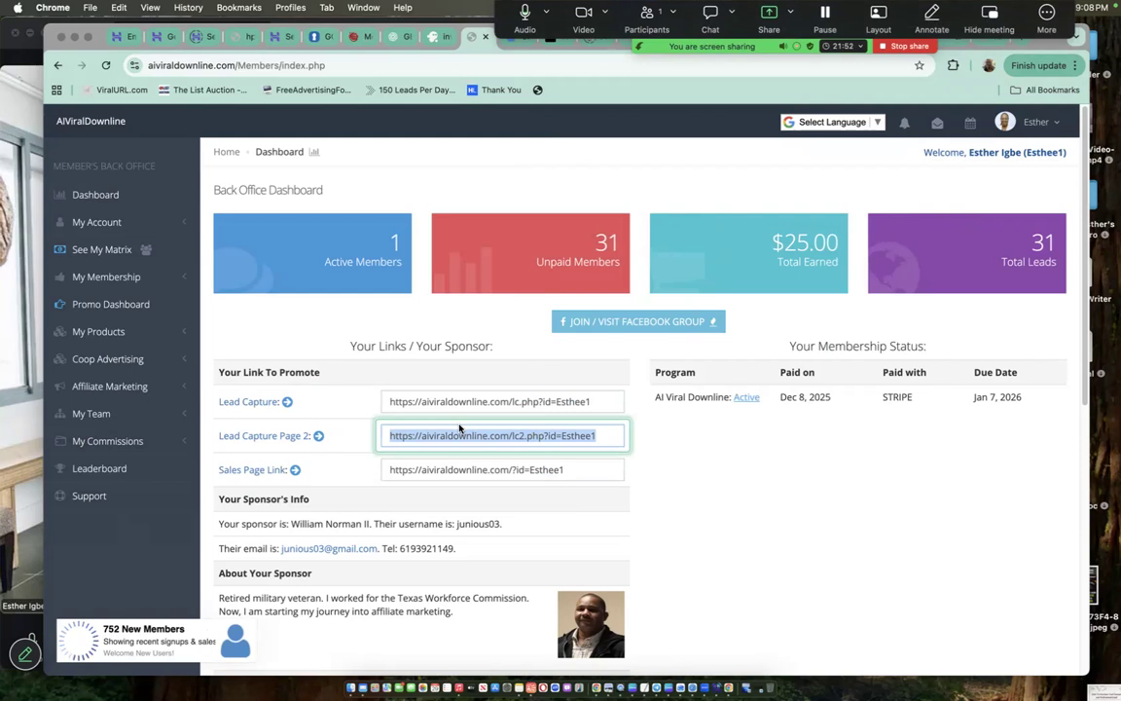
pyautogui.click(502, 469)
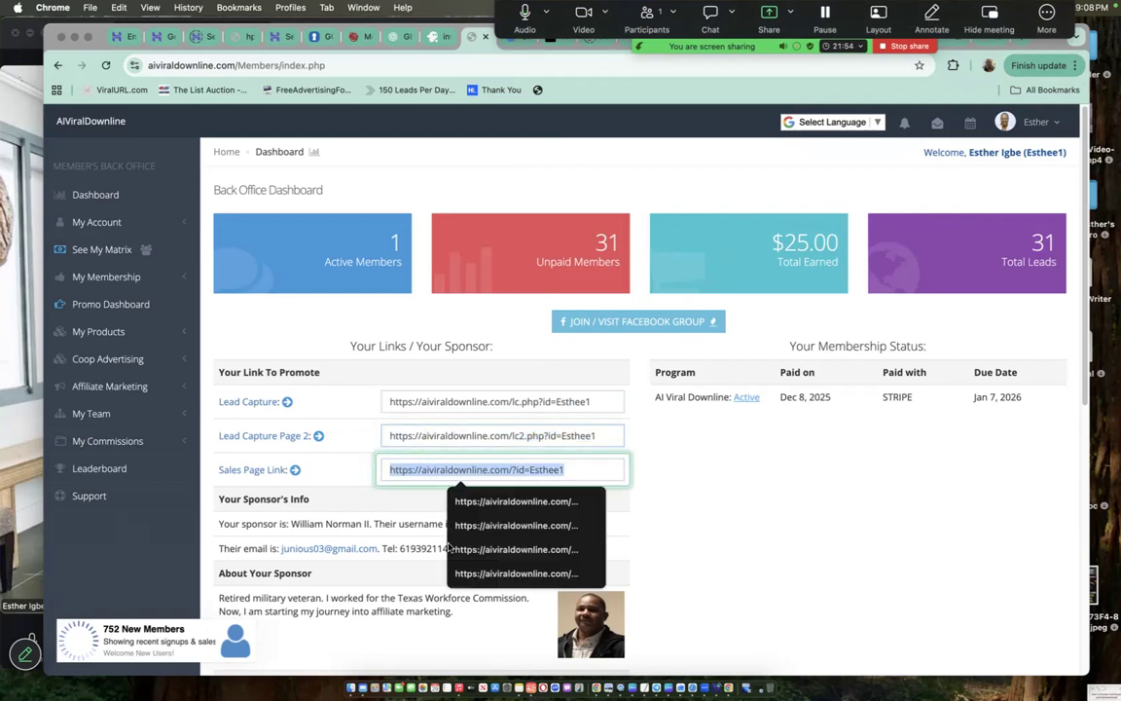
pyautogui.moveTo(91, 413)
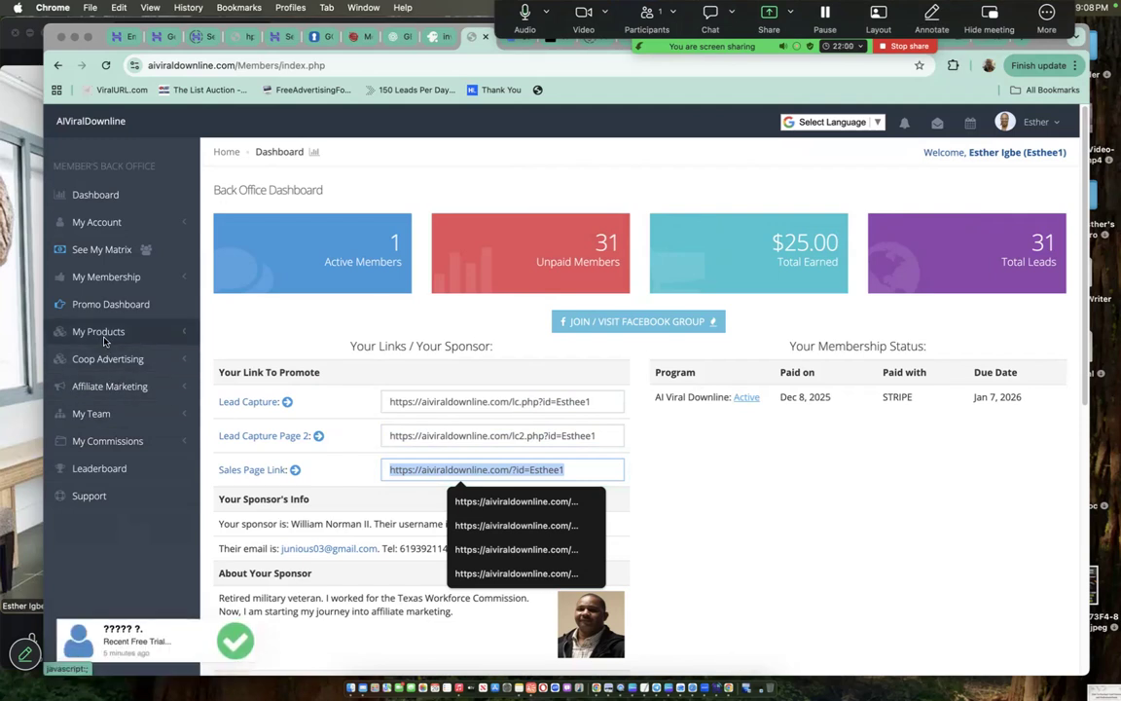
pyautogui.click(97, 331)
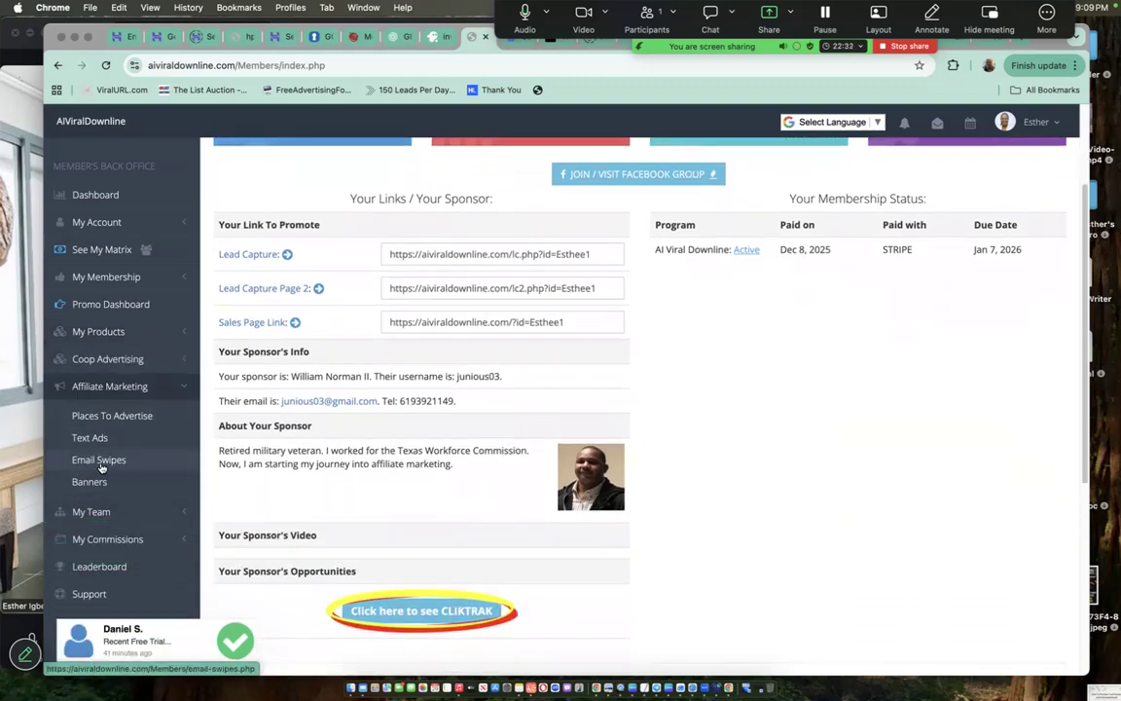
# Step: Open Email Swipe Files and scroll through swipe emails 1 to 5 with their referral links
pyautogui.click(97, 460)
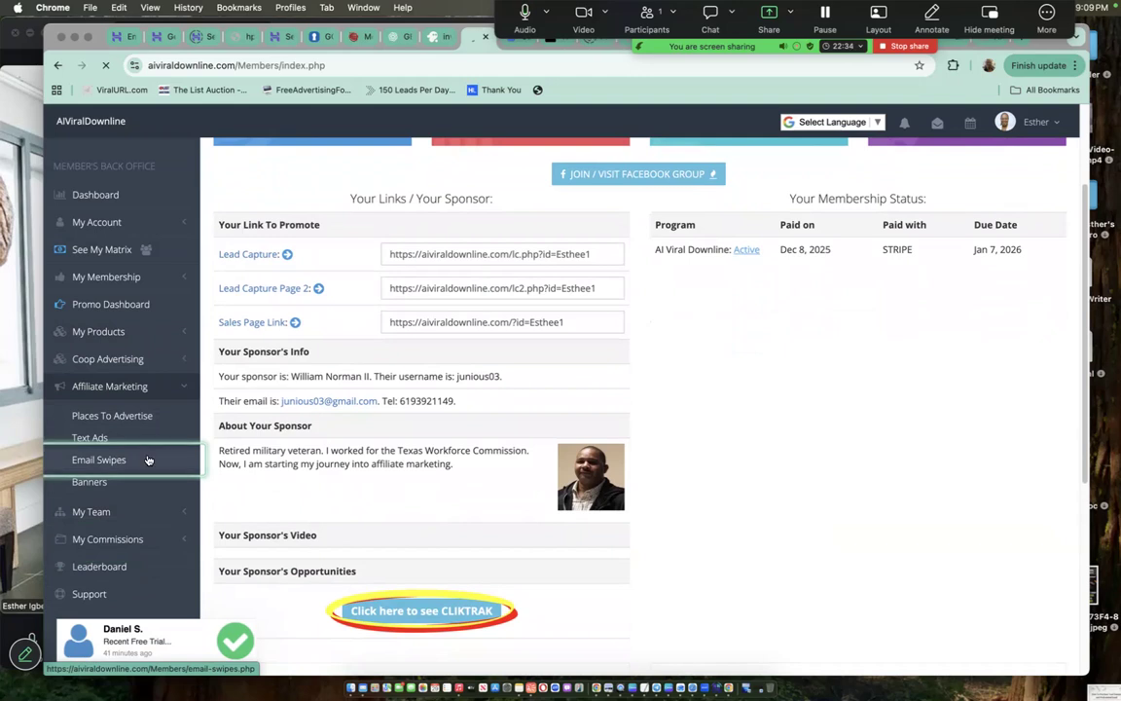
pyautogui.click(97, 460)
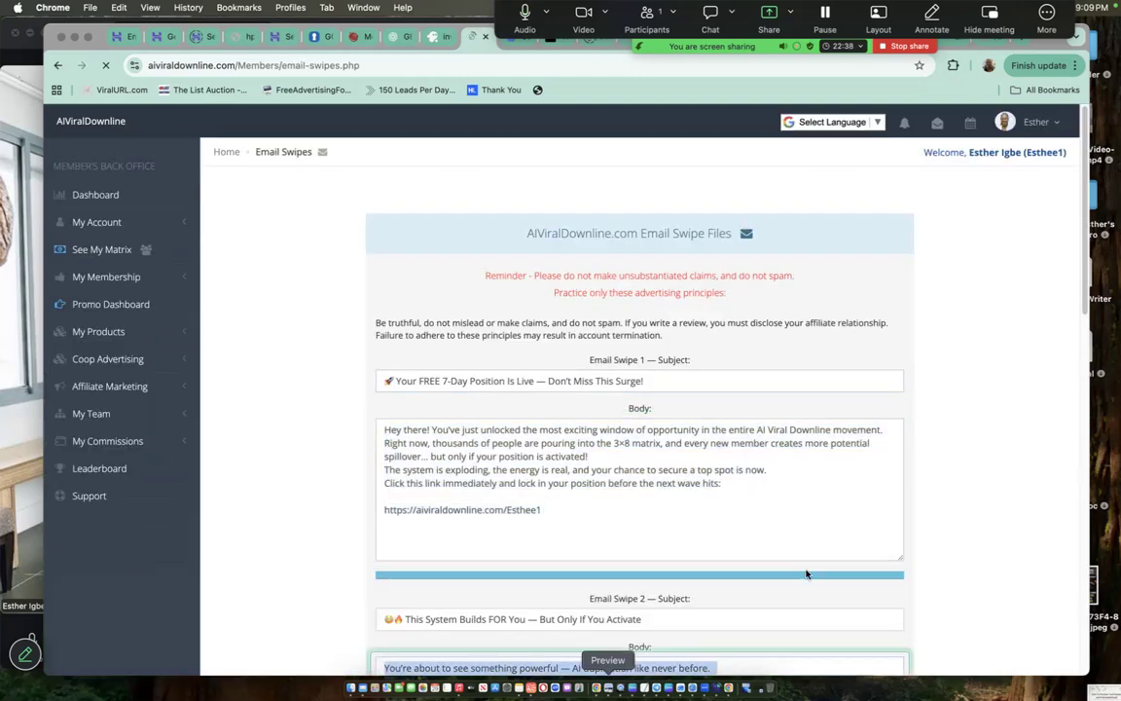
pyautogui.scroll(-3)
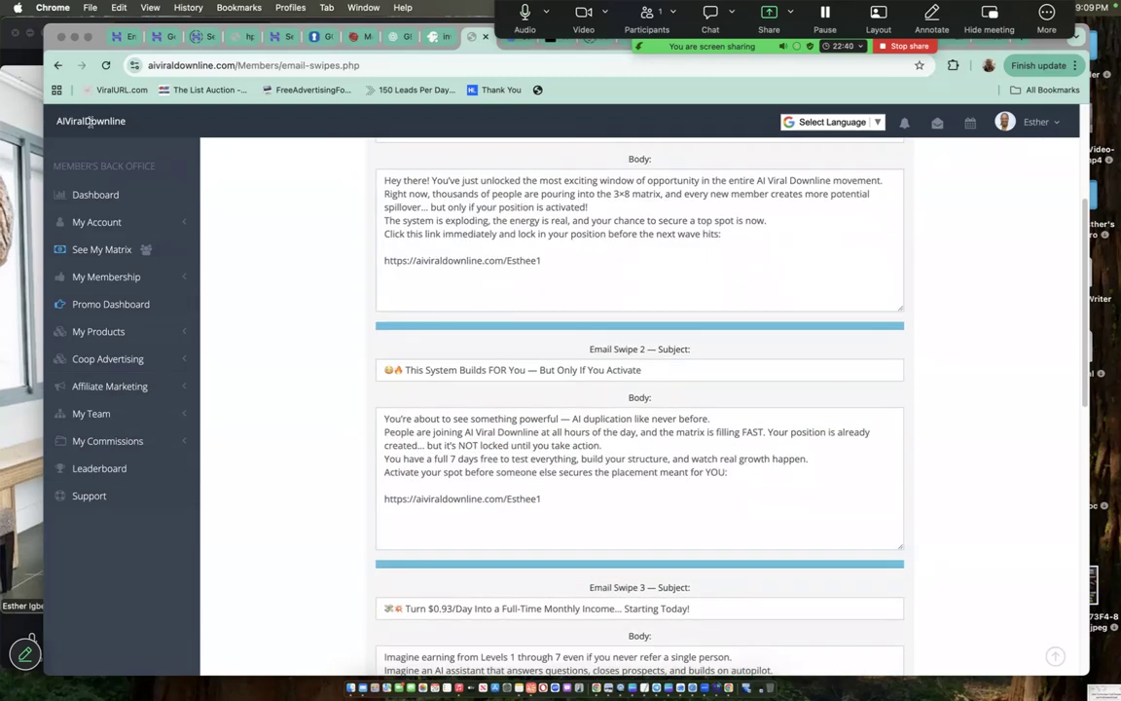
pyautogui.scroll(-3)
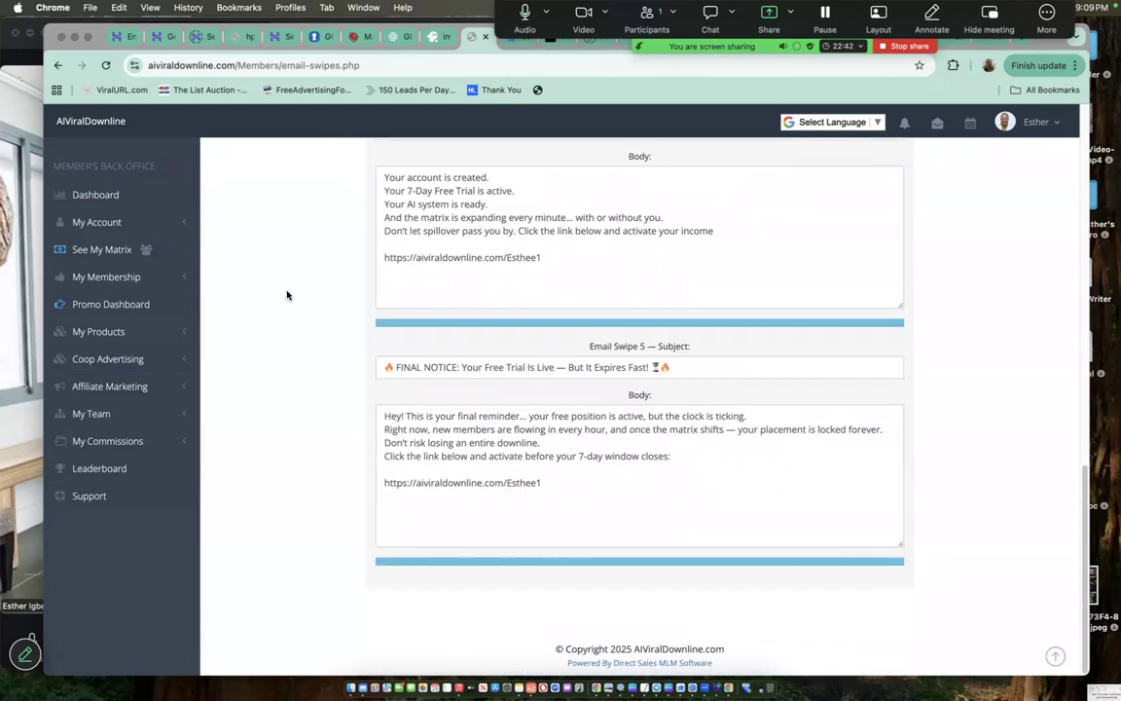
pyautogui.scroll(3)
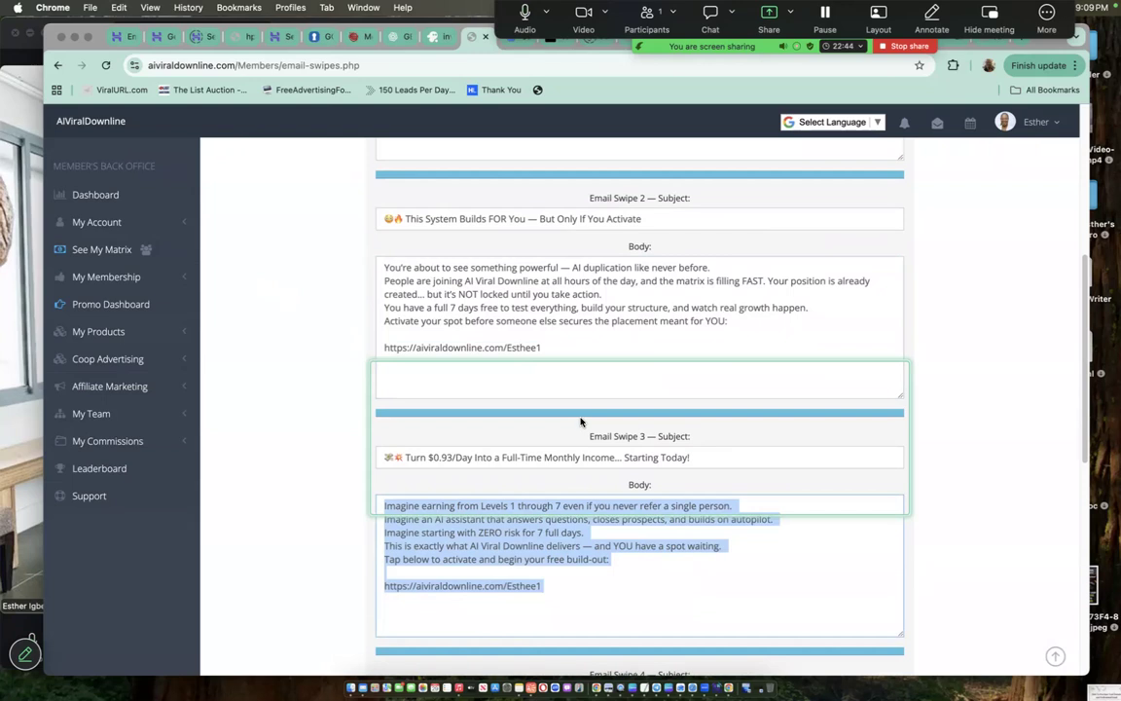
pyautogui.scroll(3)
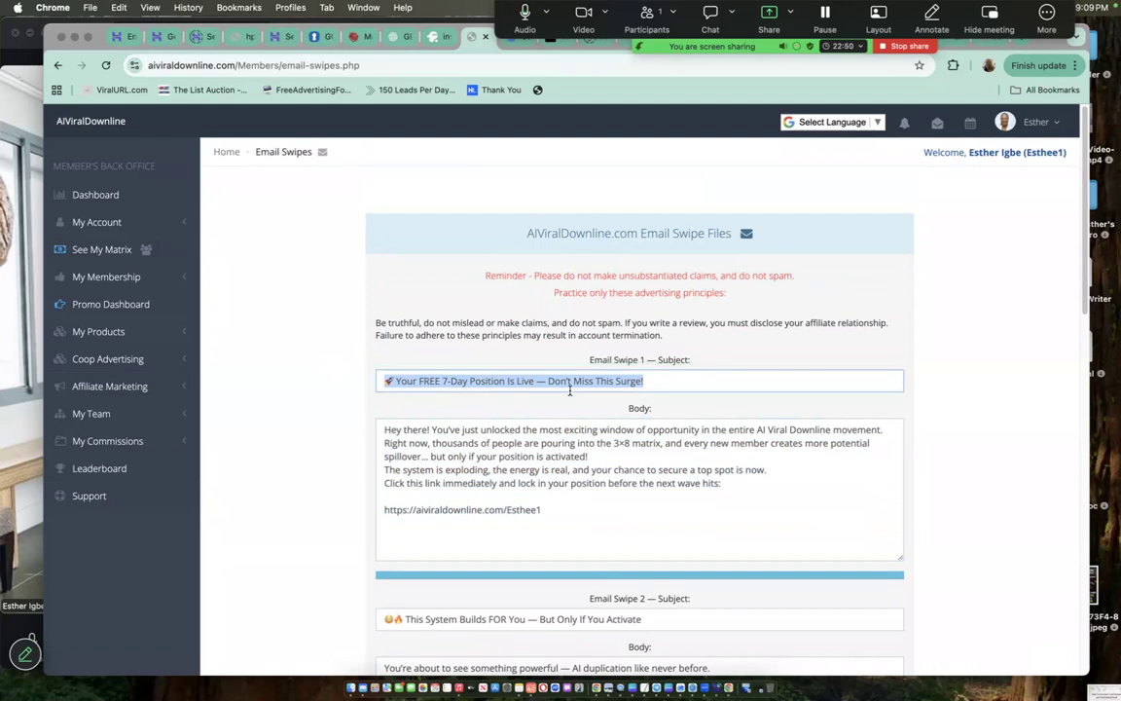
pyautogui.scroll(-3)
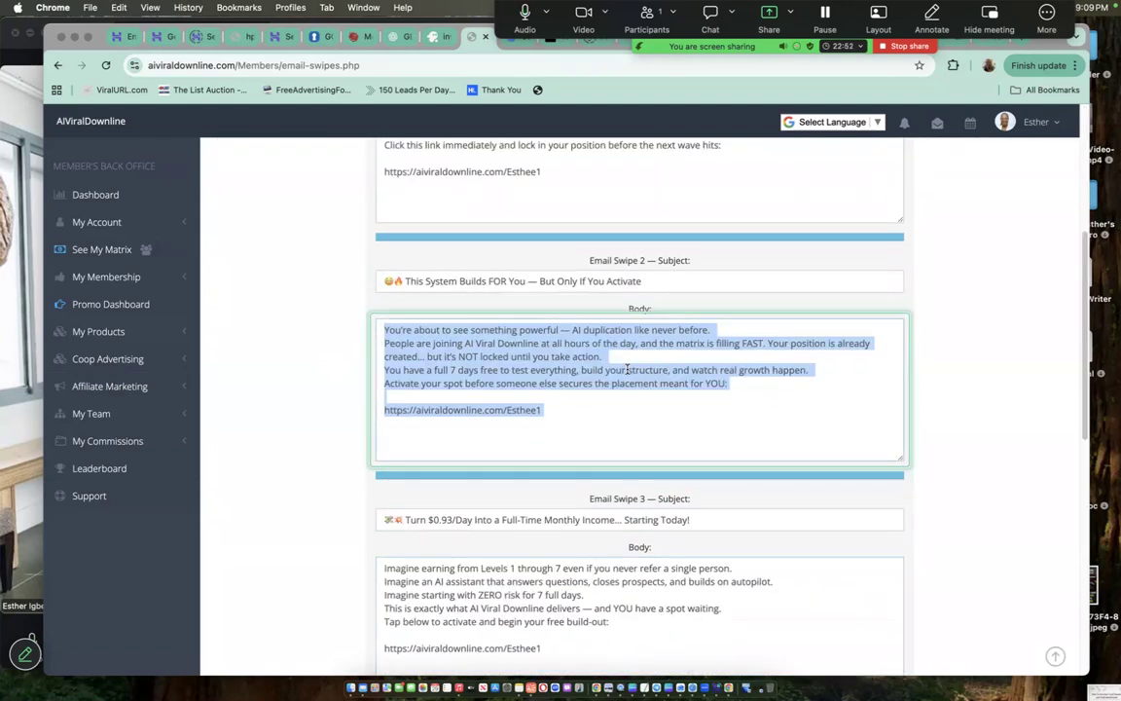
pyautogui.scroll(-3)
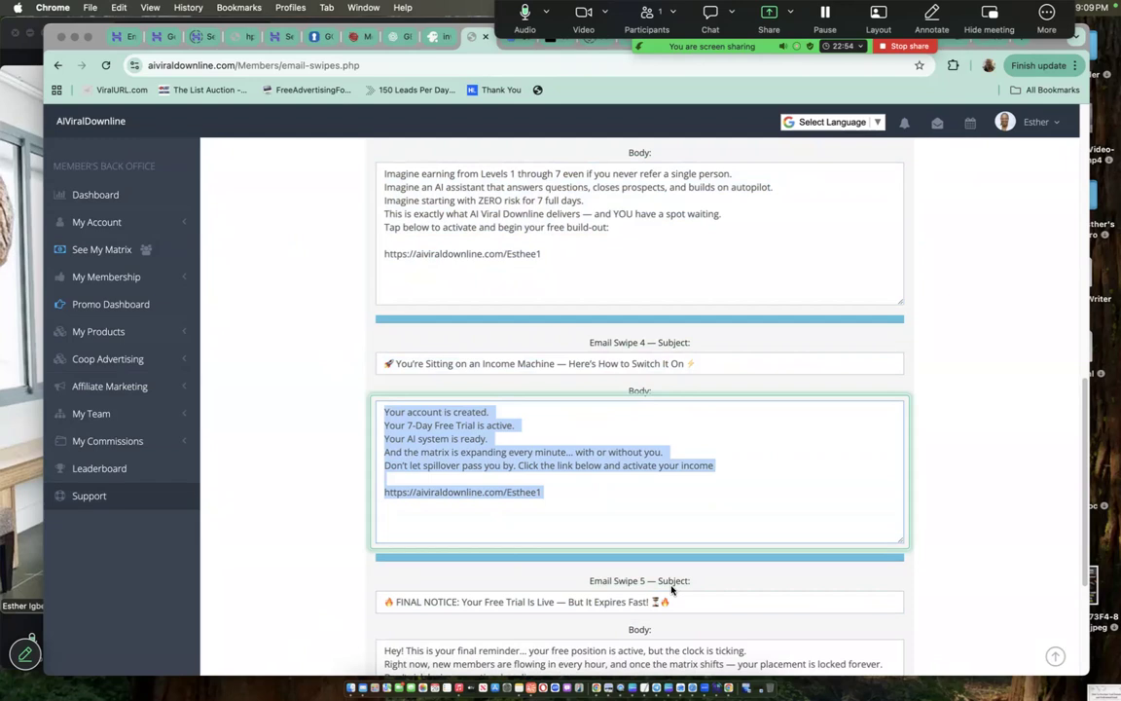
pyautogui.scroll(-3)
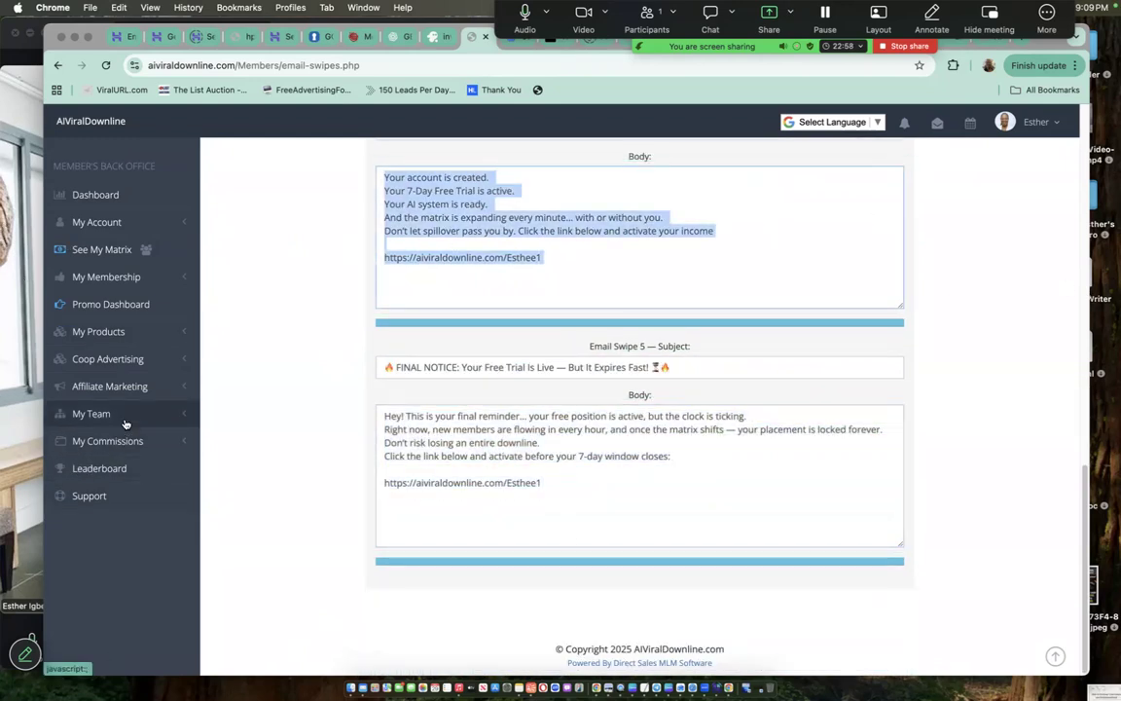
# Step: Expand Affiliate Marketing again and head to the Text Ads page
pyautogui.click(109, 385)
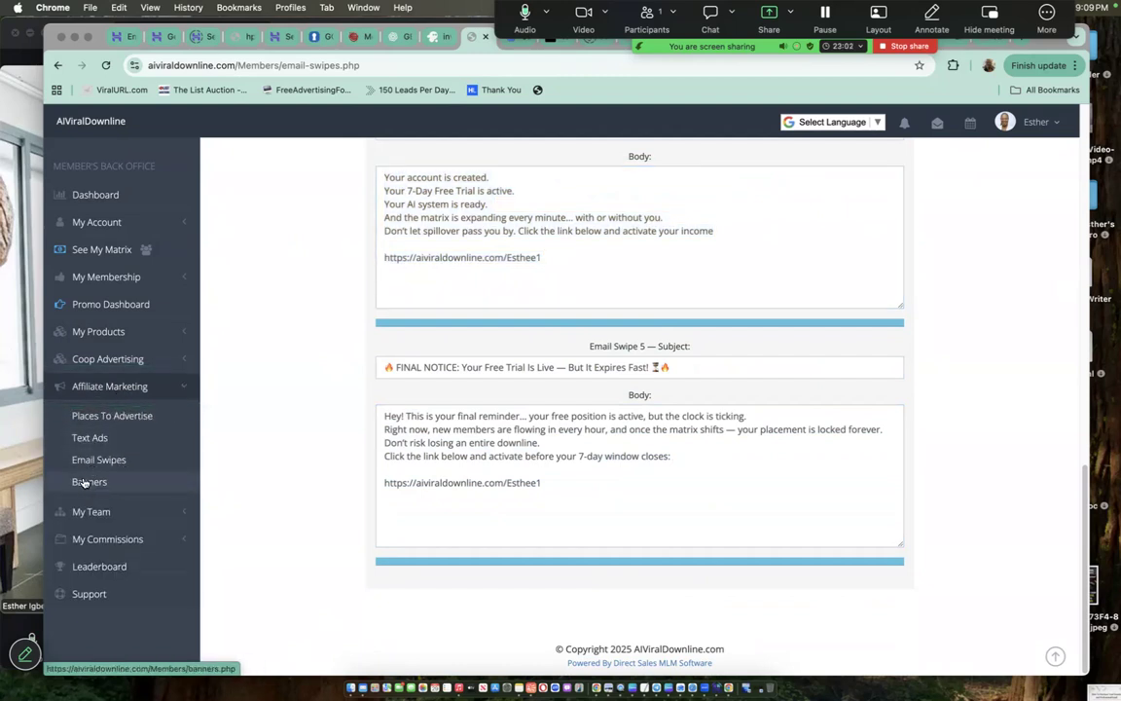
pyautogui.click(90, 436)
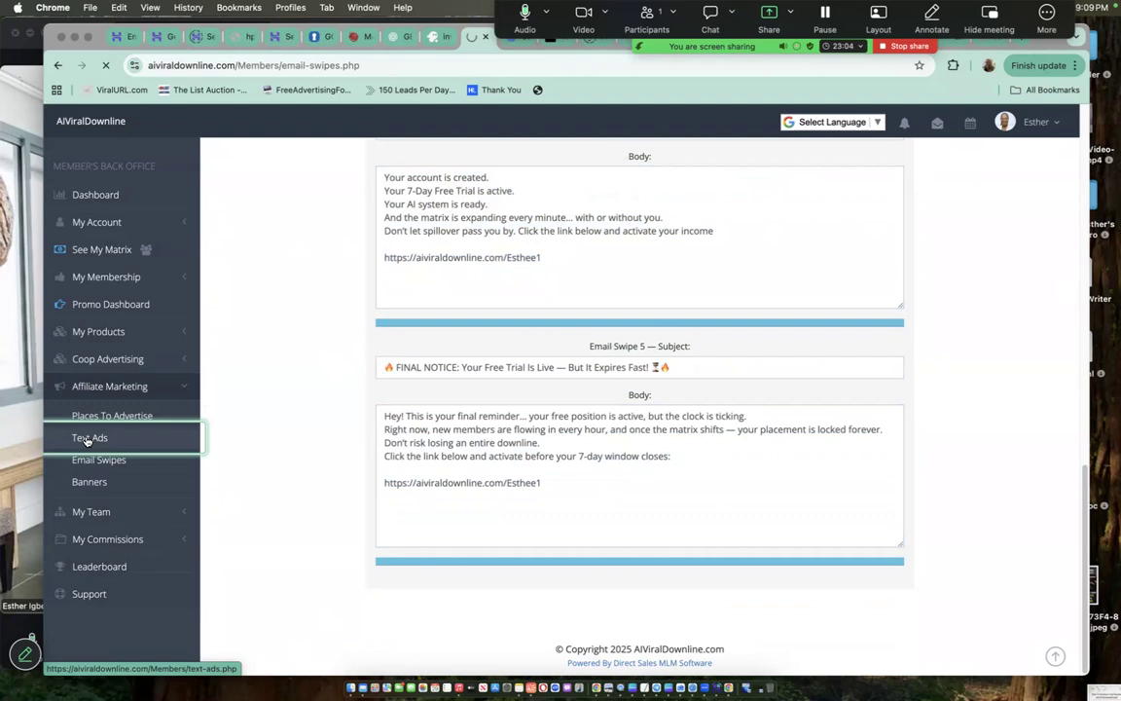
# Step: Open Text Ad Samples, scroll through the five ads and select the whole body of Text Ad 5
pyautogui.click(89, 436)
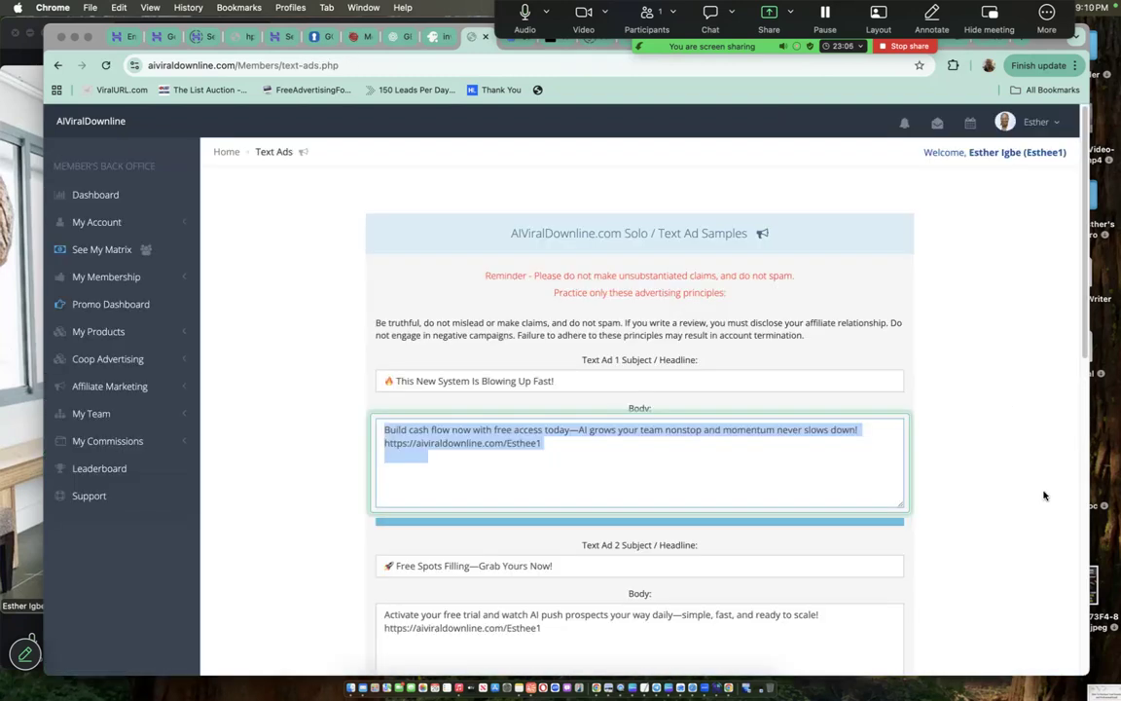
pyautogui.scroll(-3)
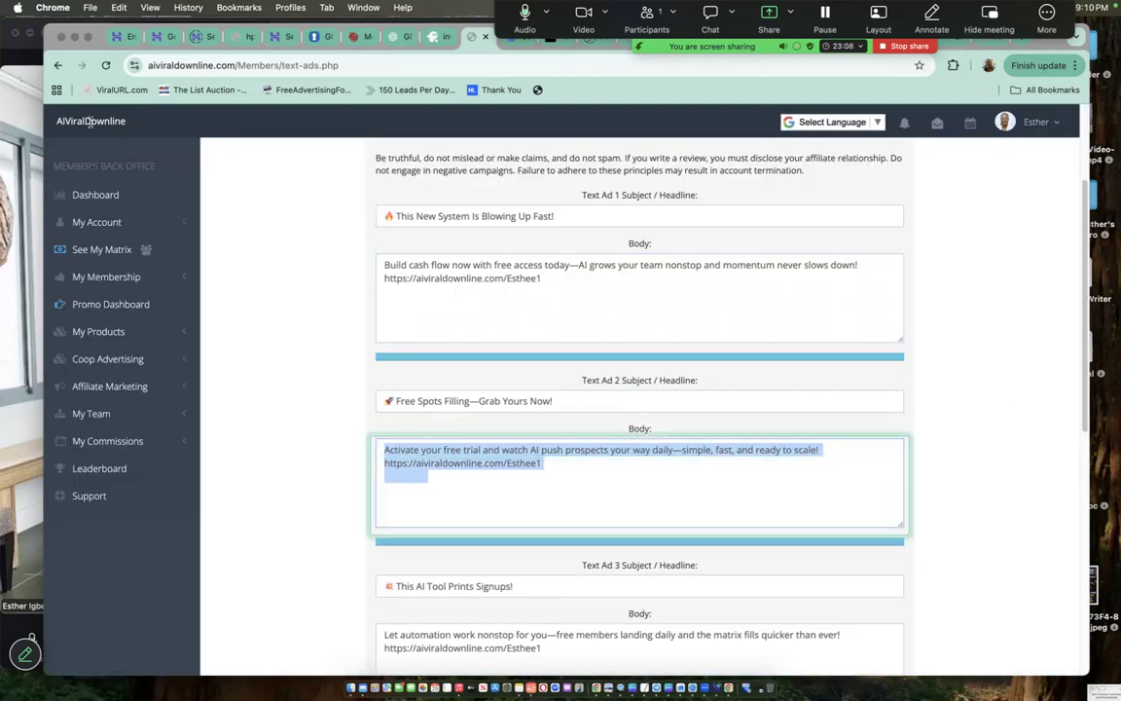
pyautogui.scroll(-3)
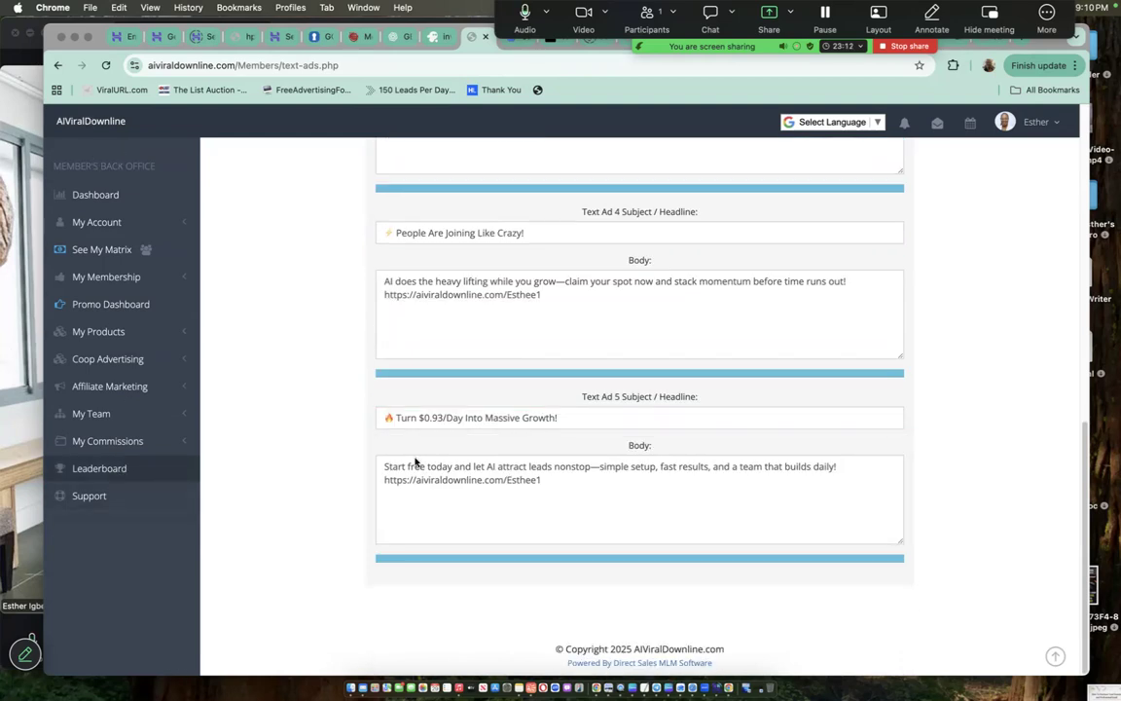
pyautogui.tripleClick(611, 473)
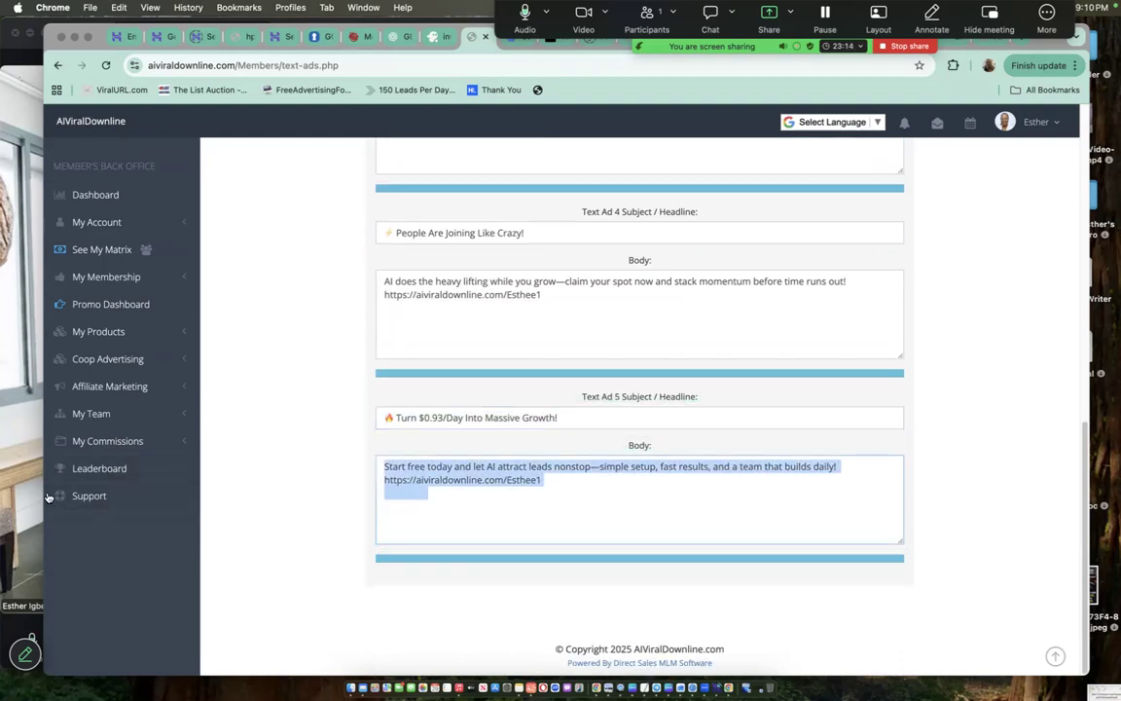
pyautogui.moveTo(90, 496)
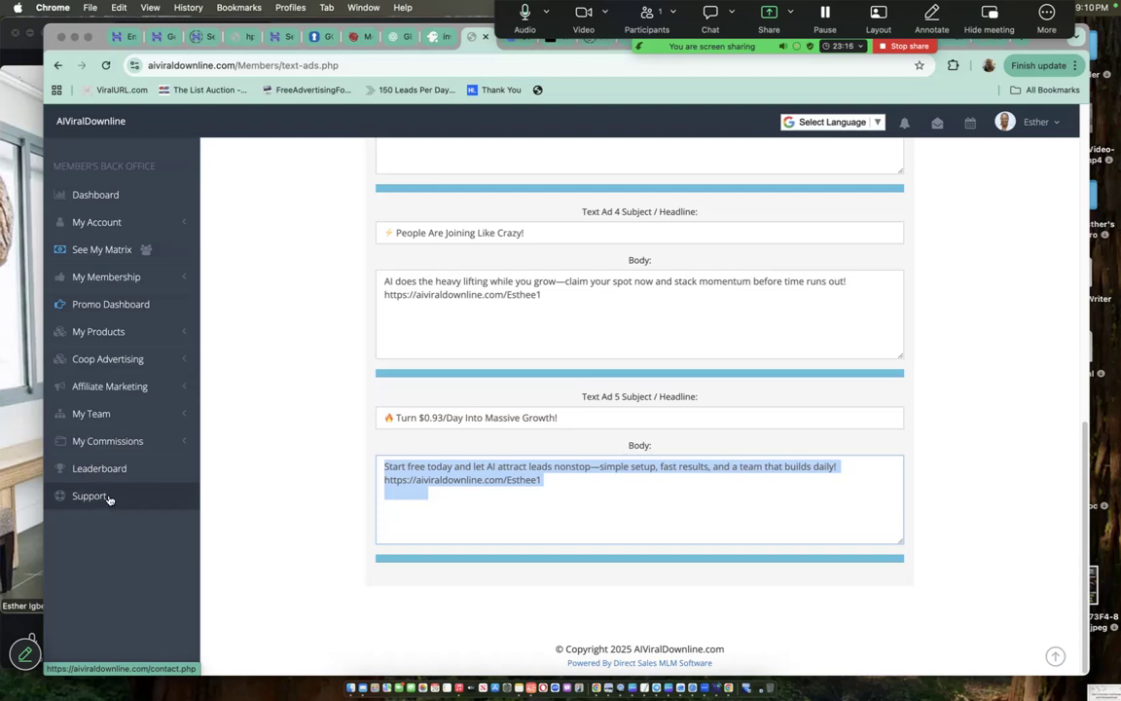
pyautogui.moveTo(107, 440)
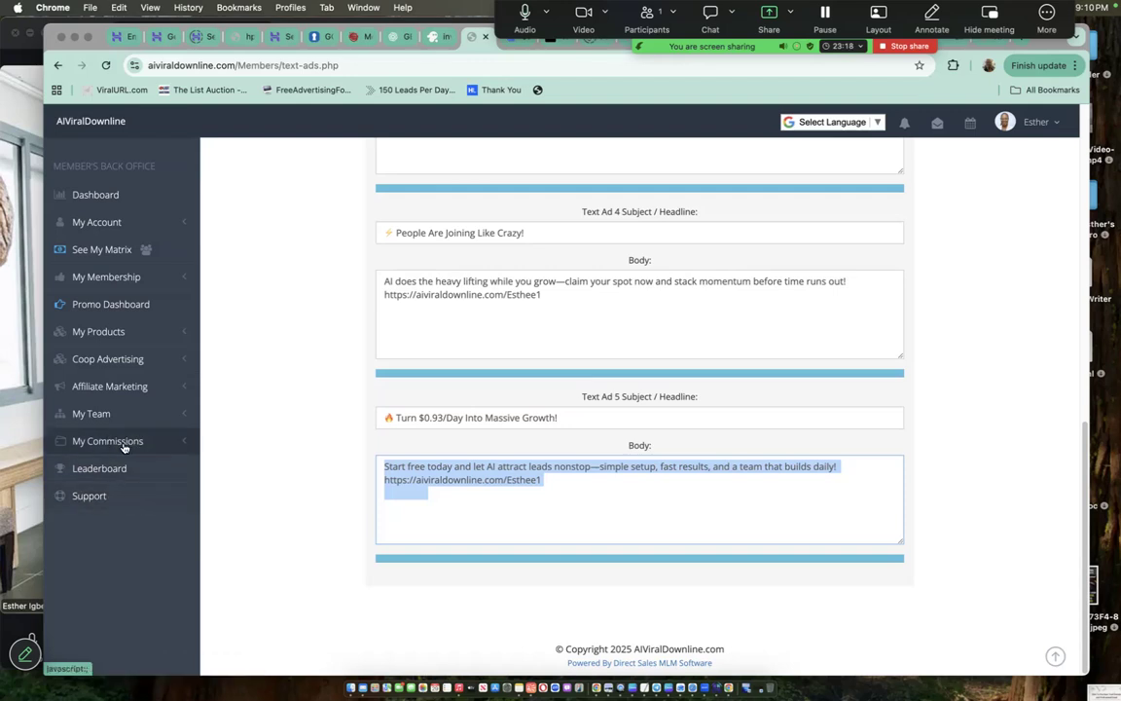
# Step: Expand My Commissions in the sidebar to reveal the commissions pages
pyautogui.click(107, 440)
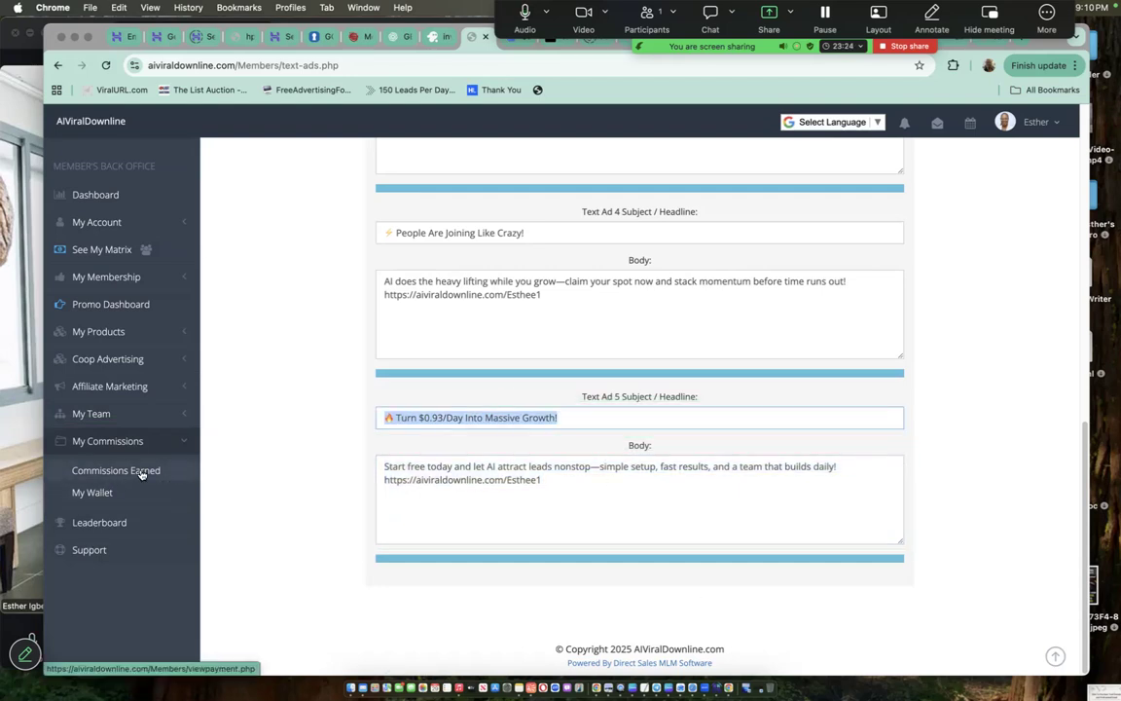
pyautogui.scroll(3)
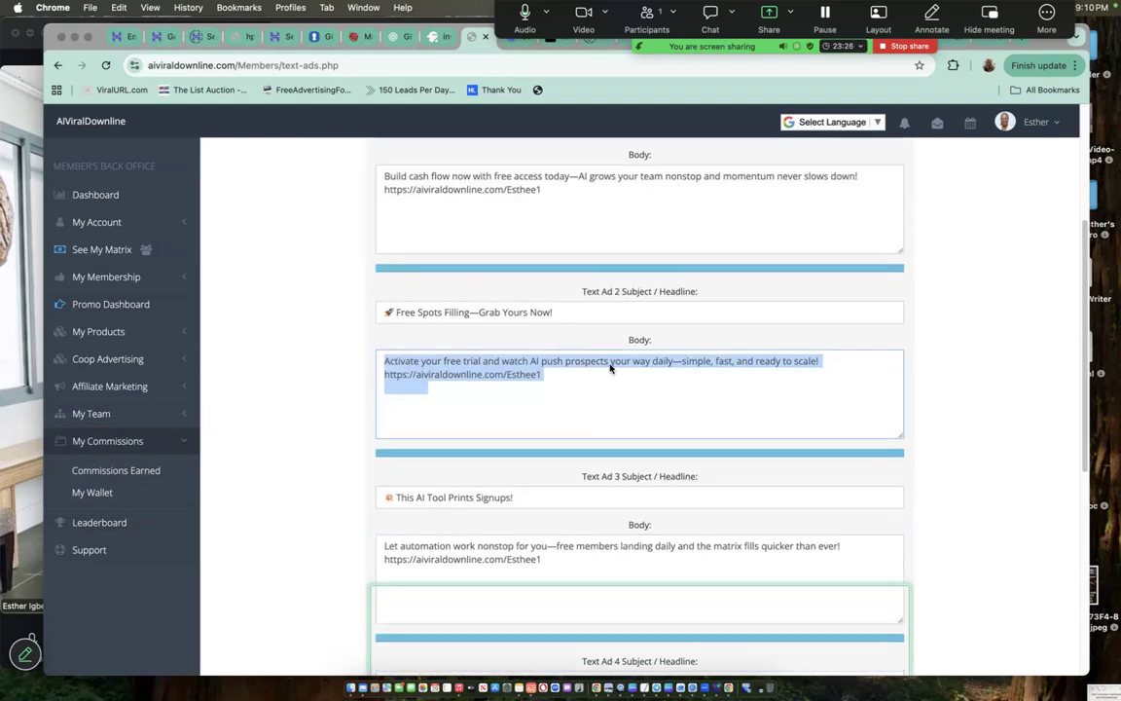
pyautogui.scroll(3)
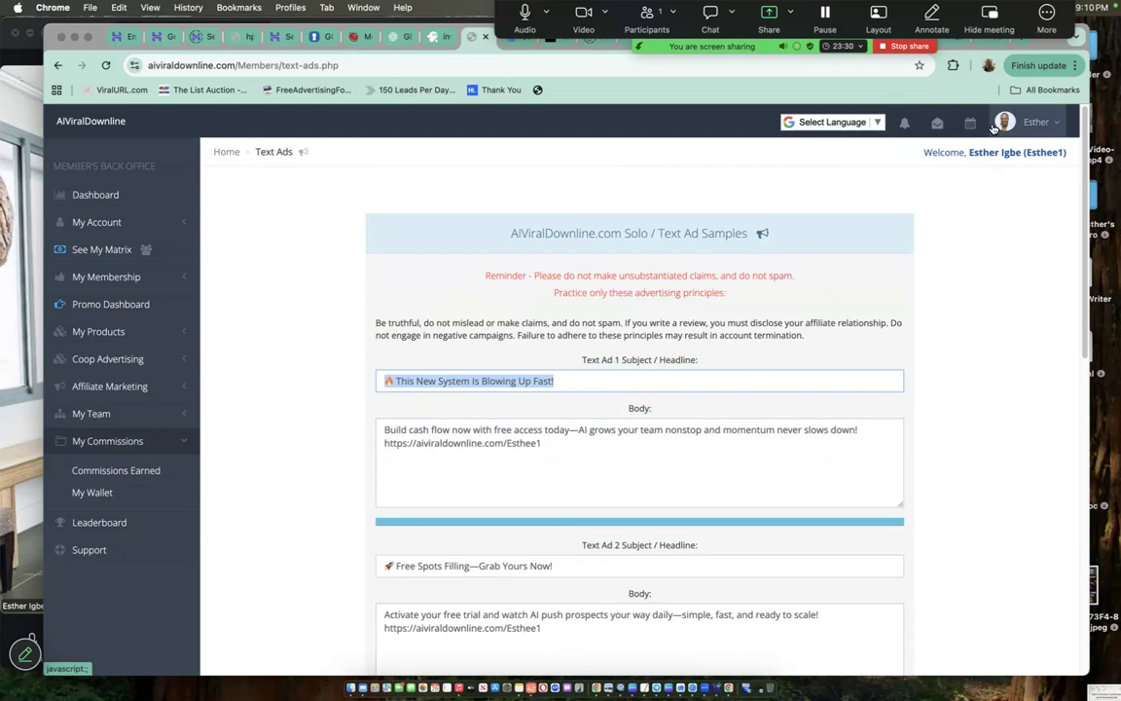
pyautogui.moveTo(311, 179)
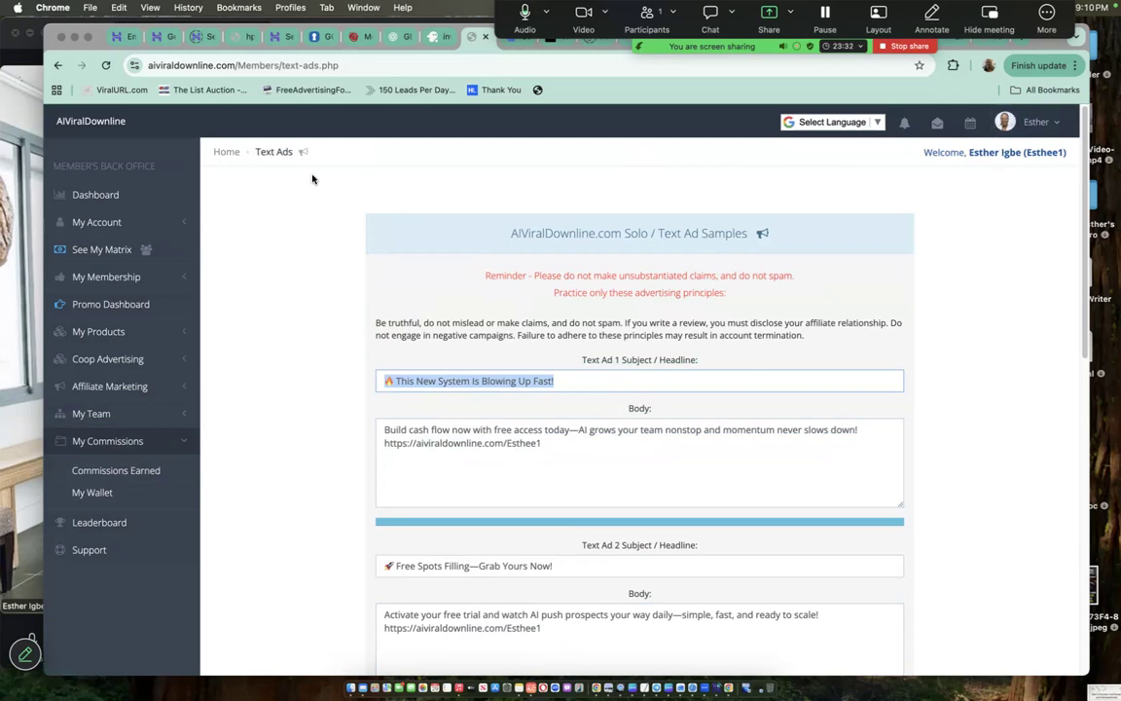
pyautogui.moveTo(461, 199)
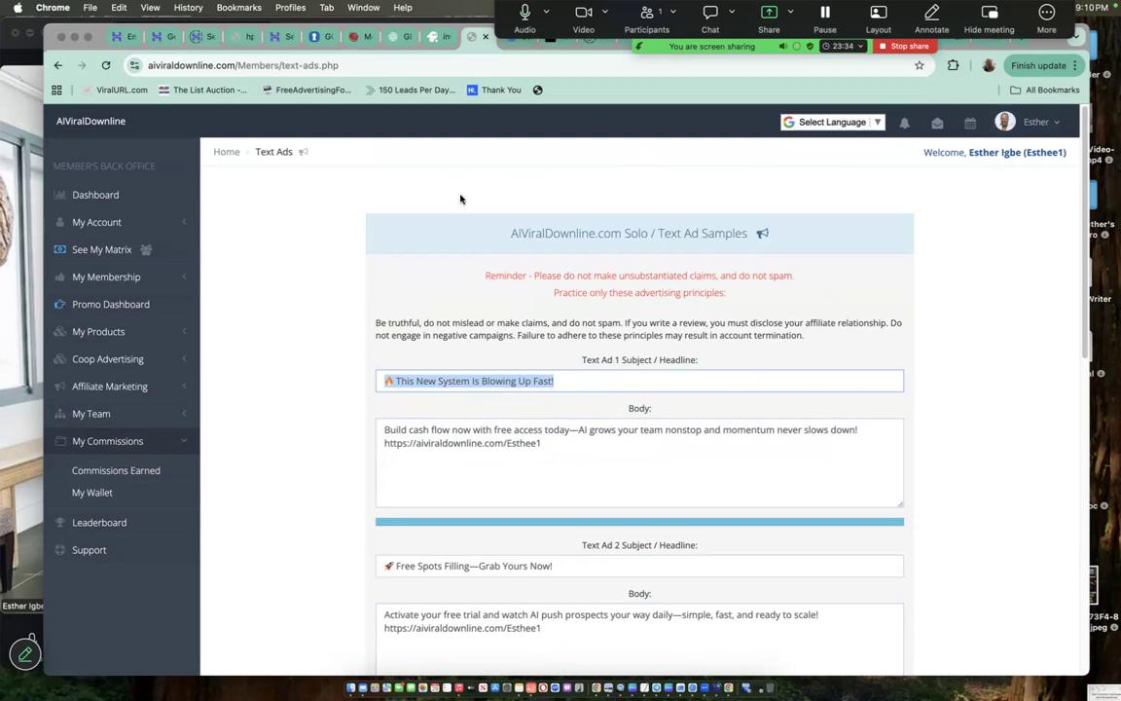
pyautogui.click(639, 564)
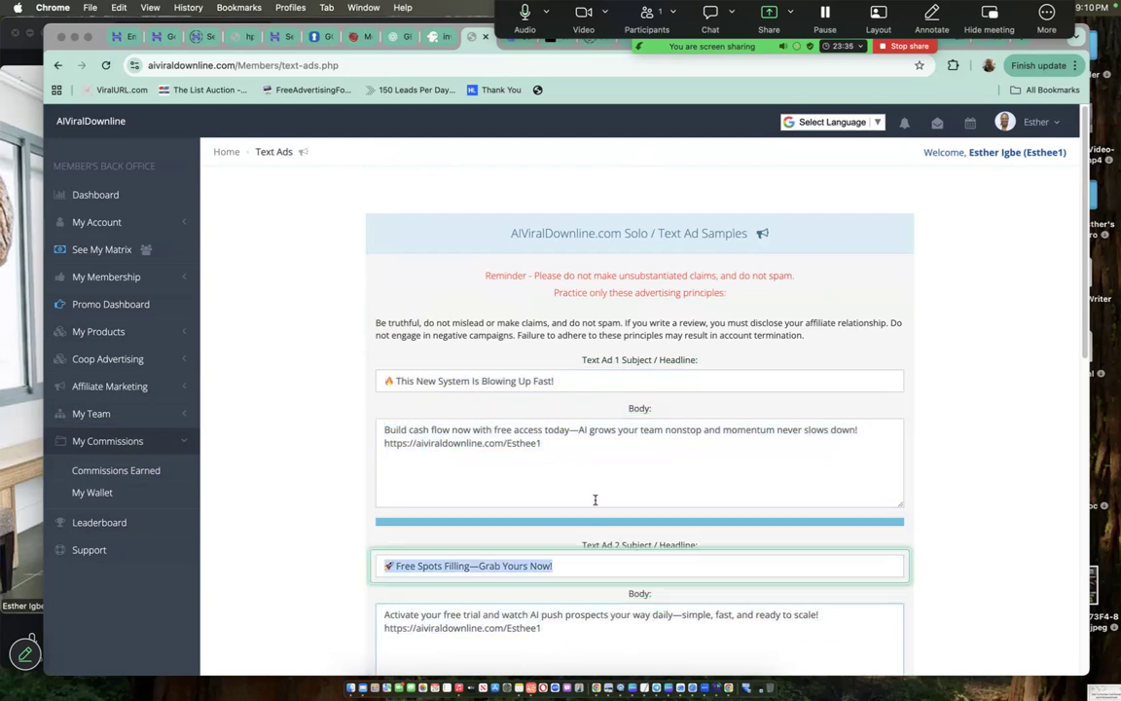
pyautogui.click(638, 379)
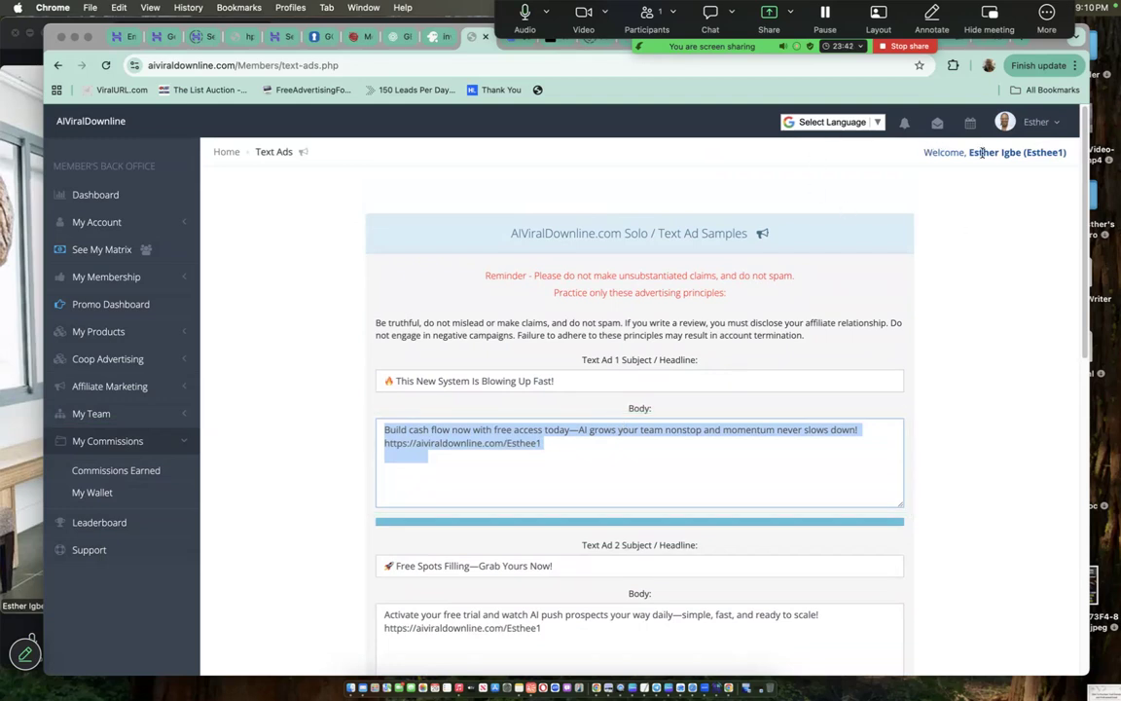
pyautogui.moveTo(788, 198)
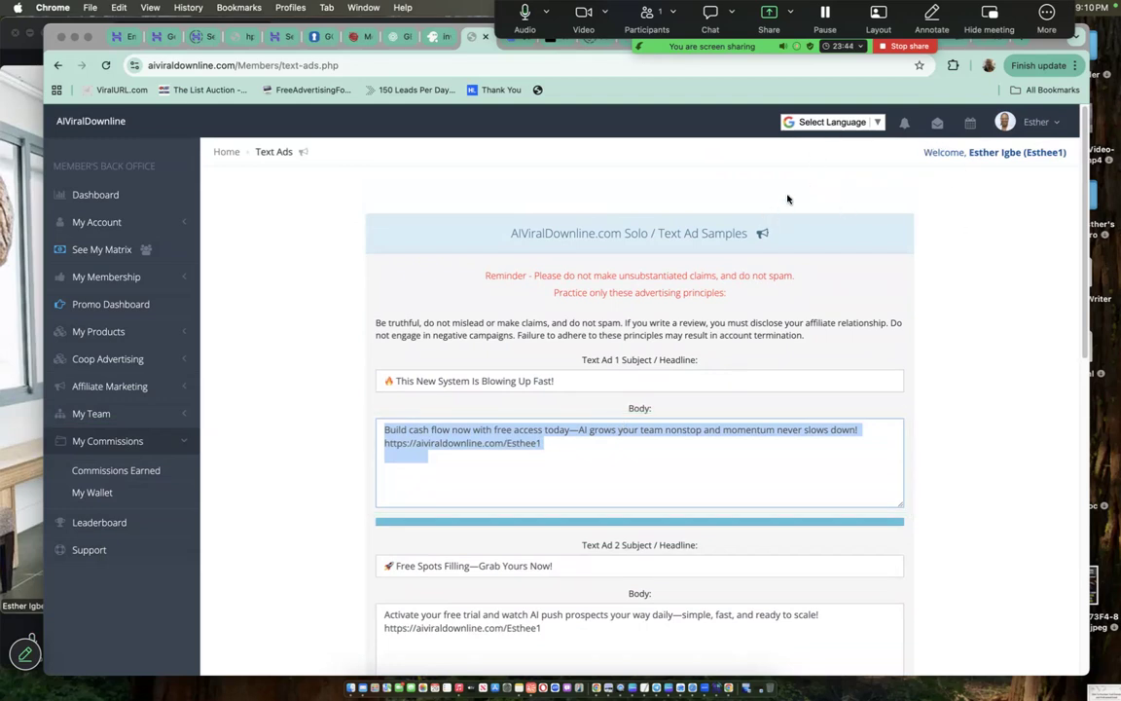
pyautogui.moveTo(597, 210)
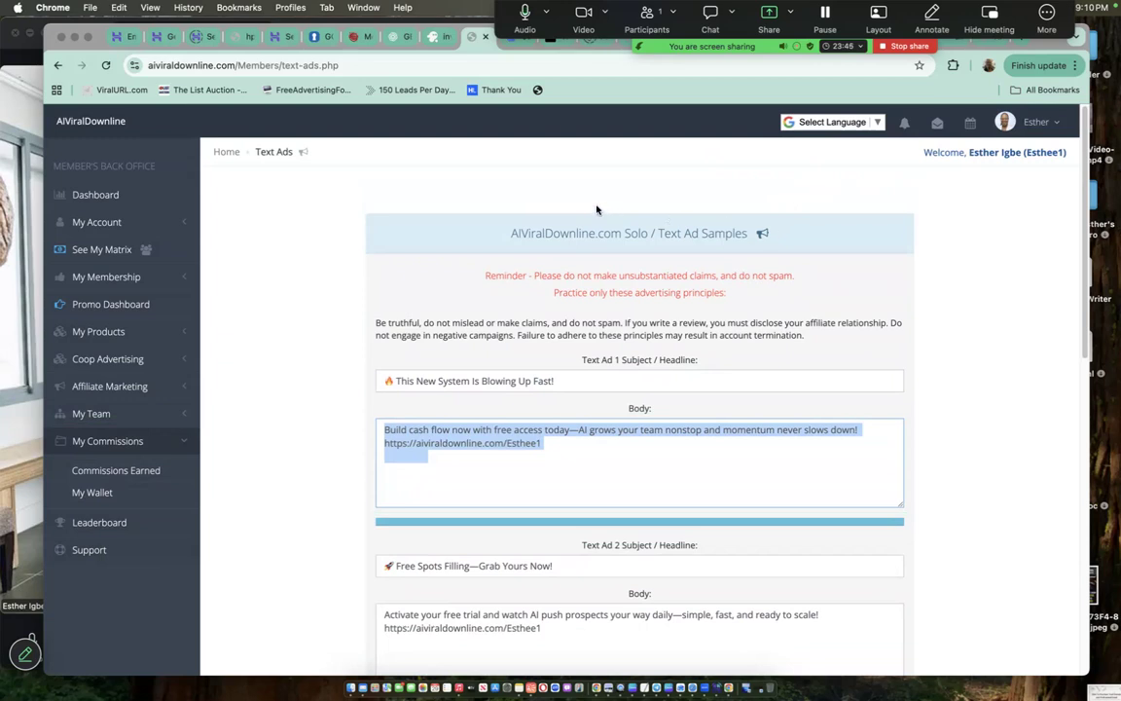
pyautogui.moveTo(704, 354)
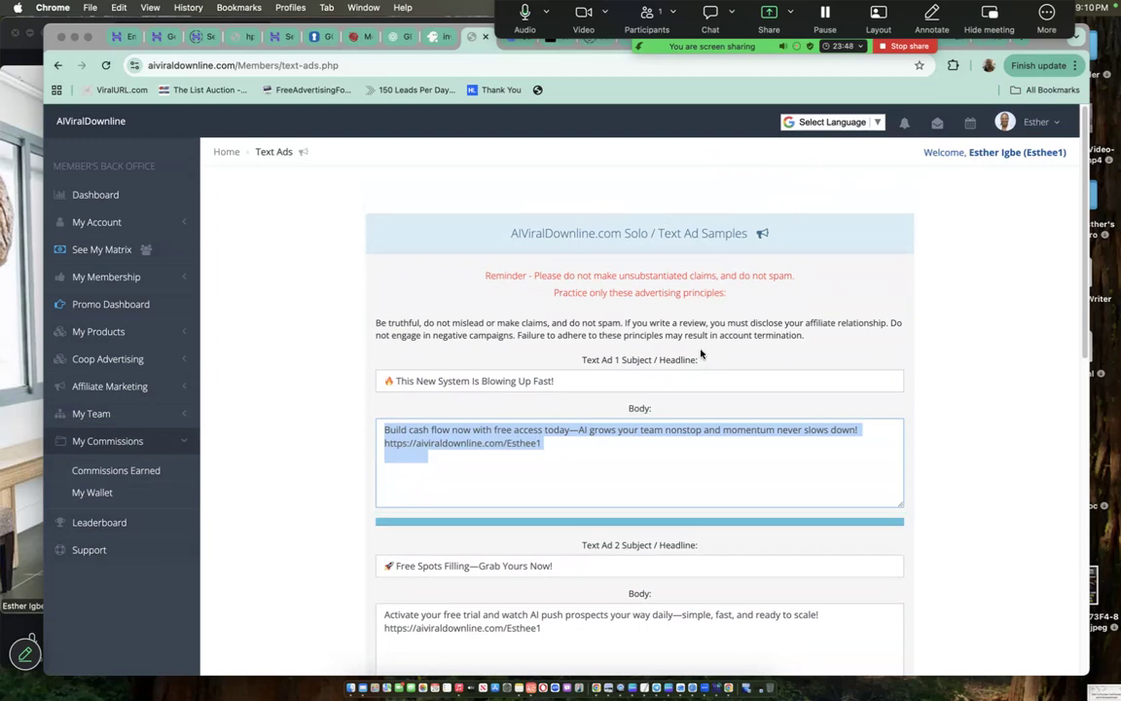